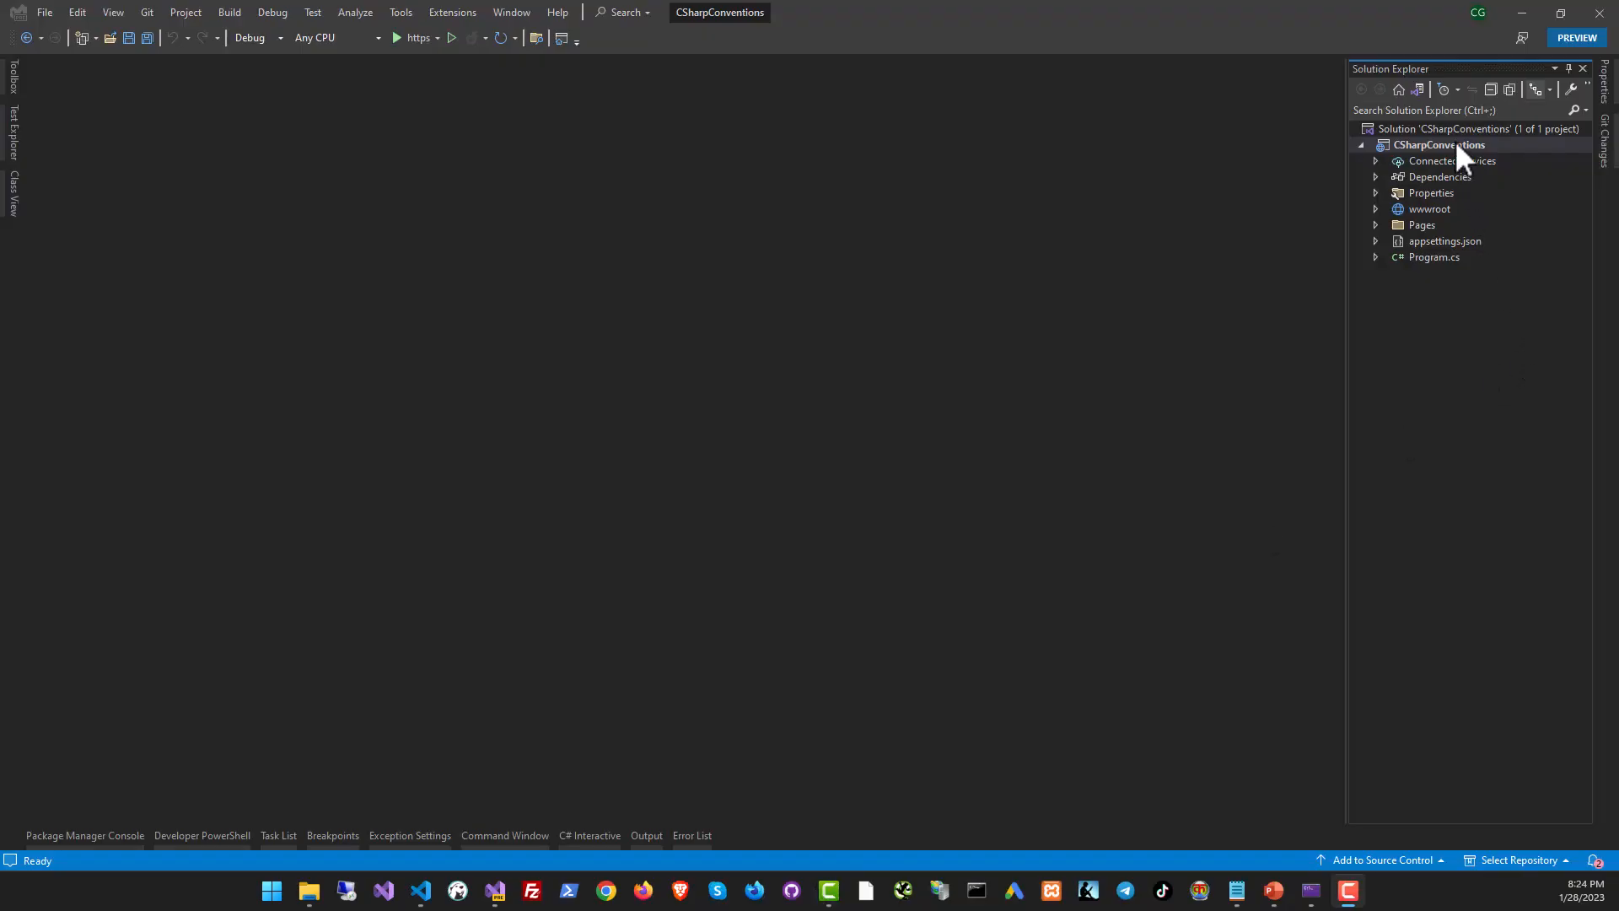
- Add a Model folder to CSharpConventions and create the Employee.cs class inside it
right_click(1438, 144)
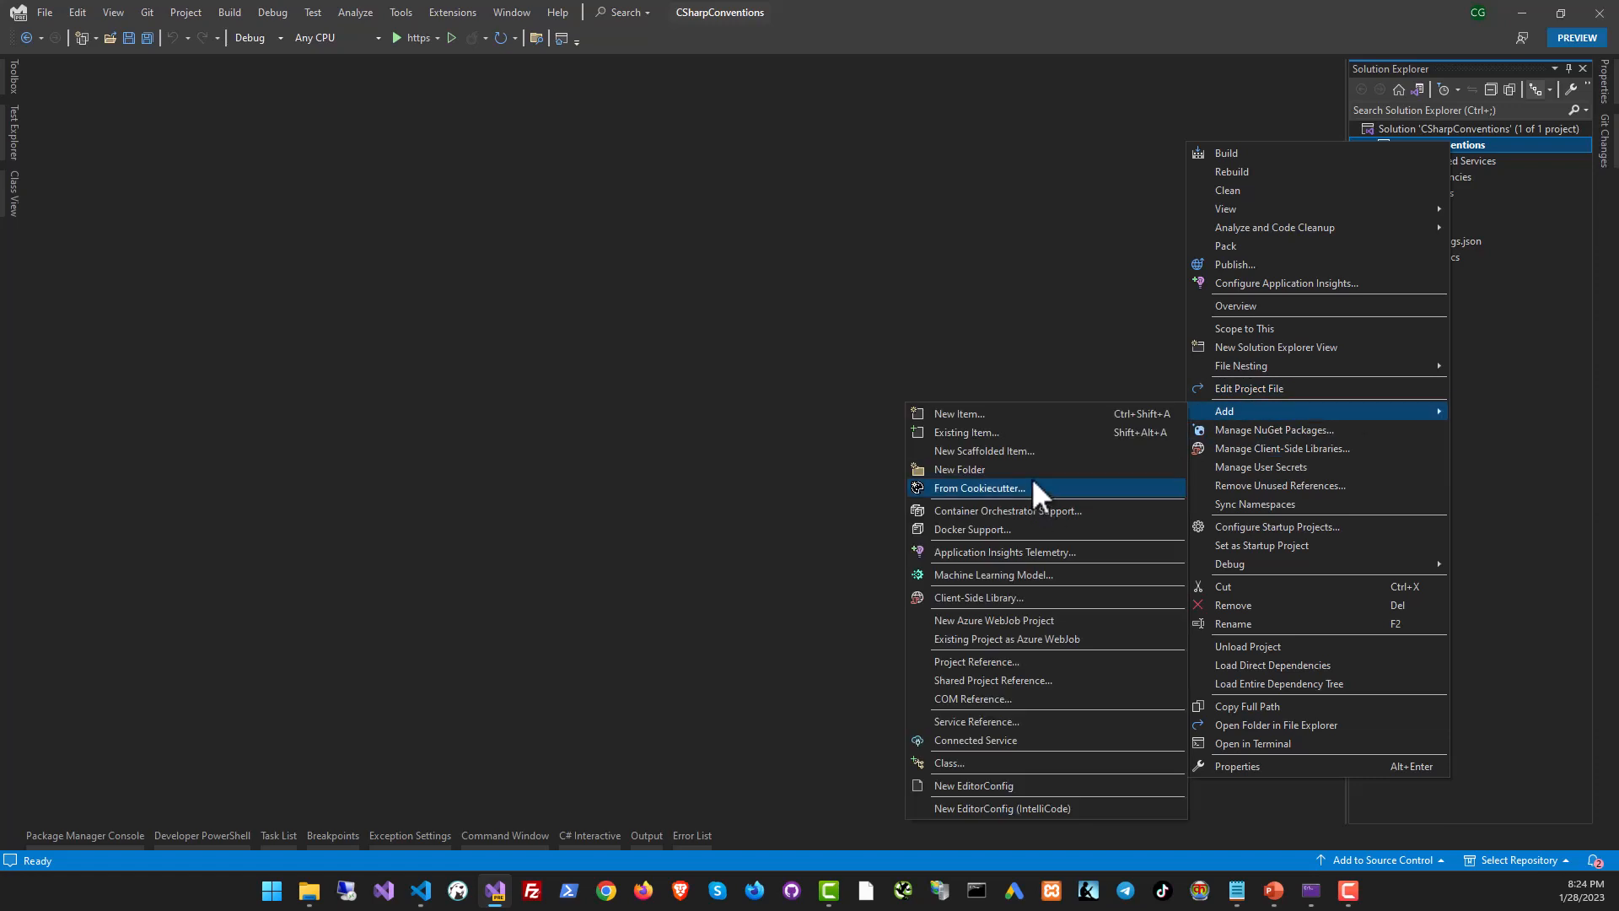
click(960, 468)
text(Model)
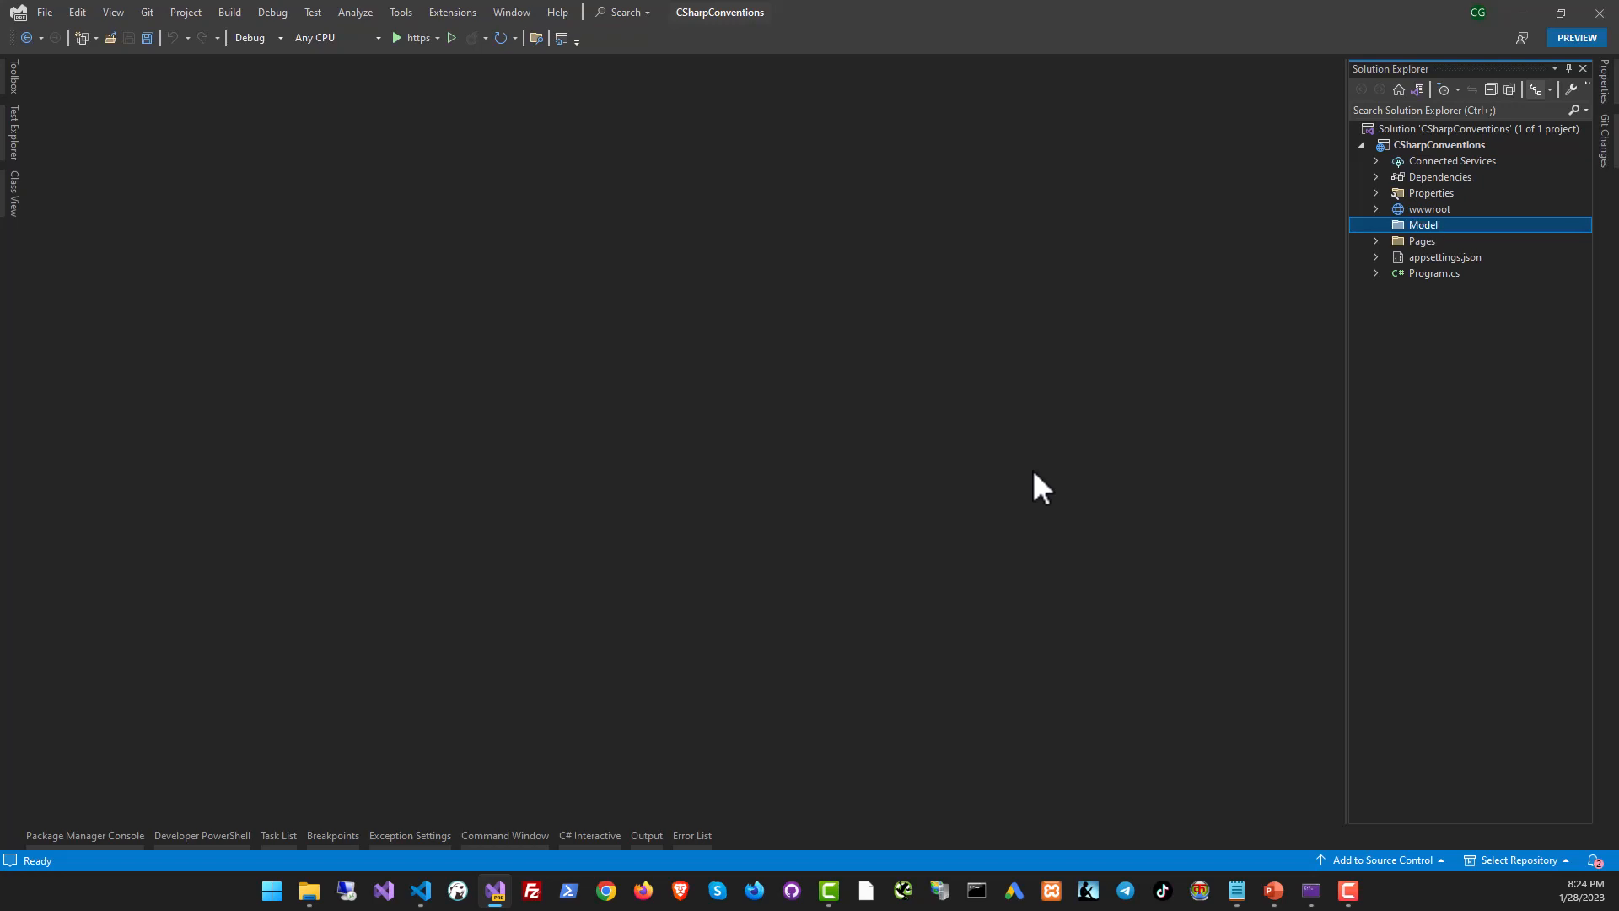
right_click(1424, 225)
text(Employee.cs)
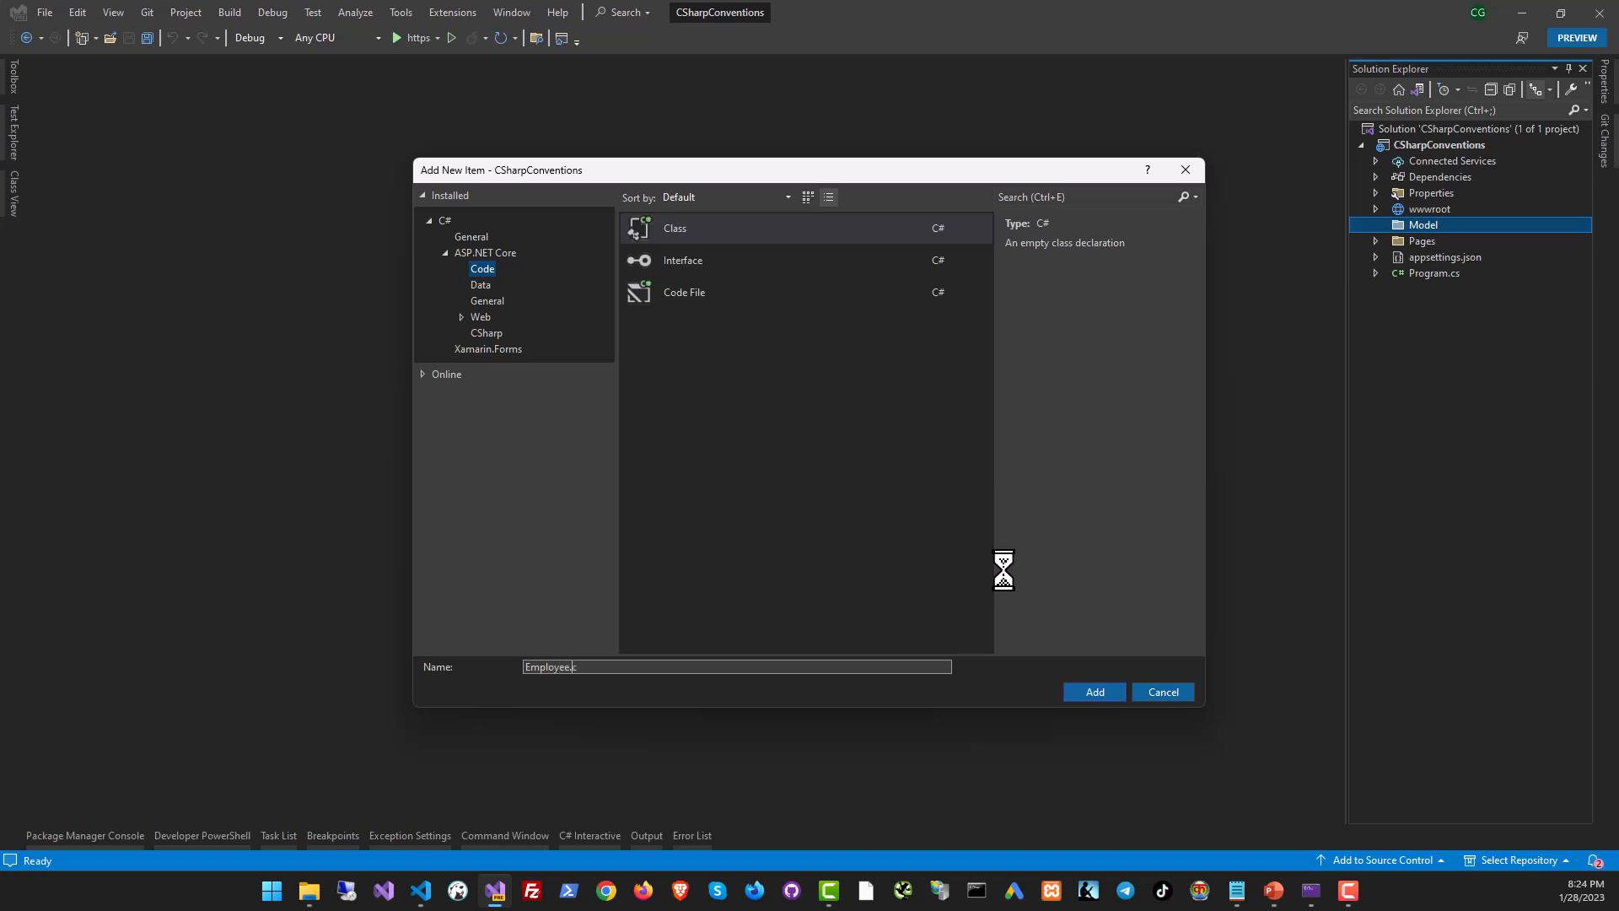
click(1095, 691)
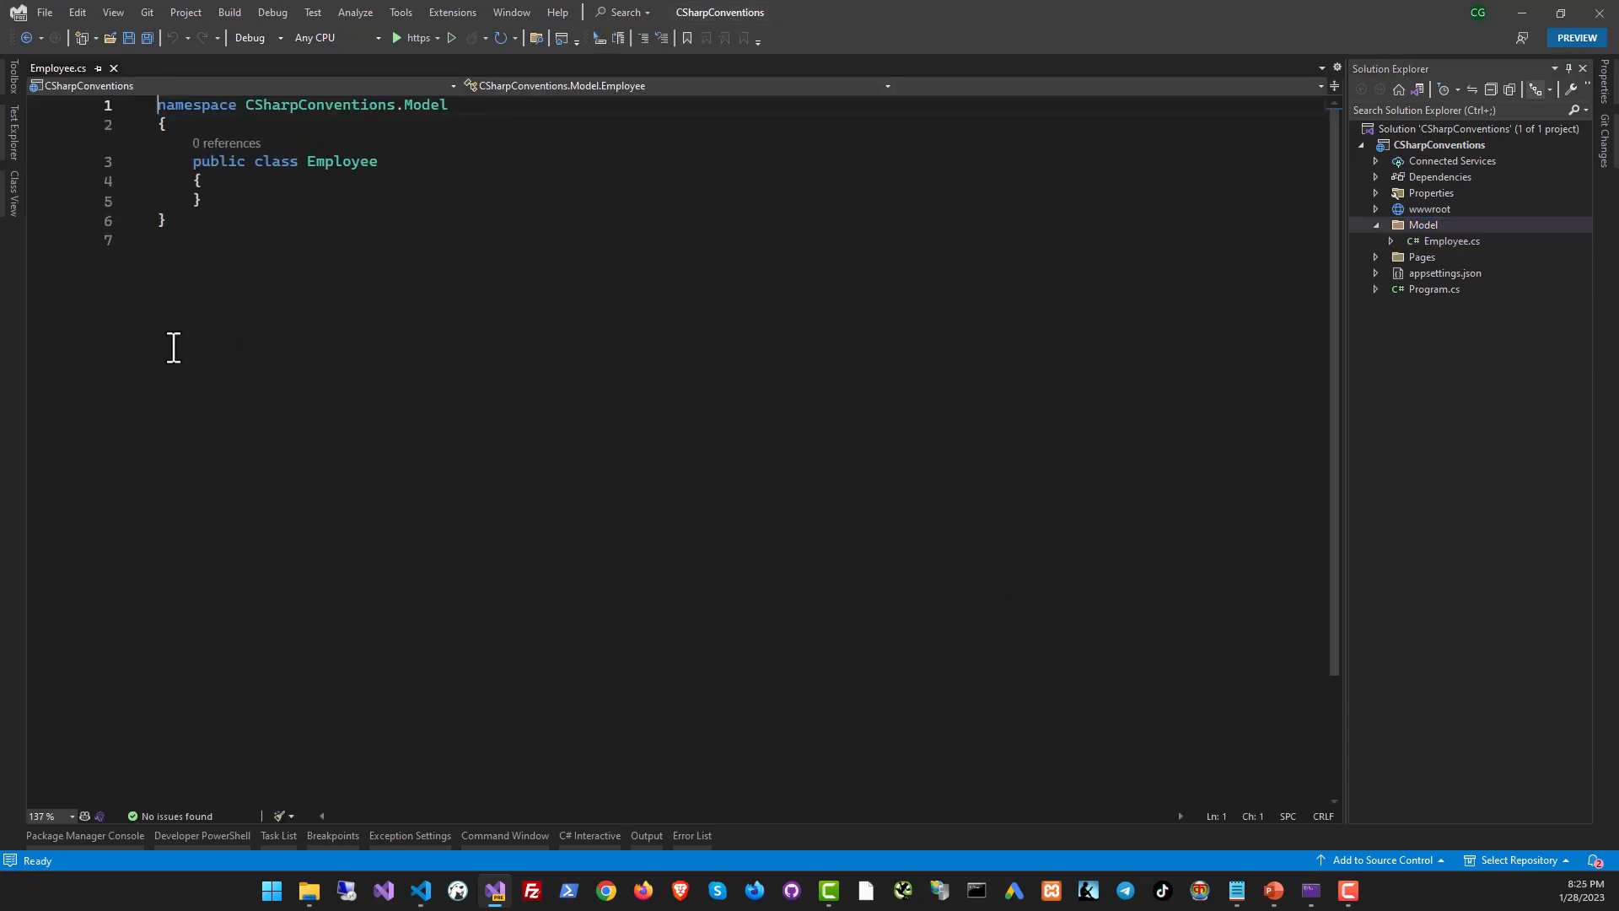
- Insert the comment that class files must share the class name, highlighting Employee.cs and Employee
key(Enter)
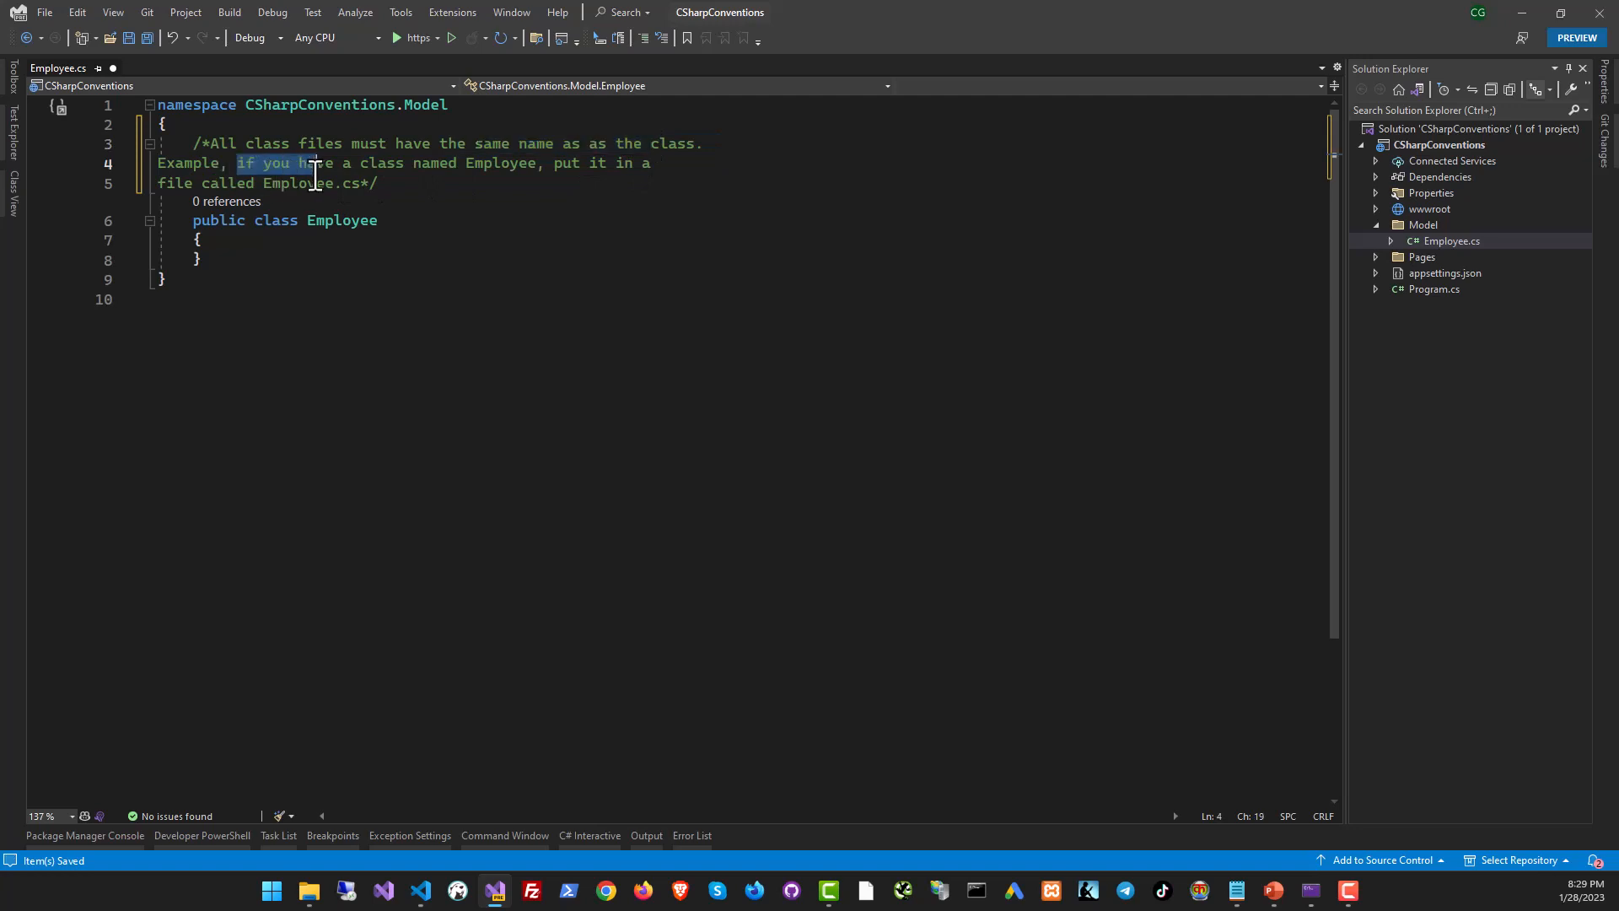
double_click(500, 163)
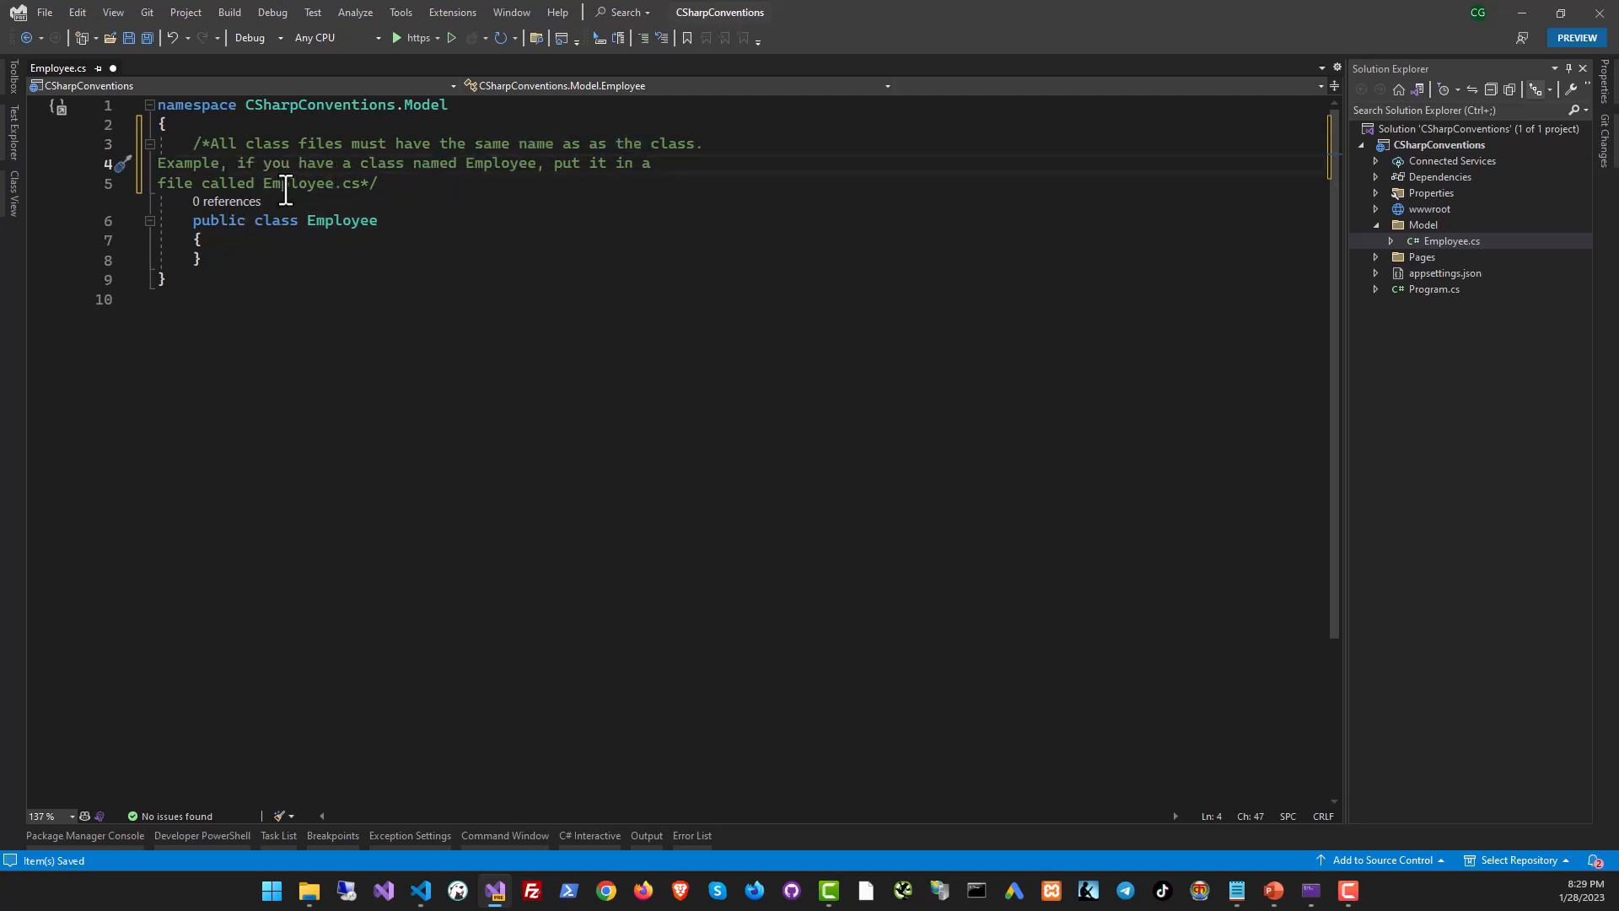
double_click(301, 183)
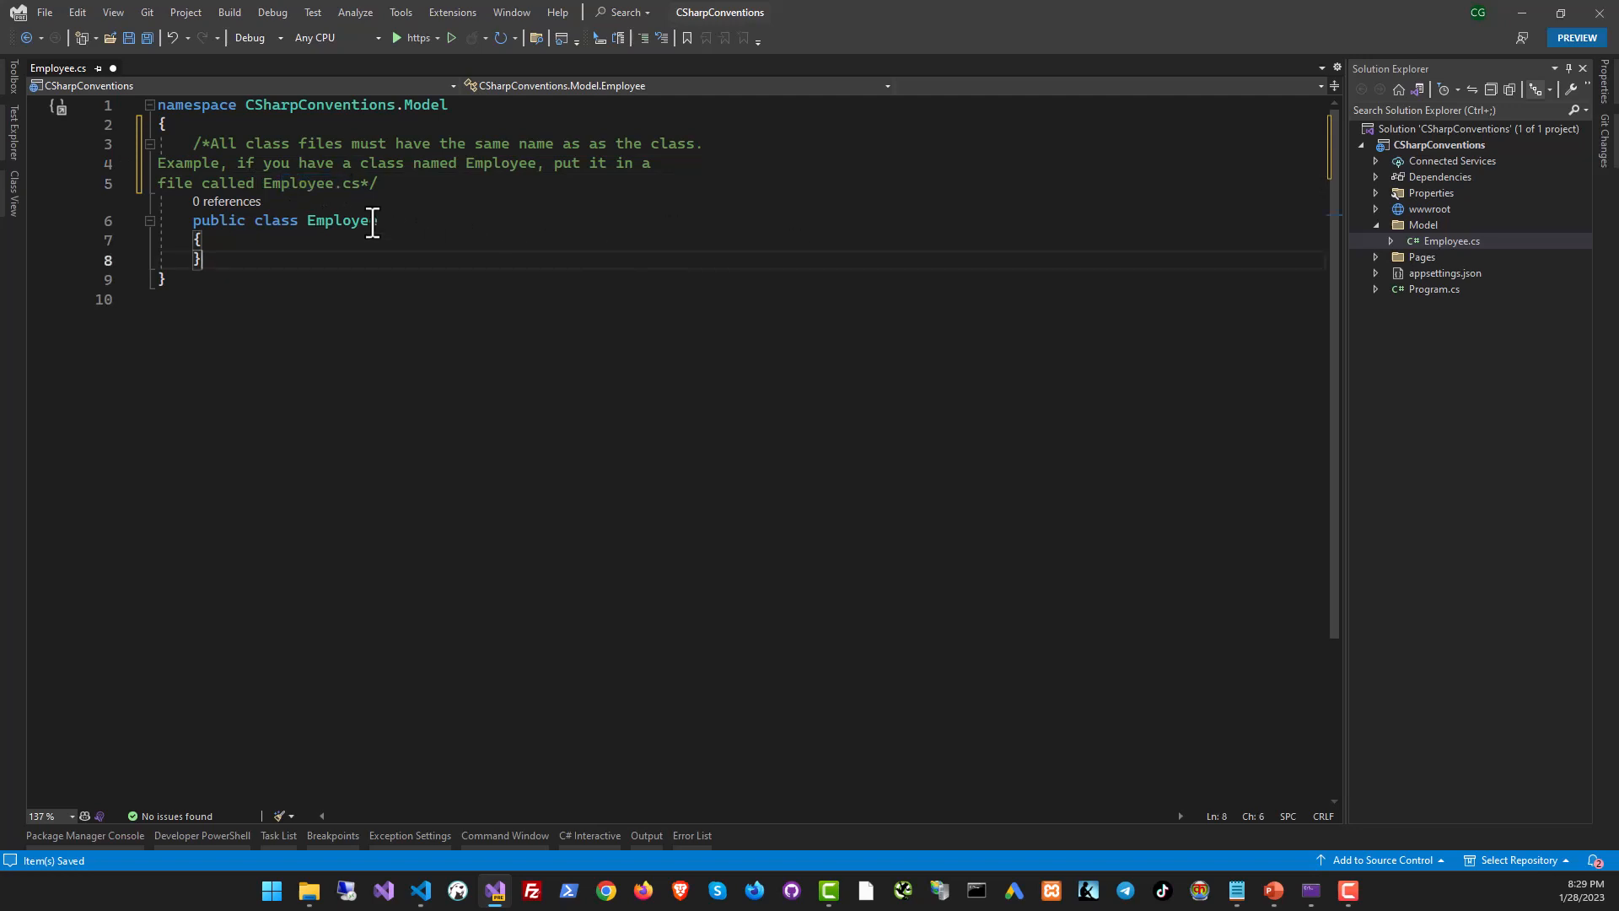
double_click(341, 220)
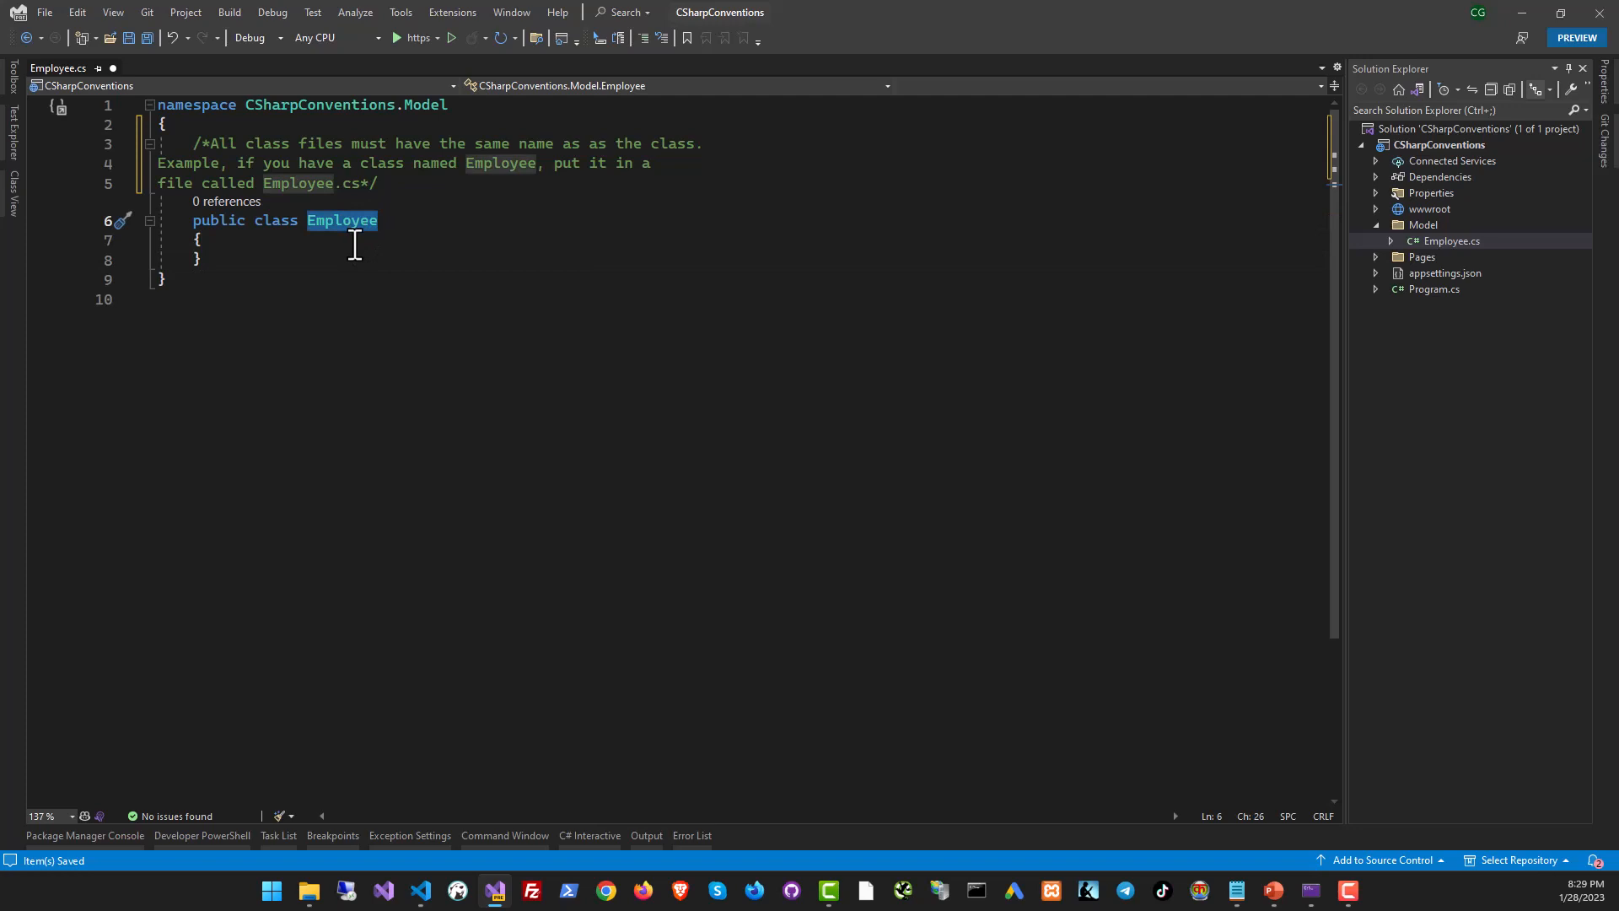
click(1449, 241)
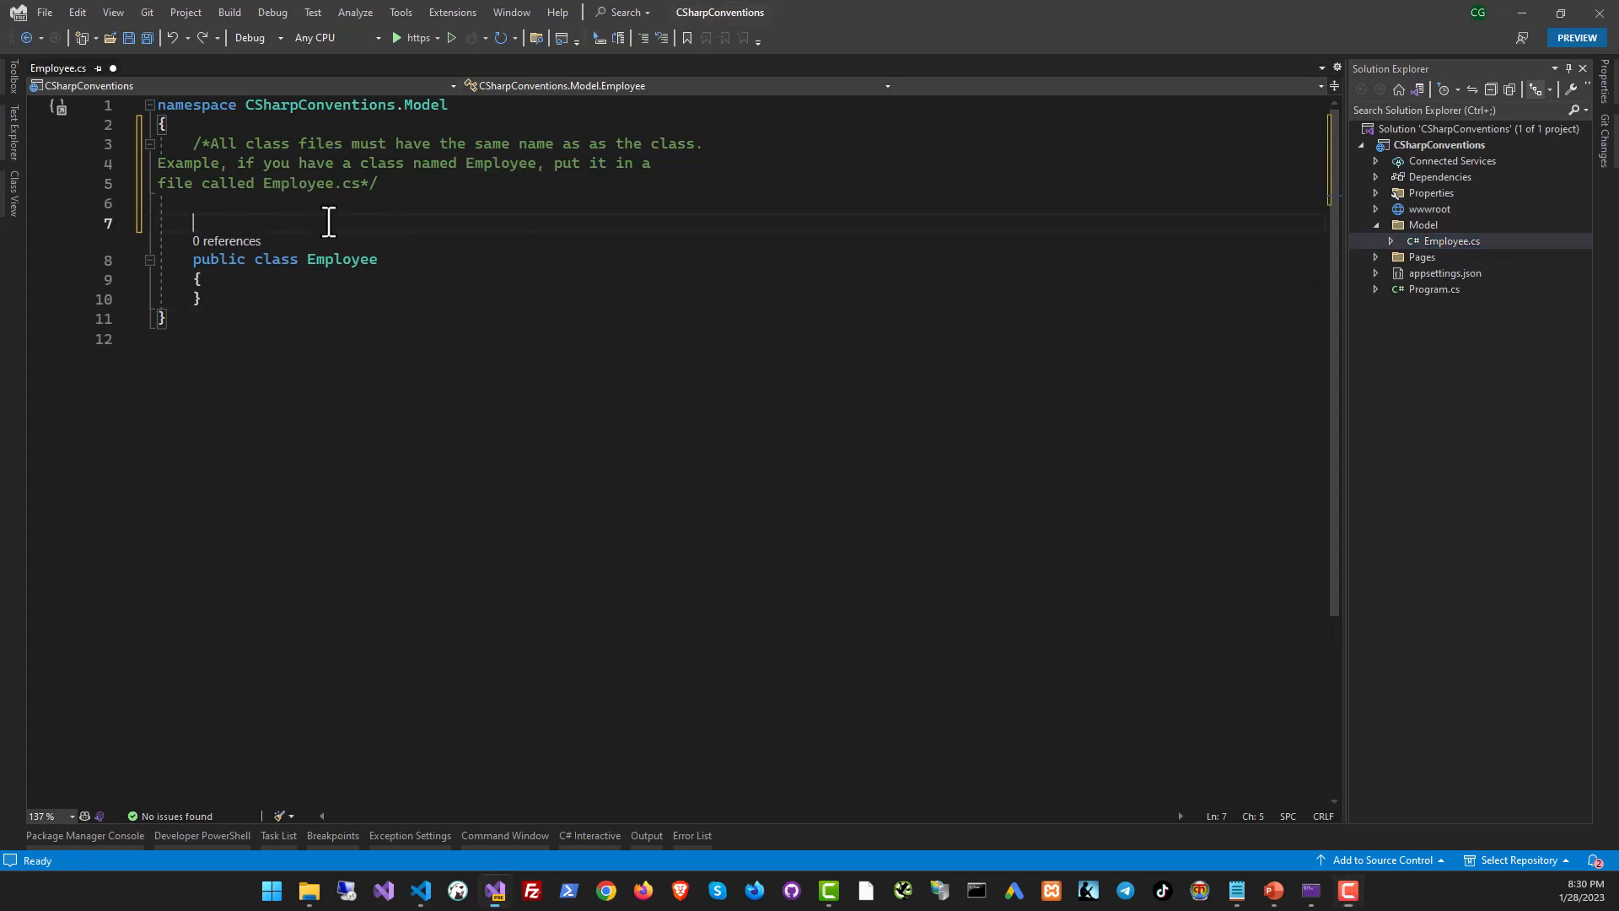
- Add the 'Use a separate file for each class' comment; demo a Salary class, then delete it
text(//Use a separate file for each class you declare)
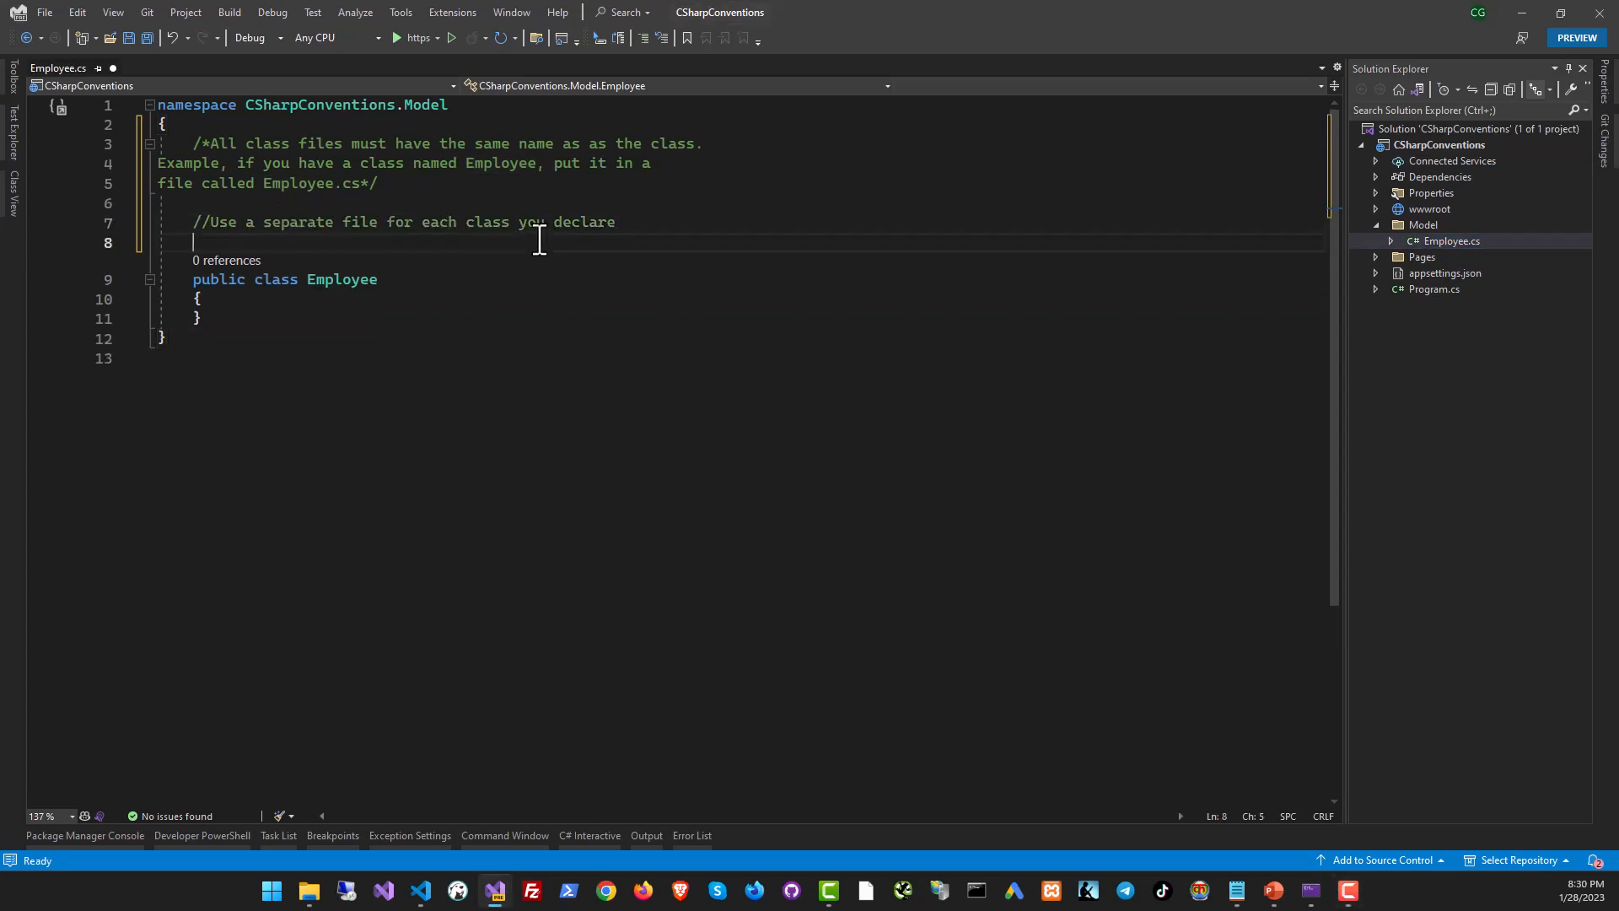
click(200, 318)
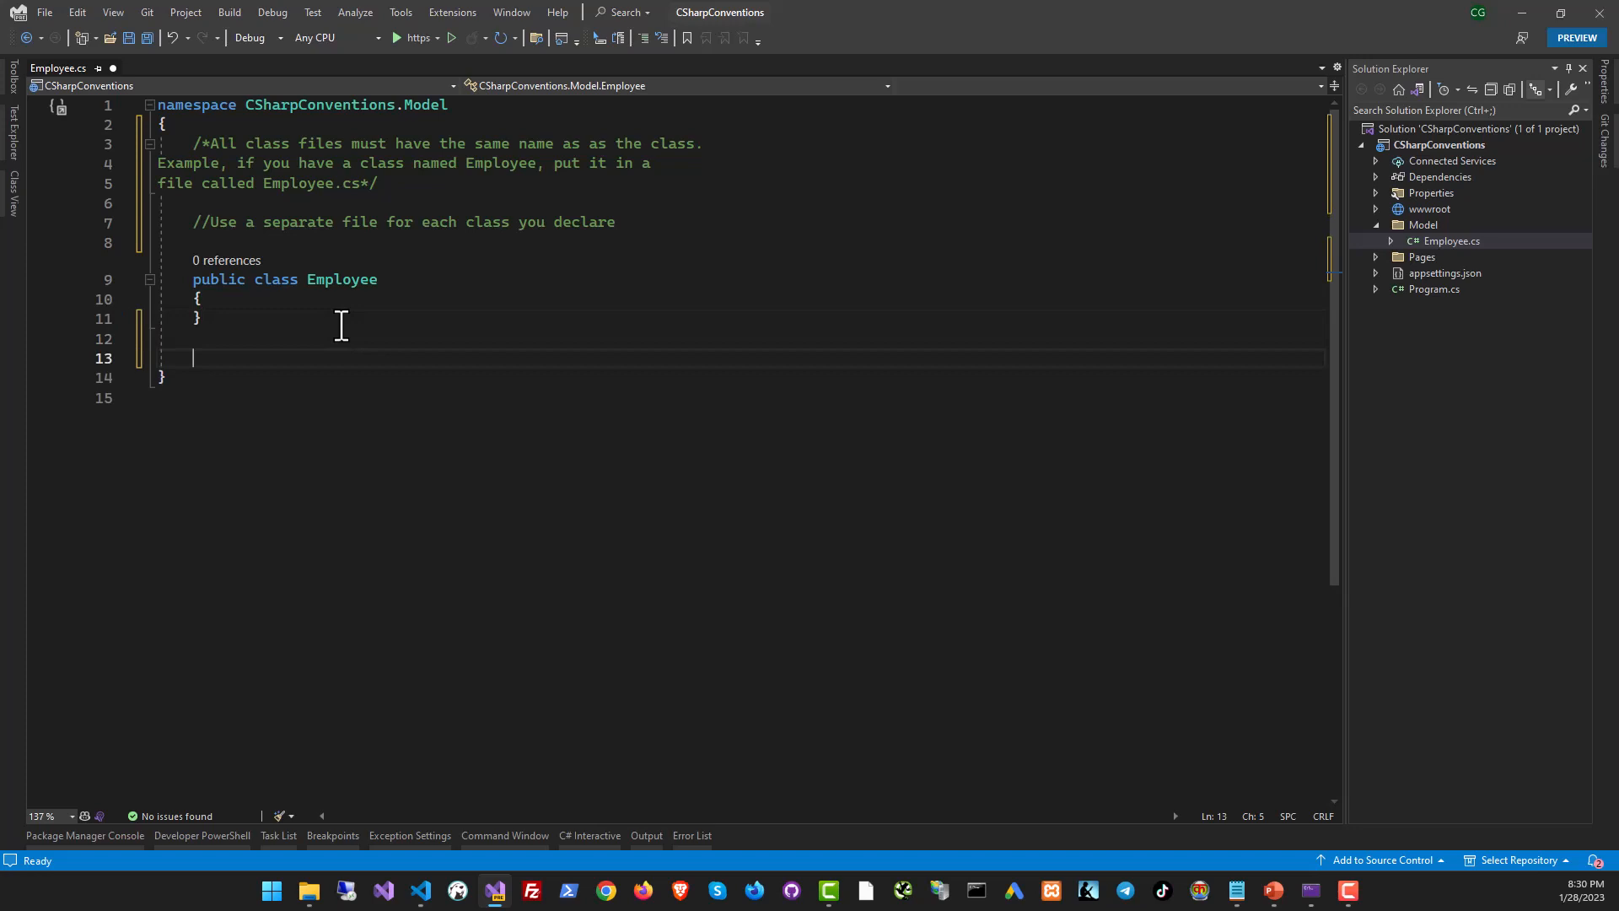
text(public class Sala)
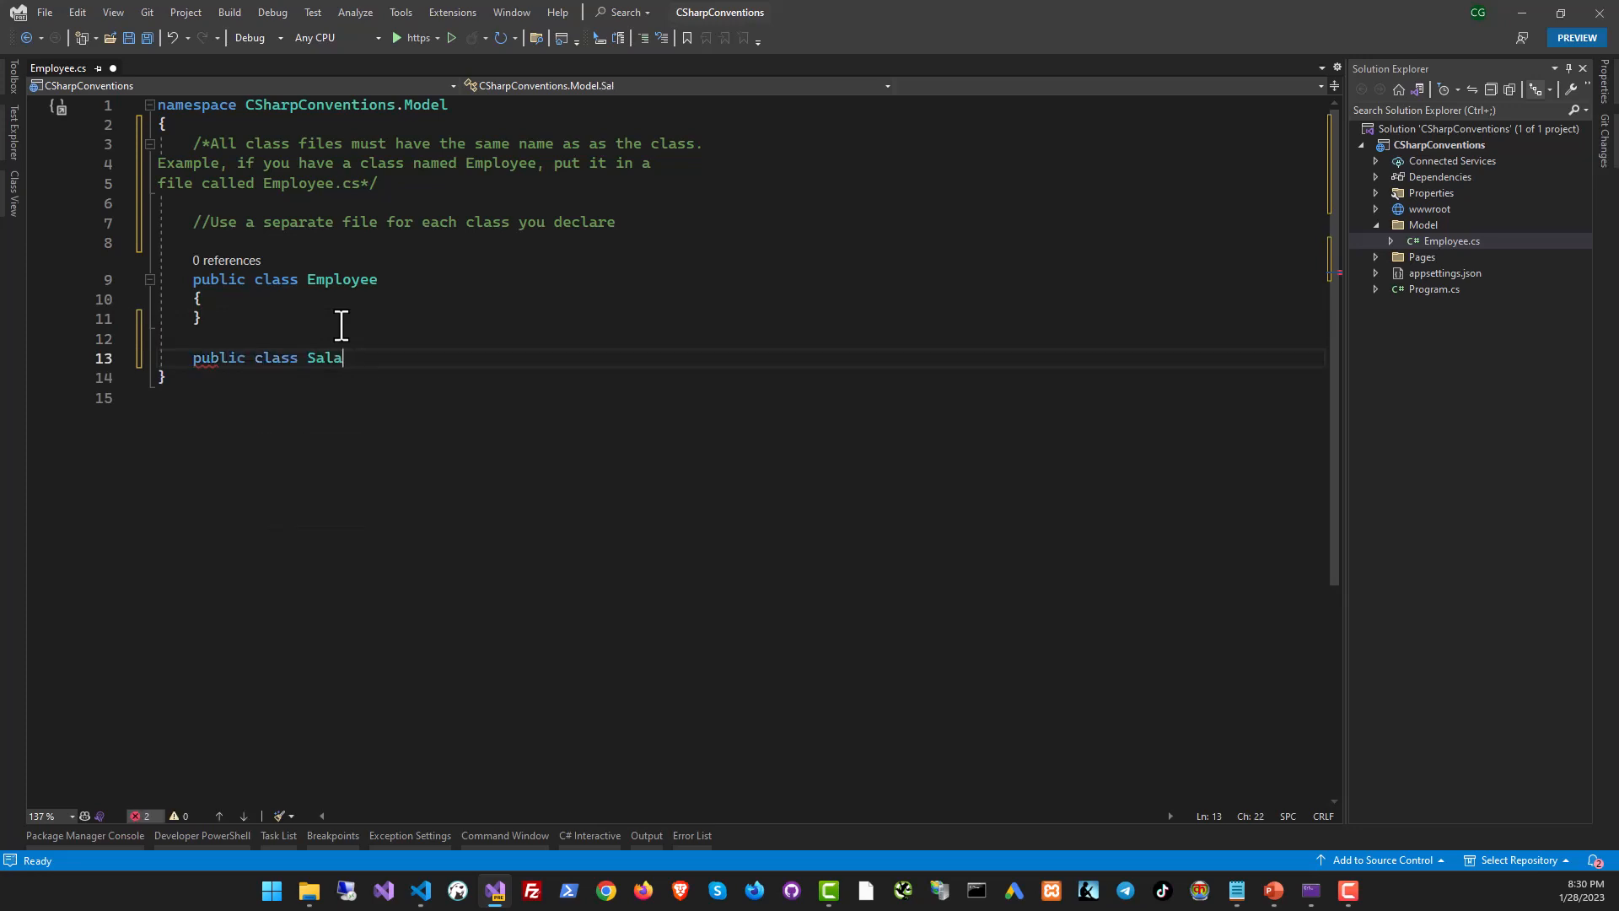
text(ry)
text({)
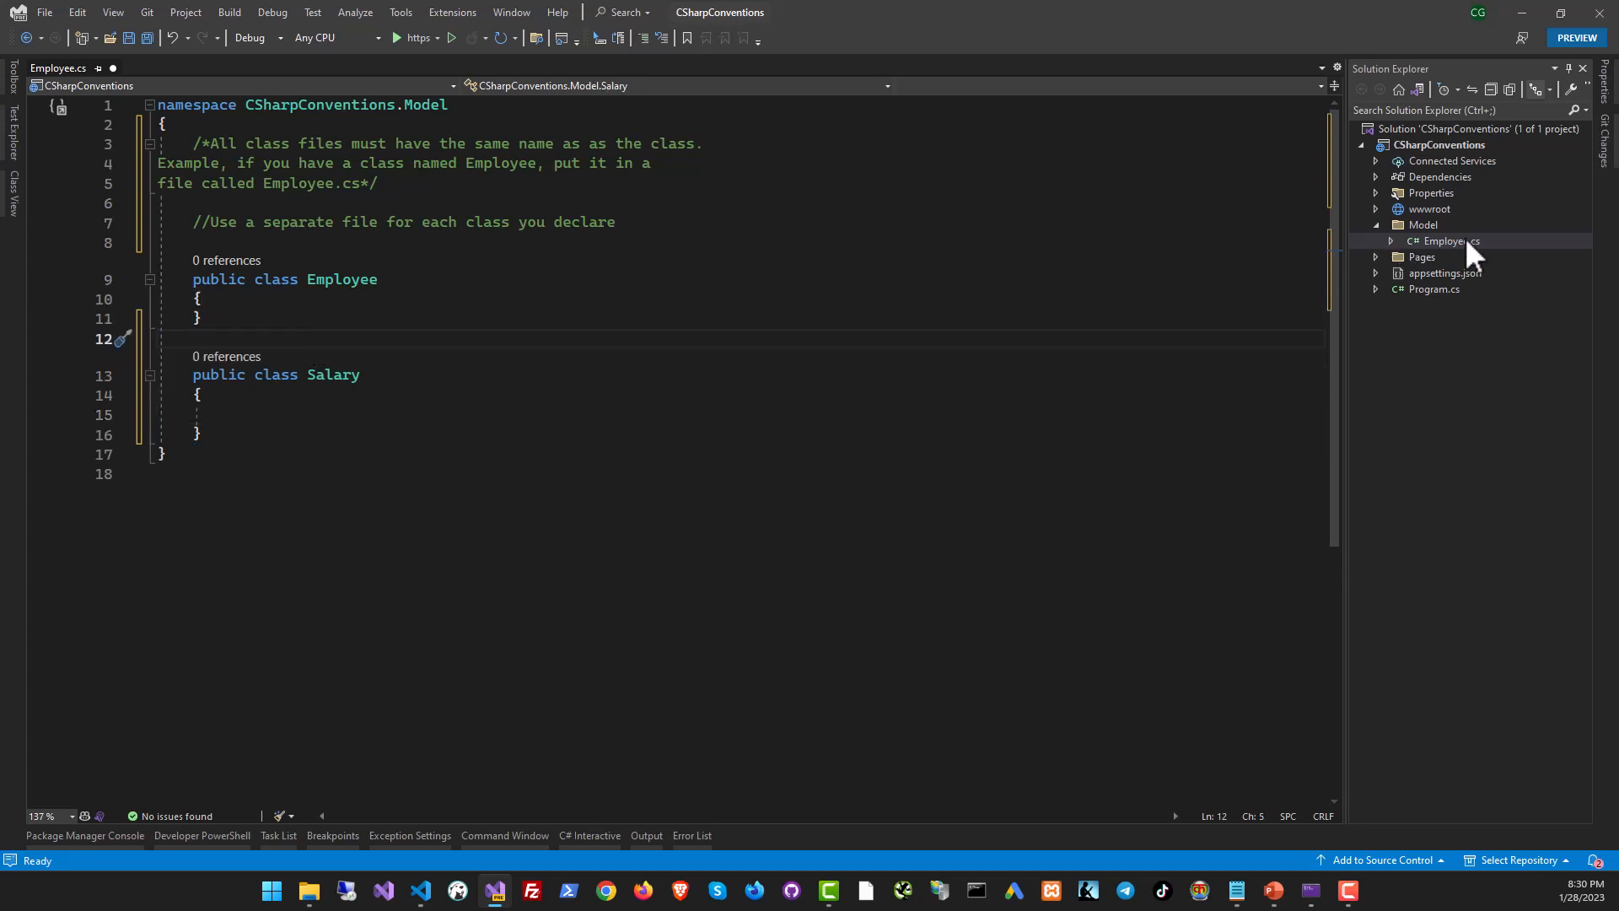
click(1450, 241)
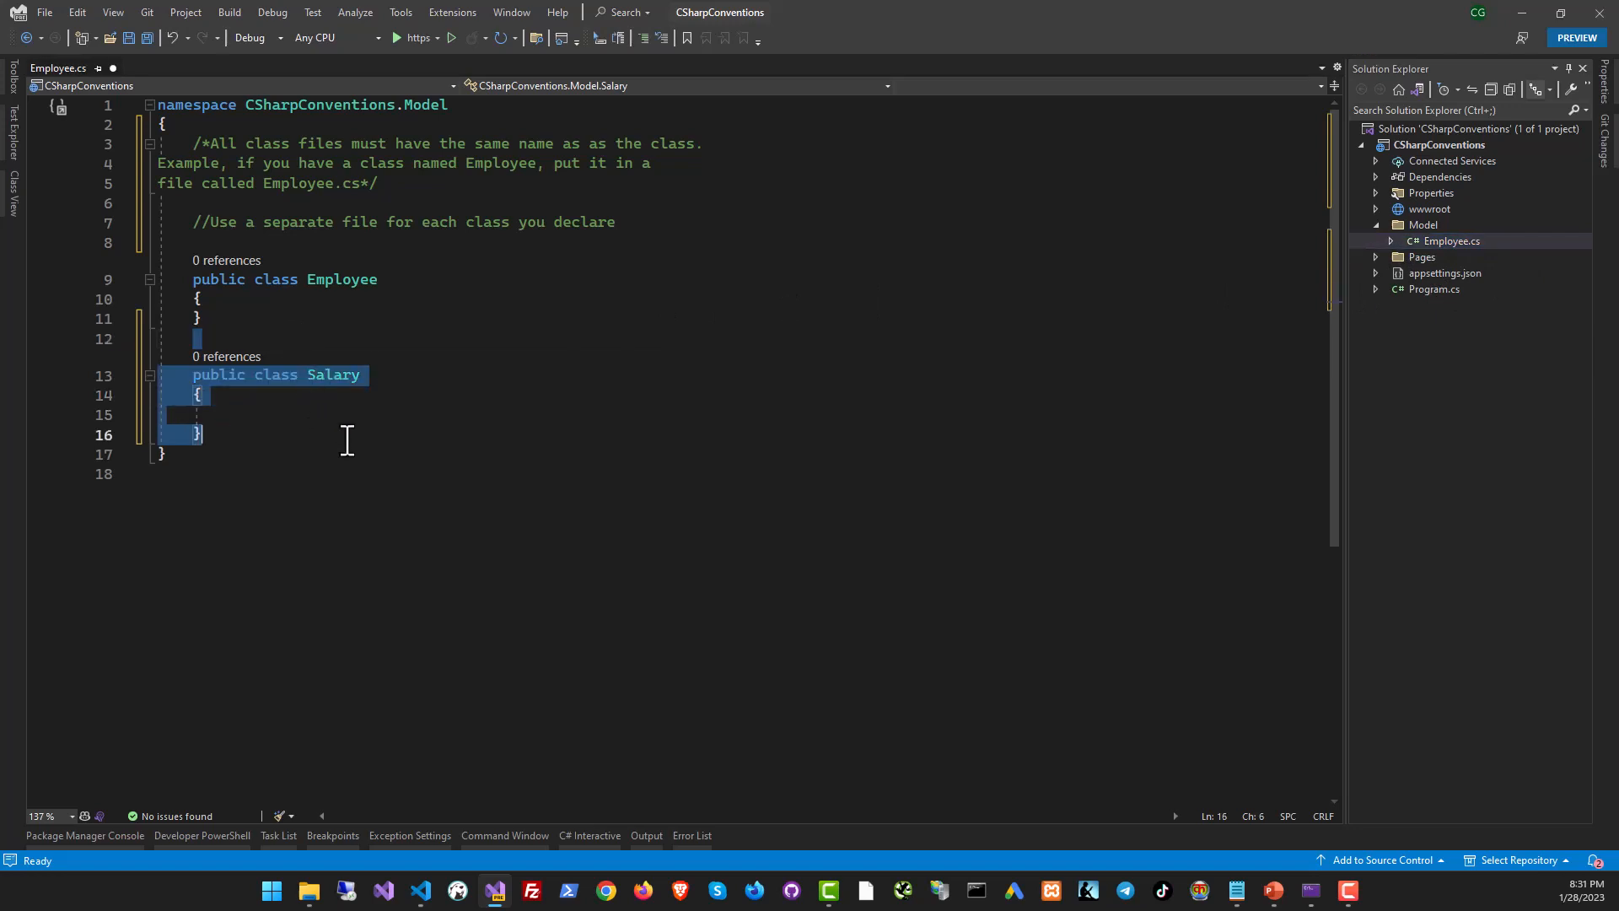
key(Delete)
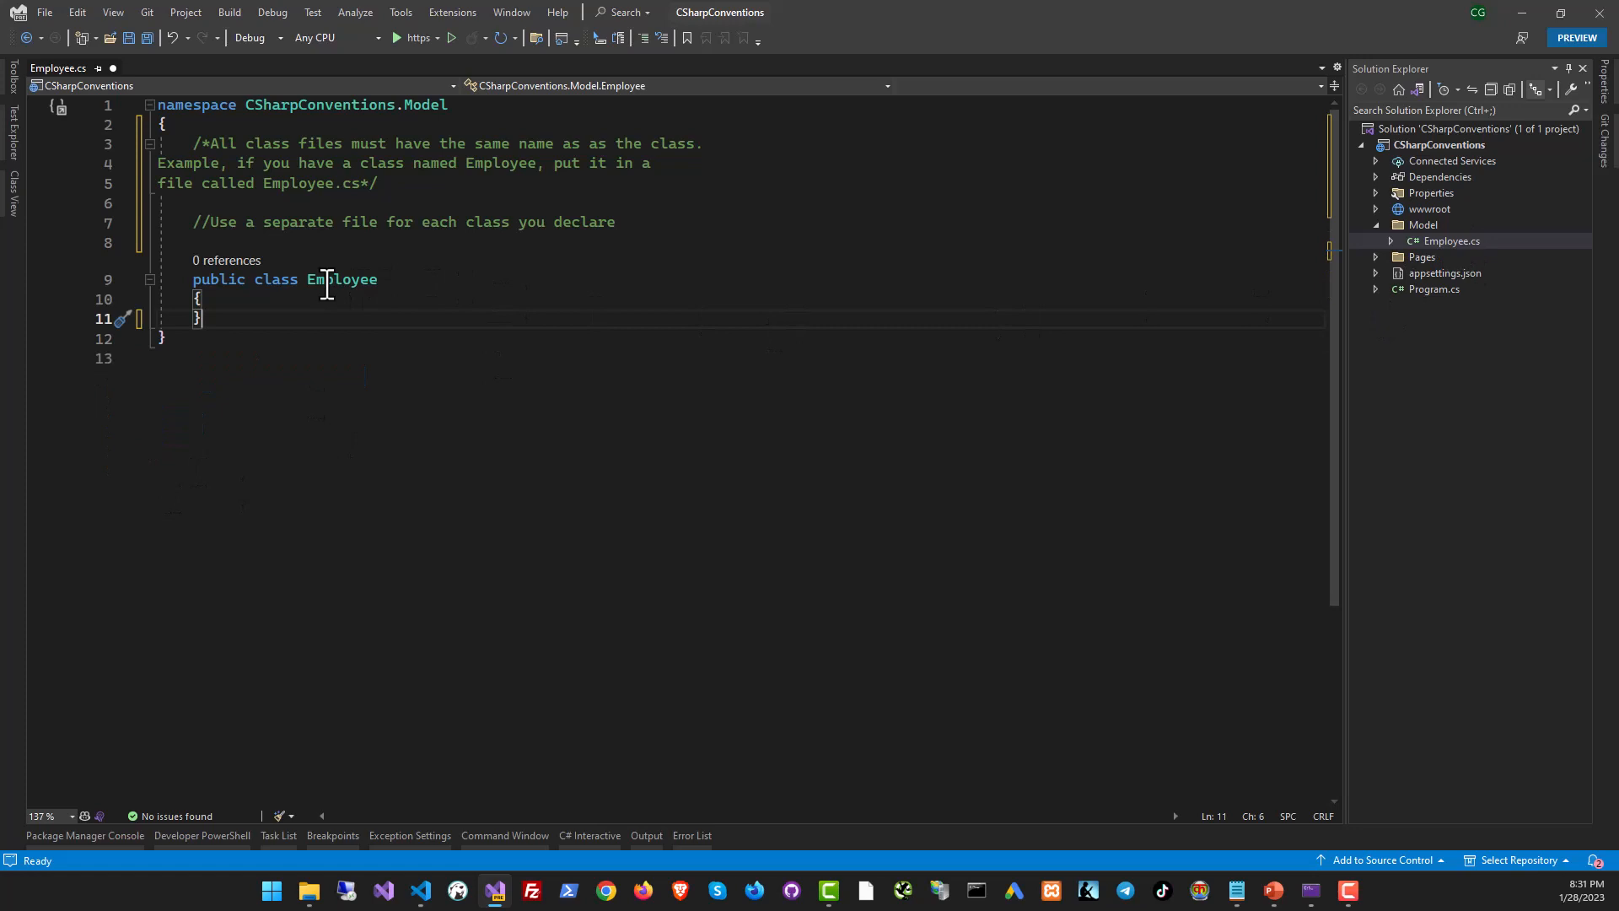
mouse_move(328, 282)
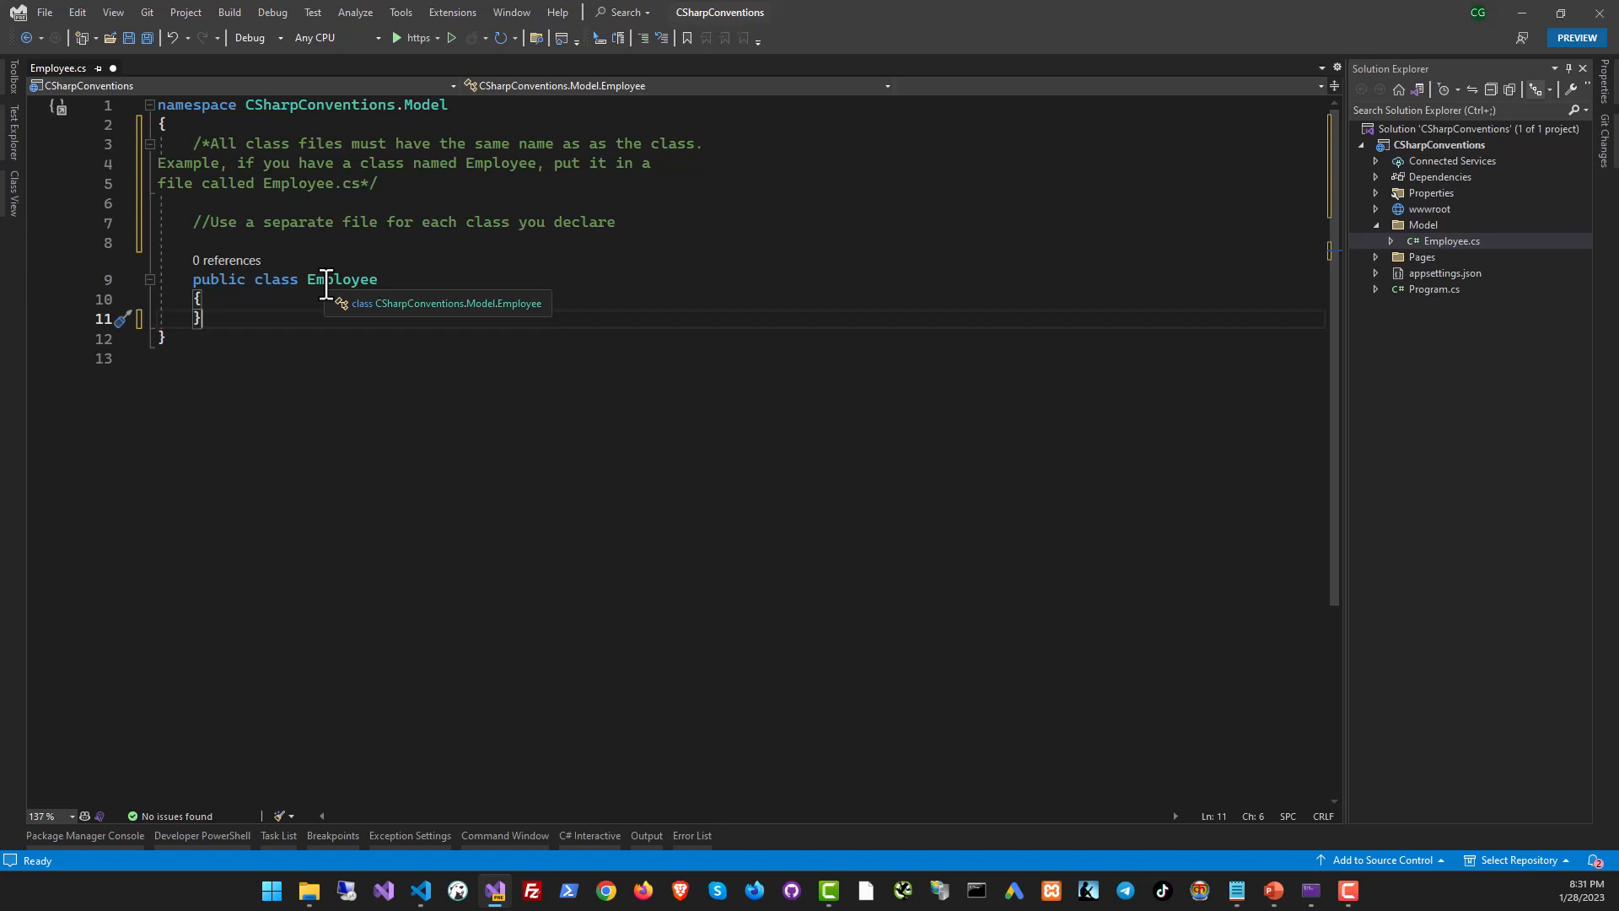
mouse_move(414, 298)
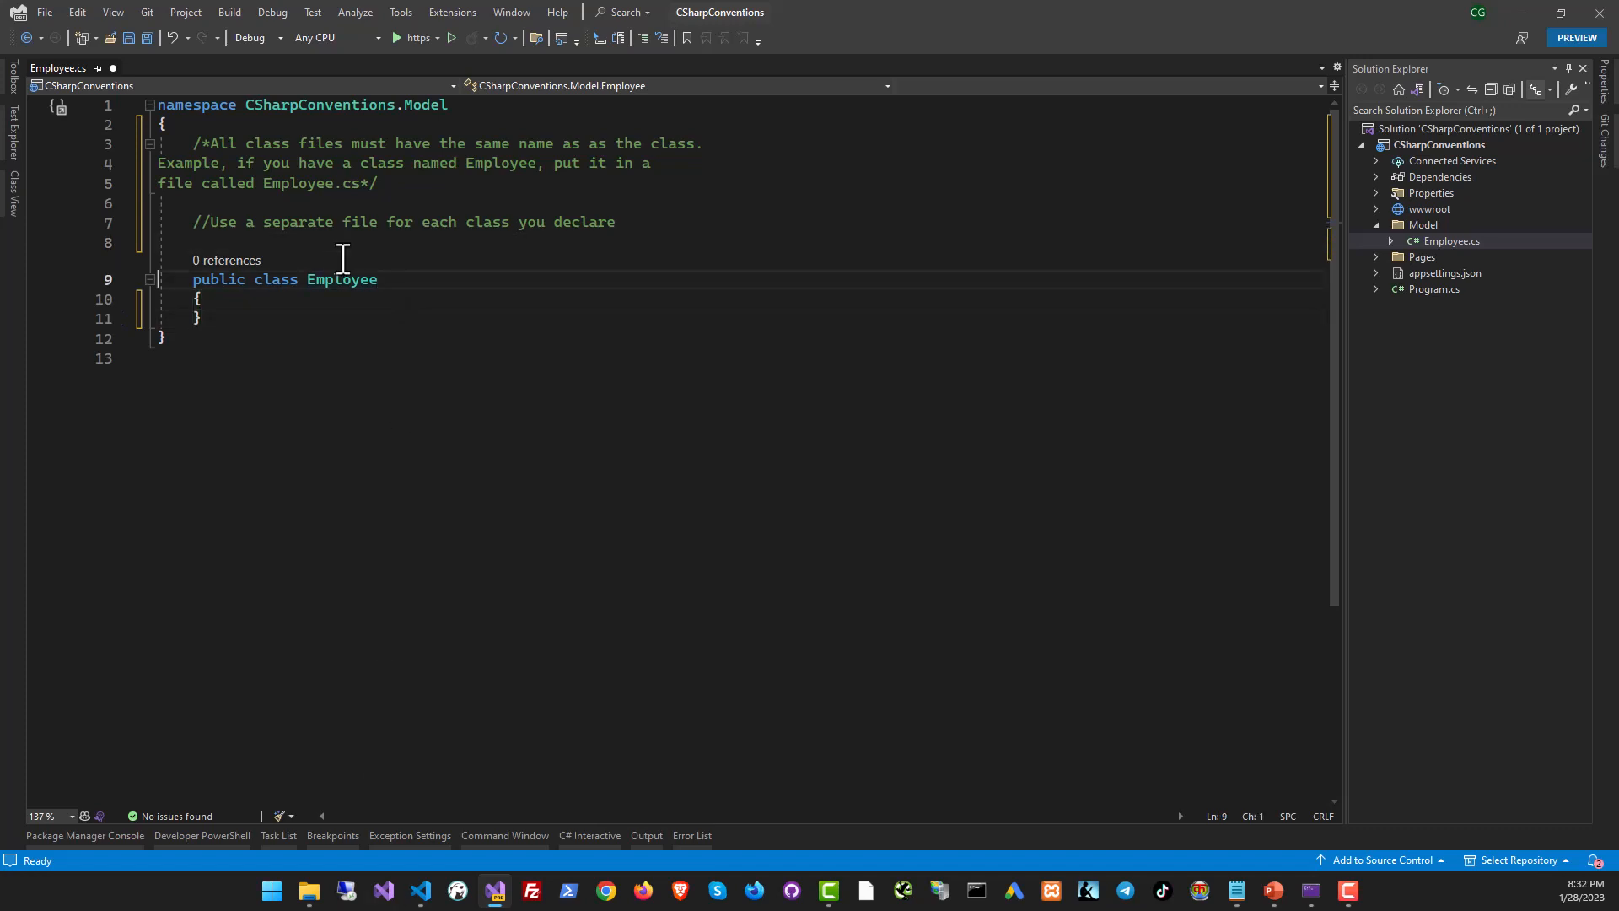
- Add the comment 'All class names must be in PascalCase.' above the class
text(//All class names must be in PascalCase.)
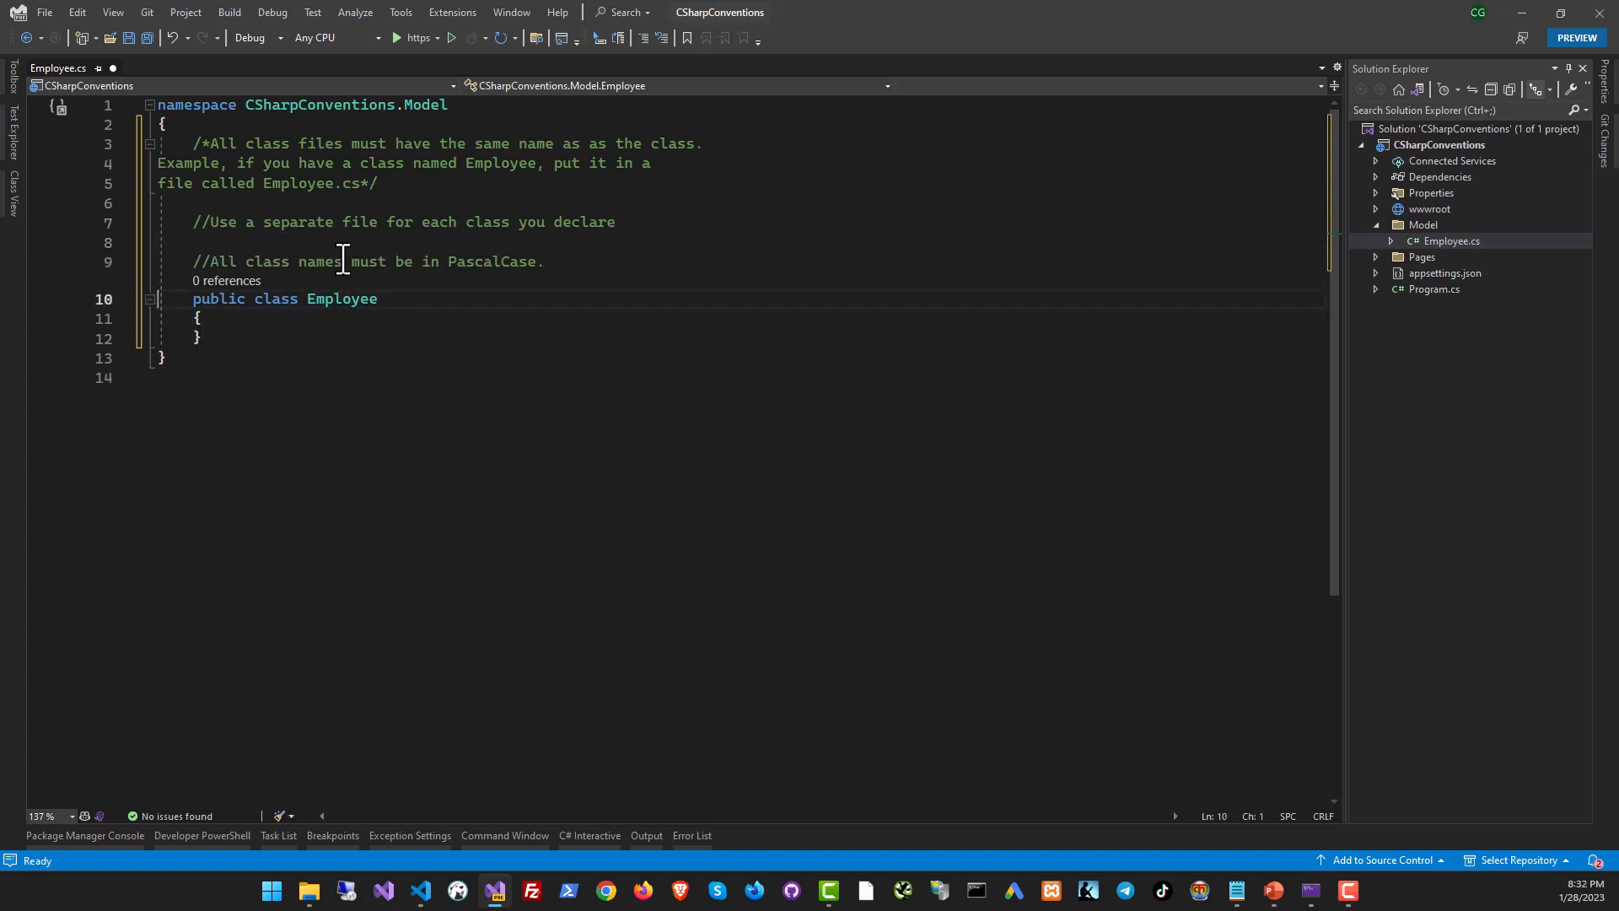
double_click(490, 261)
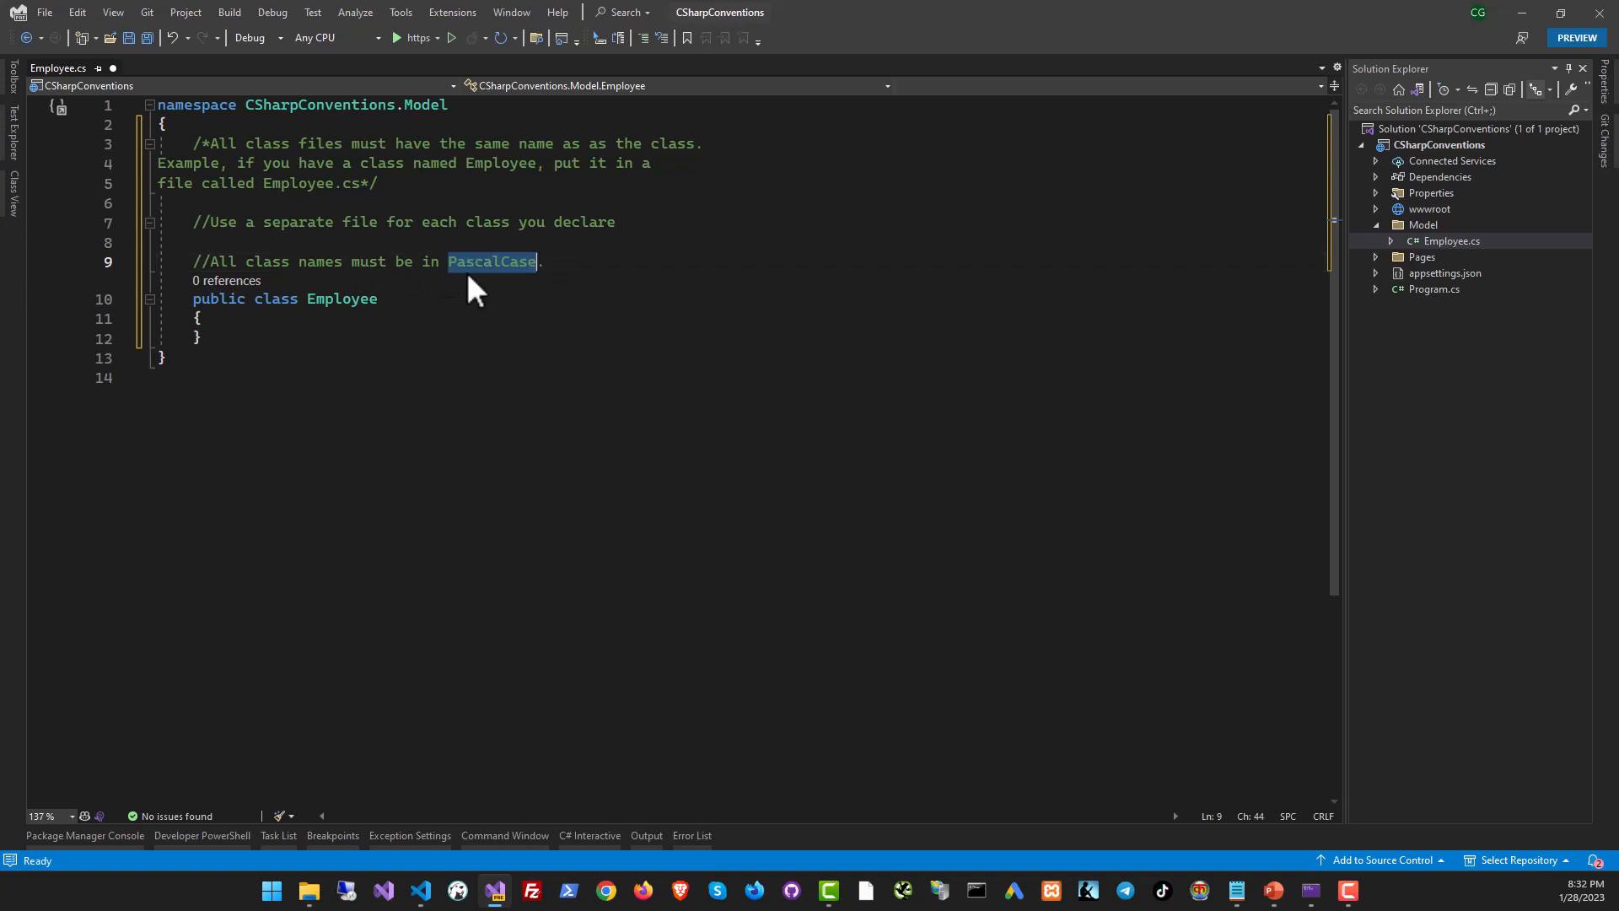
click(465, 261)
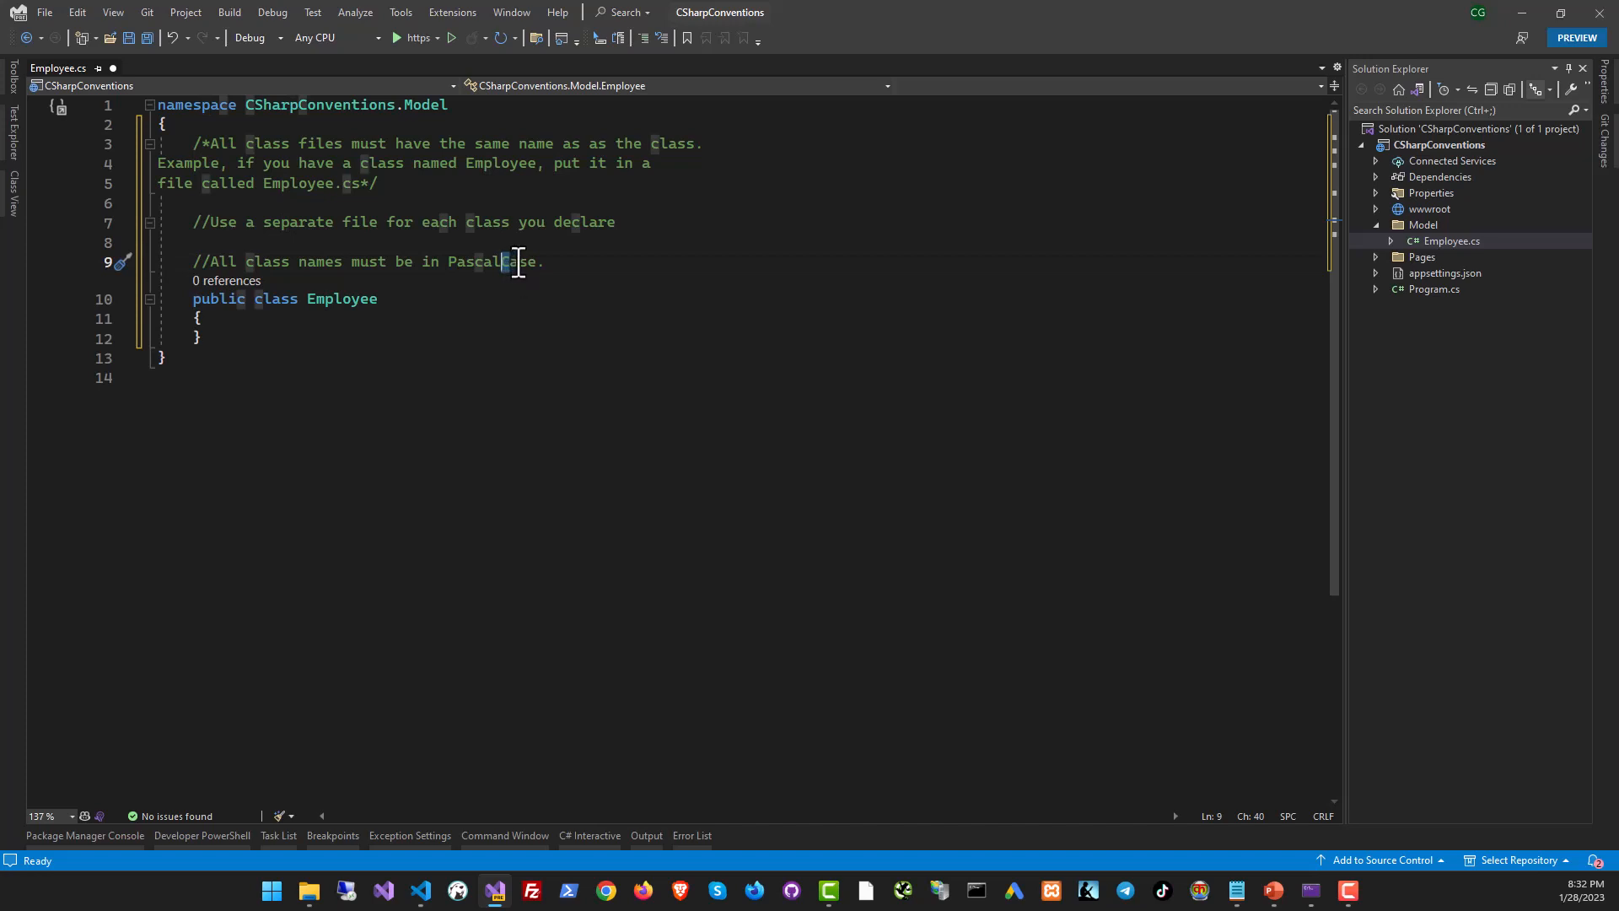
mouse_move(383, 304)
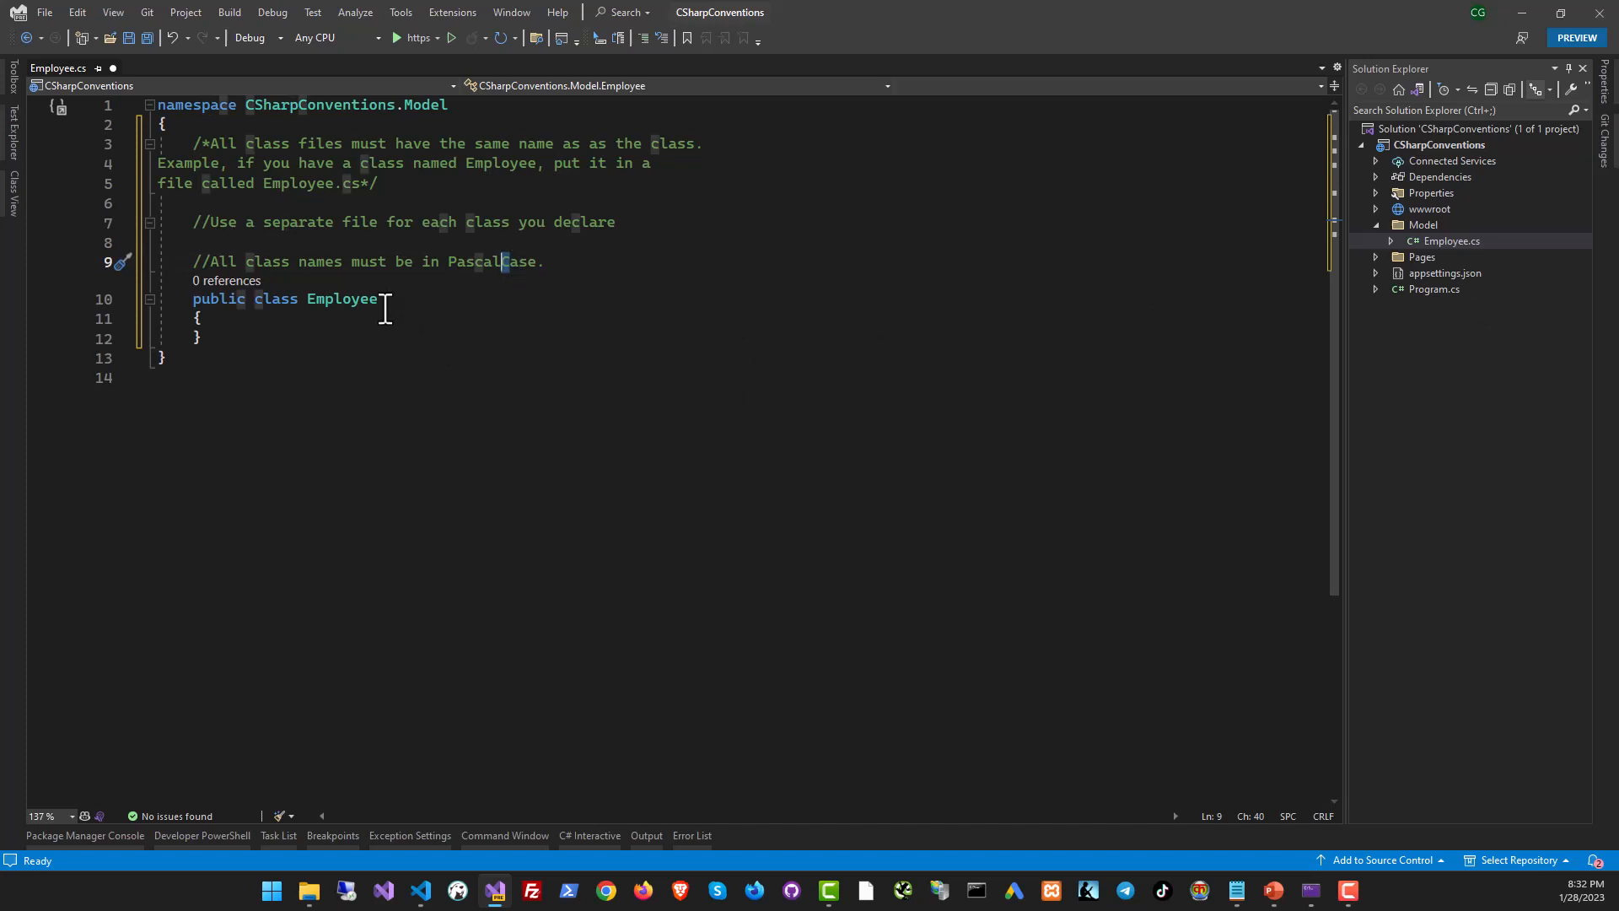
- Rename the class to EmployeeData as a demo, then change it back to Employee
double_click(342, 298)
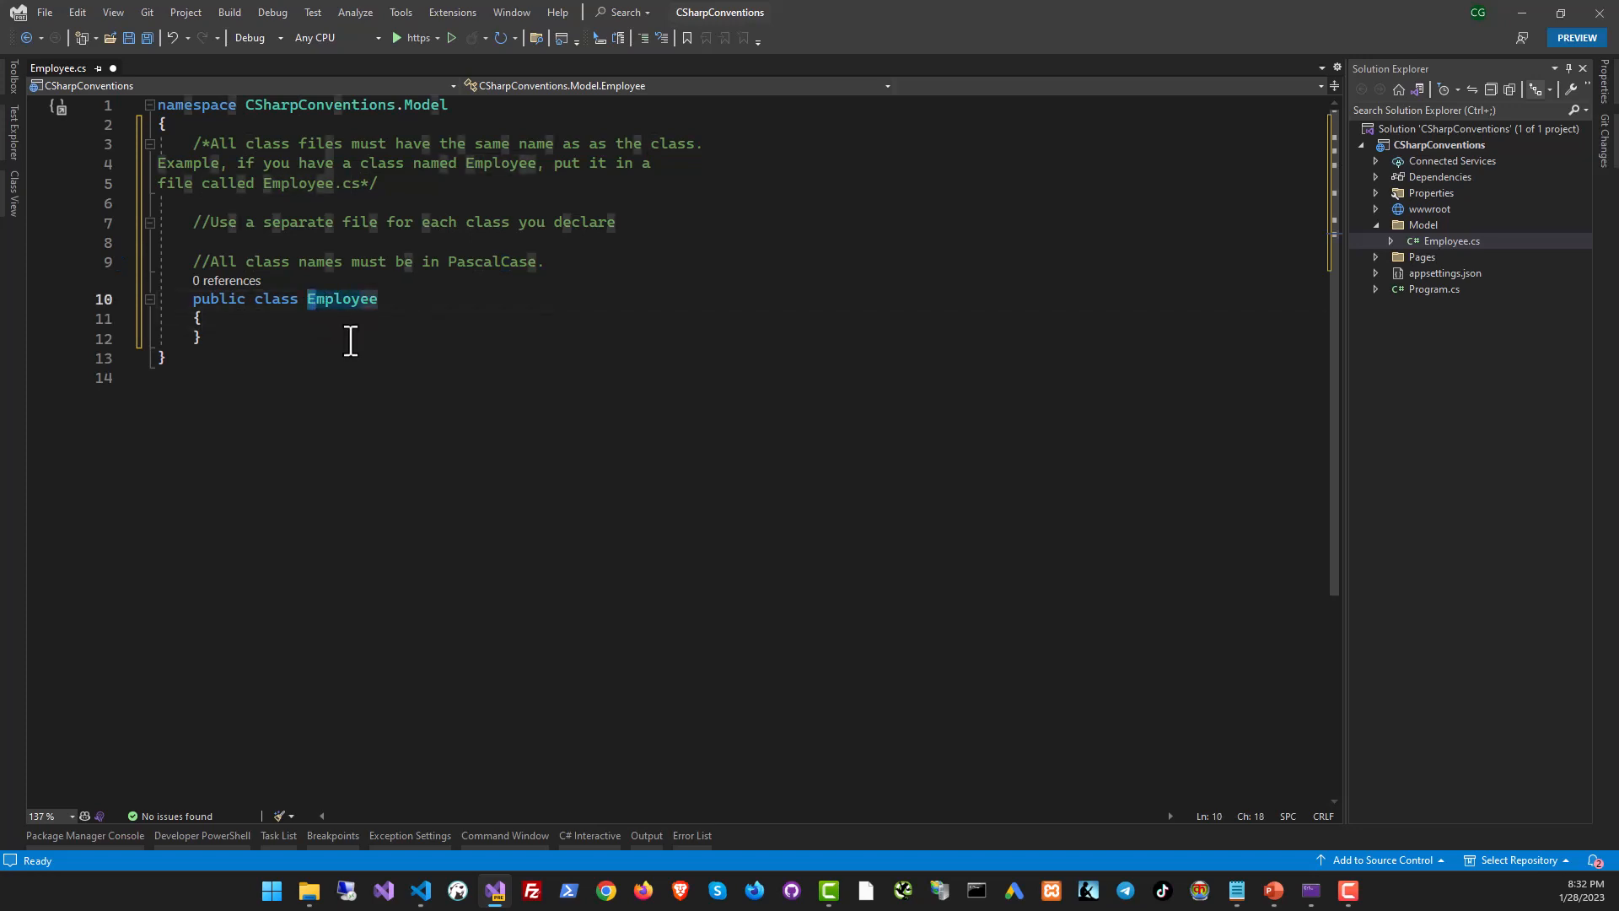
click(200, 338)
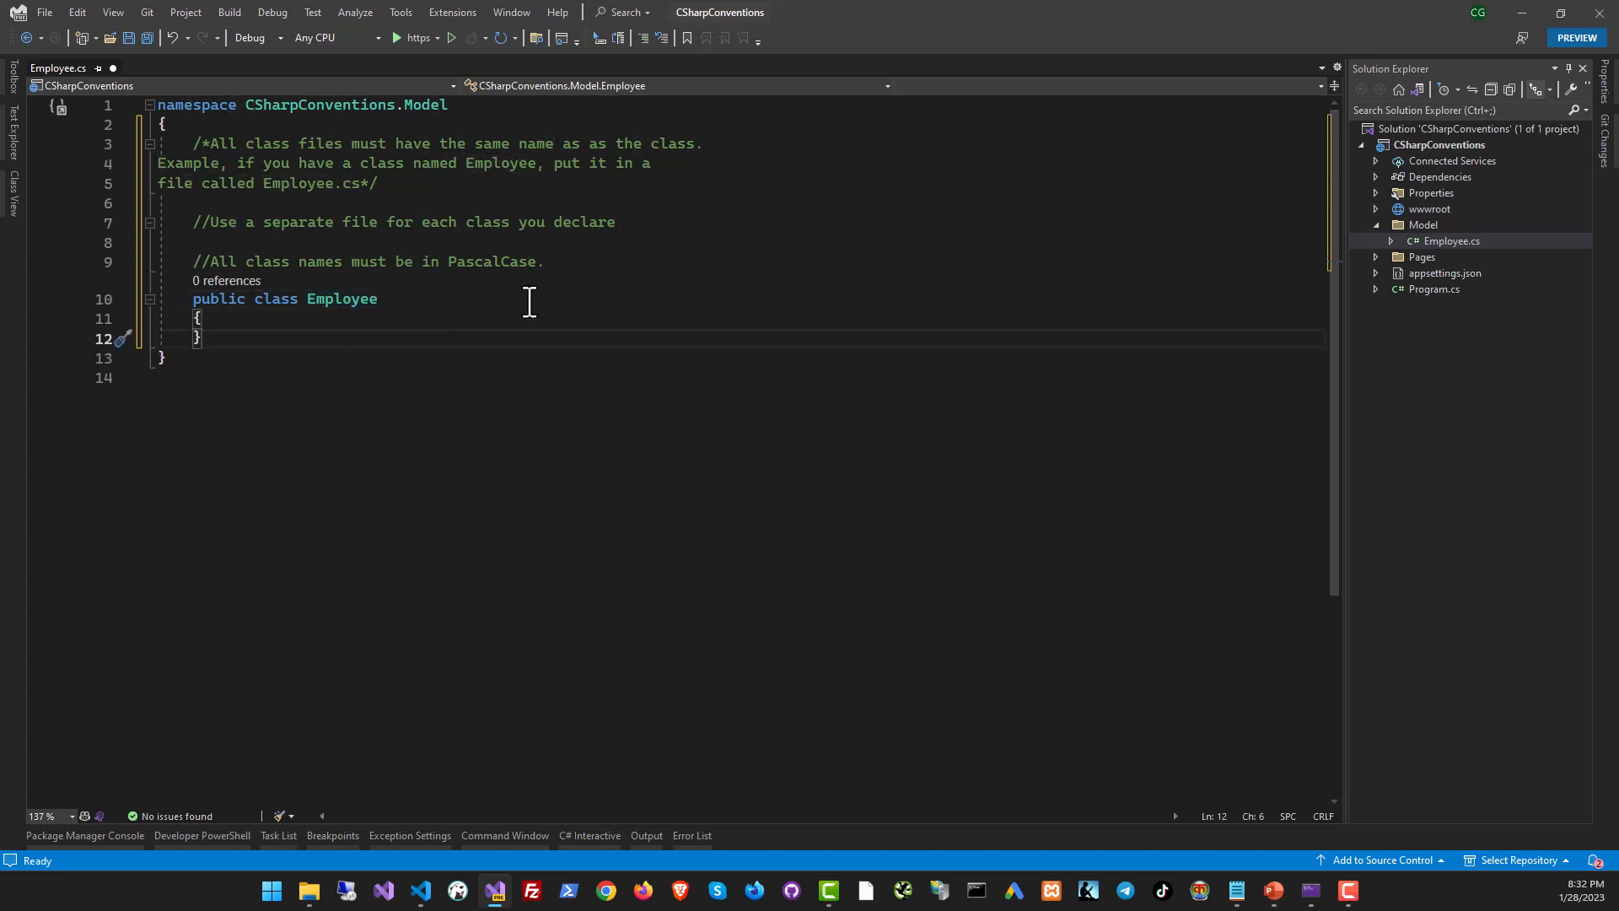
text(D)
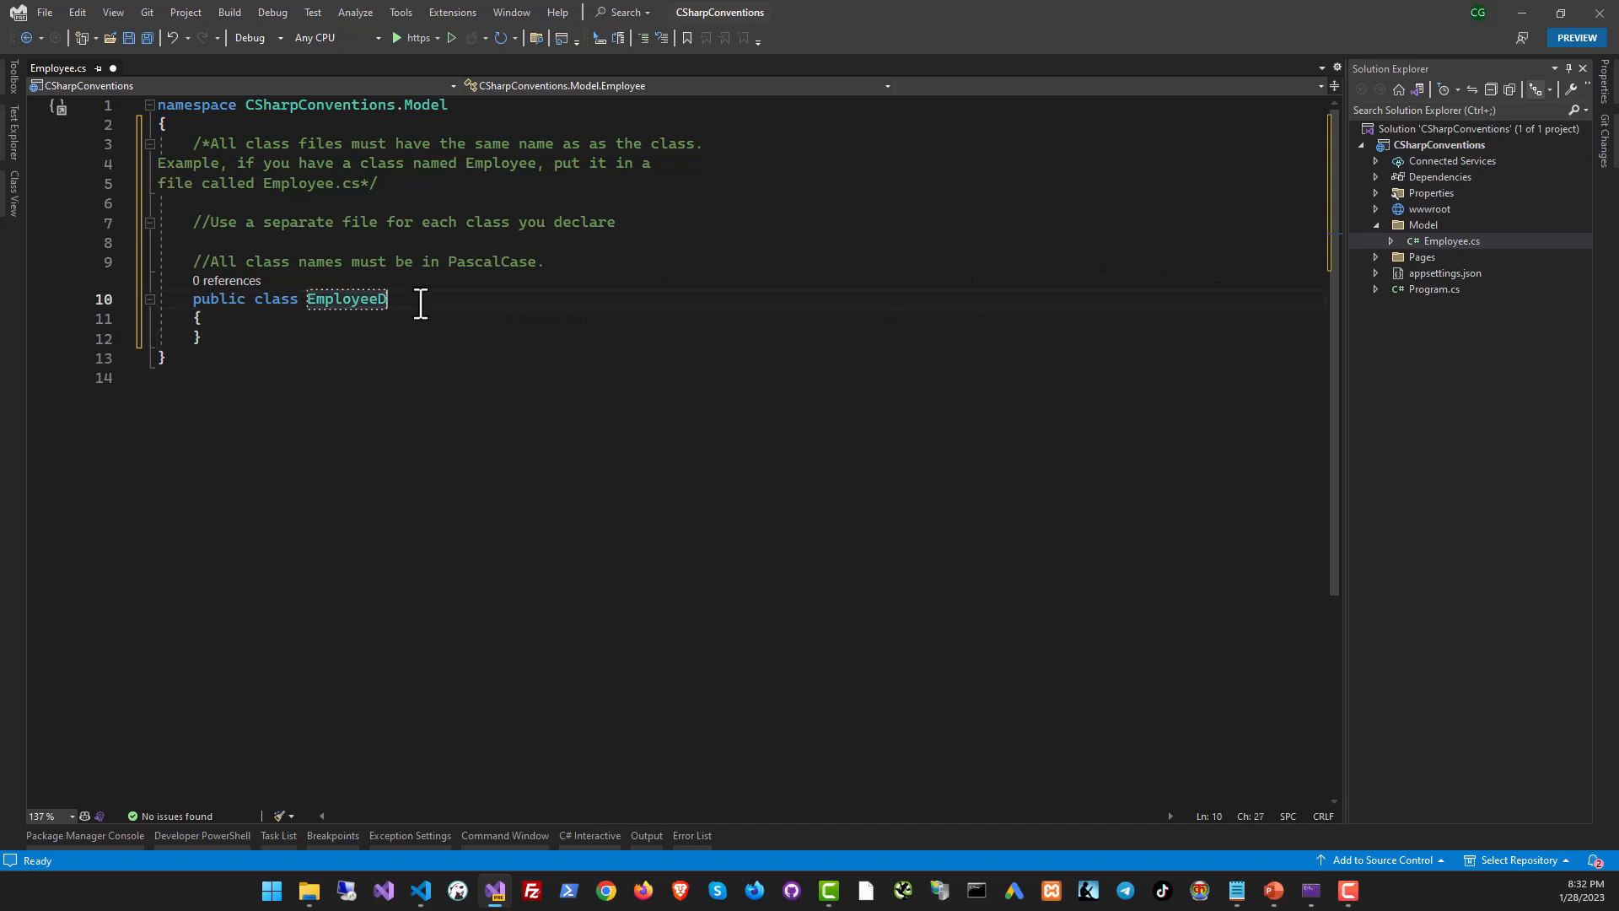
text(ata)
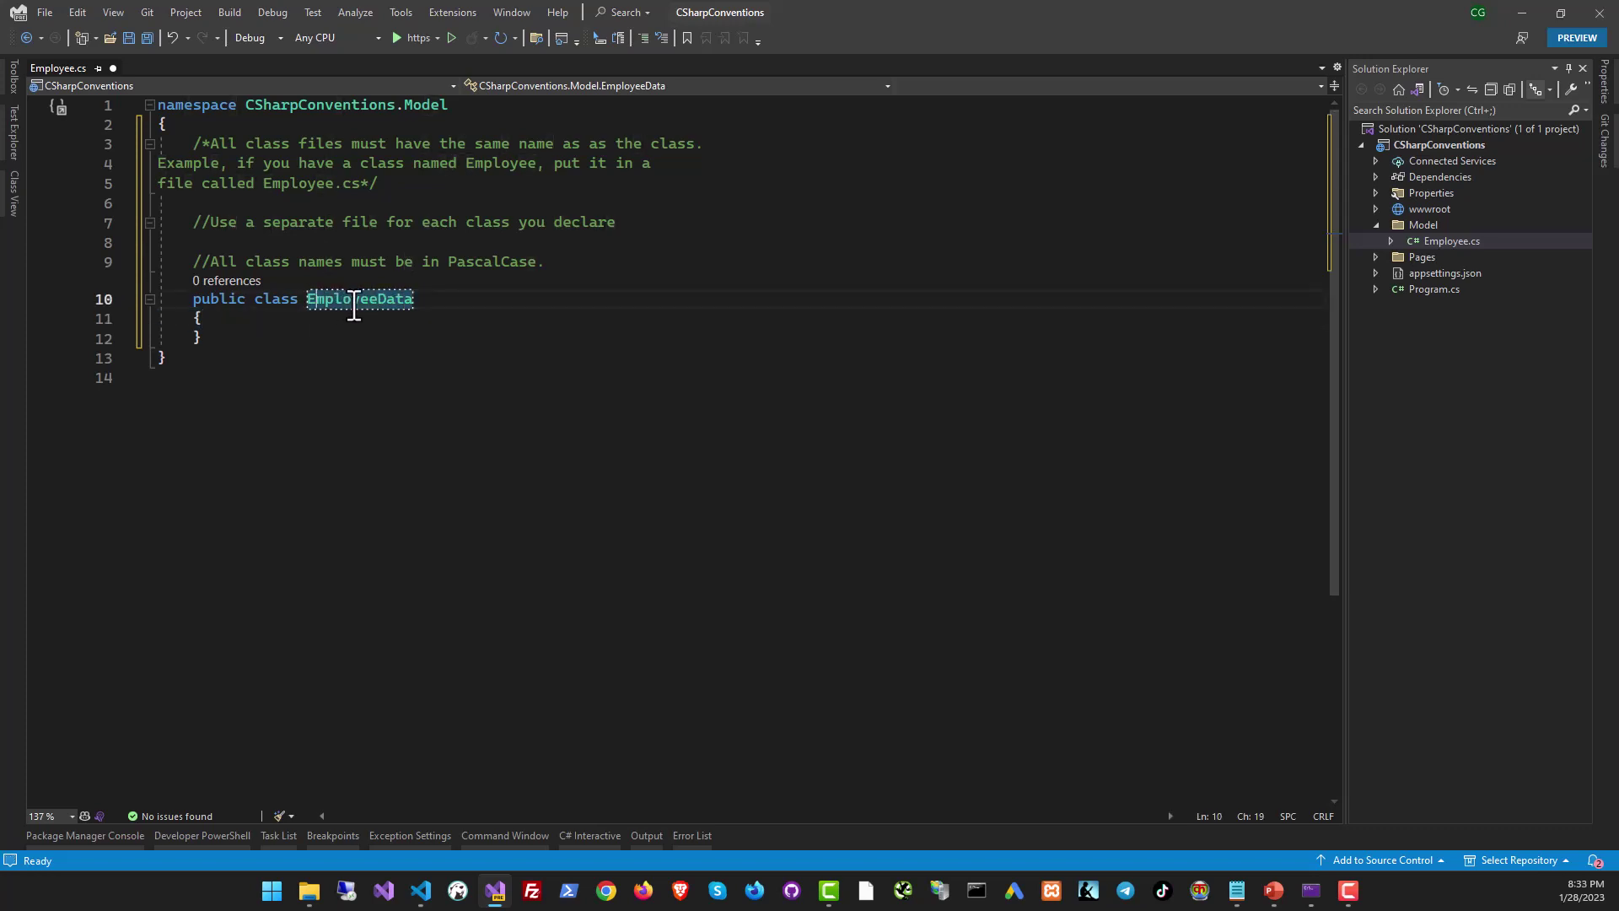
text(Employee)
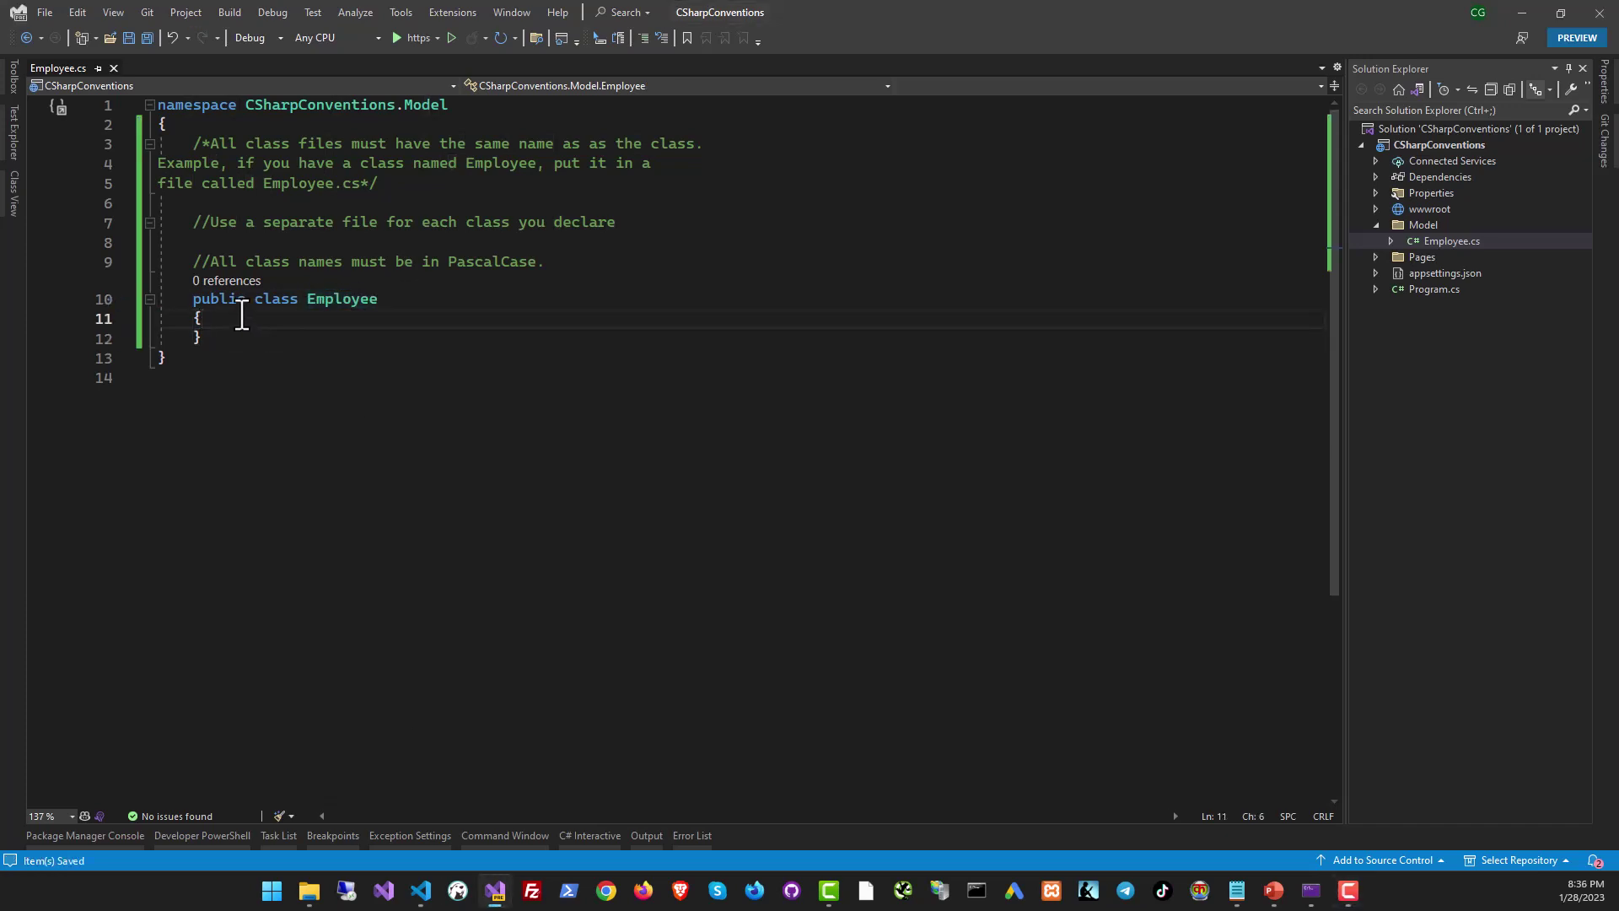
- Add the fully-capitalized constants comment and declare public const string COMPANY_NAME = "My Company"
text(//All constants should be fully capitalized)
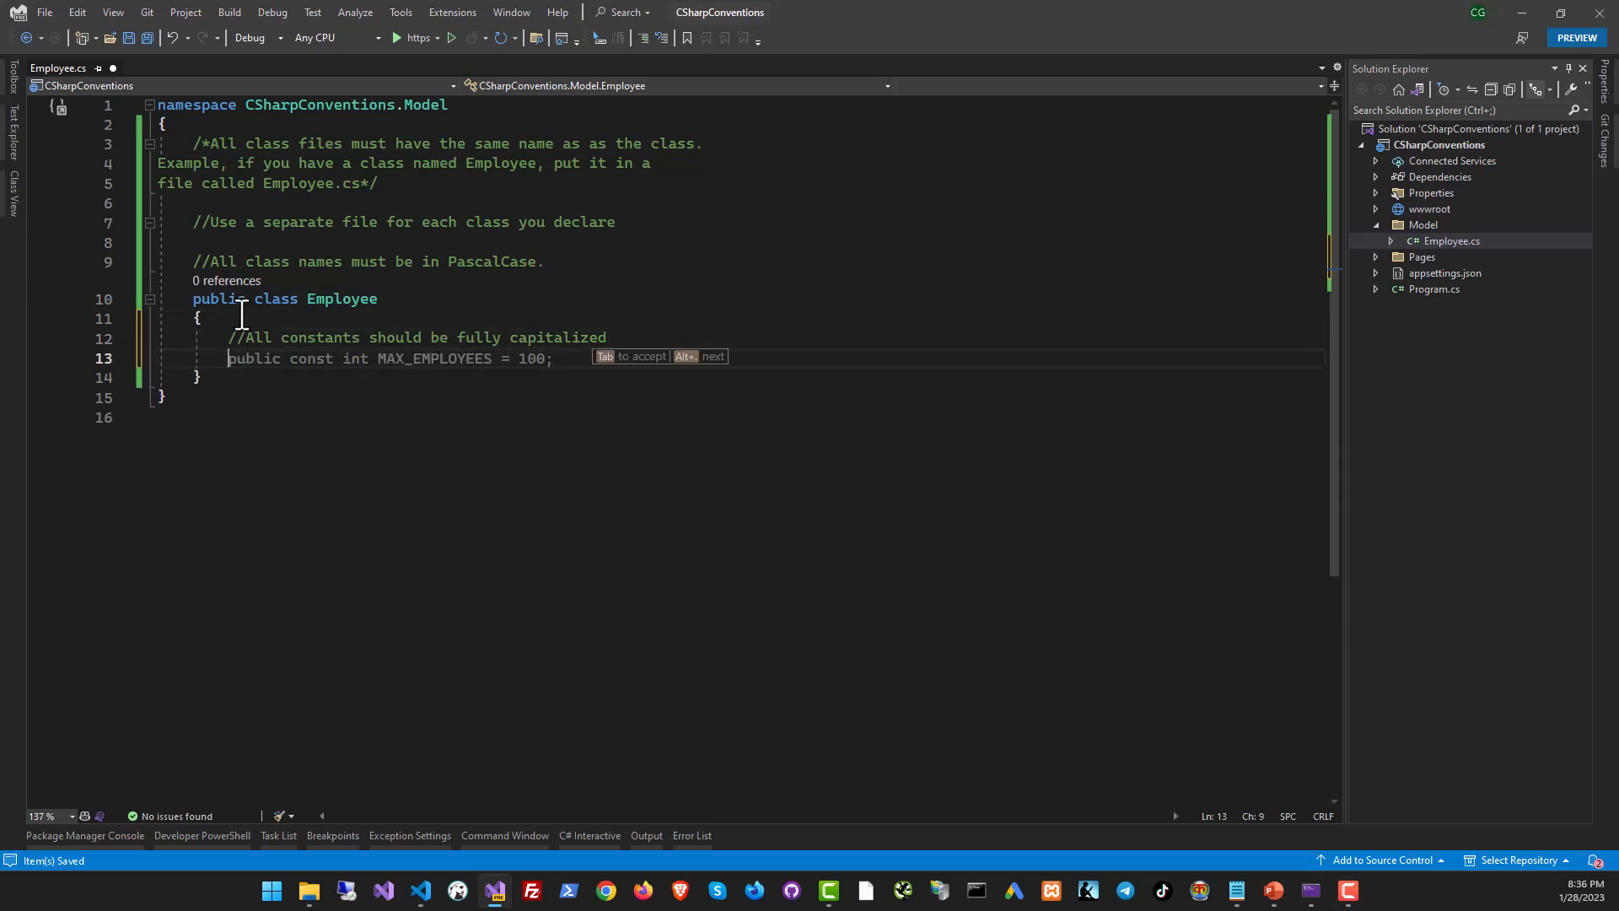
text(s)
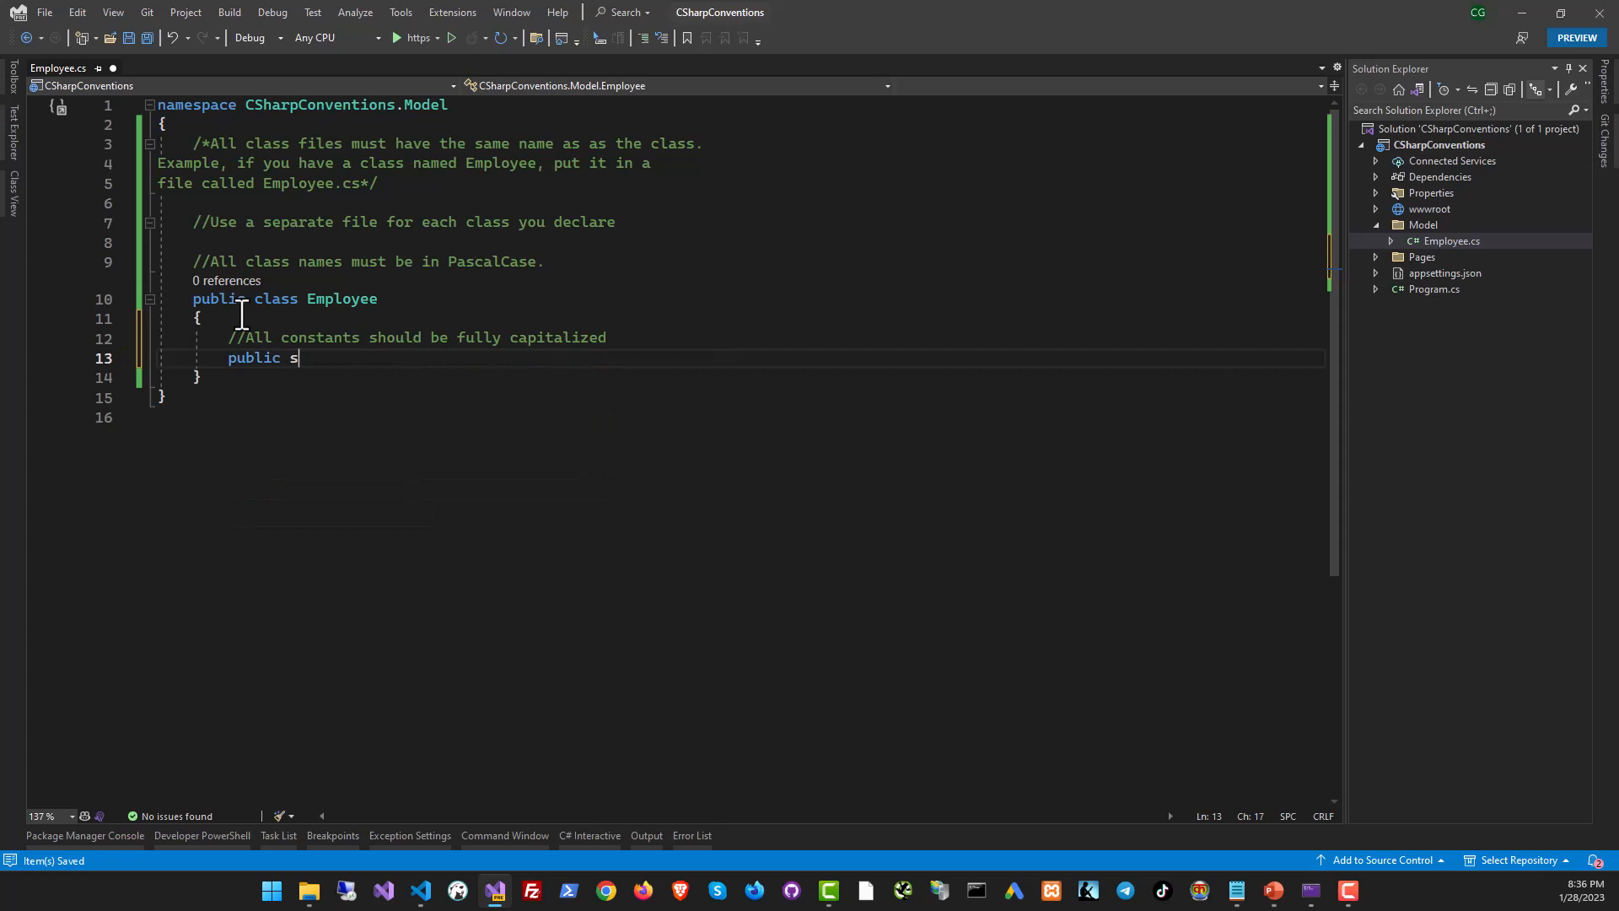
text(const string)
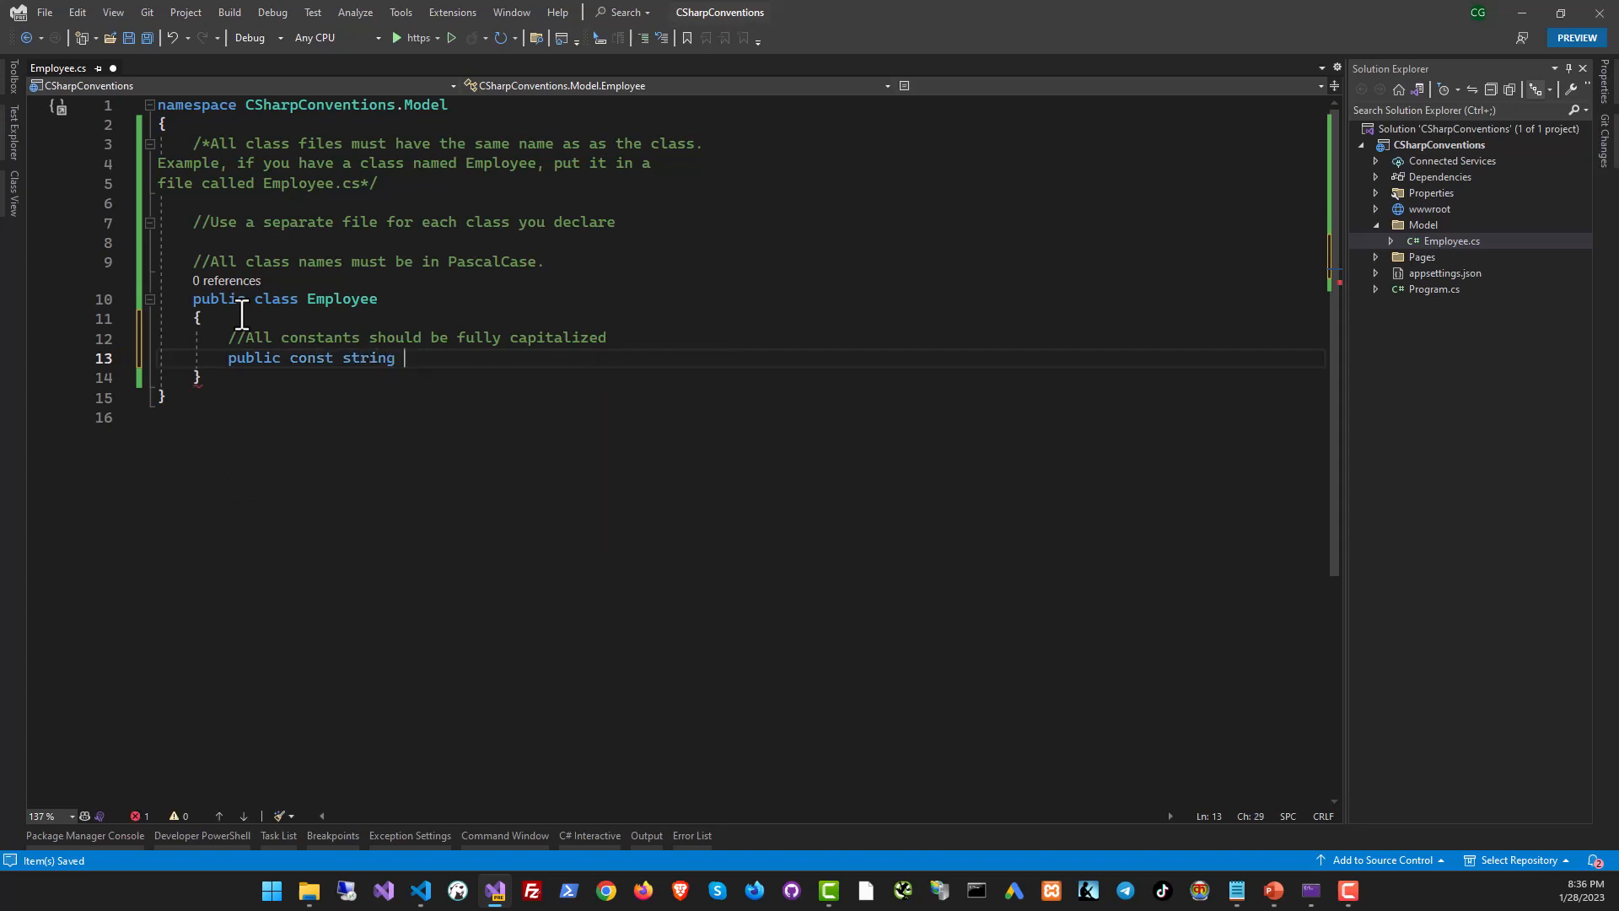
text(COMPANY_NAME = "My Company";)
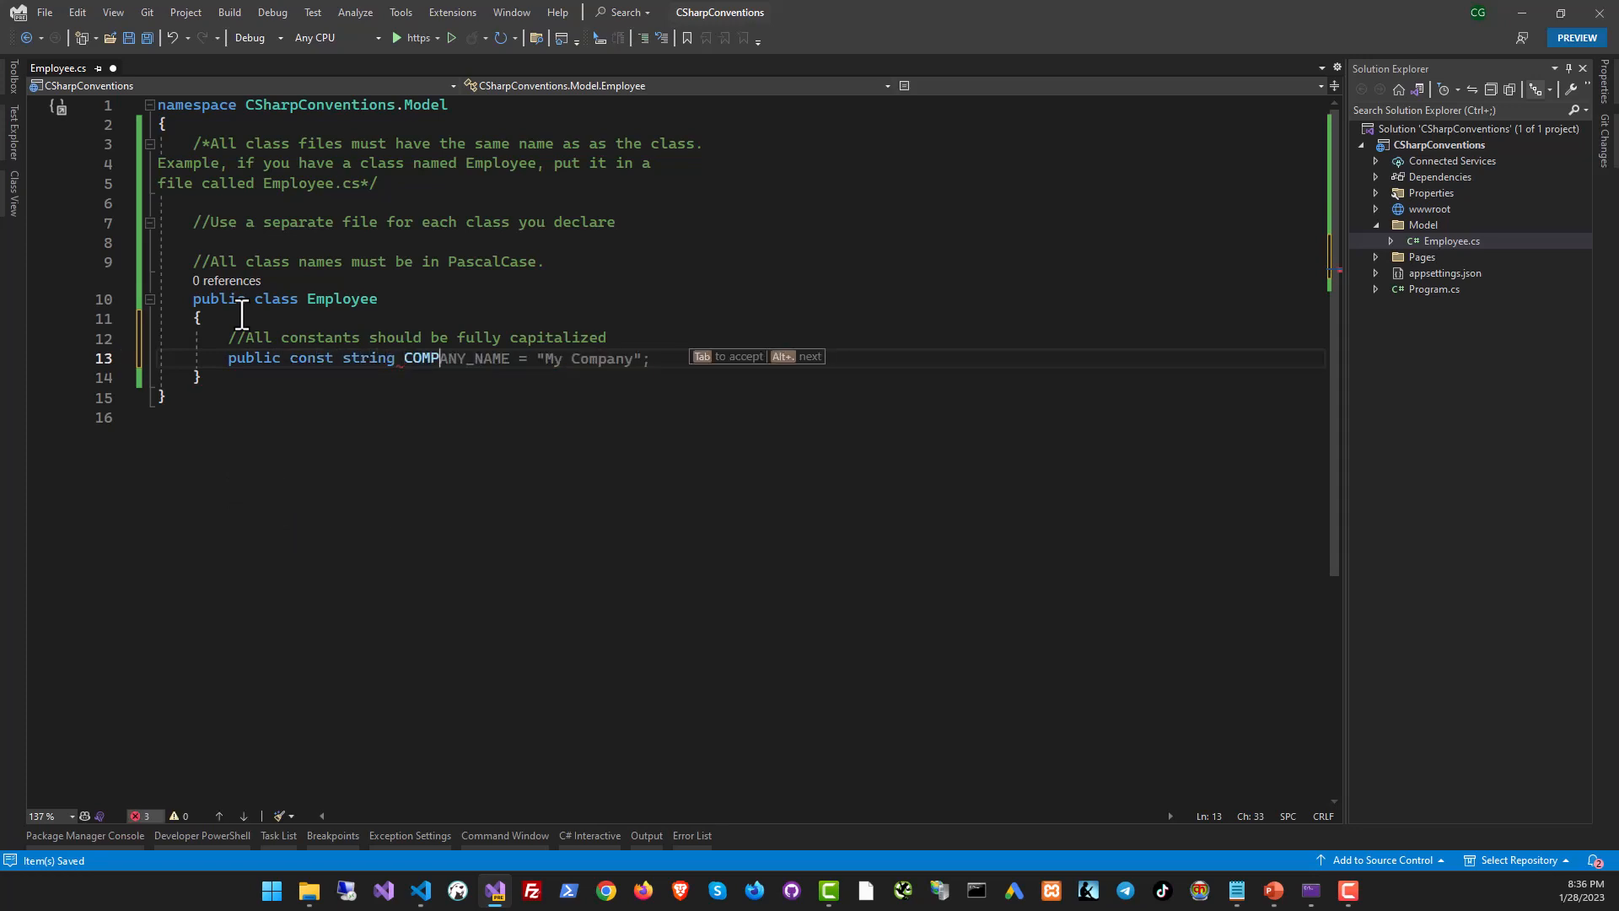
key(Tab)
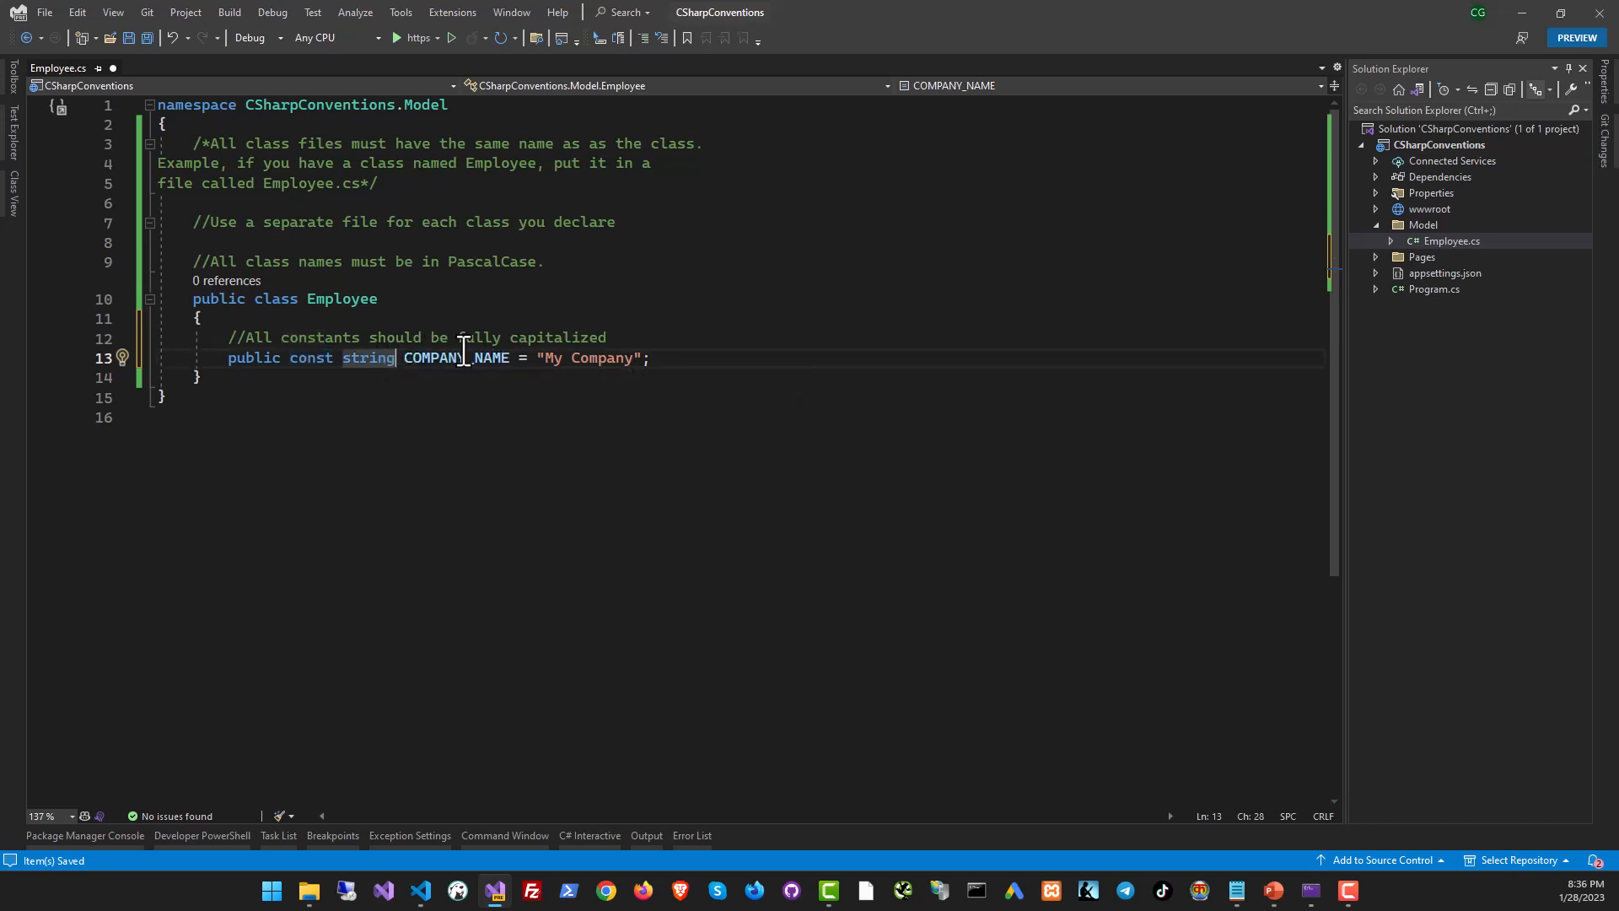
double_click(456, 357)
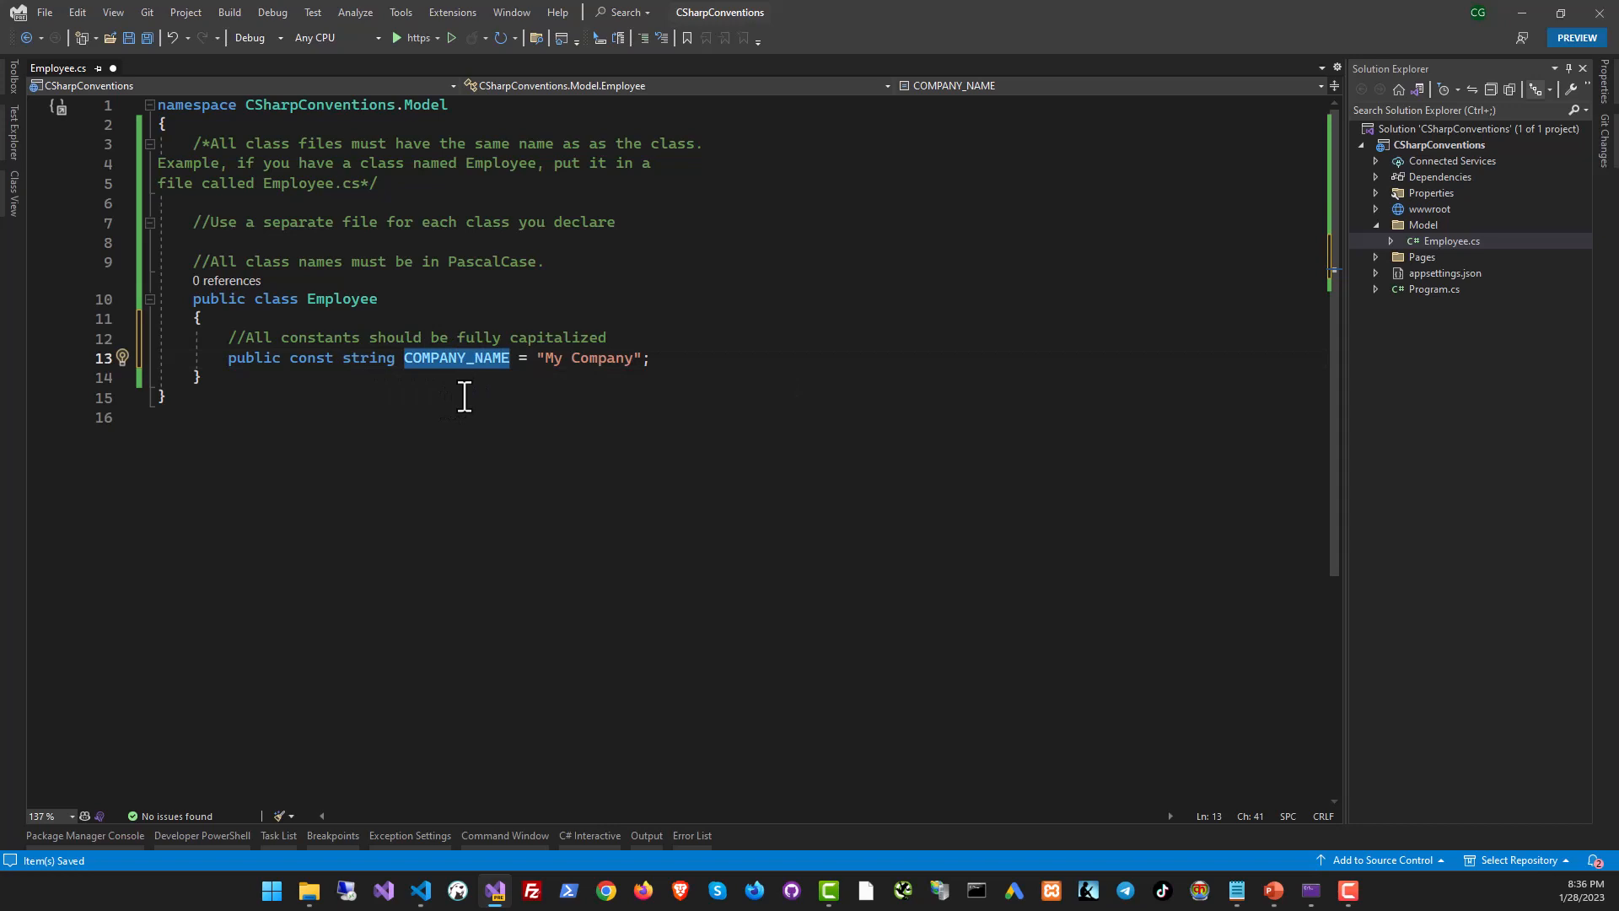
mouse_move(640, 790)
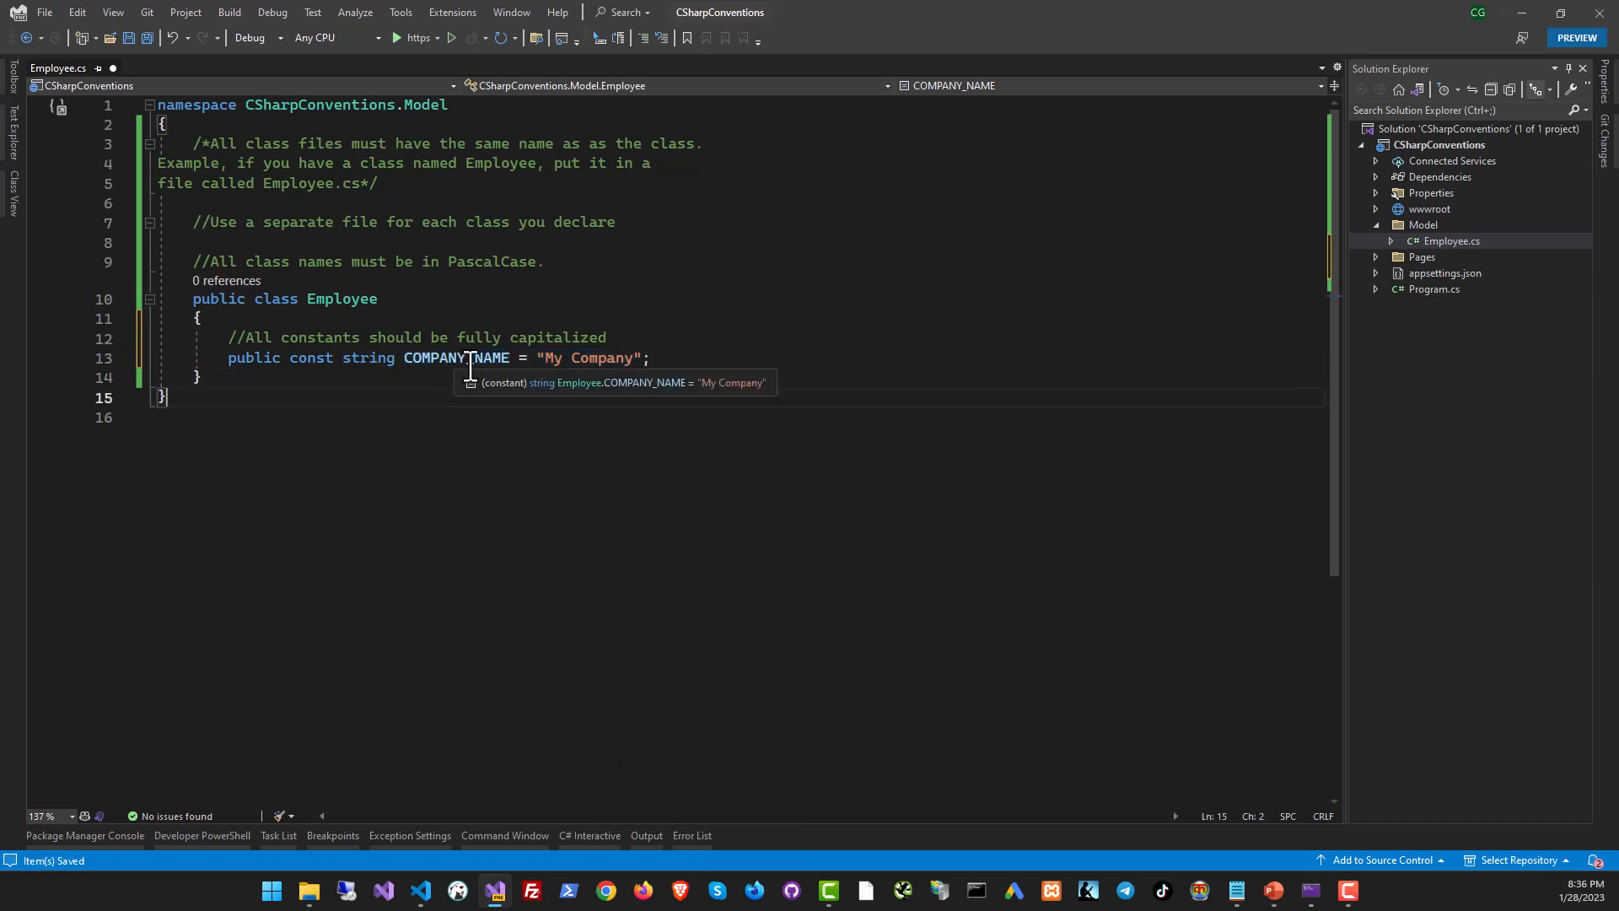
click(458, 357)
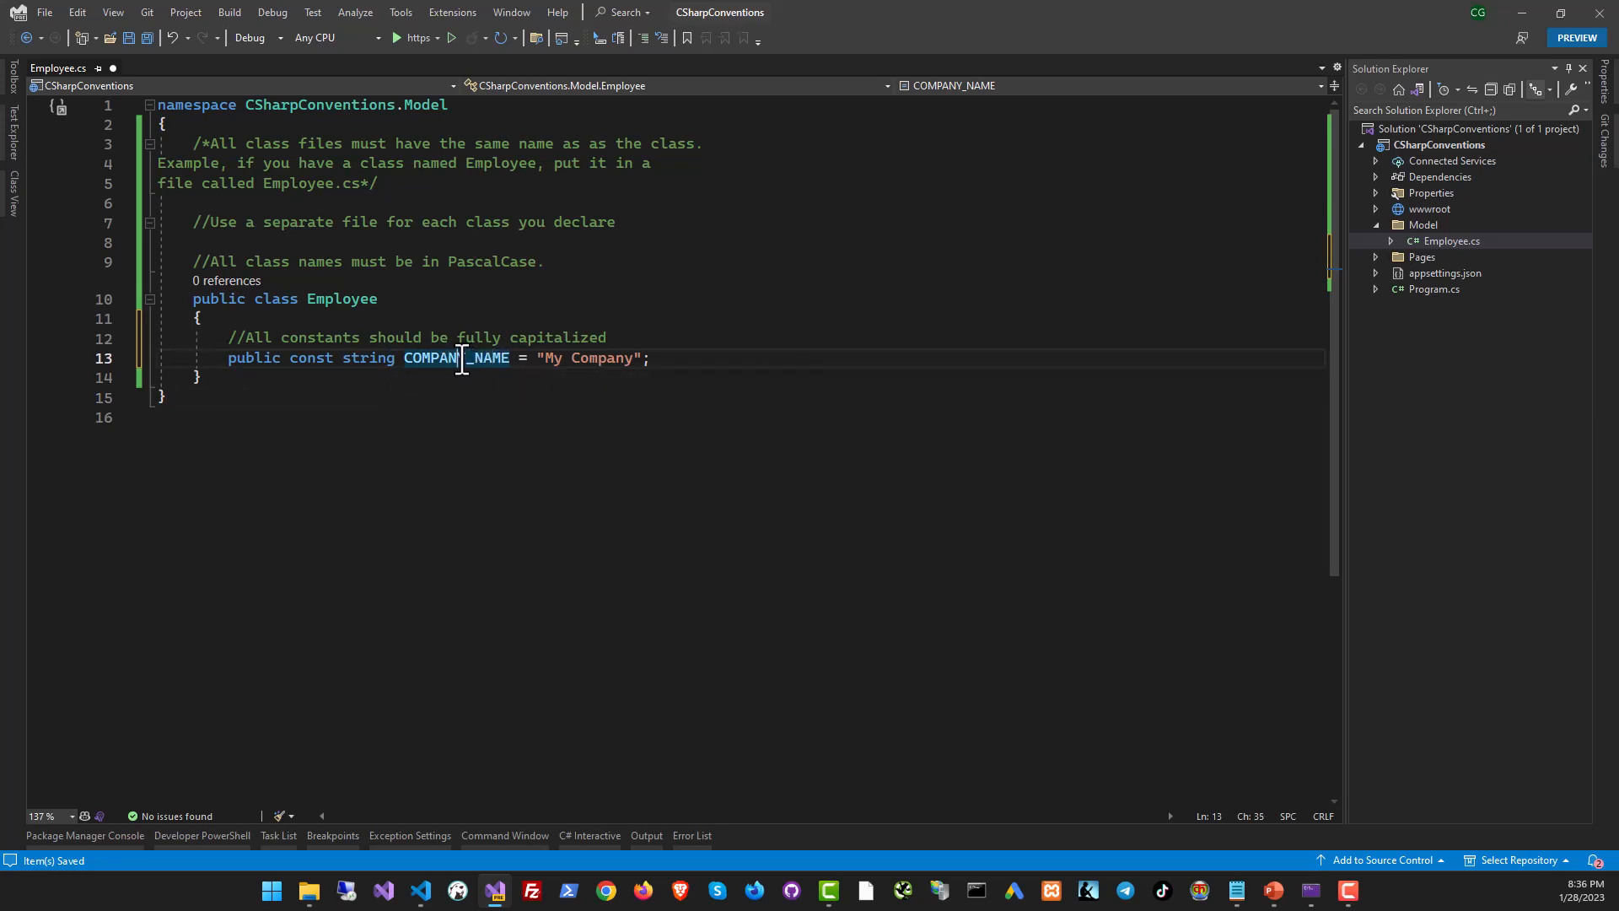
mouse_move(499, 364)
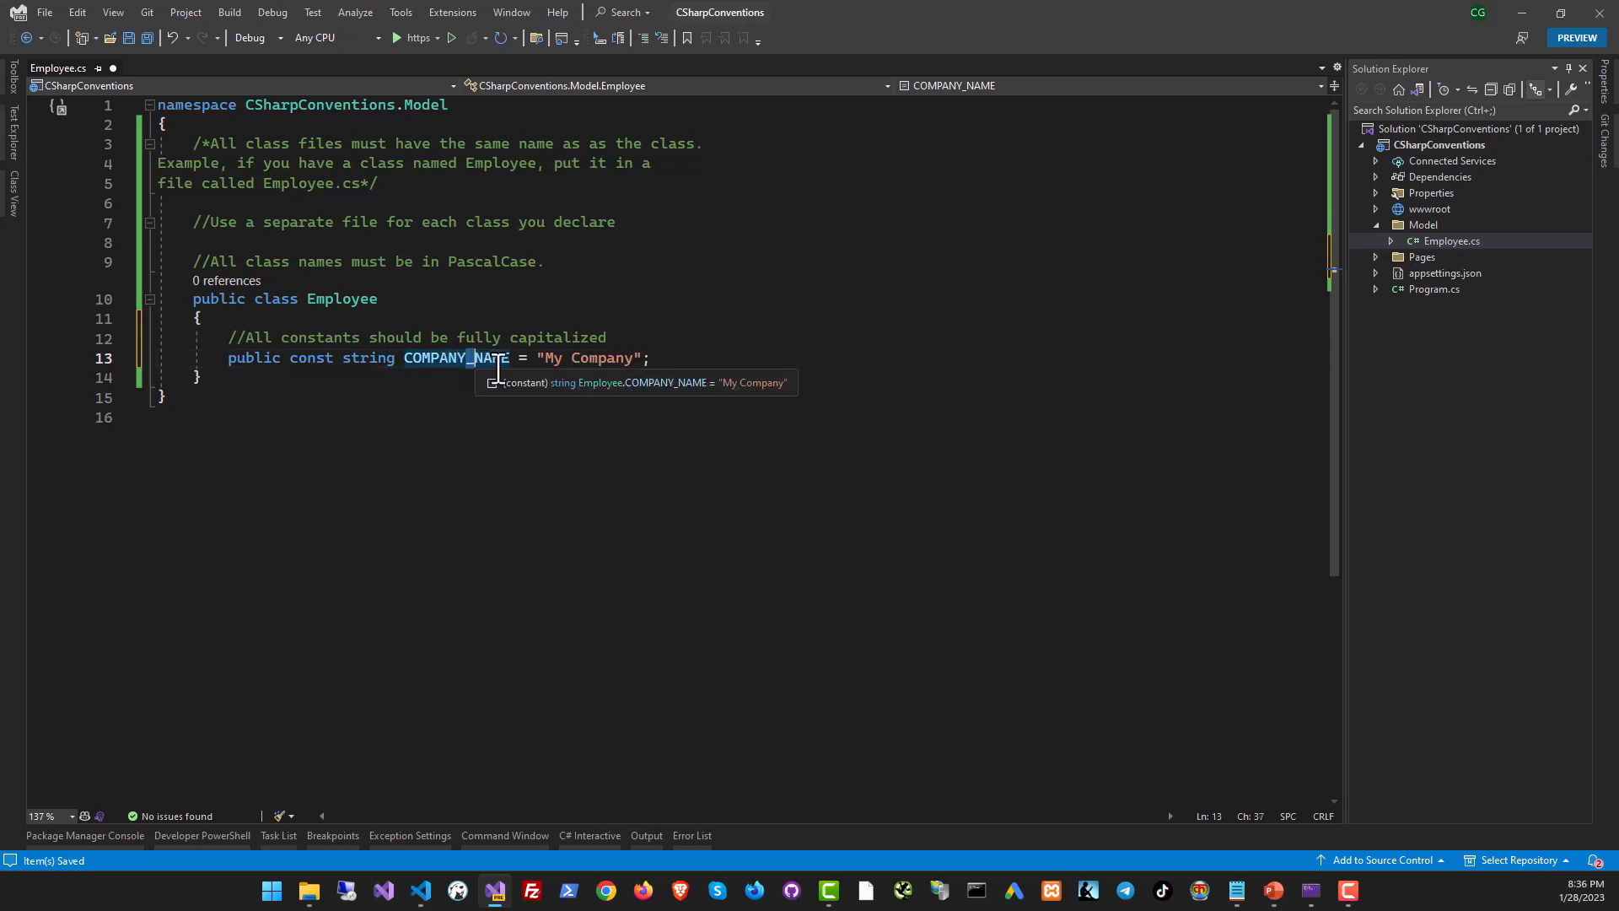
- Rename the constant to COMPANY_NAME_MAIN and declare private int _employeeCount under its camelCase comment
text(_MAIN)
text(//Name private local variables in camelCase with an underscore i.e. > _camelClase)
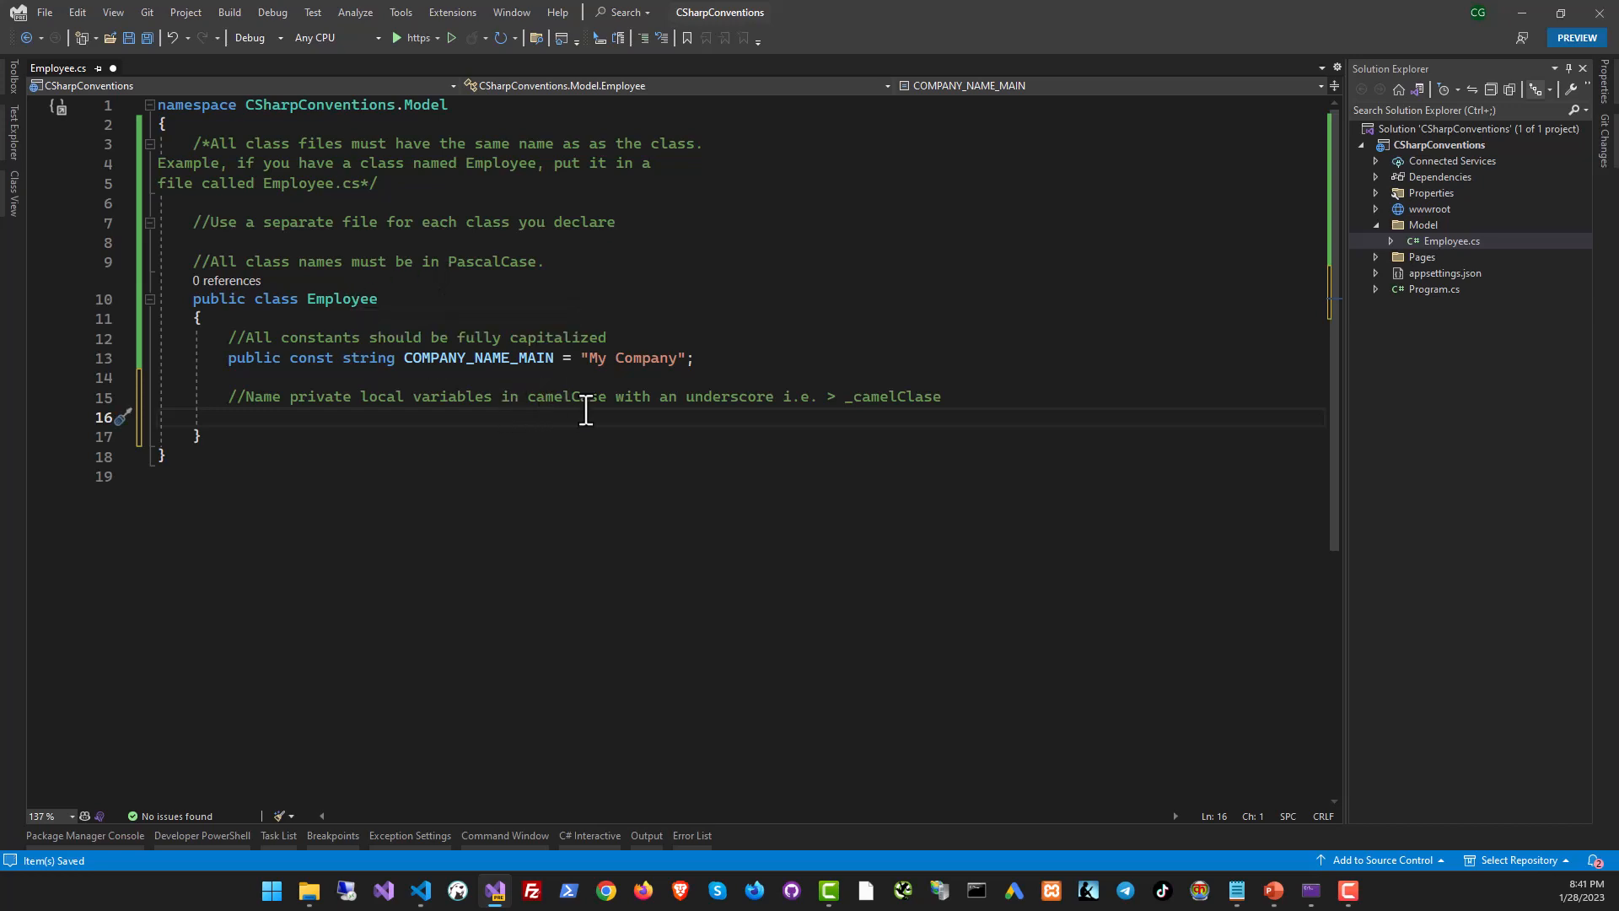
double_click(566, 396)
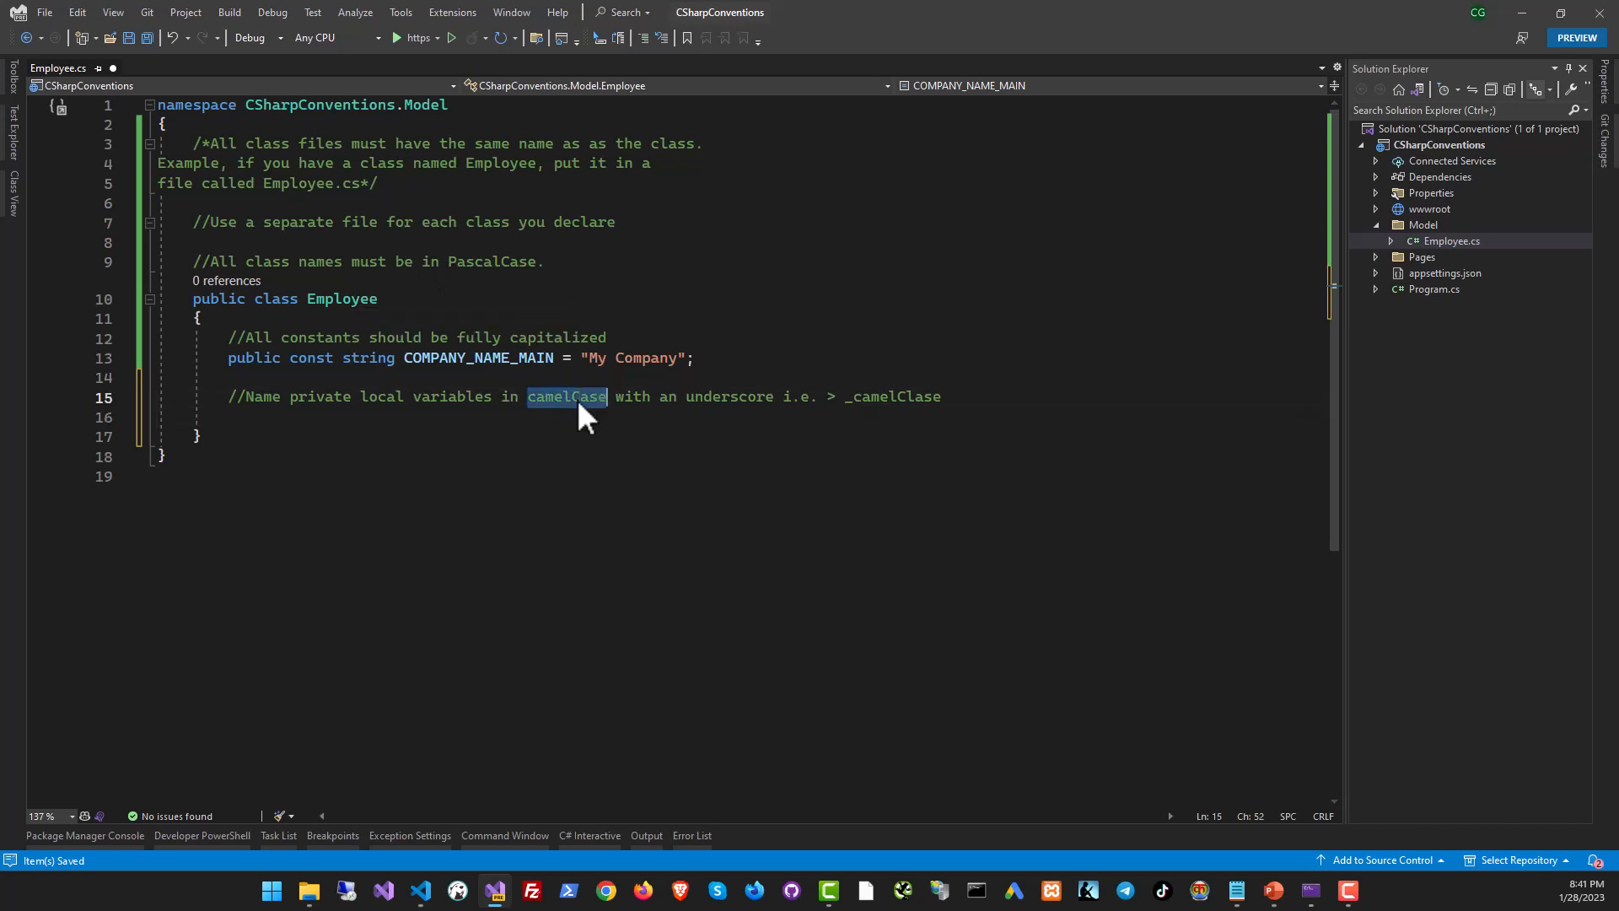
double_click(728, 396)
text(private int _employ)
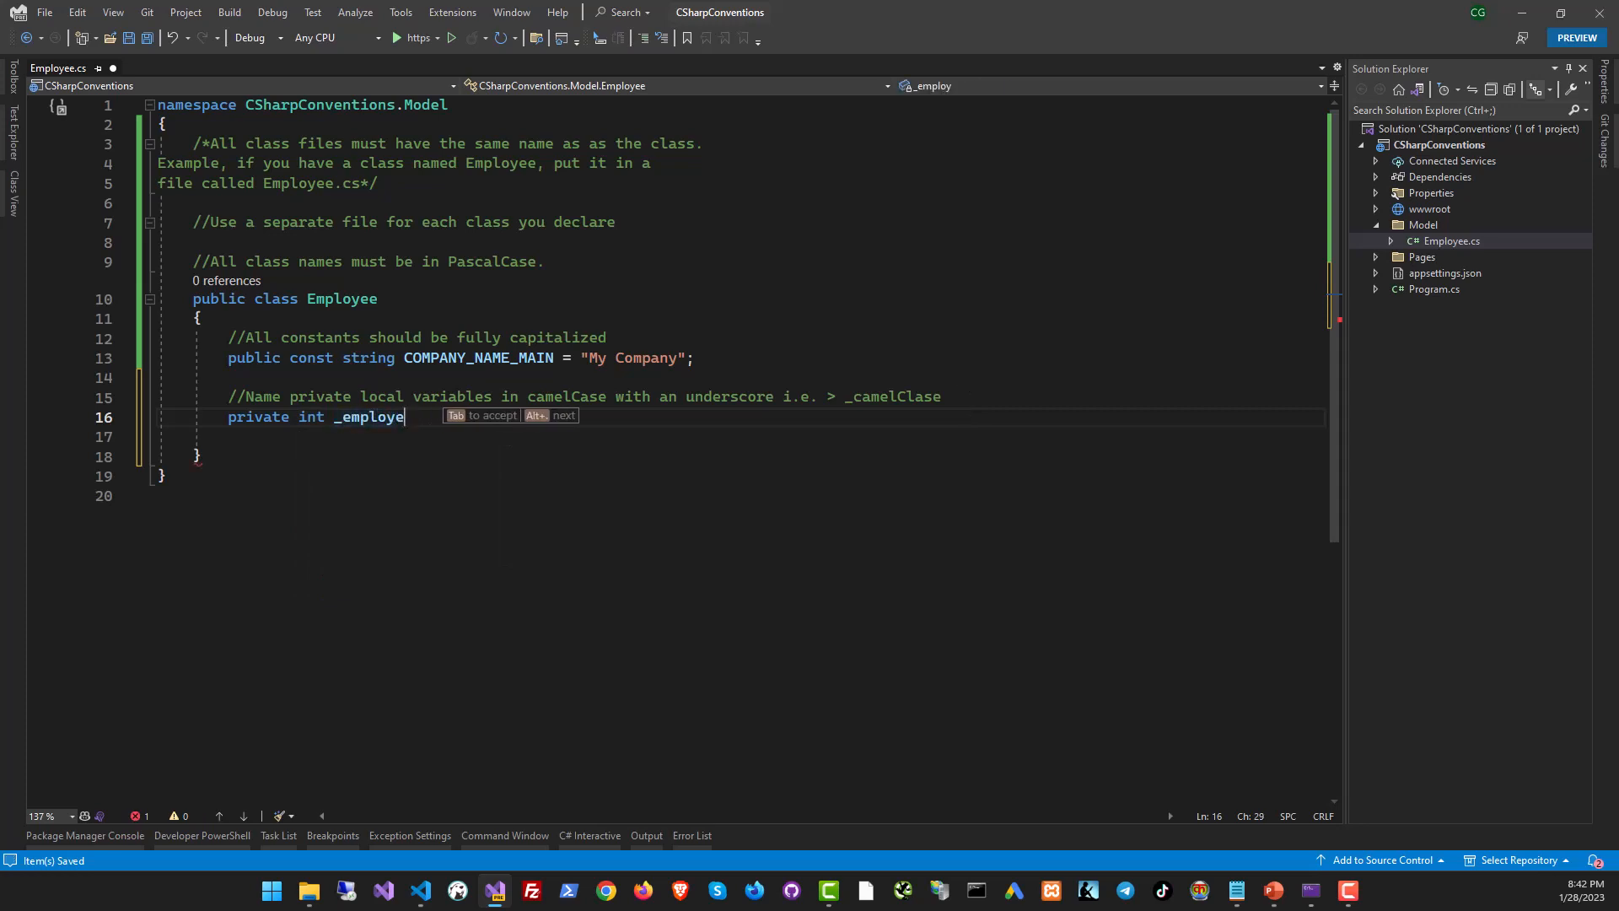
text(eCount;)
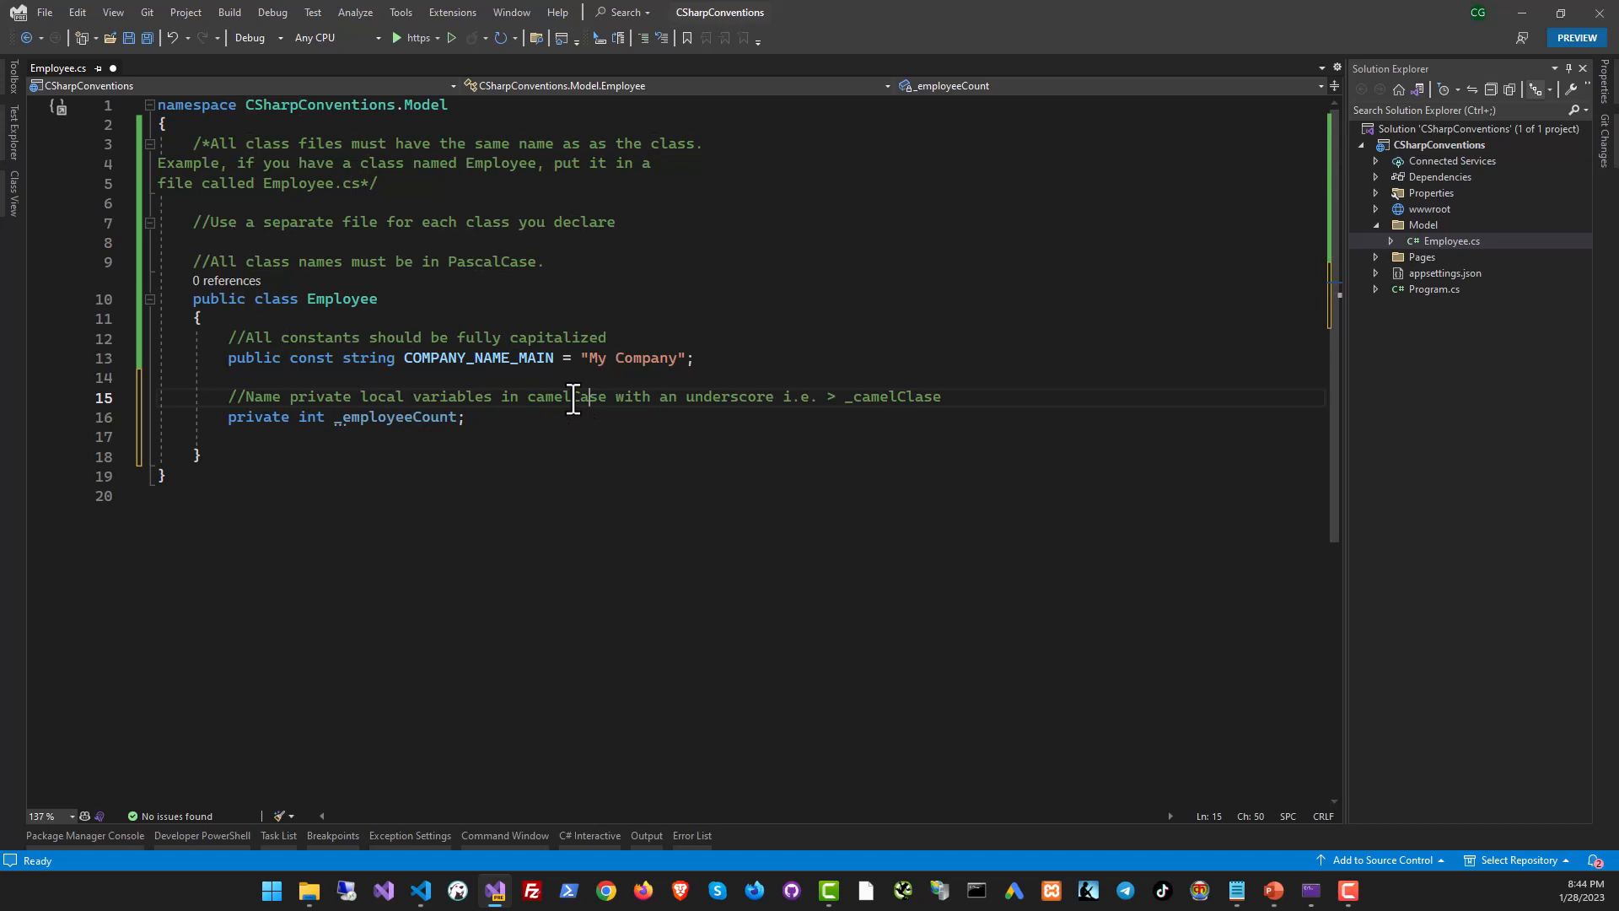
click(575, 397)
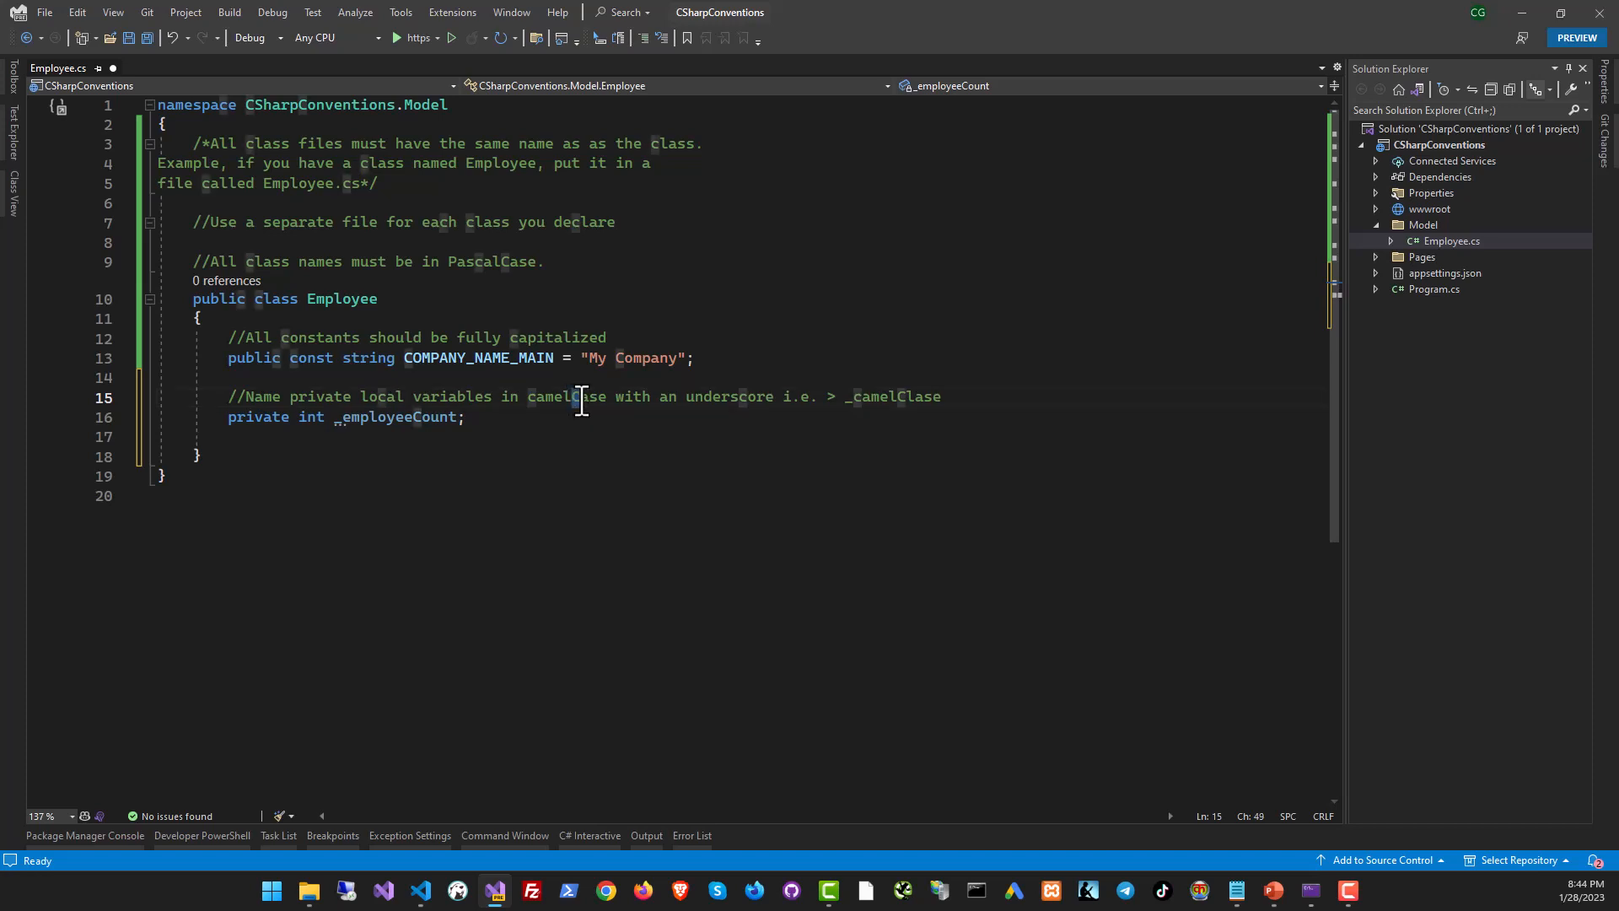
double_click(549, 396)
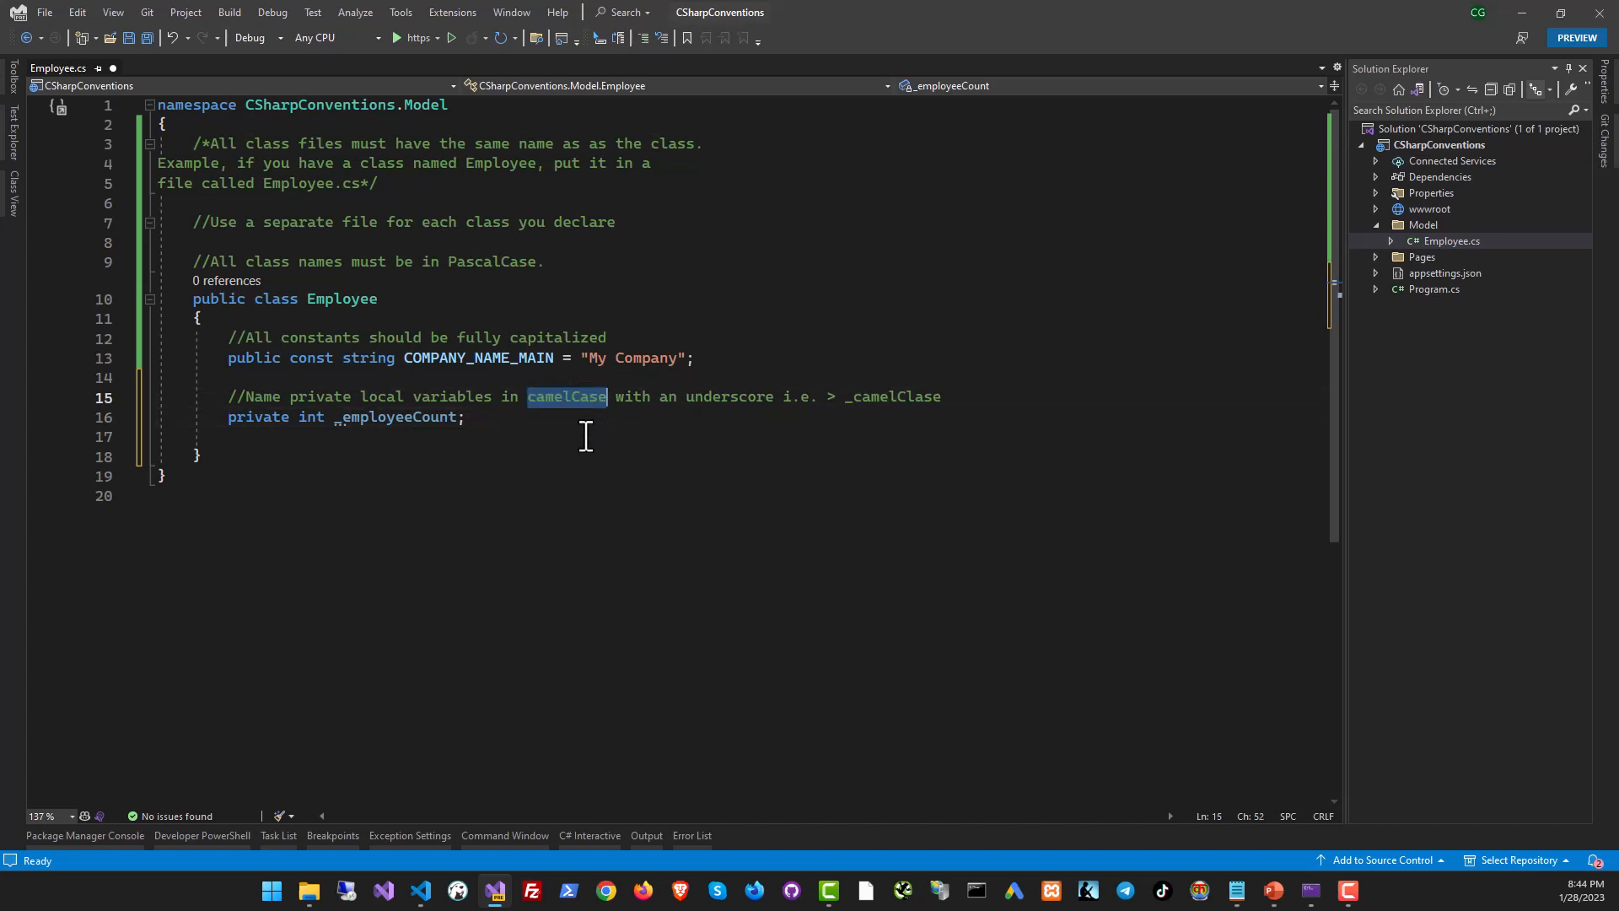
double_click(492, 261)
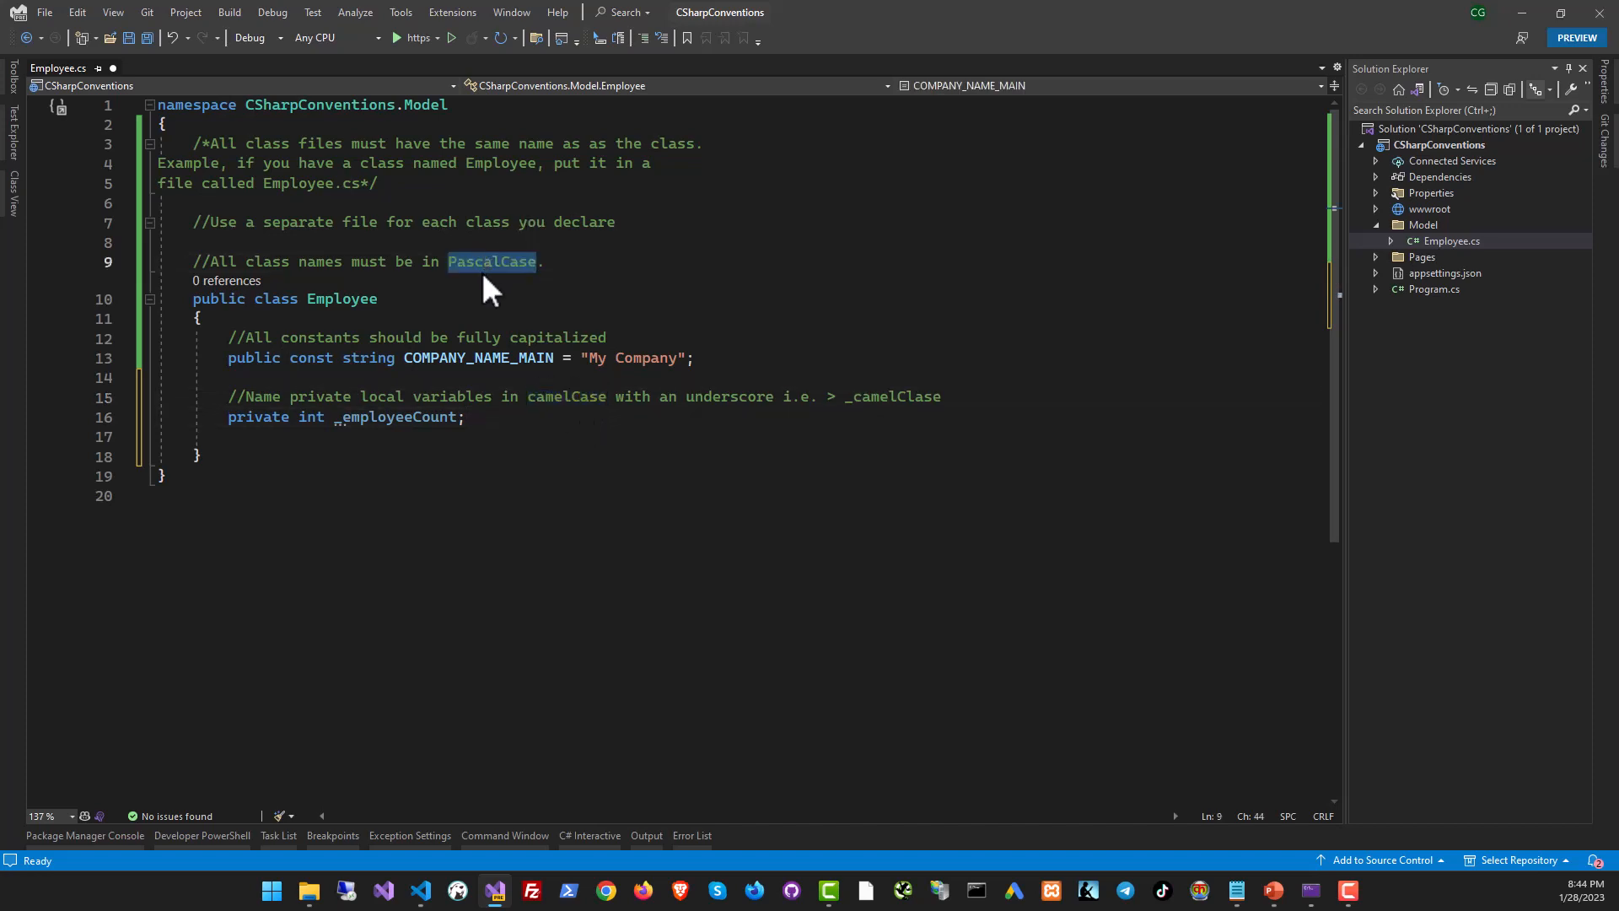
click(519, 261)
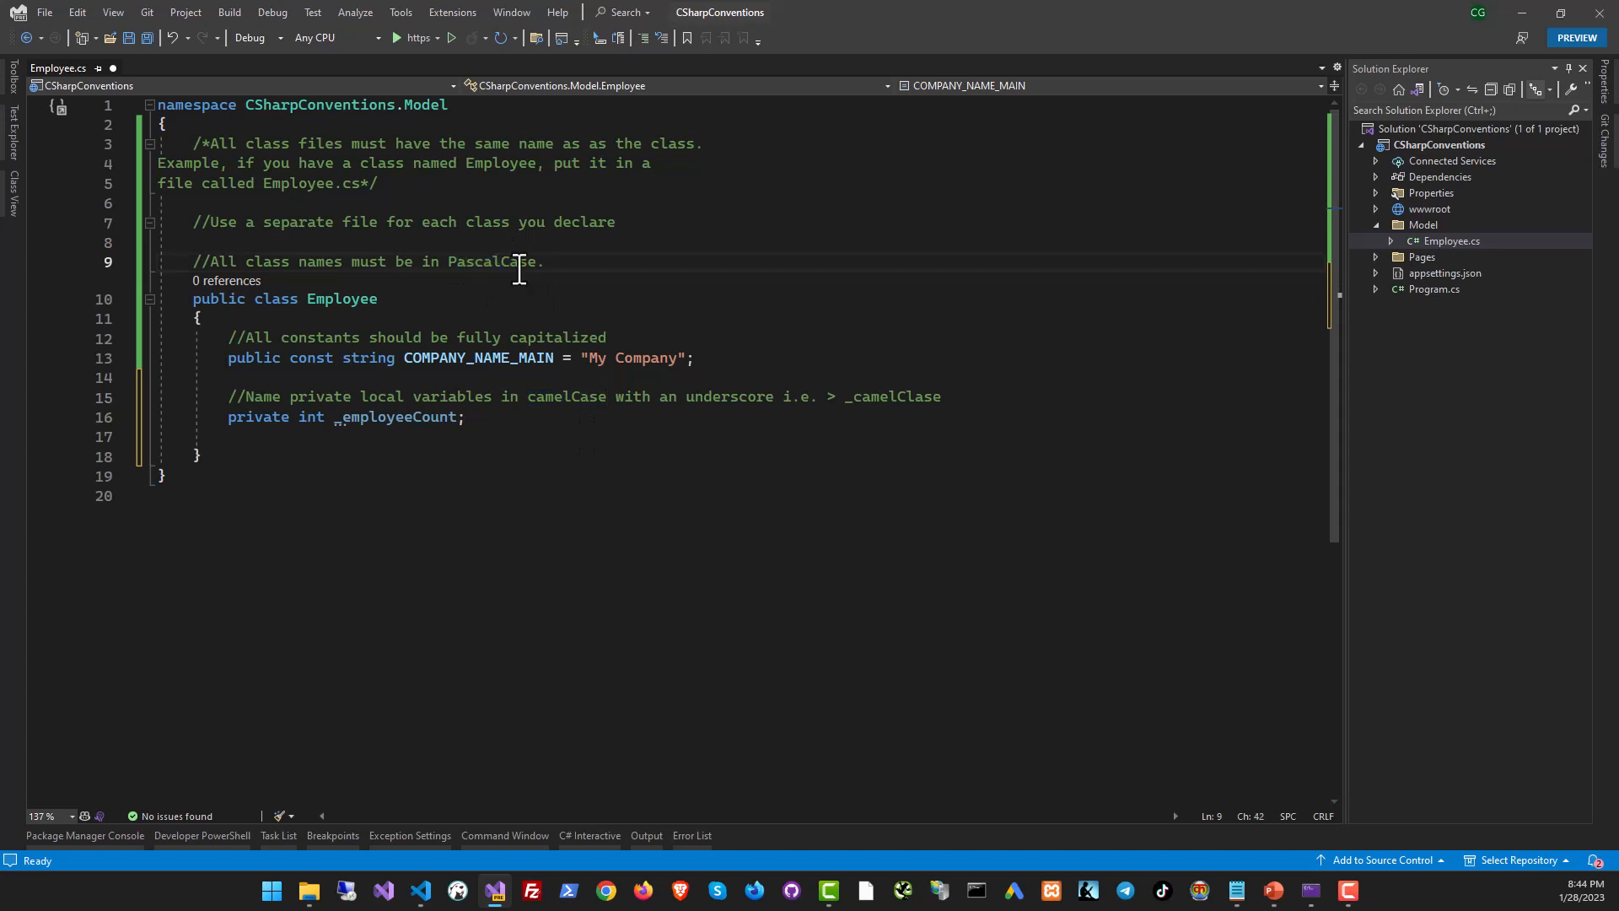
double_click(493, 261)
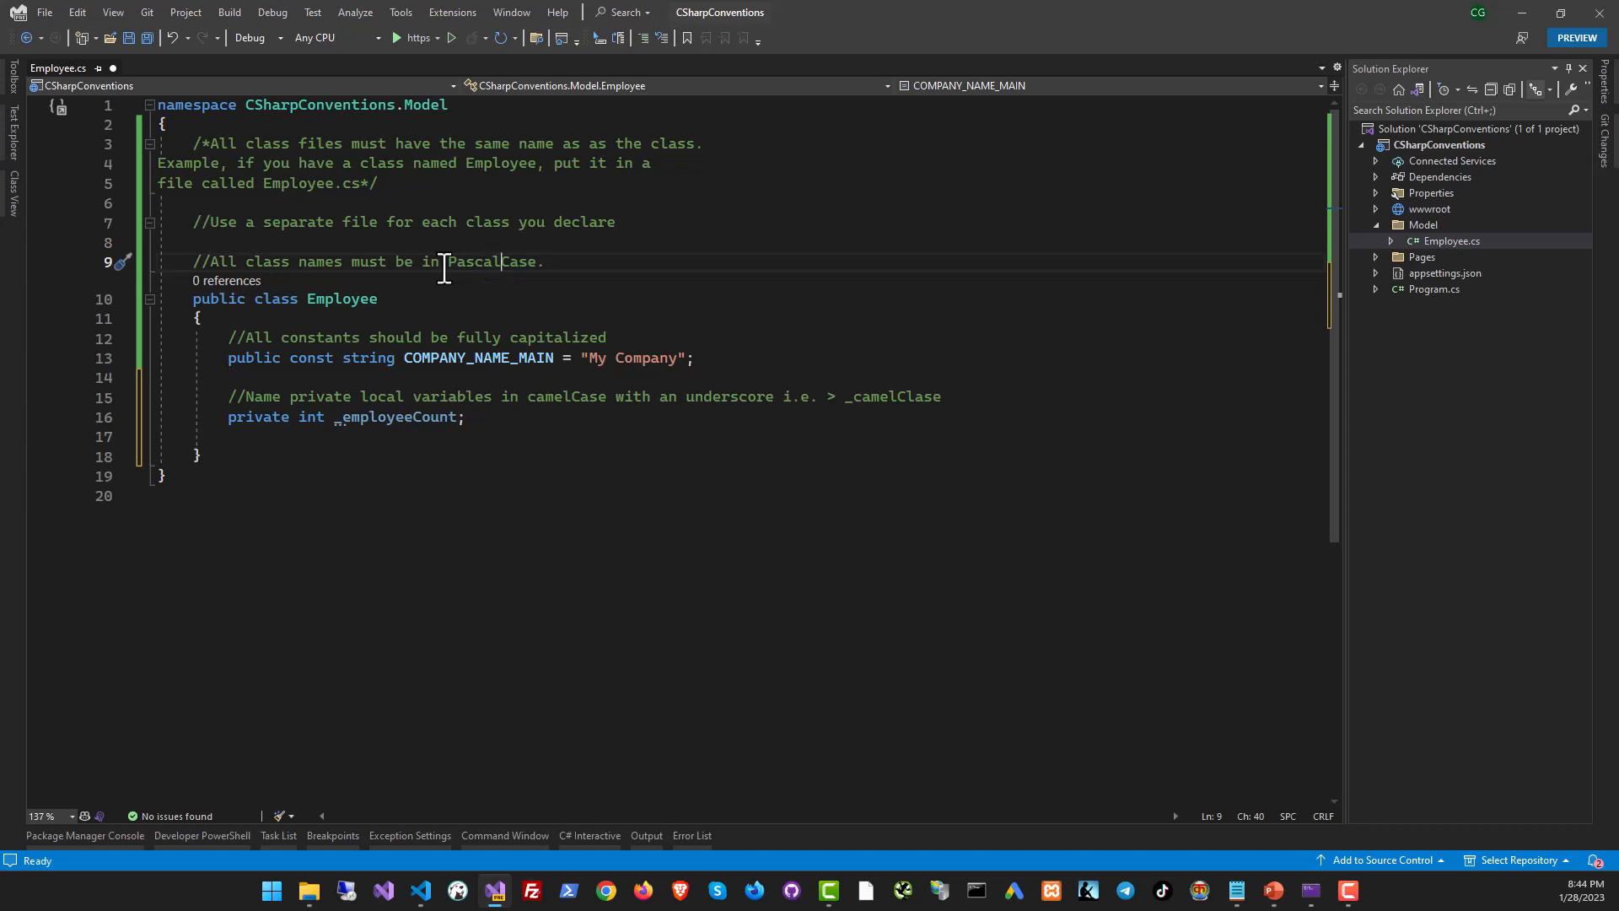
double_click(490, 262)
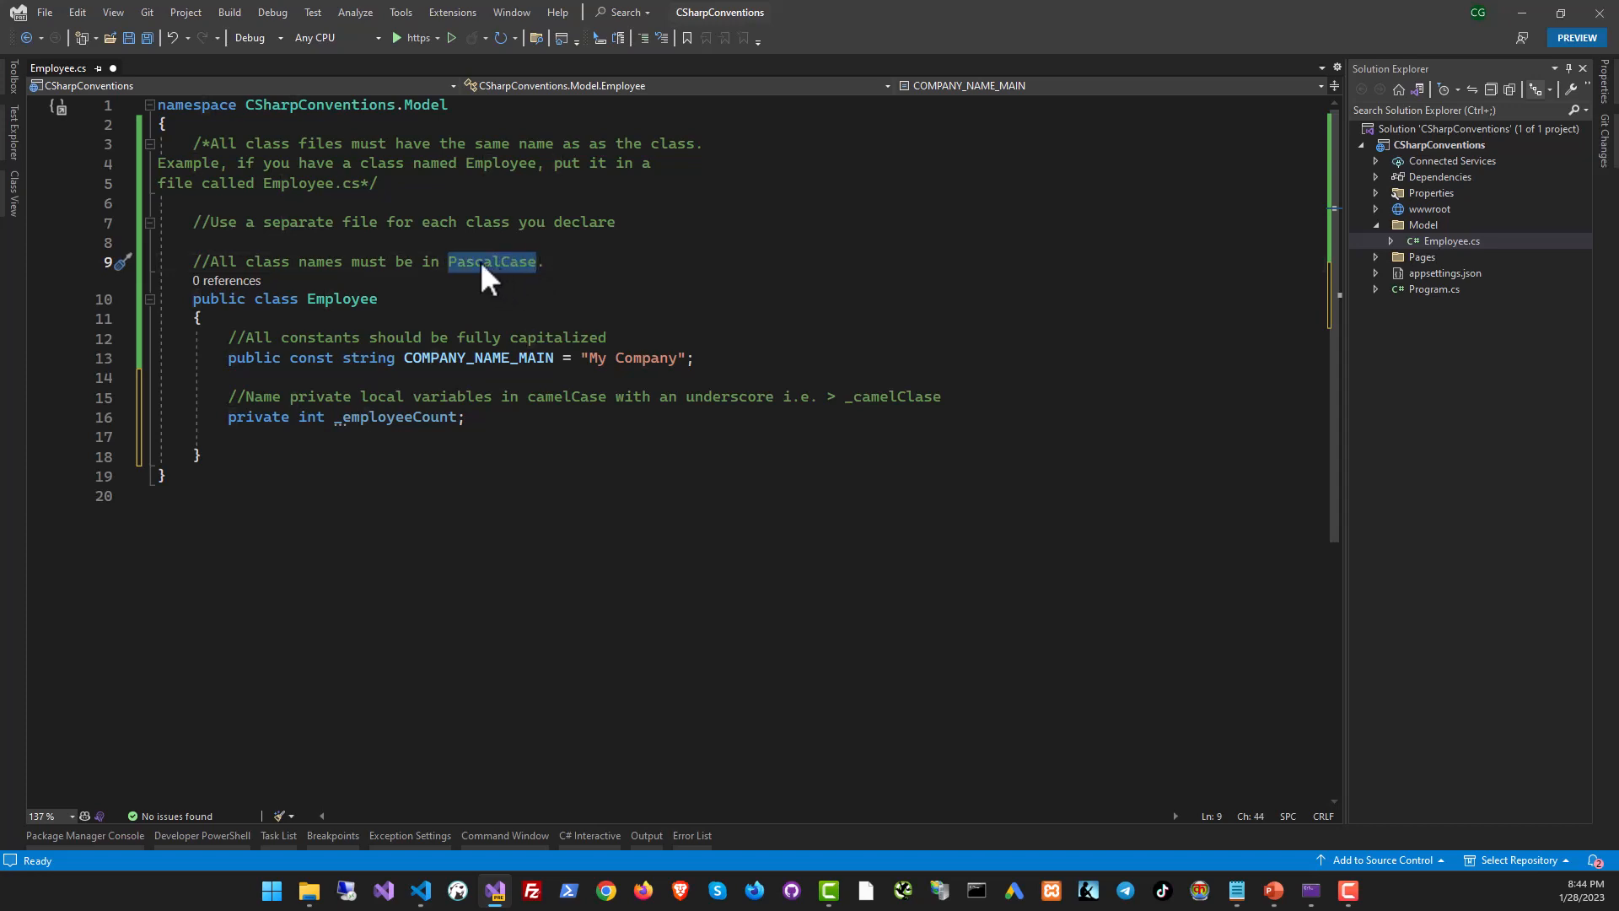
click(458, 262)
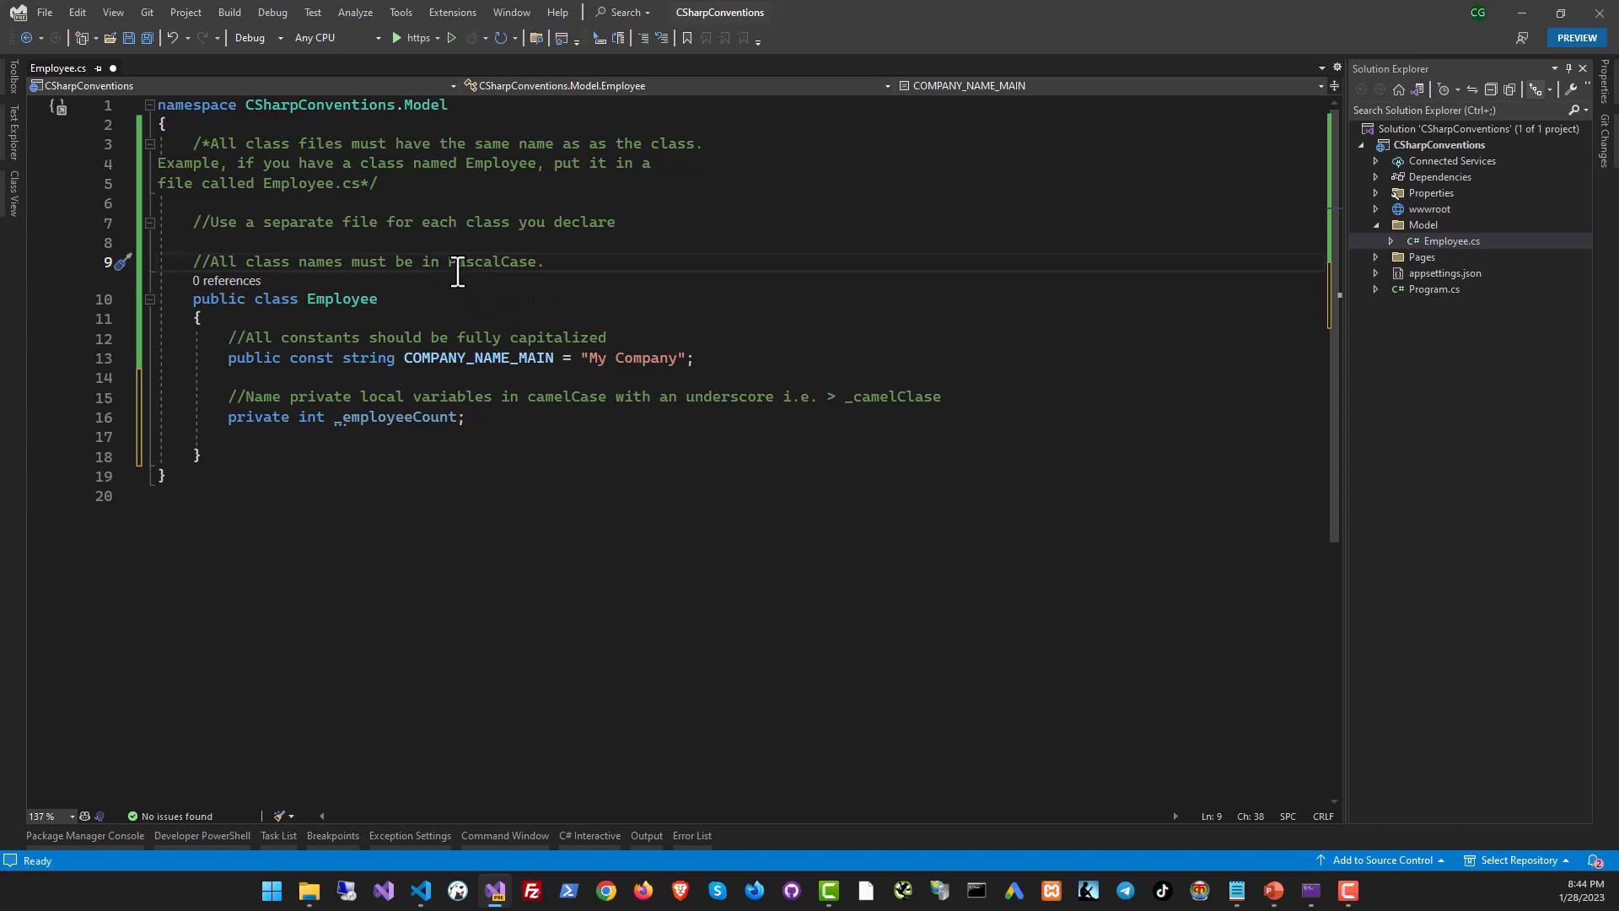
mouse_move(481, 279)
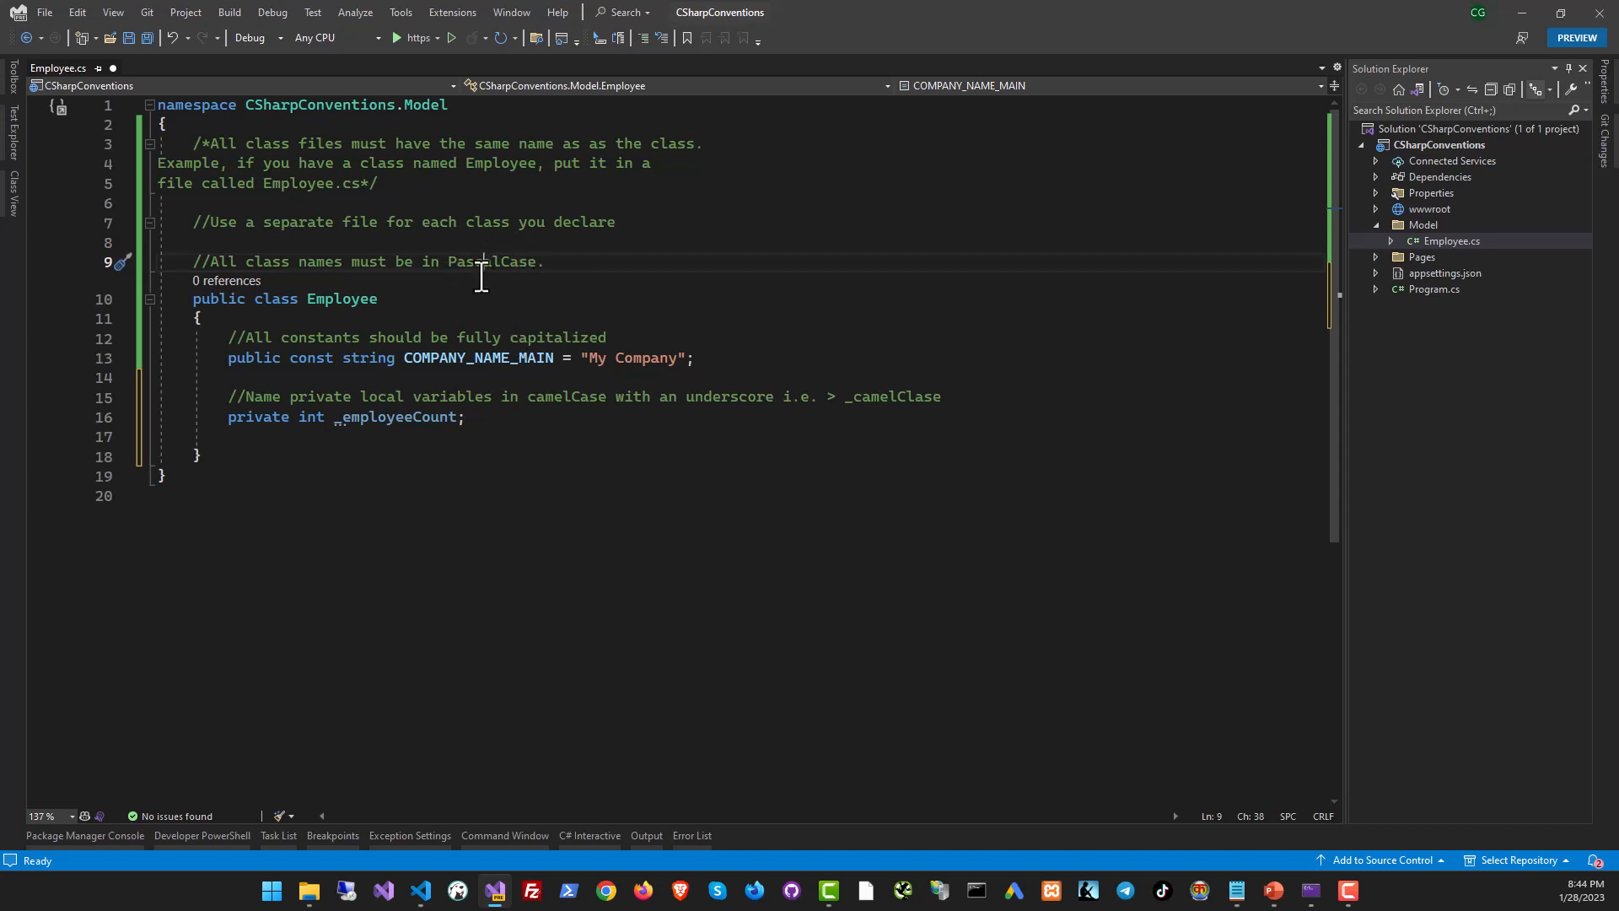
double_click(473, 261)
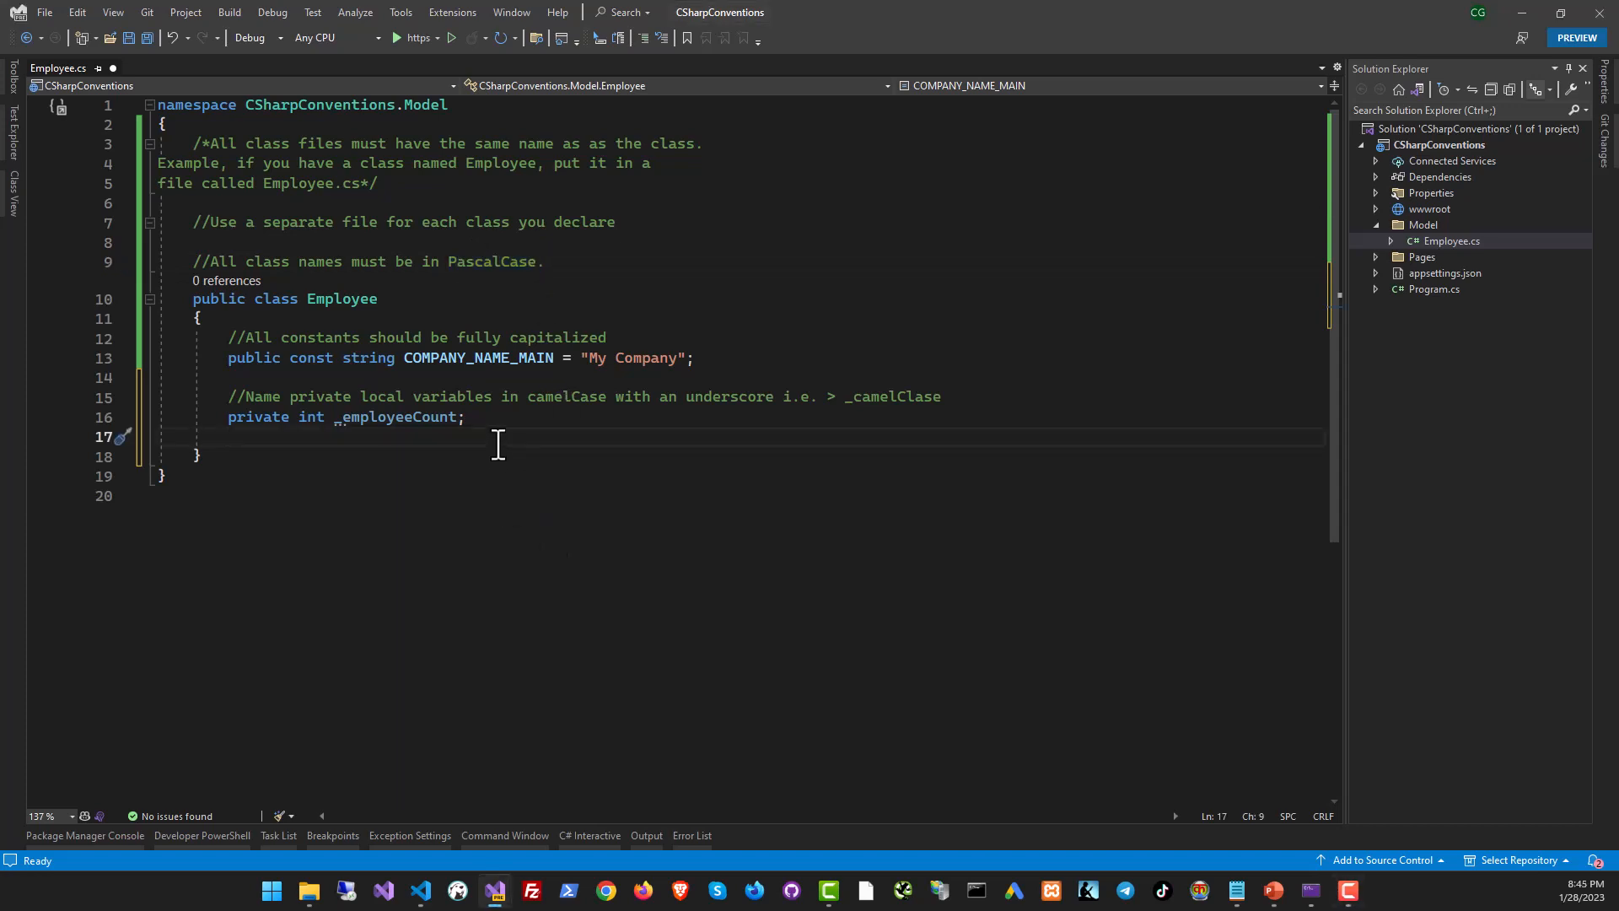
- Add the PascalCase properties comment, public string EmployeeName { get; set; }, and a Get-prefixed function comment
text(//Public properties must be named in PascalCase)
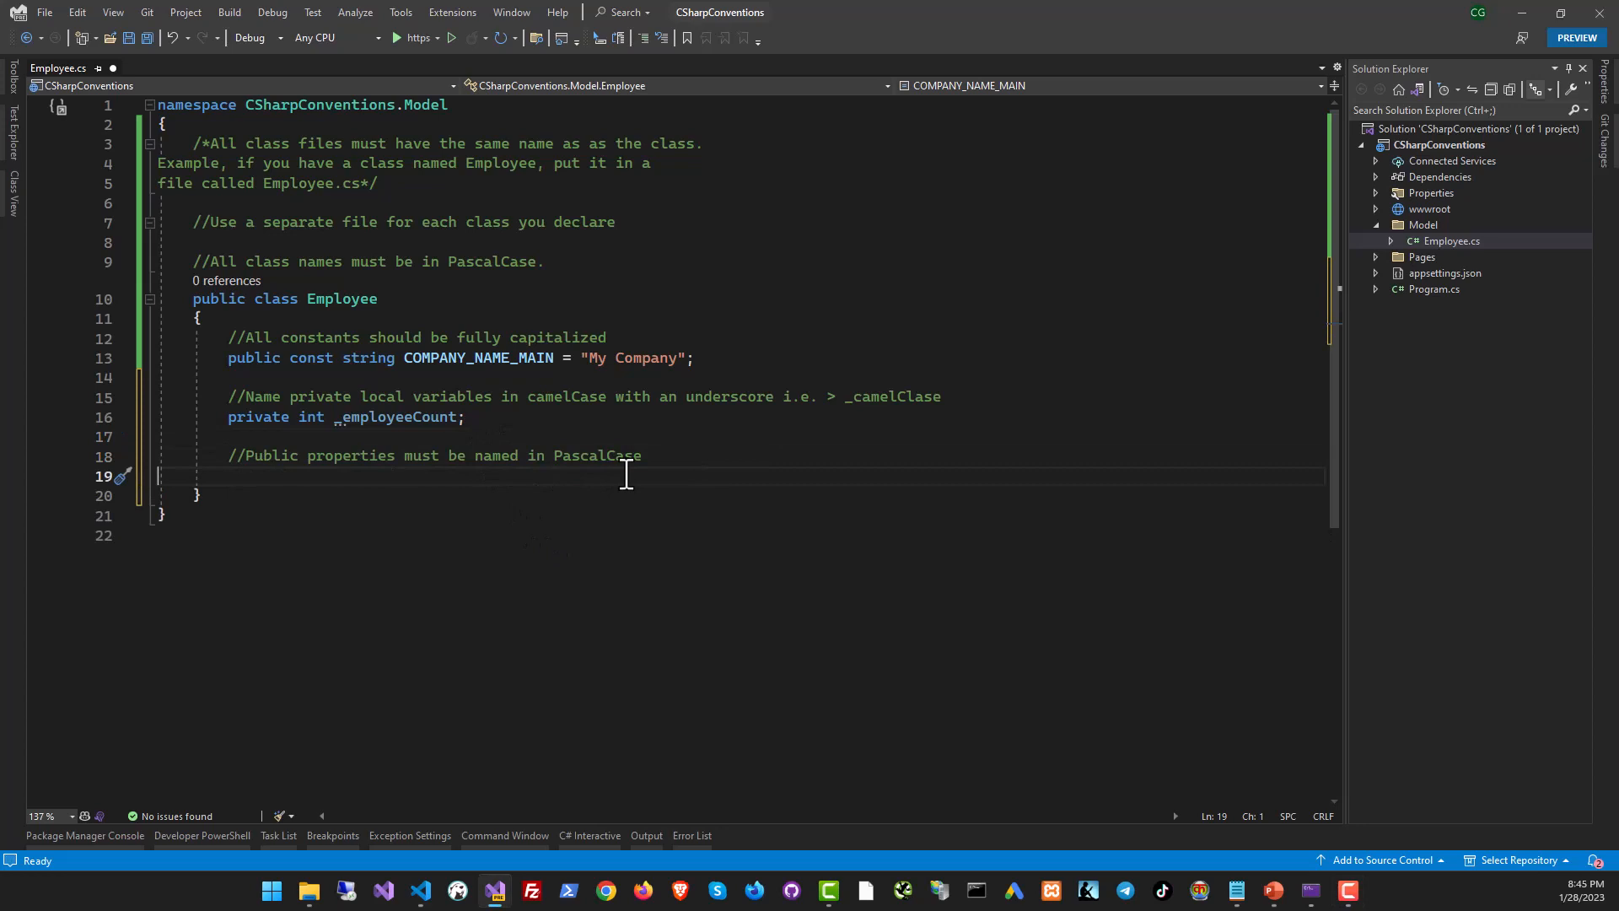
text(public s)
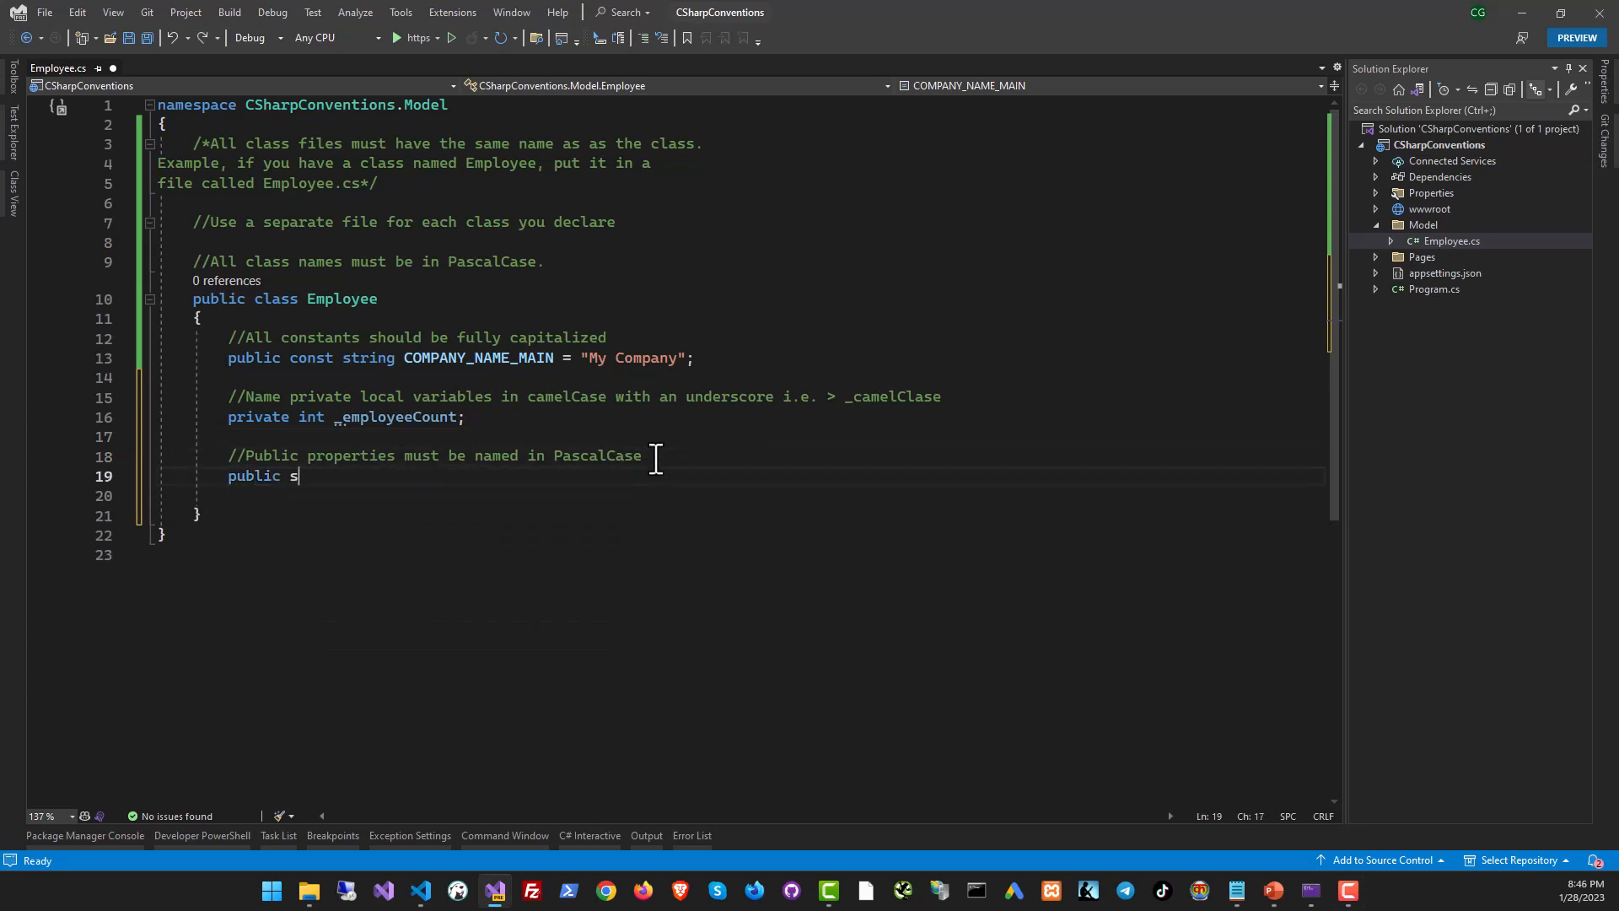
text(tring EmployeeN)
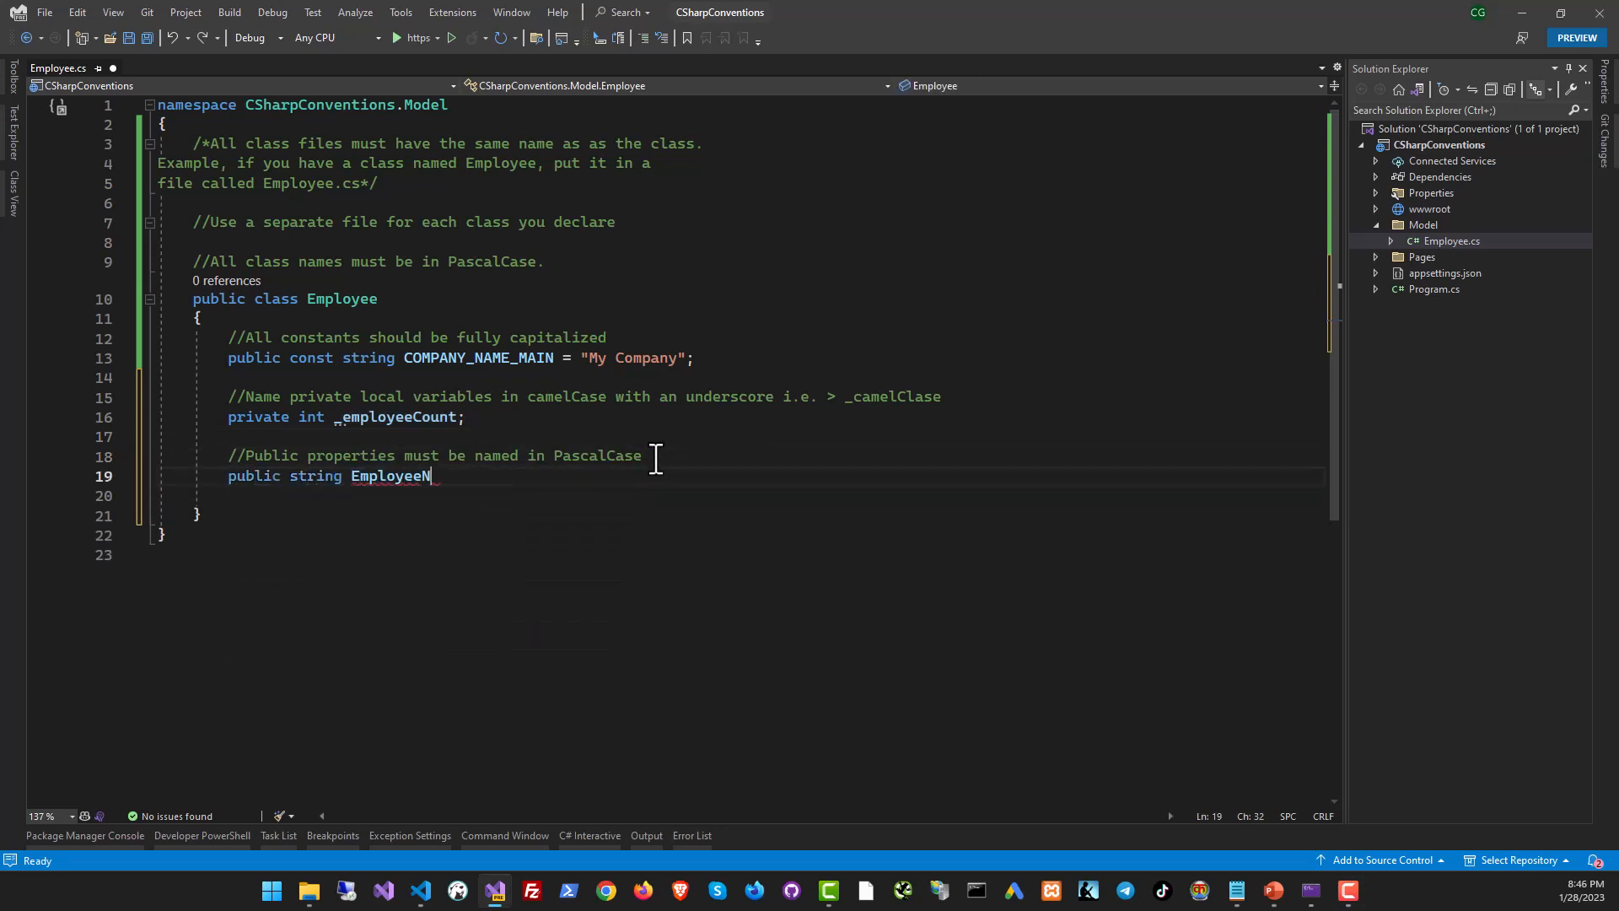
text(ame { get; set; })
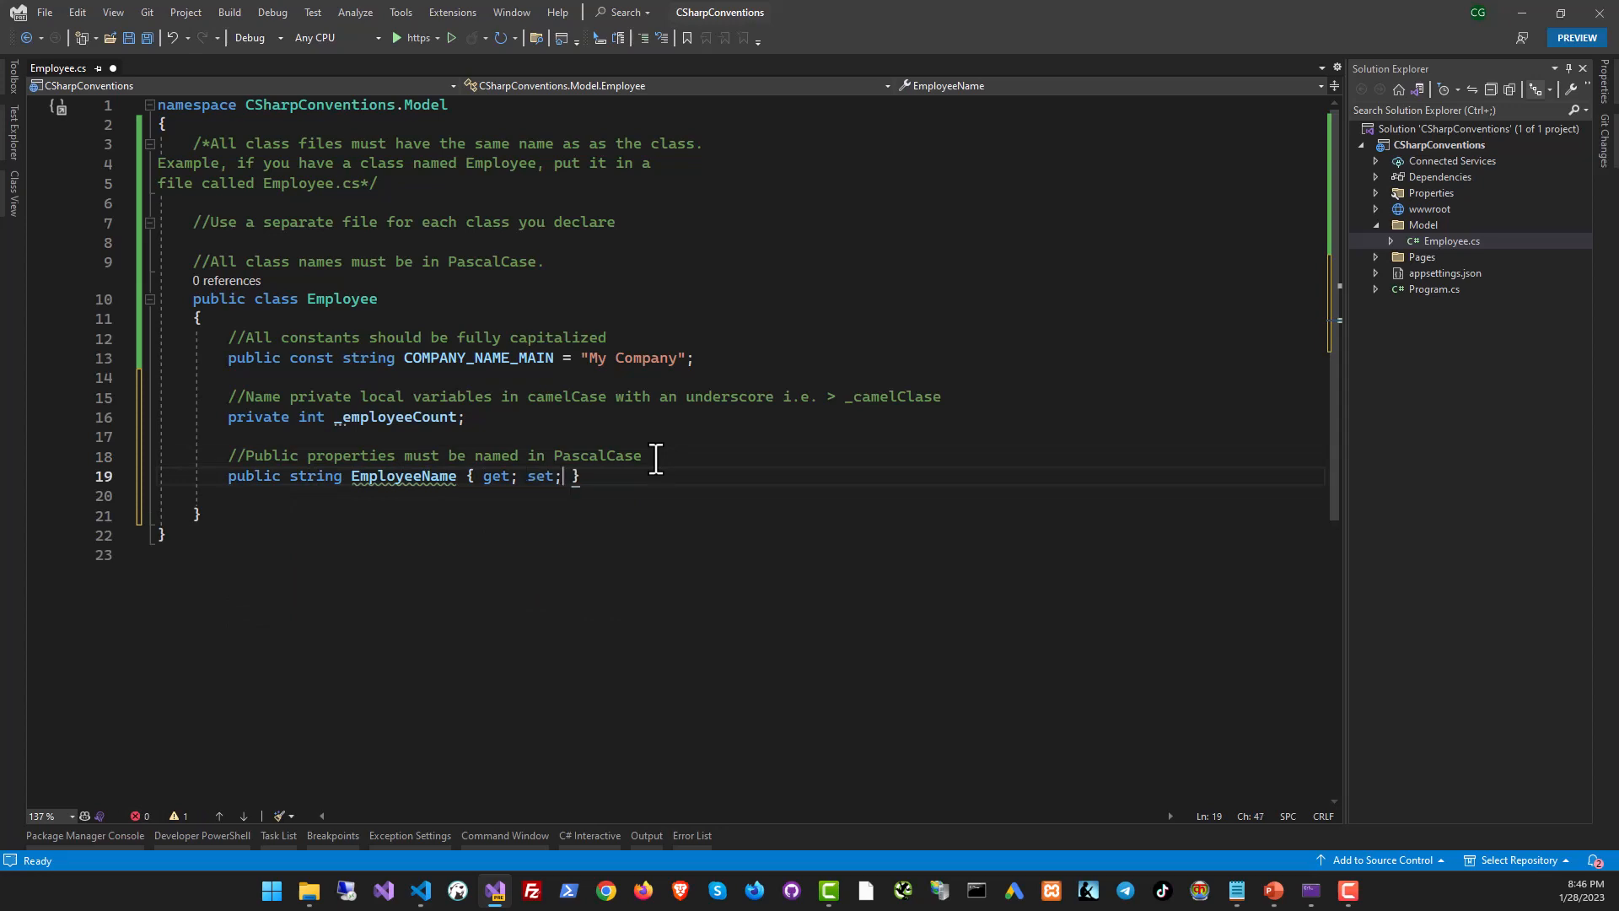
double_click(404, 475)
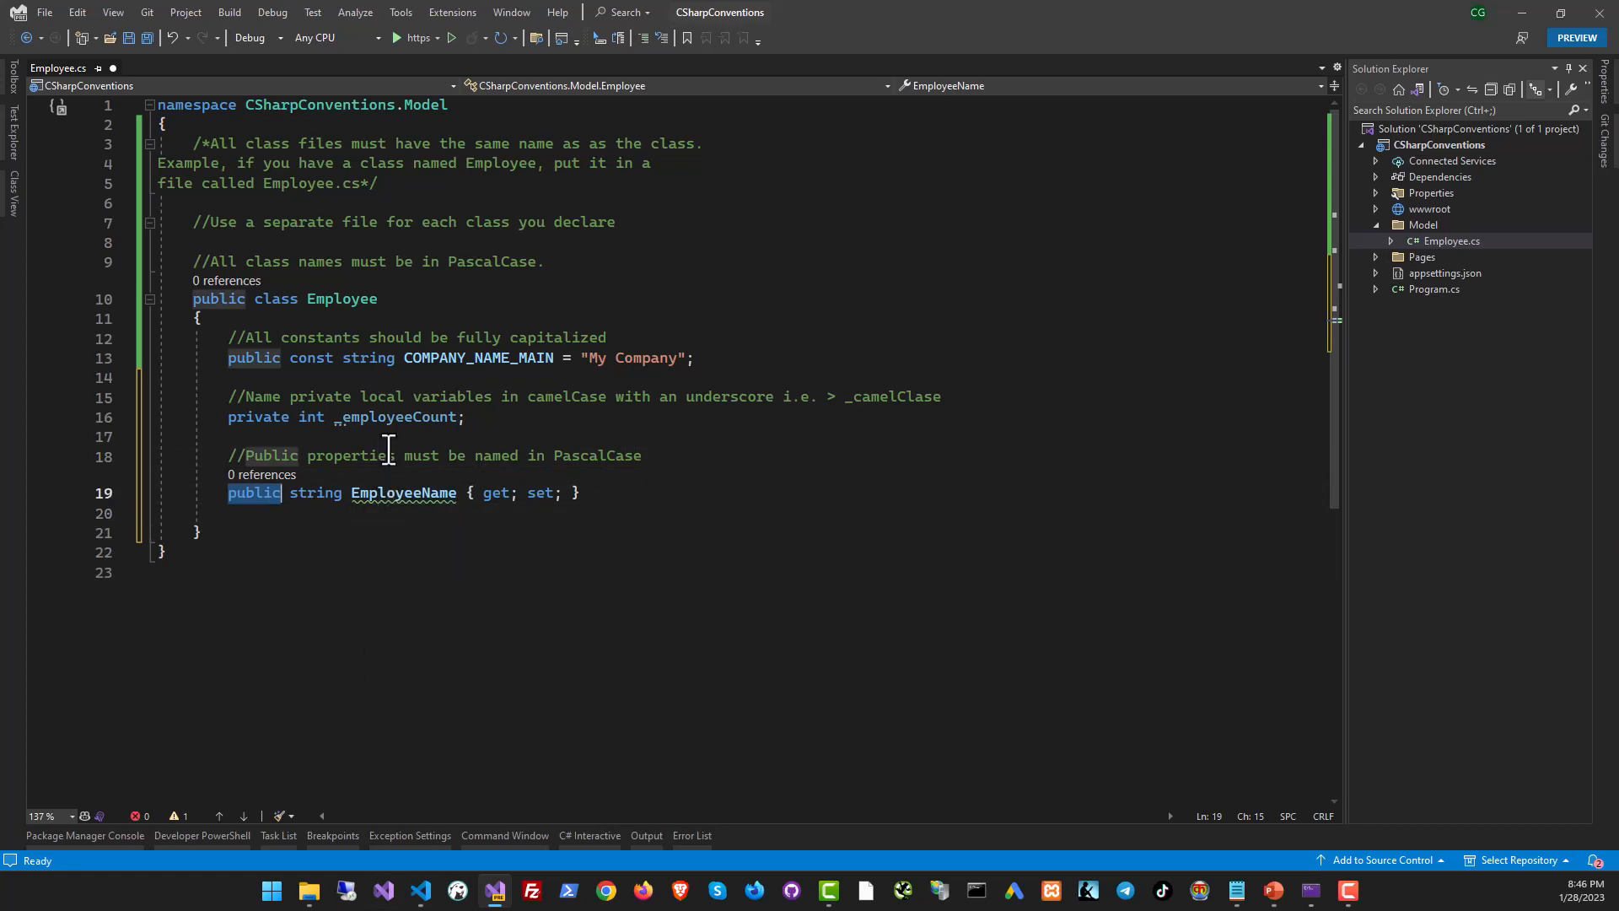
double_click(402, 493)
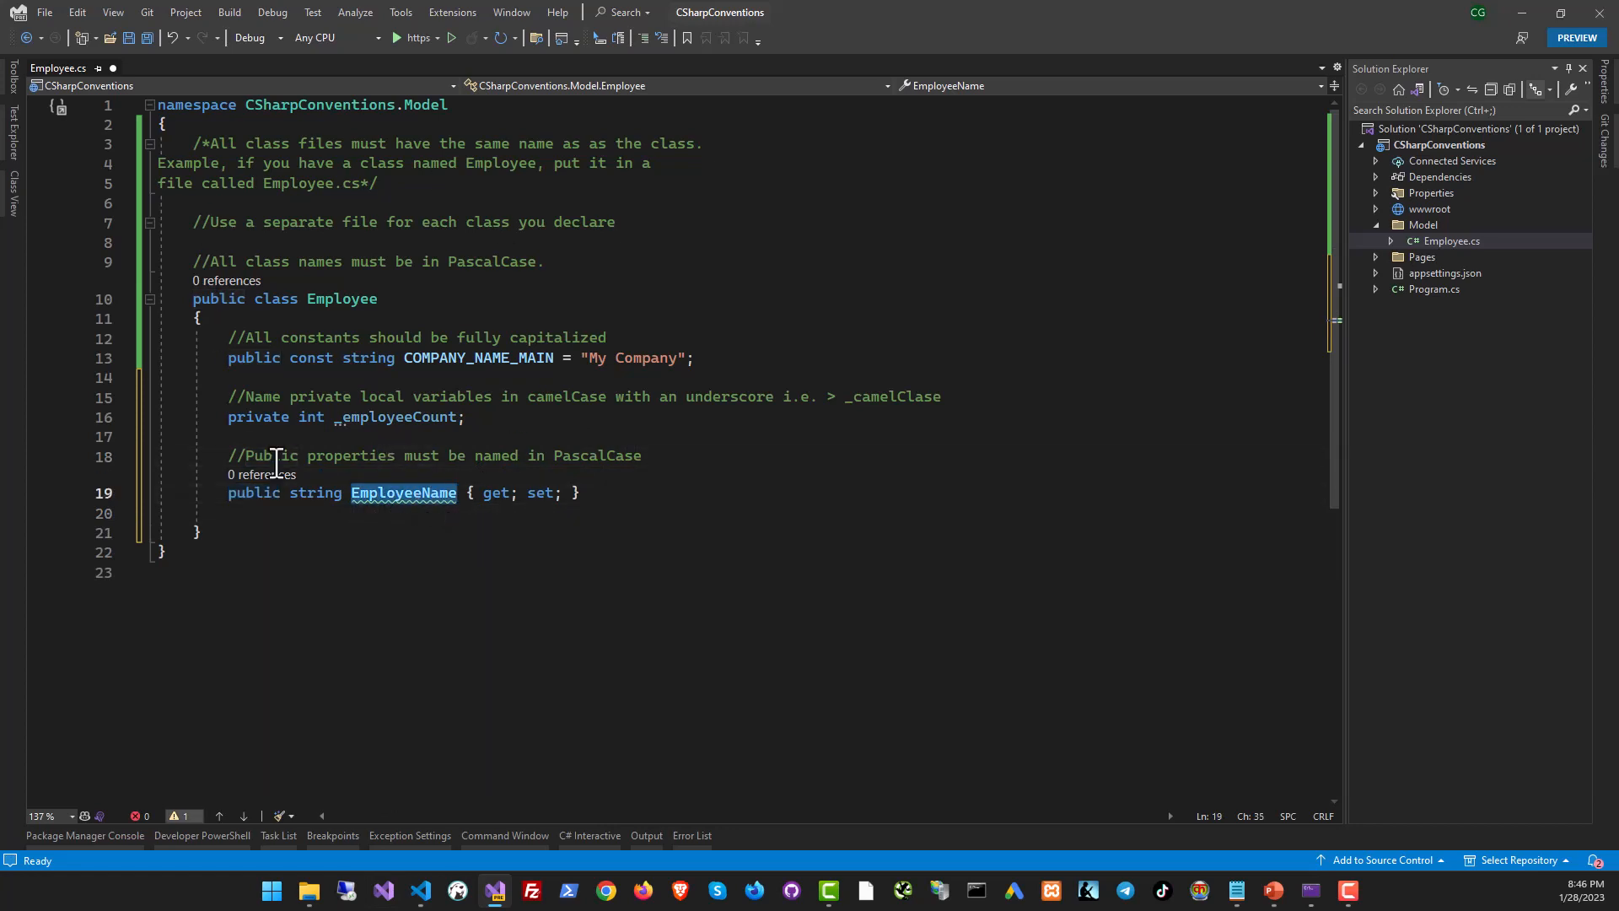
text(//Functions must be in PascalCase, and should start with Get)
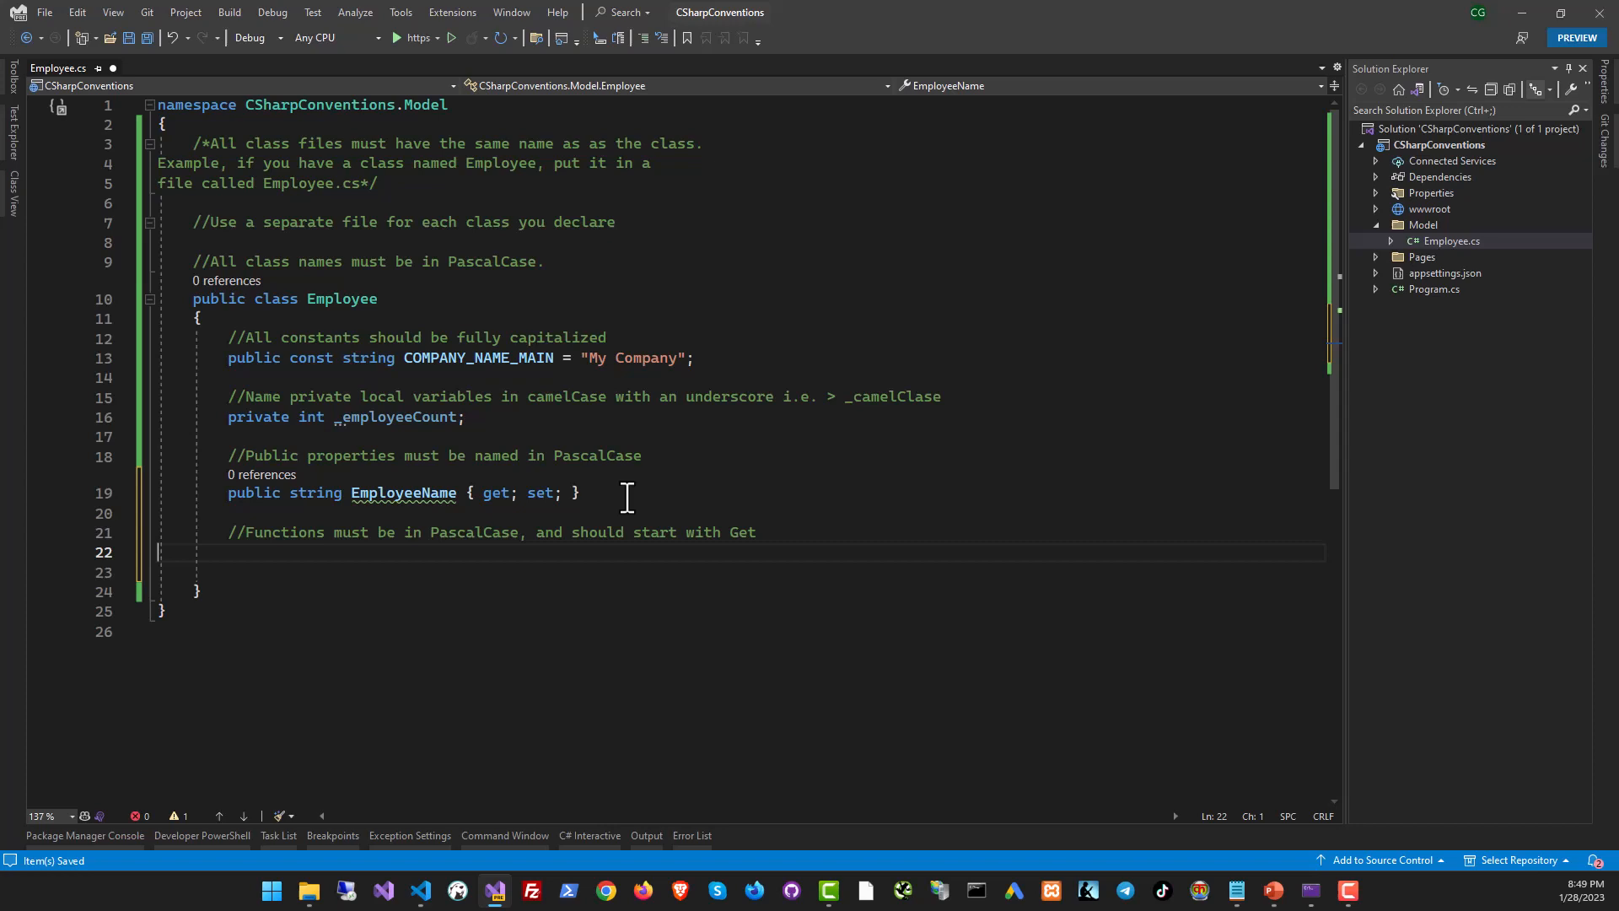
- Declare public string GetEmployeeCode() and give it a body returning "CODE01"
drag(245, 532, 378, 532)
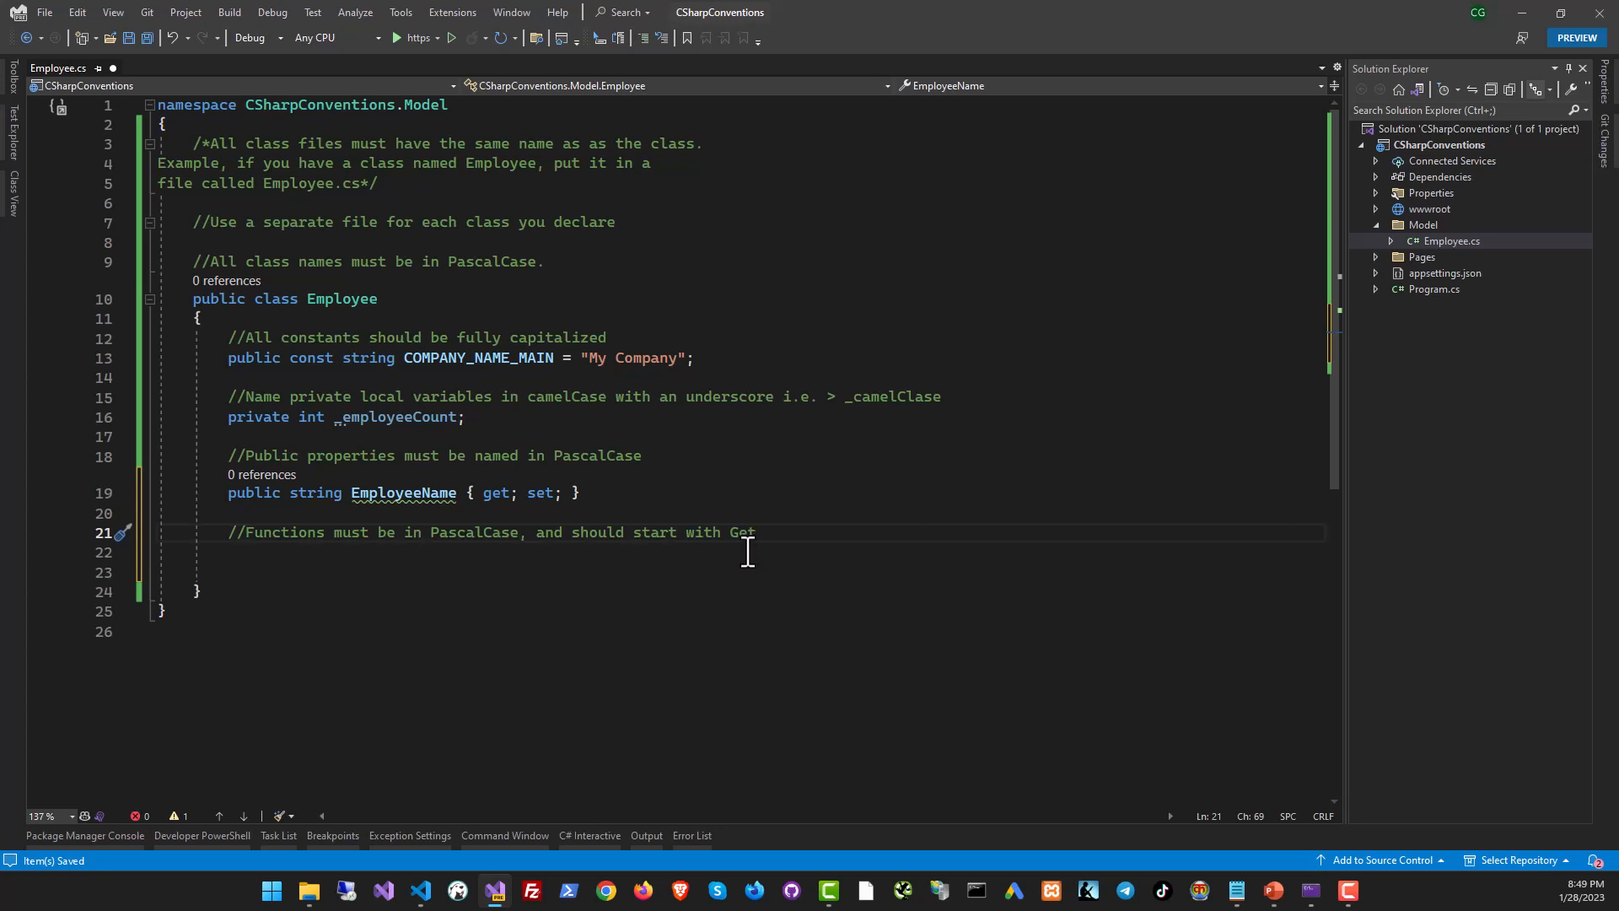
text(public string GetEmployeeCode() {)
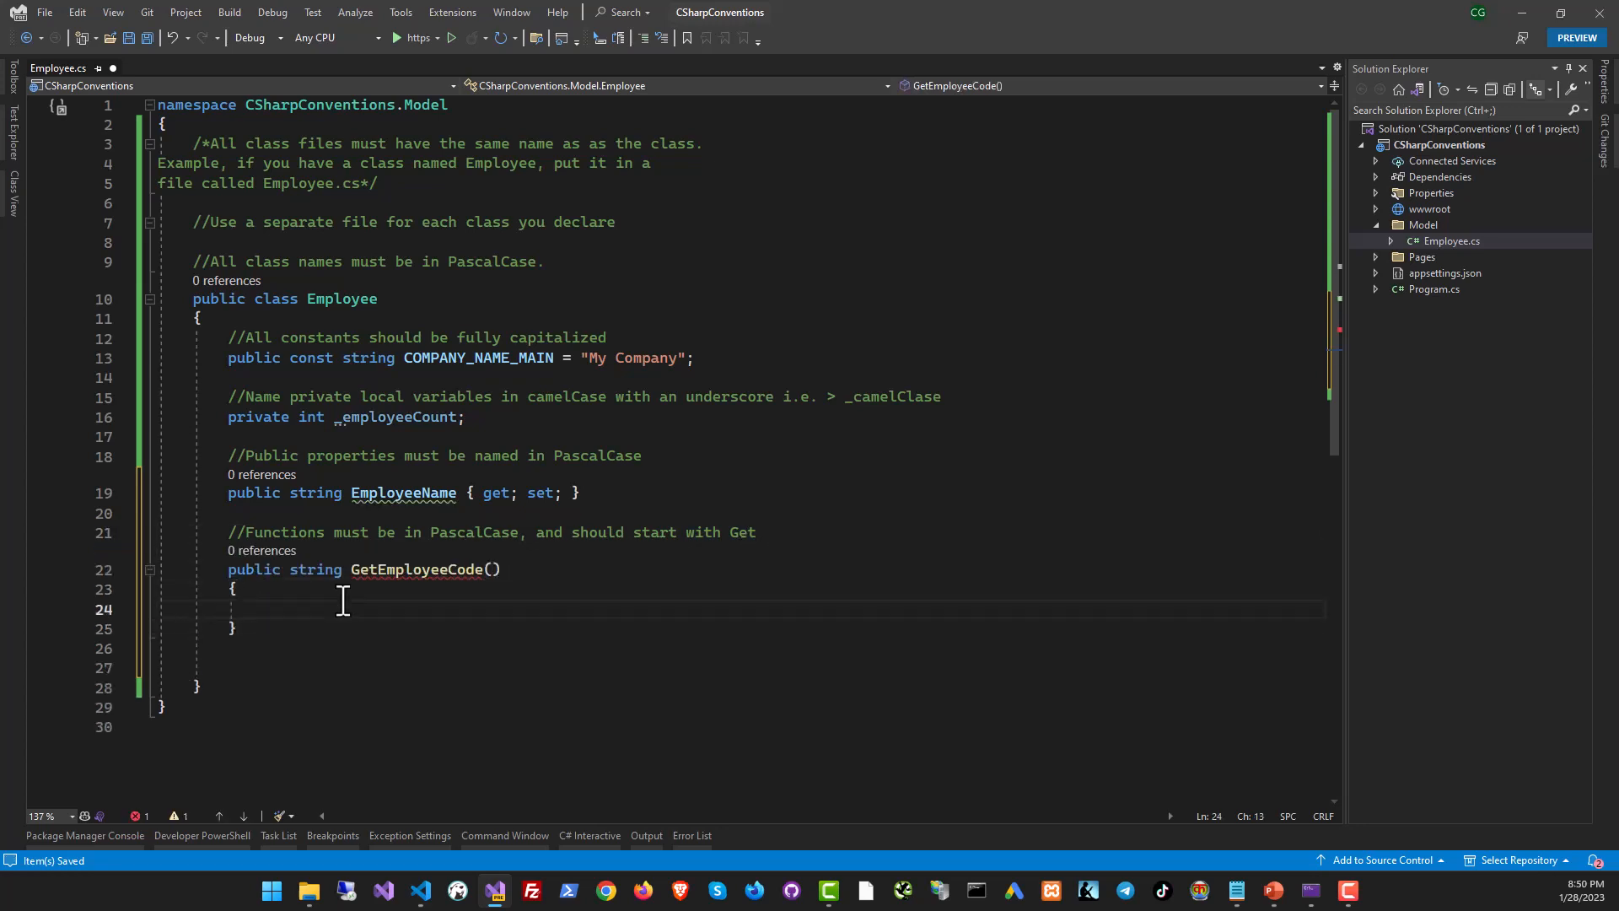
mouse_move(462, 569)
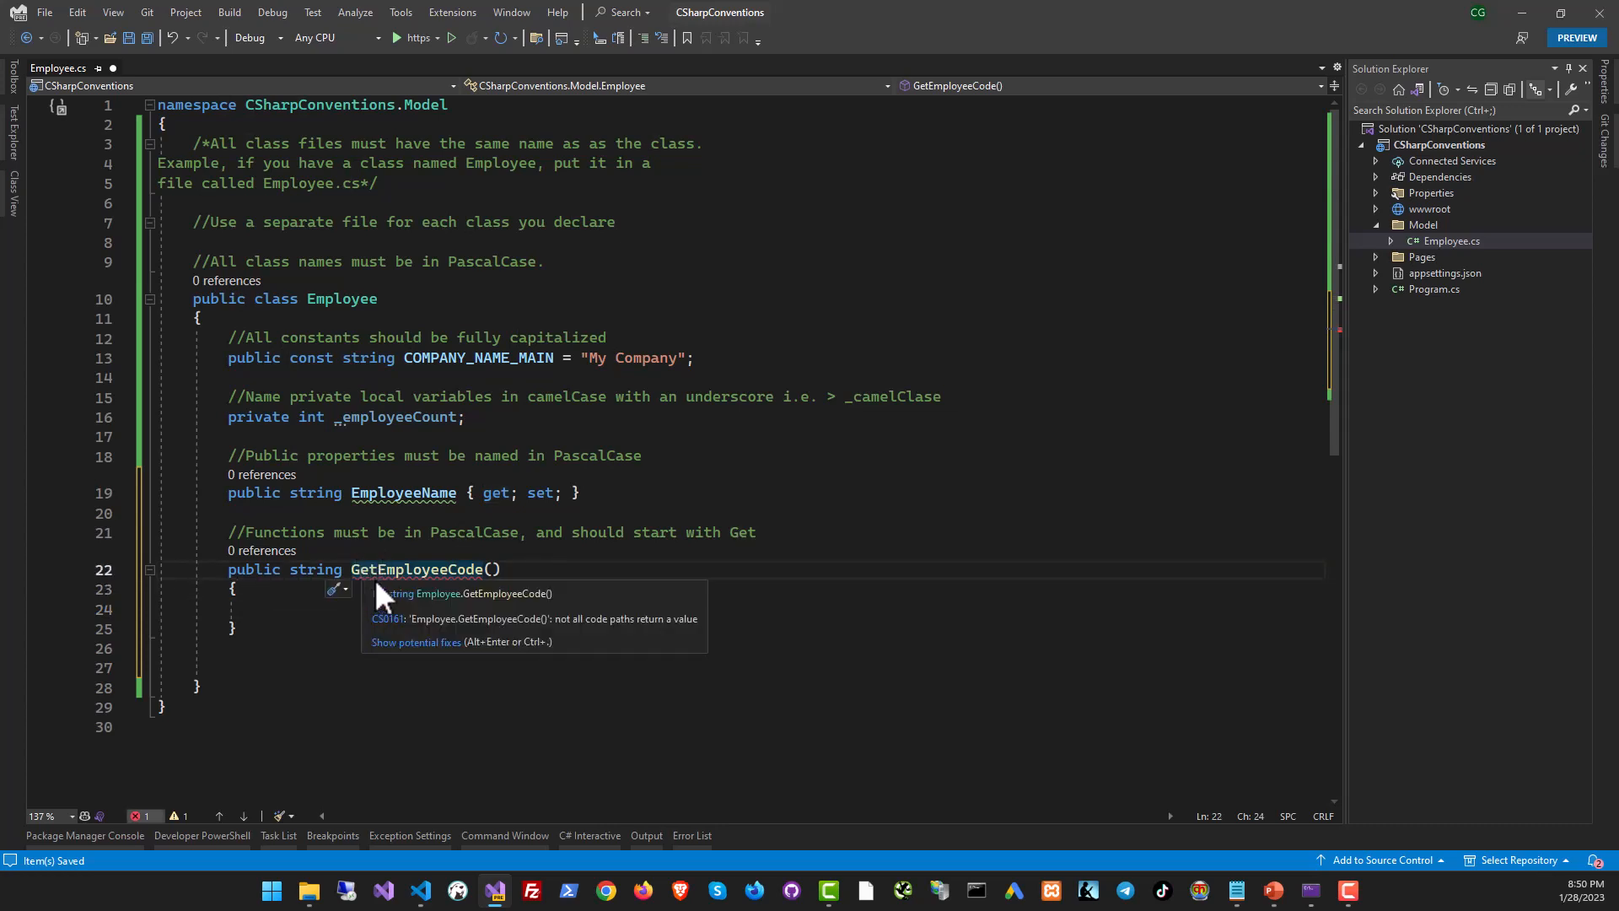
click(324, 609)
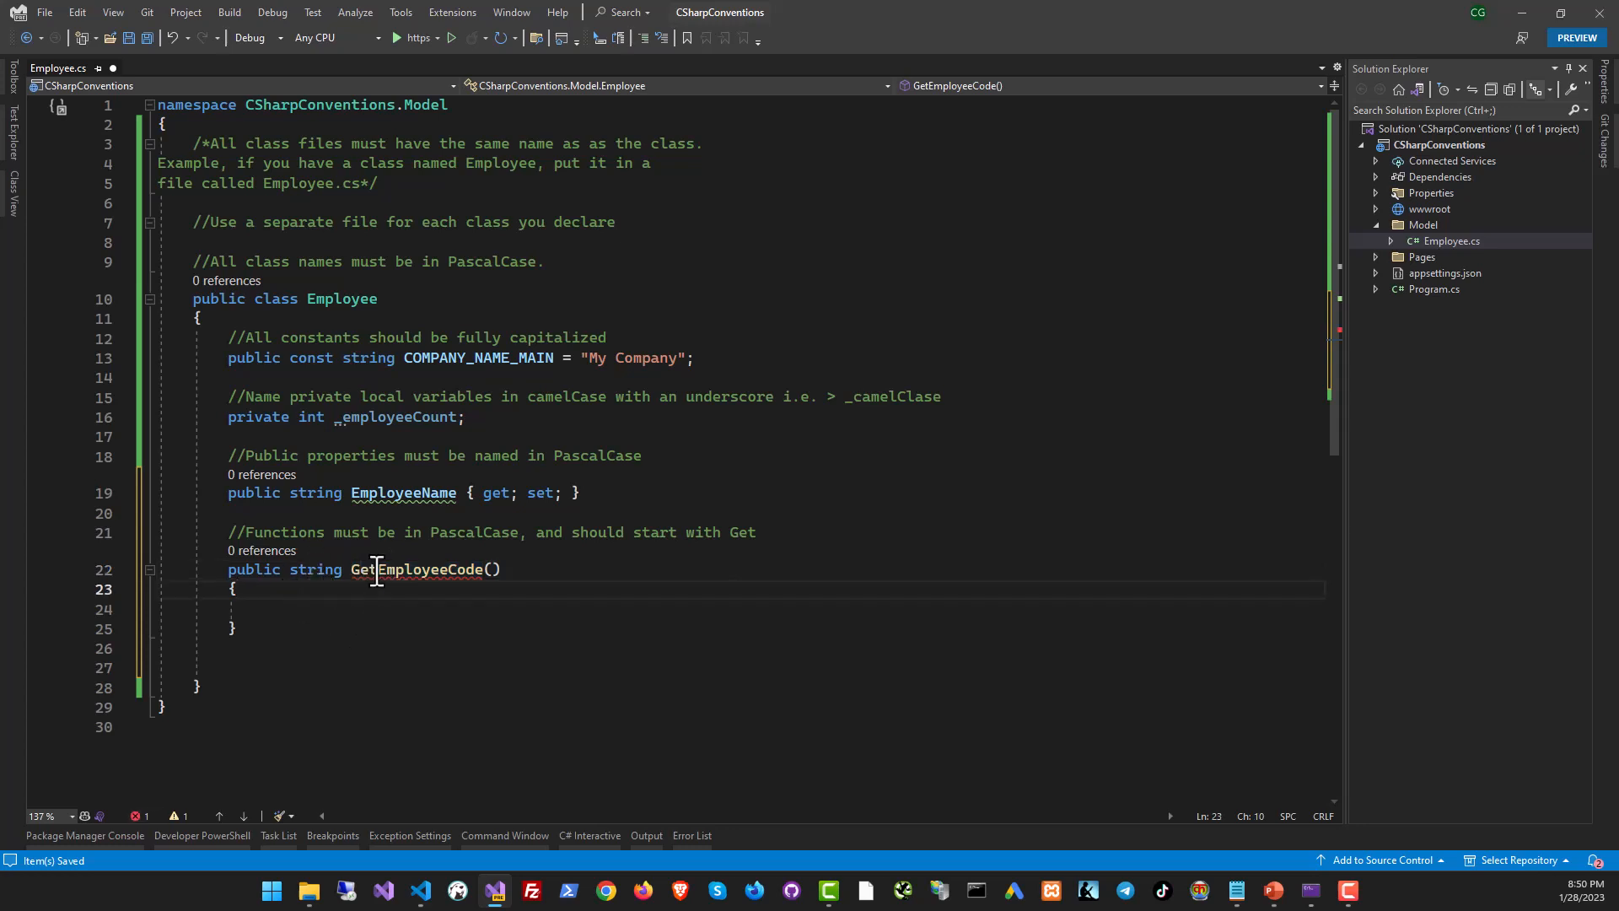
text(return "COD")
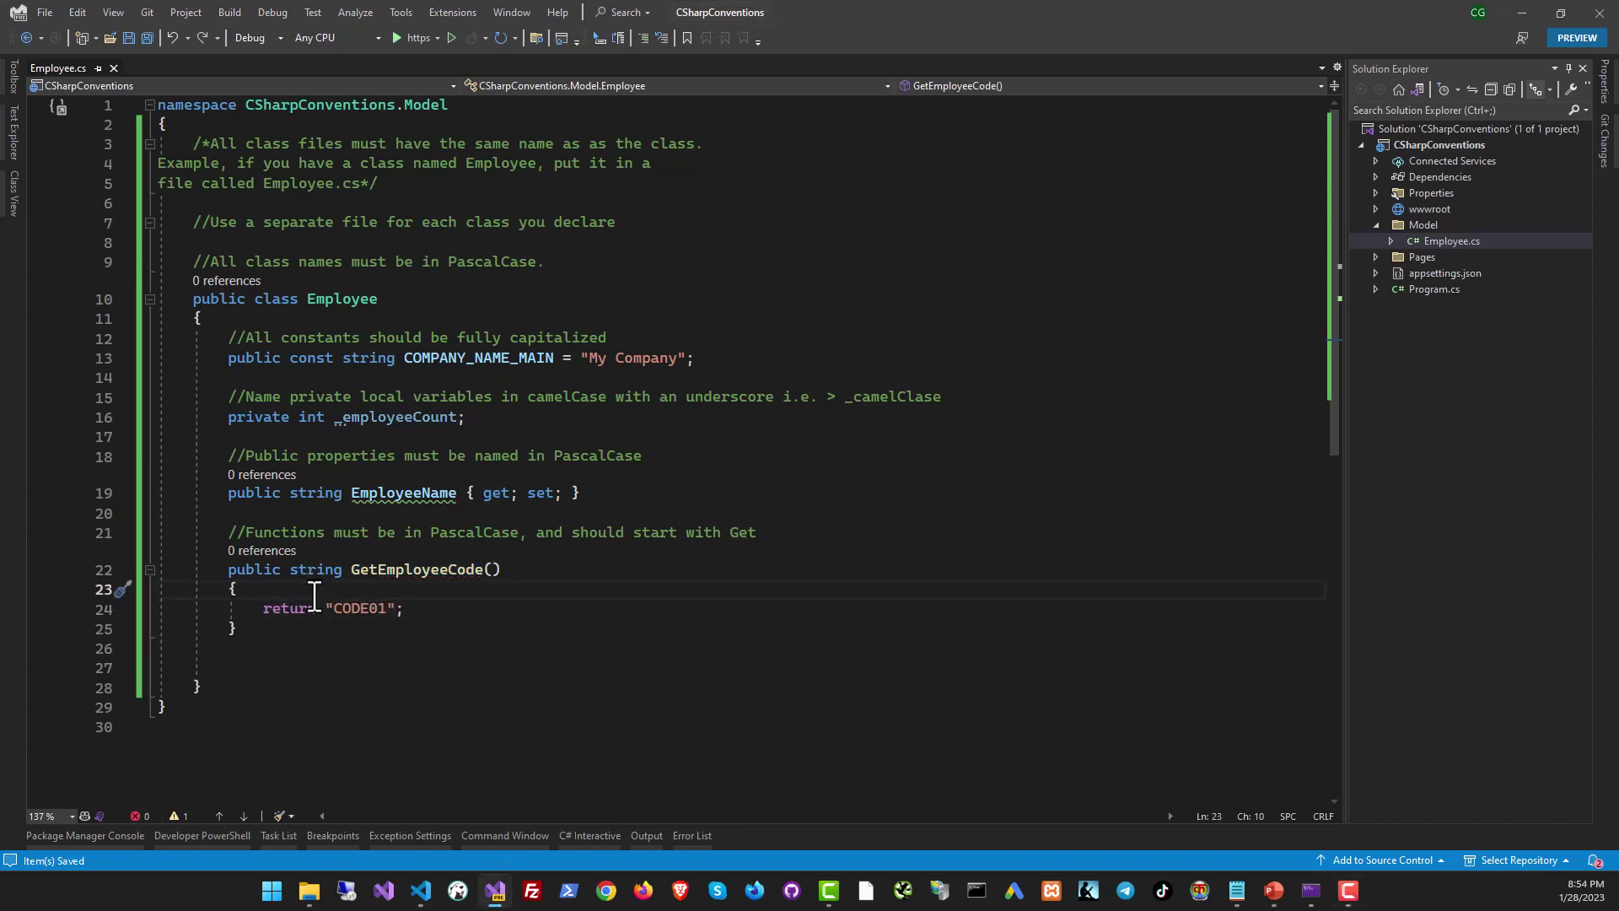
- Add the camelCase local-variables comment and declare string employeeCode inside GetEmployeeCode
text(//Local variables inside a function/method should be in camelCase)
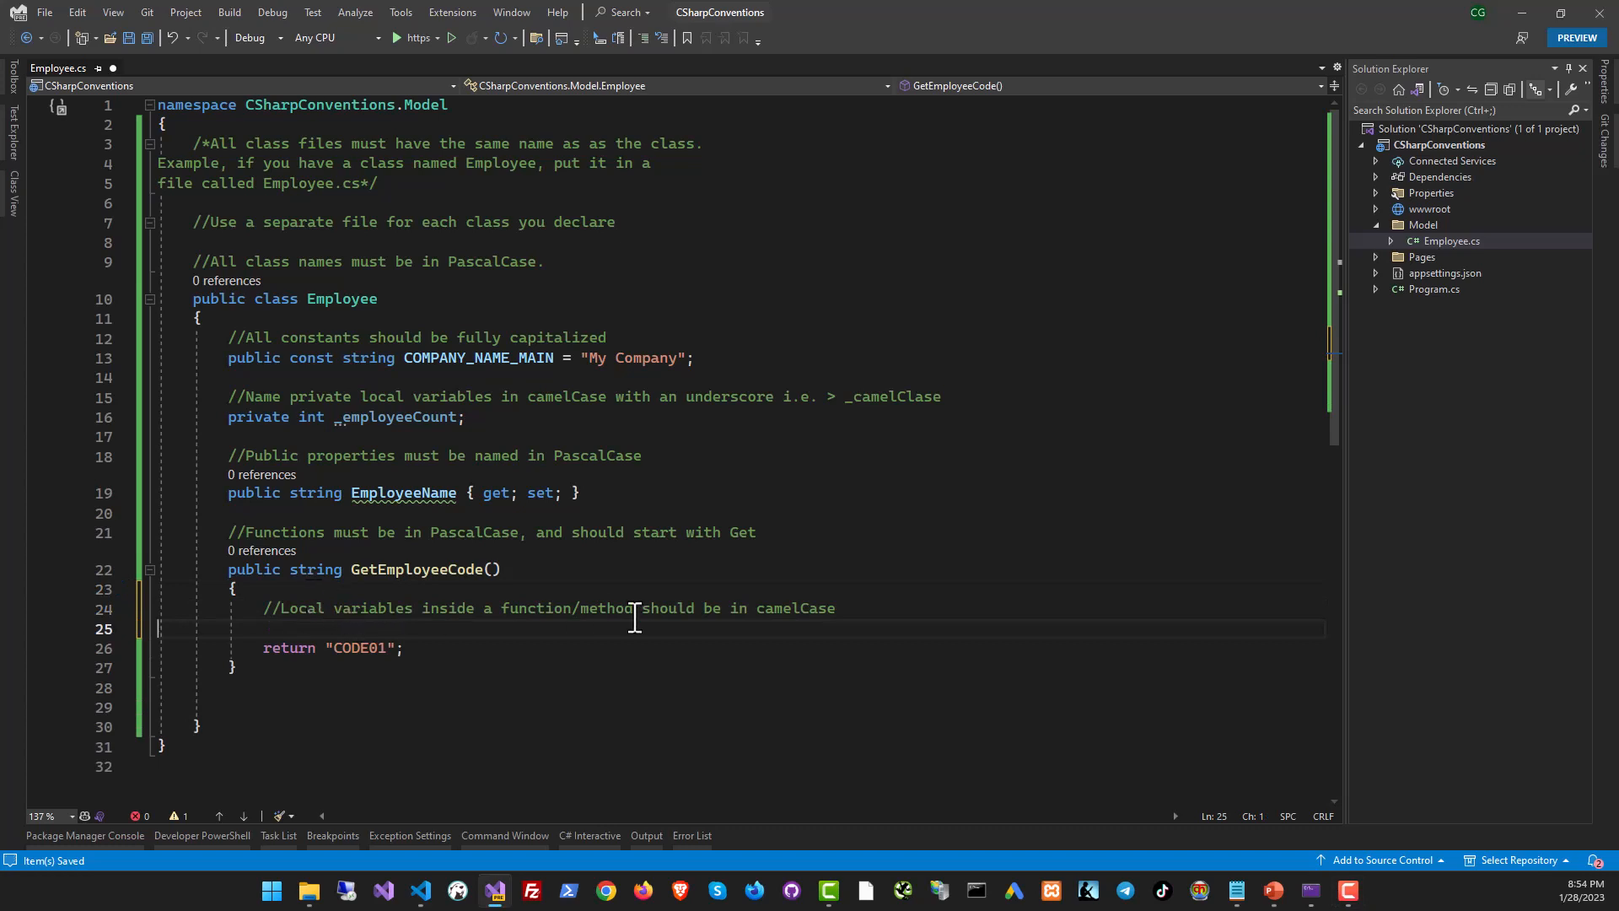
text(string employeeCode = "1234";)
text(//Method names should be in PascalCase and should be named after what they do)
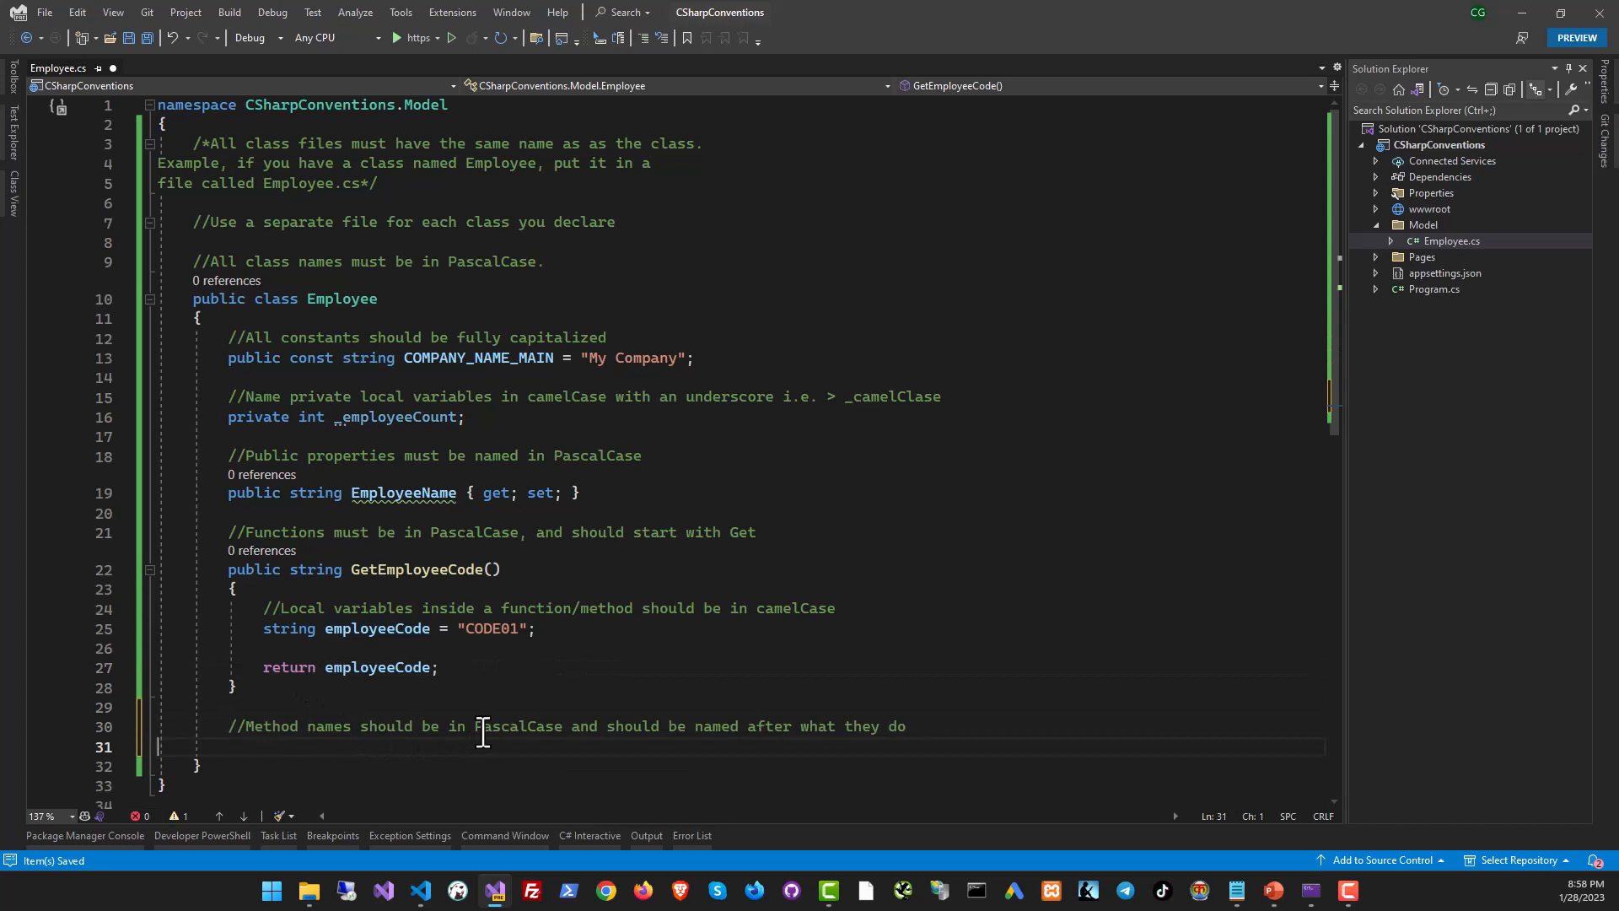
- Write HireEmployee(string nameOfPerson) with a camelCase-parameter comment, printing nameOfPerson then returning
text(public void)
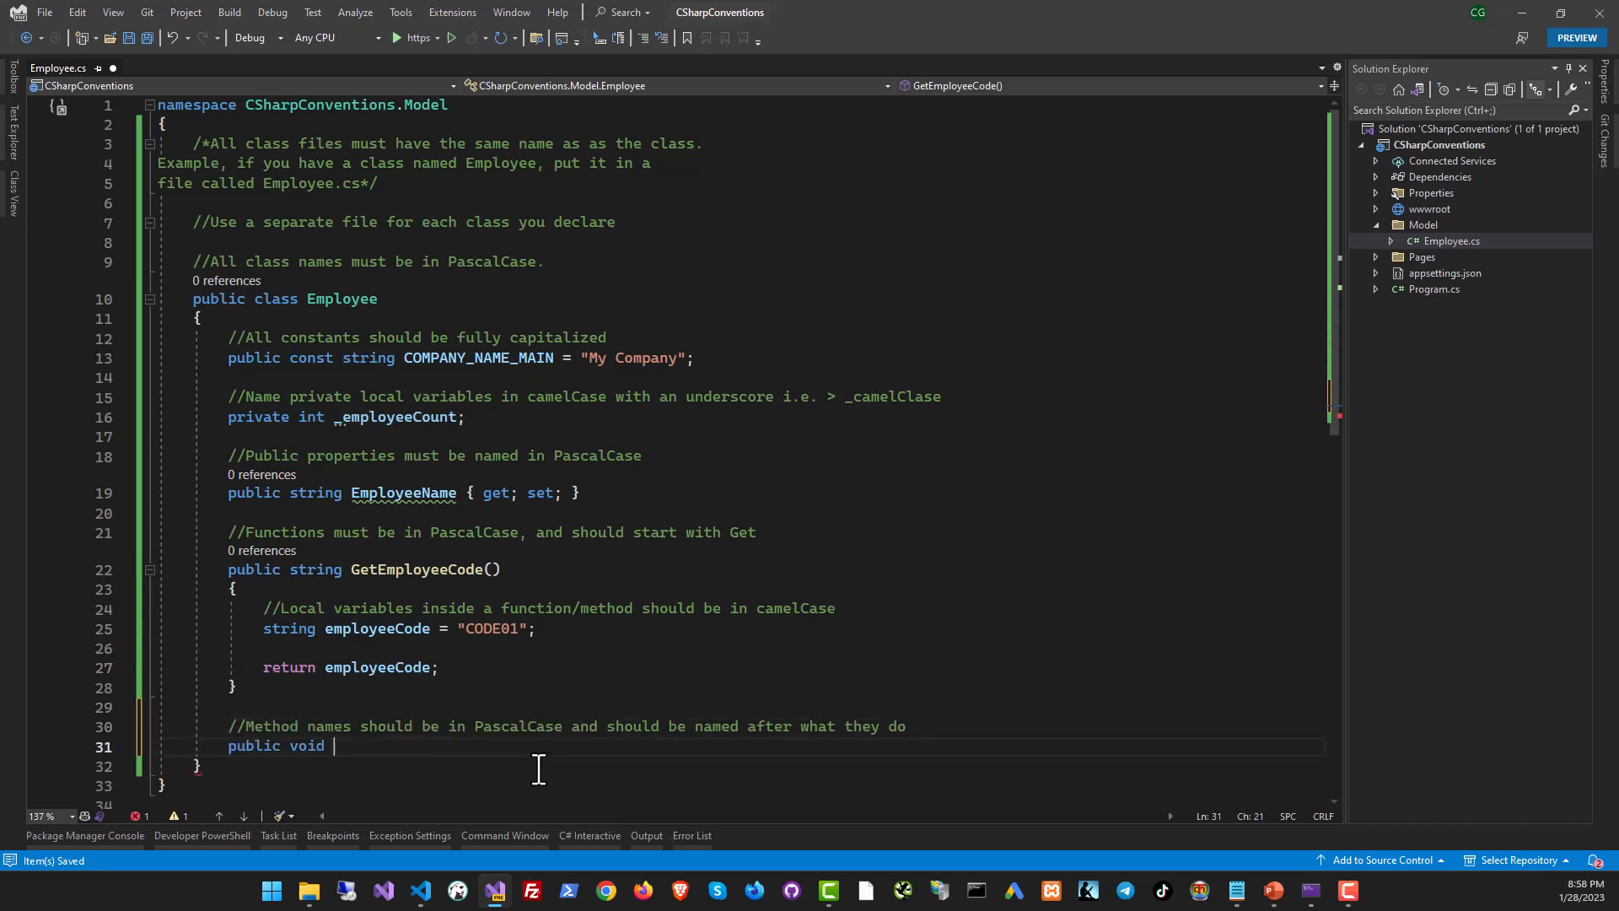
text(HireEmployee()
text({)
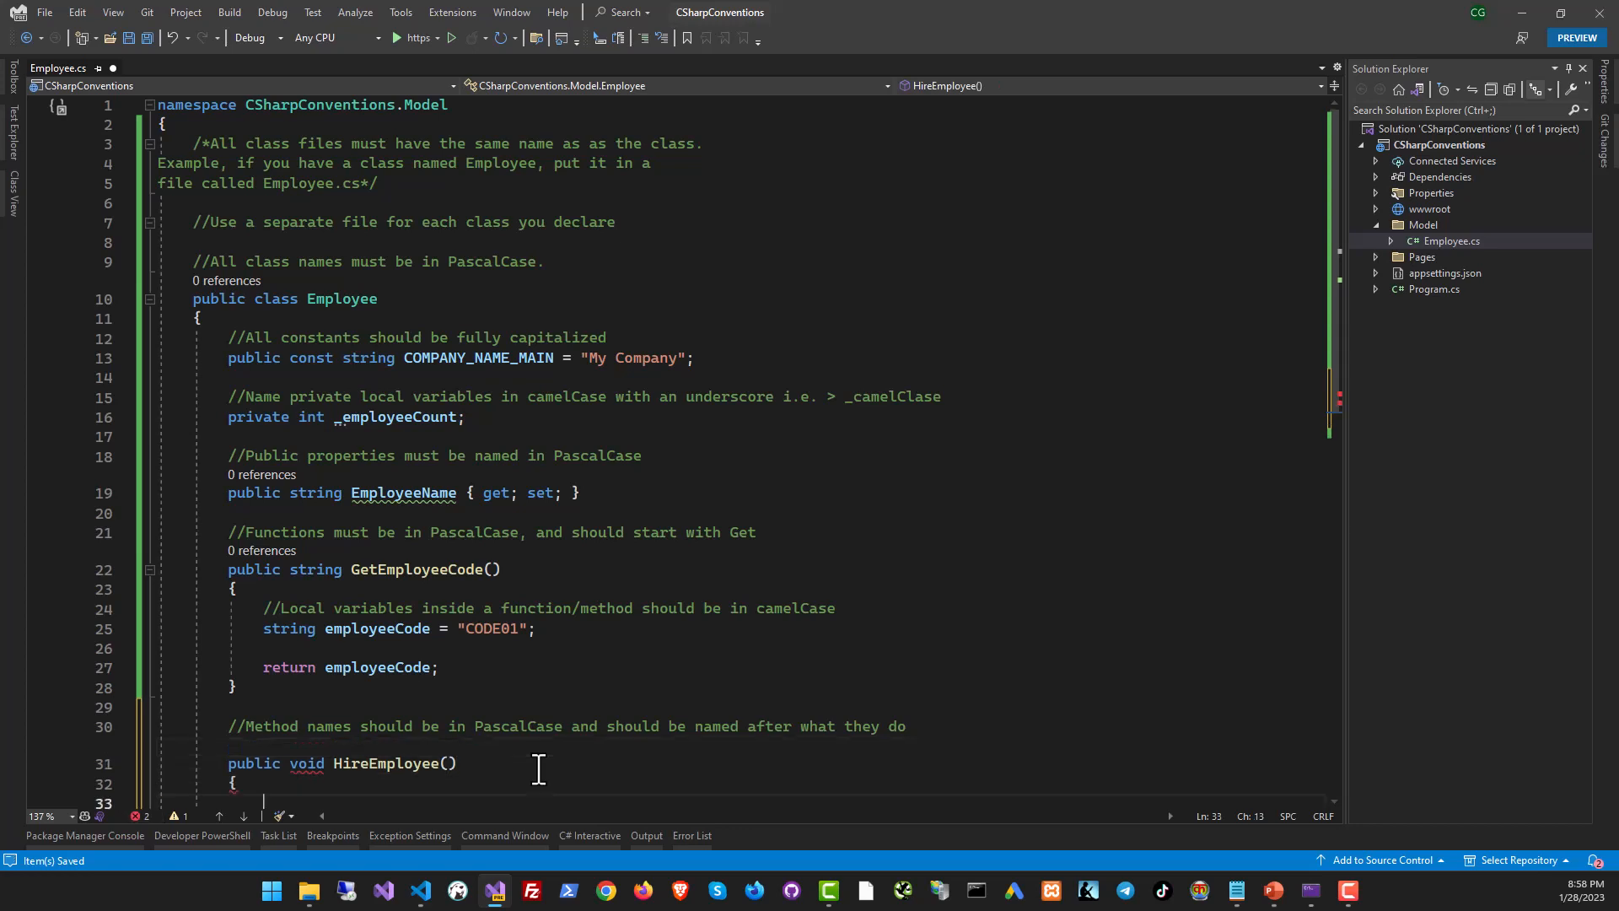
text(//Method/Function parameters must be named in camelCase)
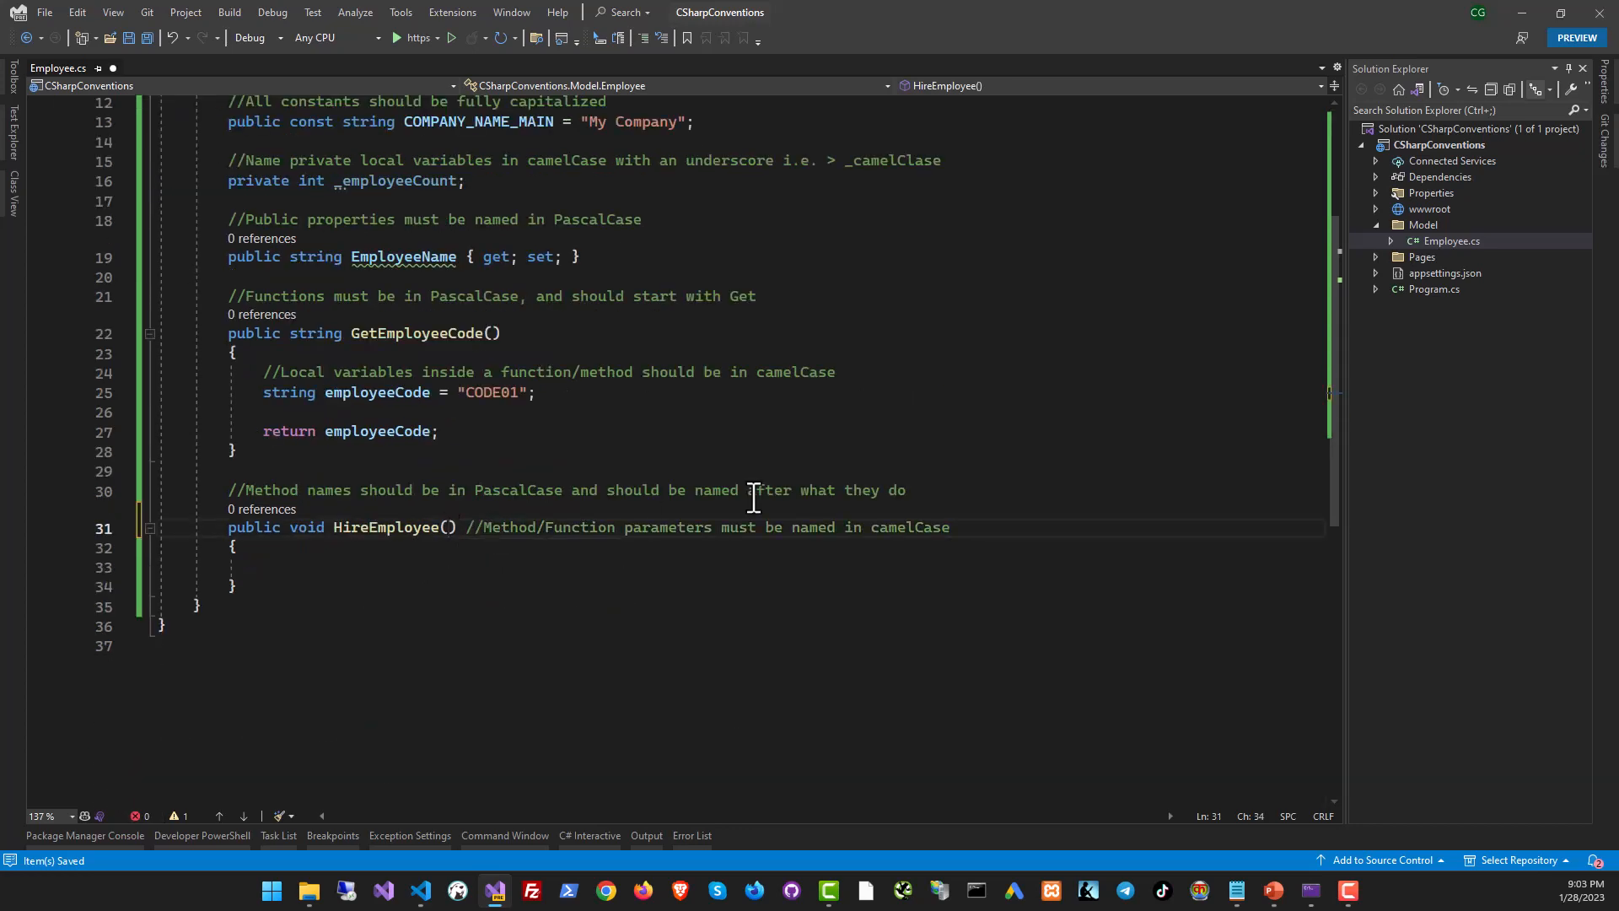
text(string name)
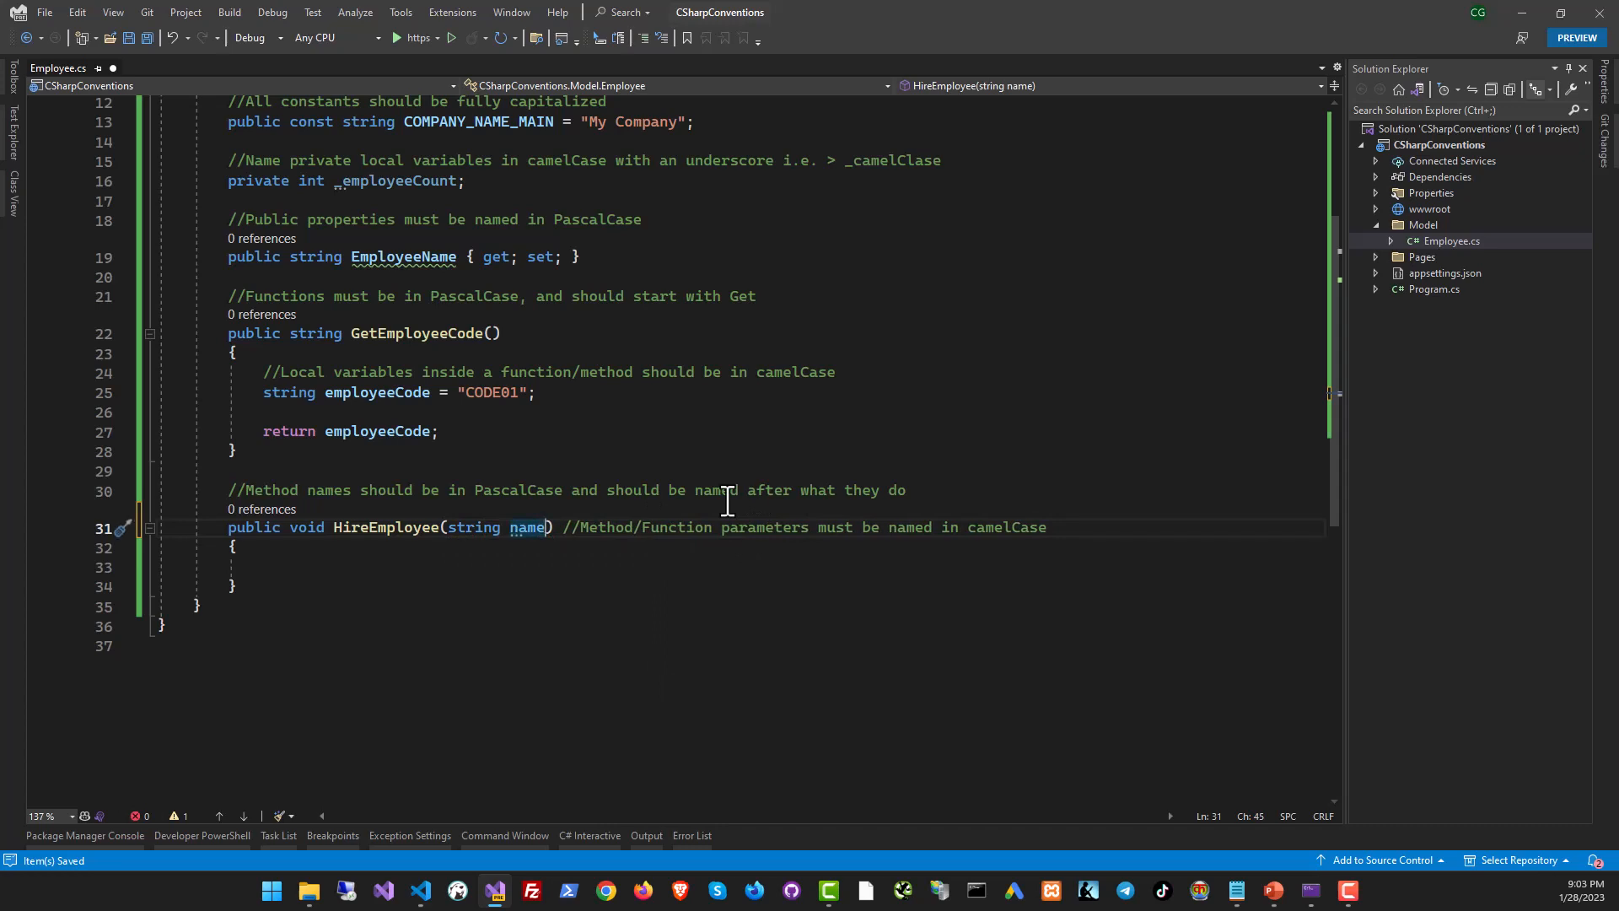
text(OfPerson)
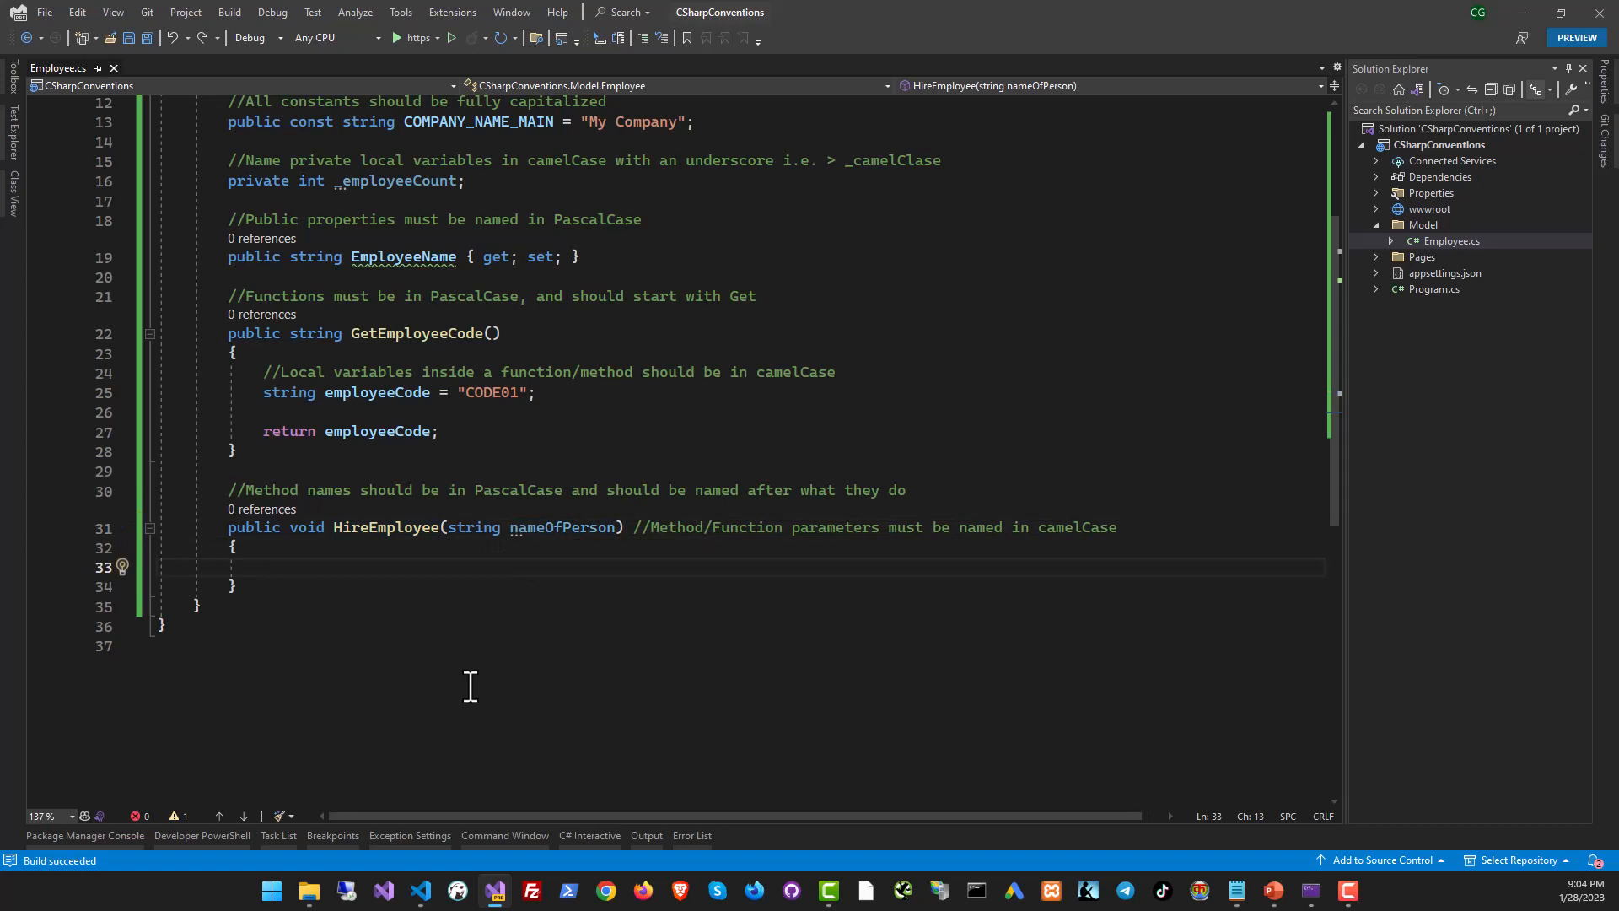
double_click(385, 527)
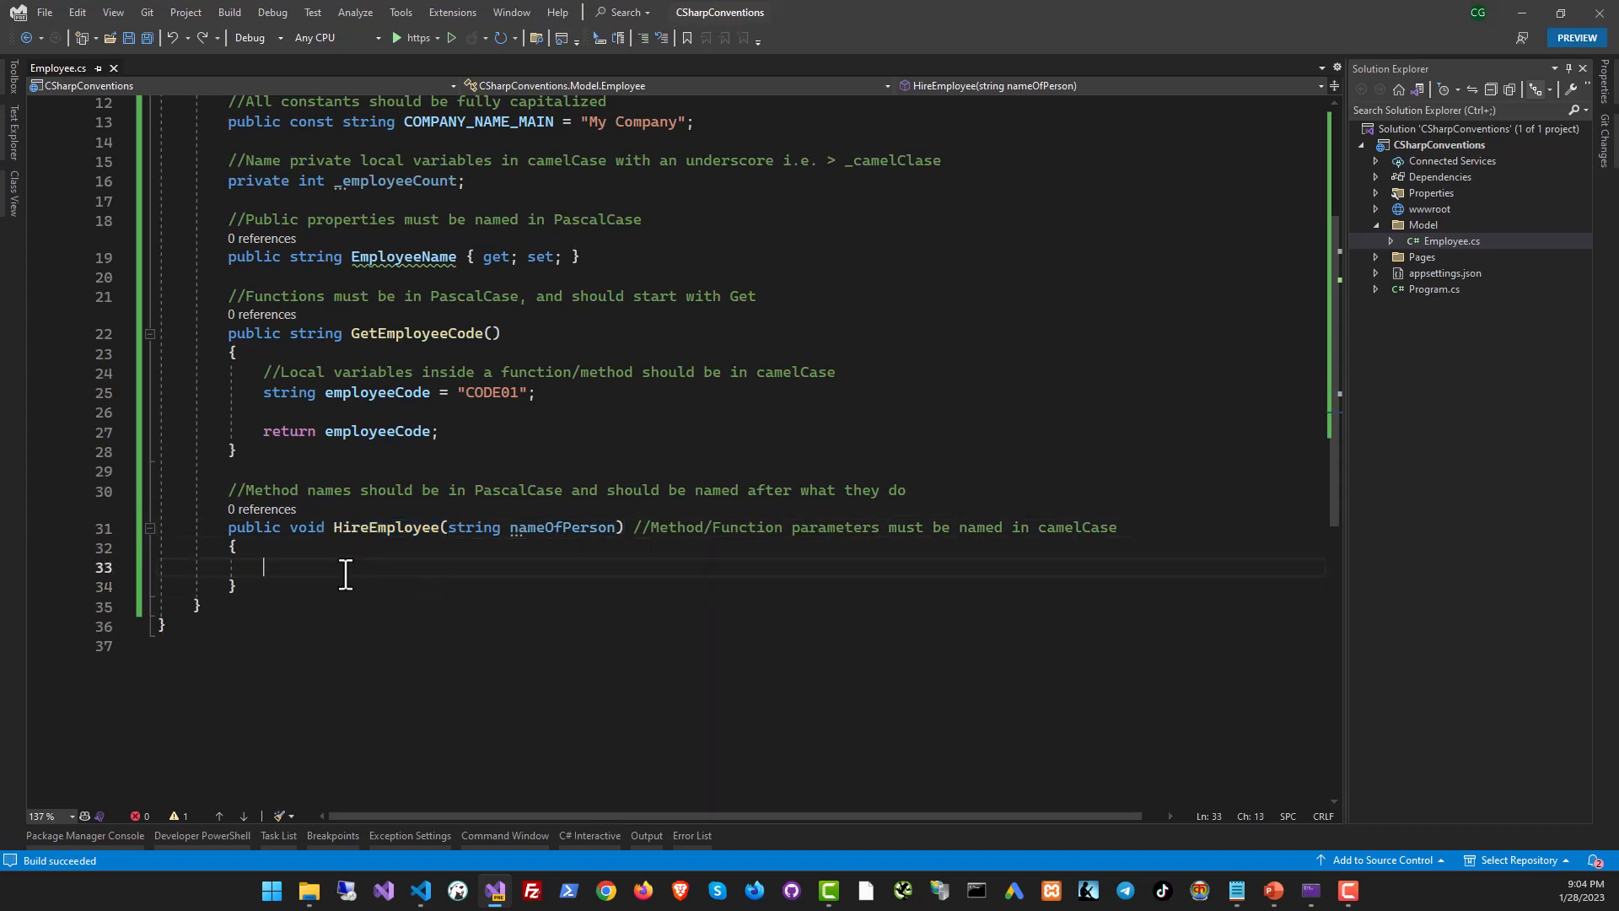
text(Console.Write(nameOfPerson);)
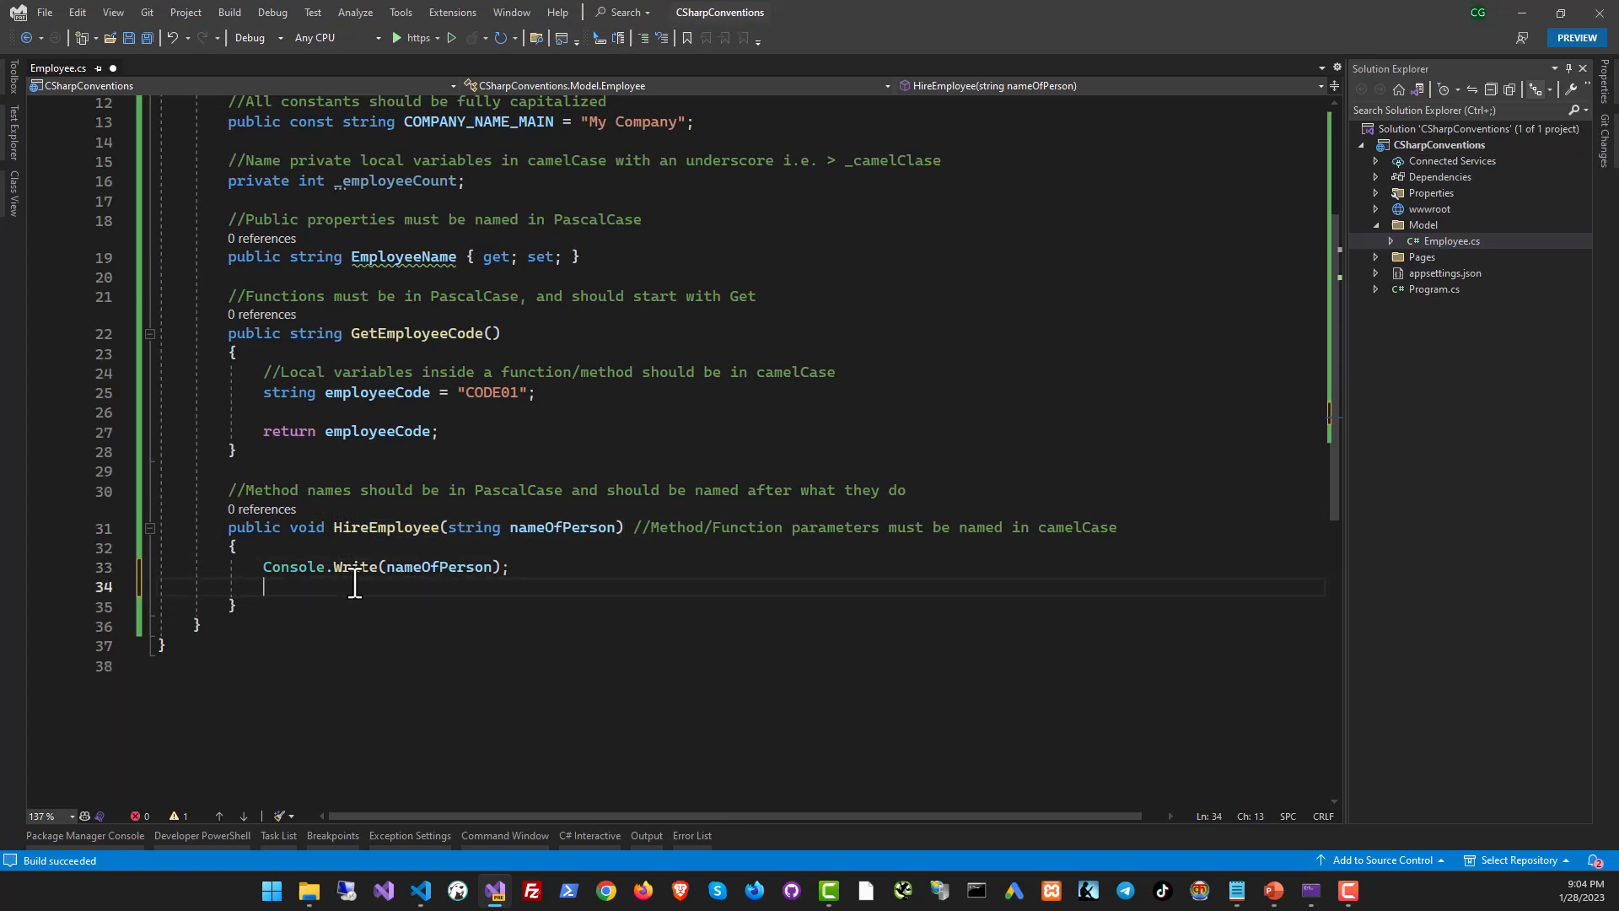
text(return;)
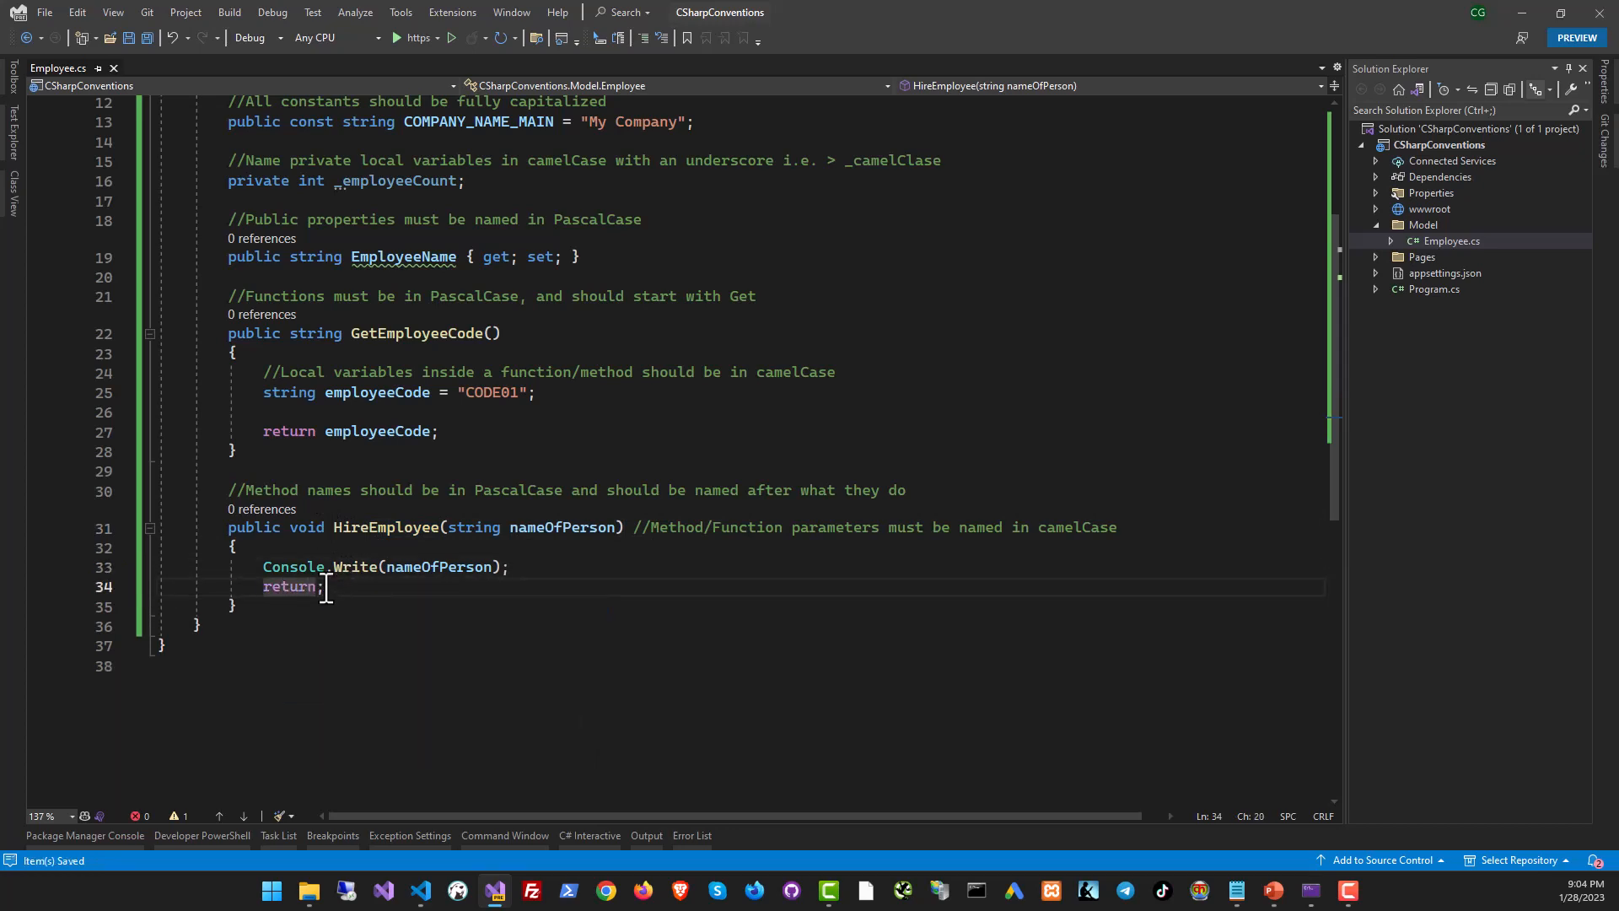
double_click(305, 528)
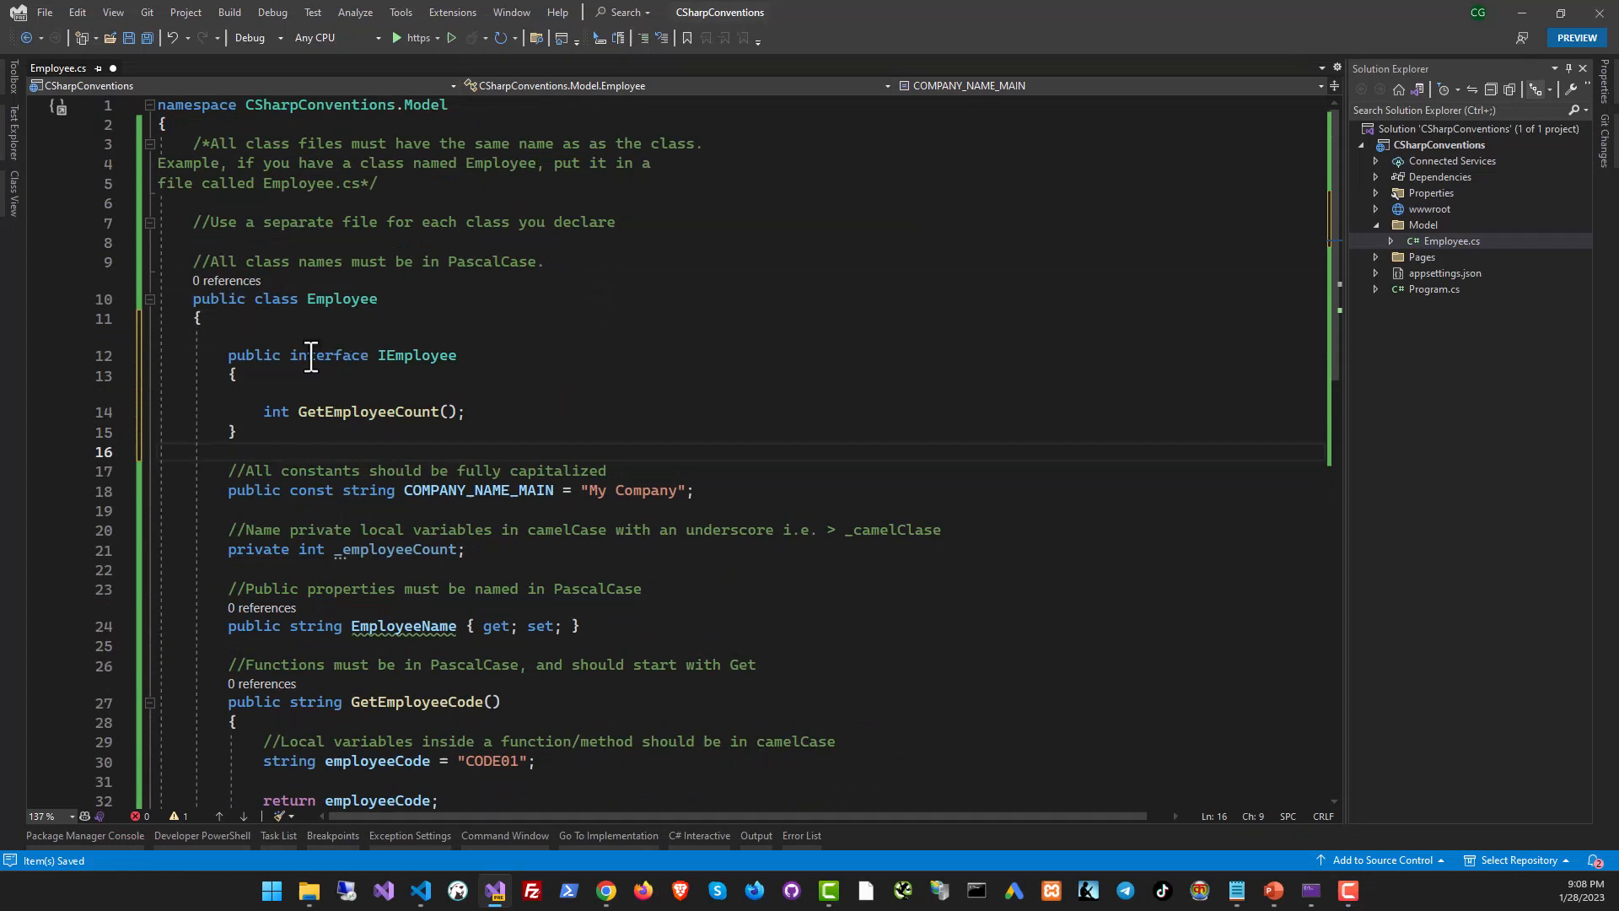
click(386, 355)
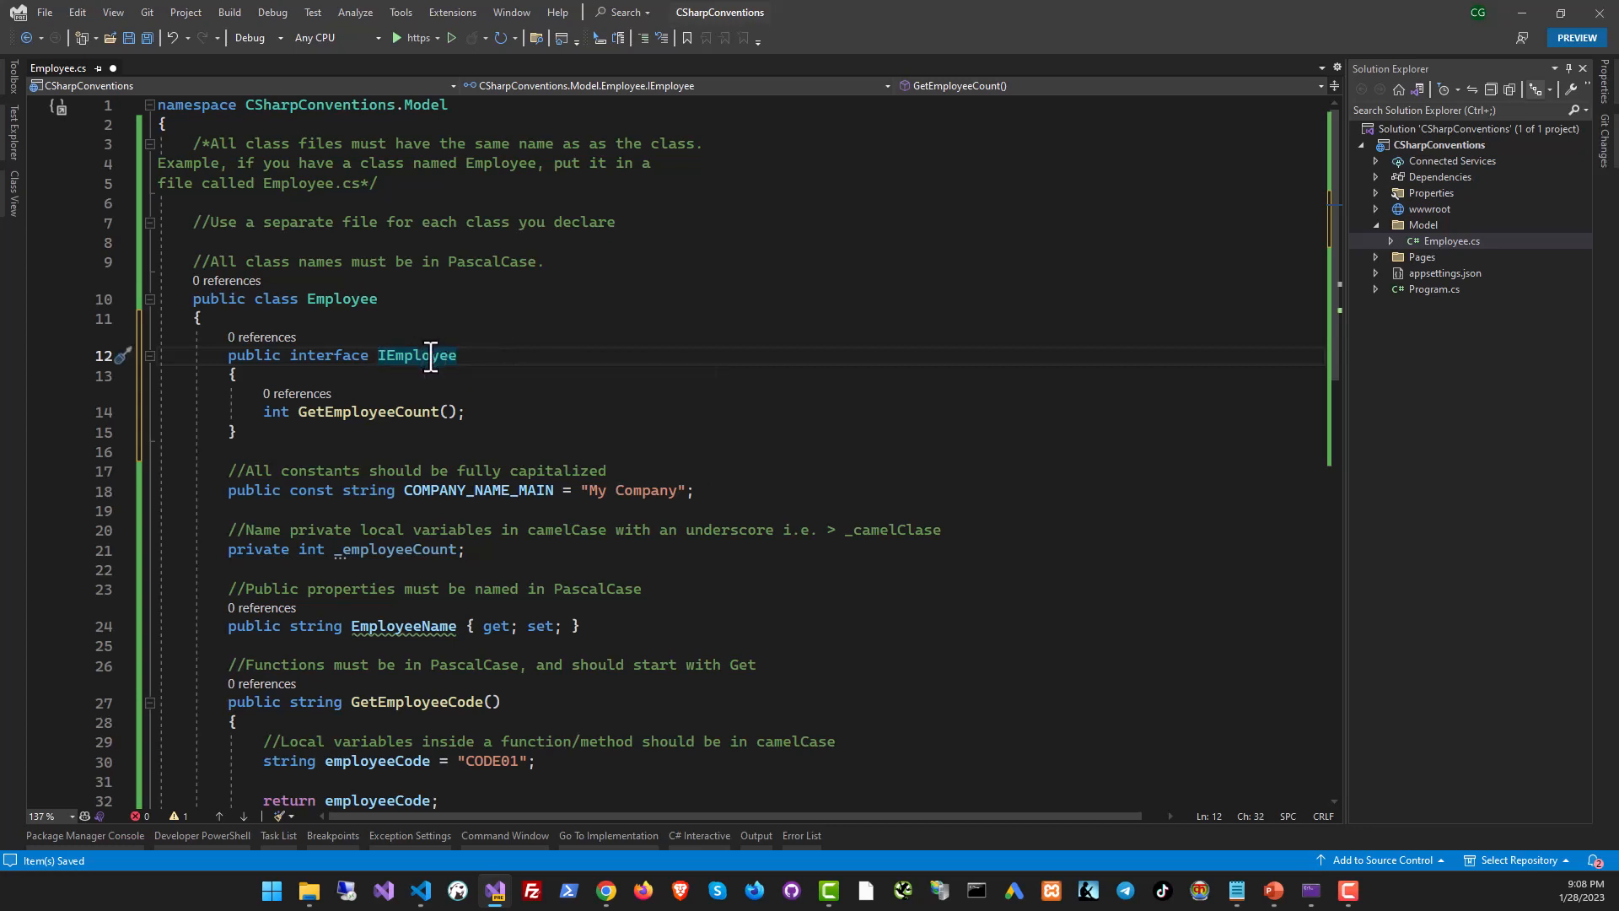
click(358, 436)
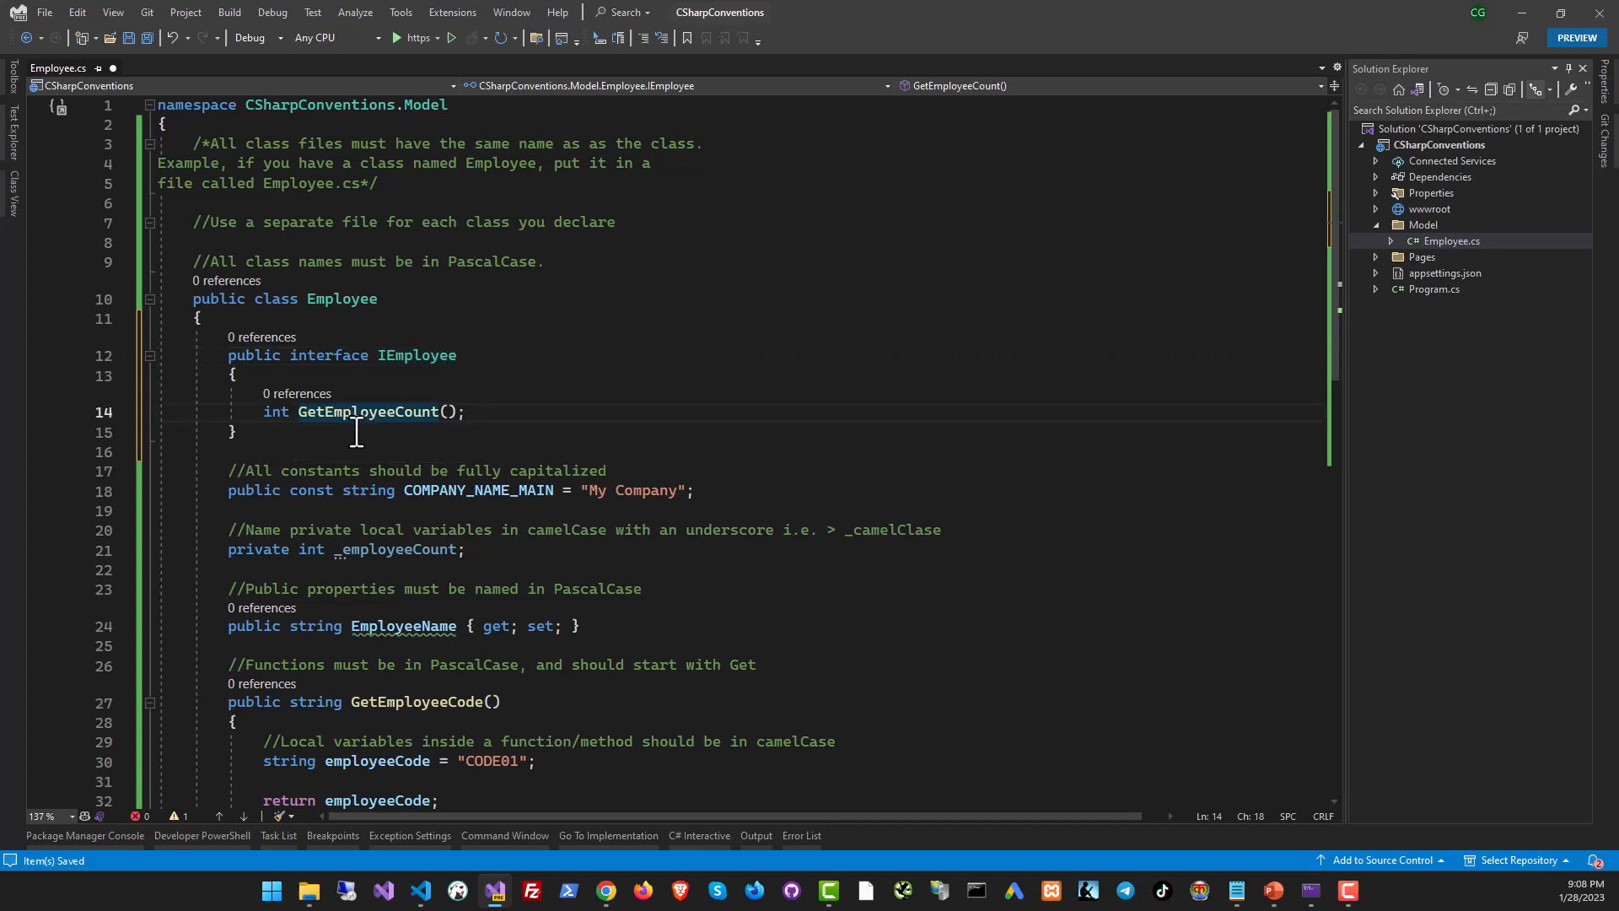
double_click(369, 412)
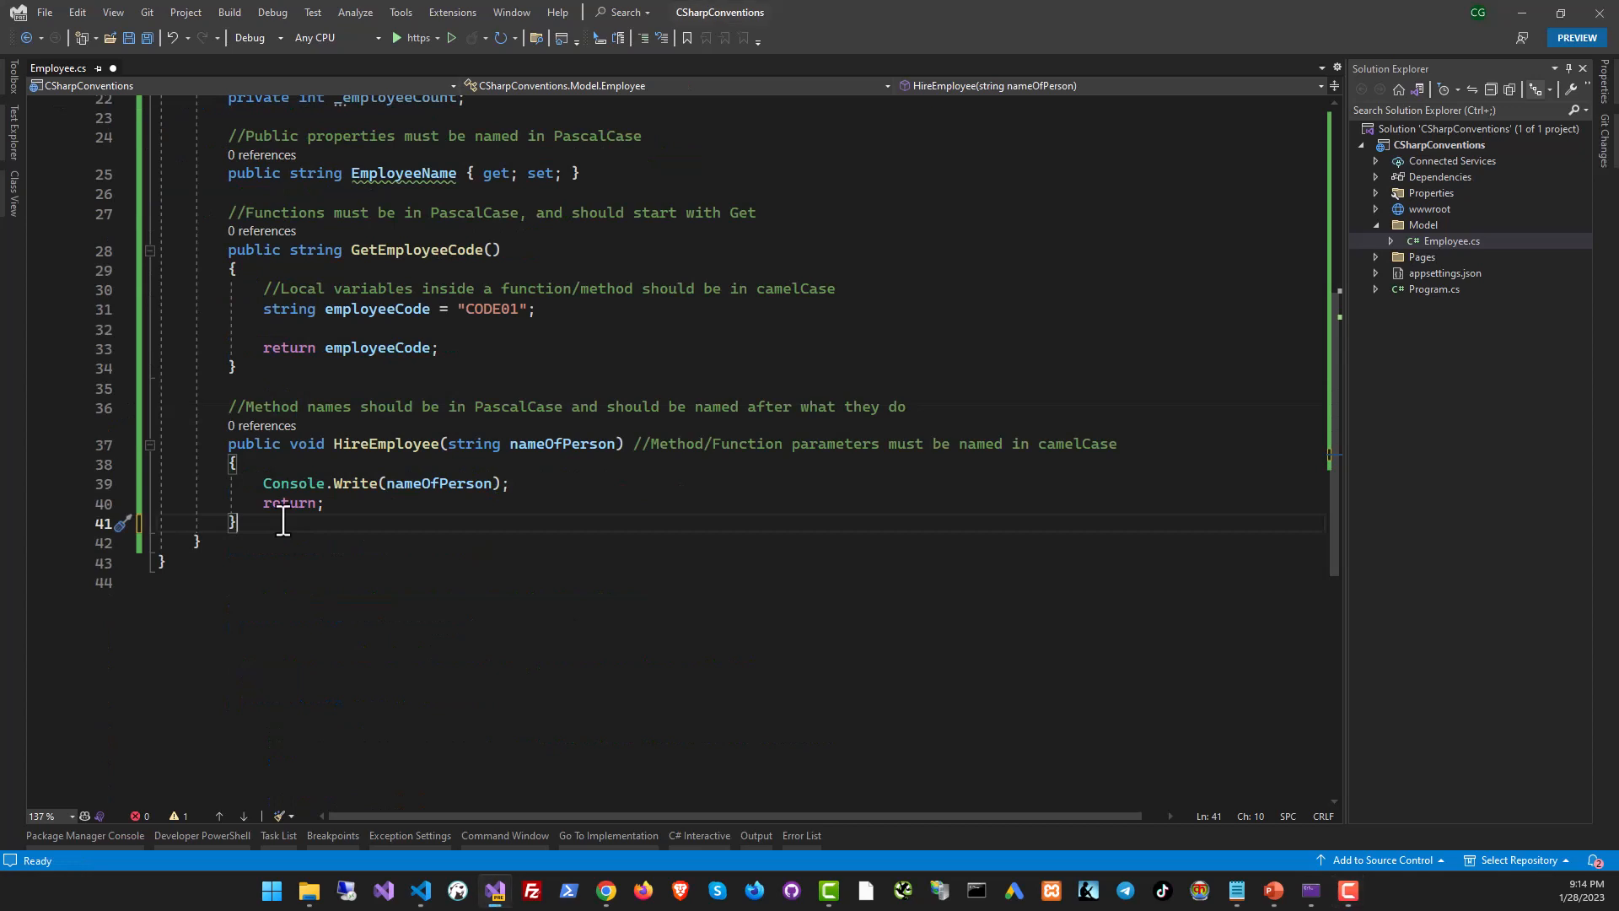
- Add the comment: functions that check a condition start with 'Is' and return Boolean
text(//Functions that check for a condition should start with 'Is' and return Boolean)
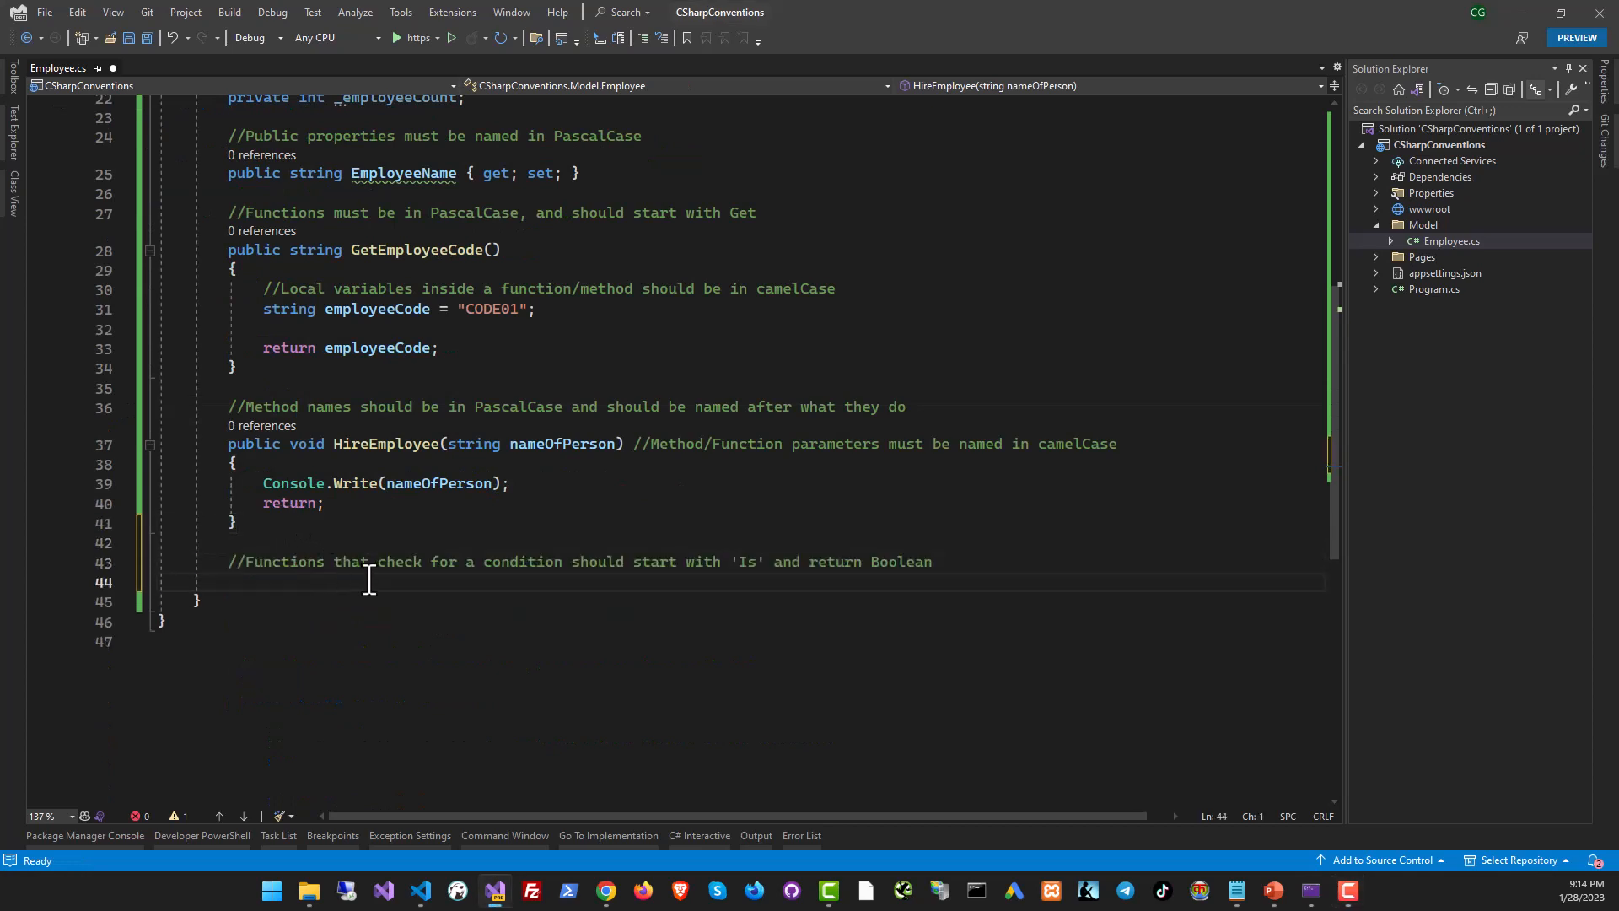
click(733, 562)
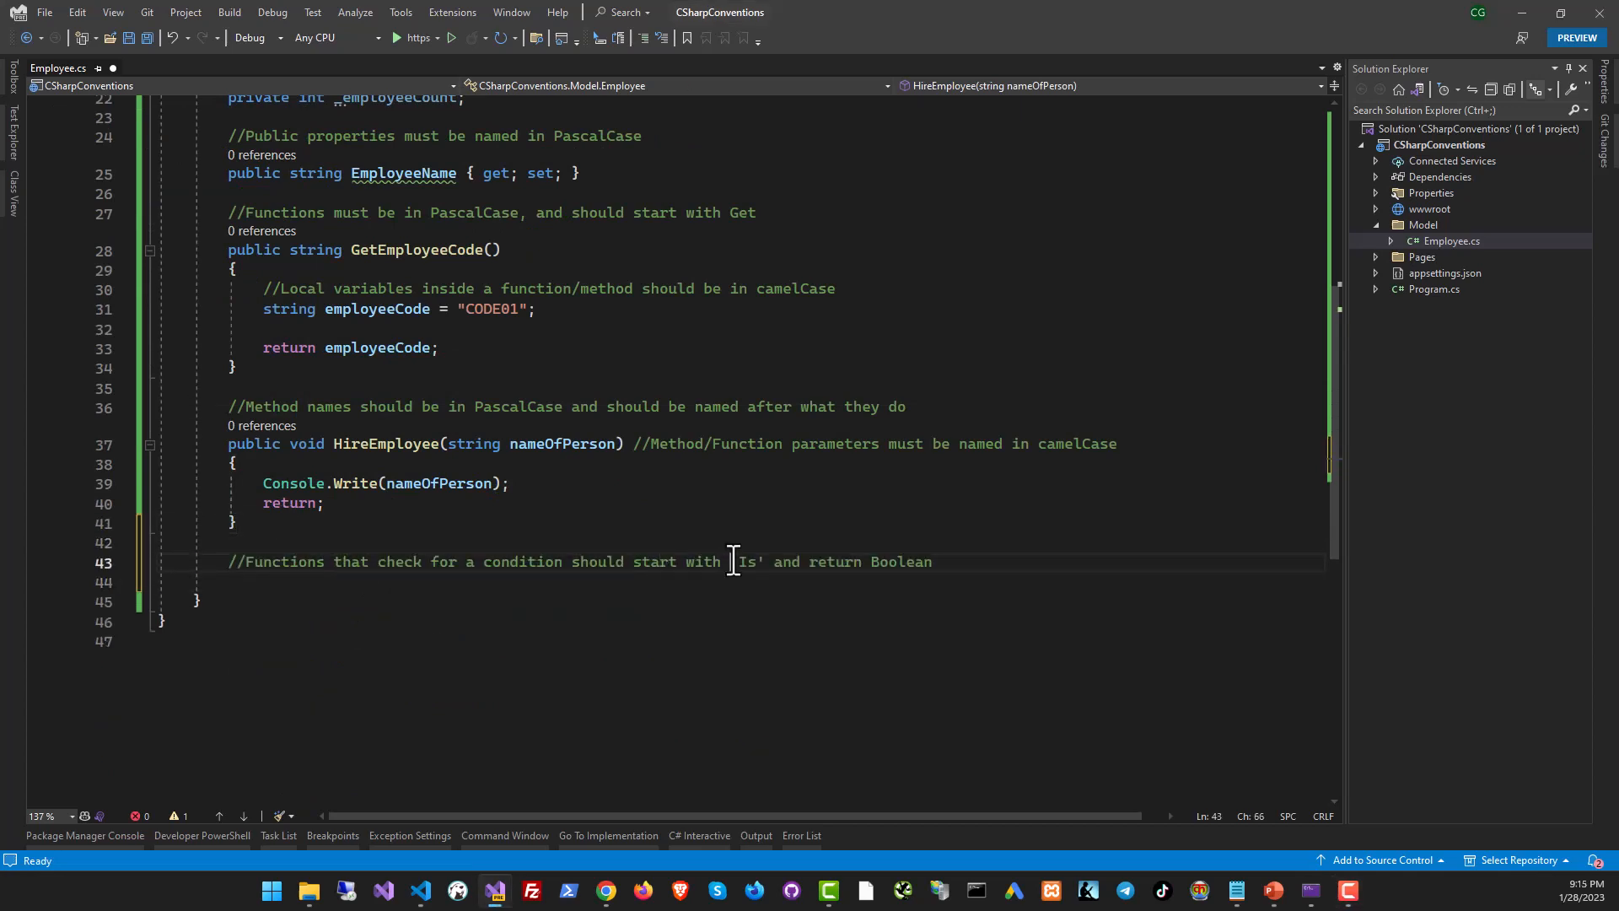
click(969, 562)
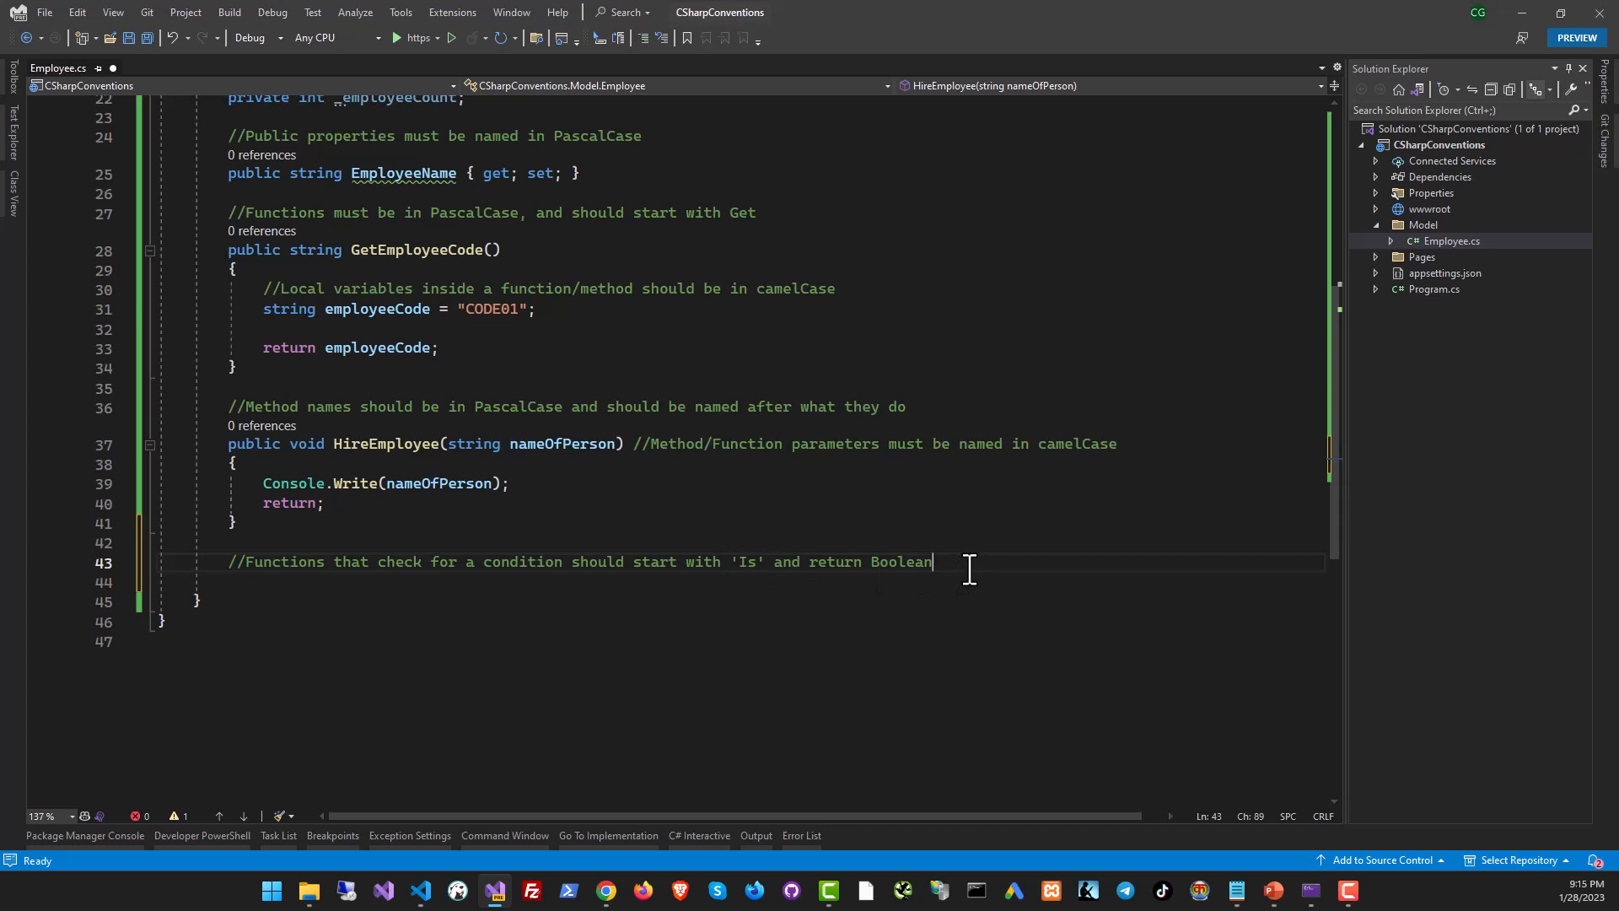
- Write public bool IsEmployeeWorking() below the comment, returning true
text(public bool IsEmployeeWorking())
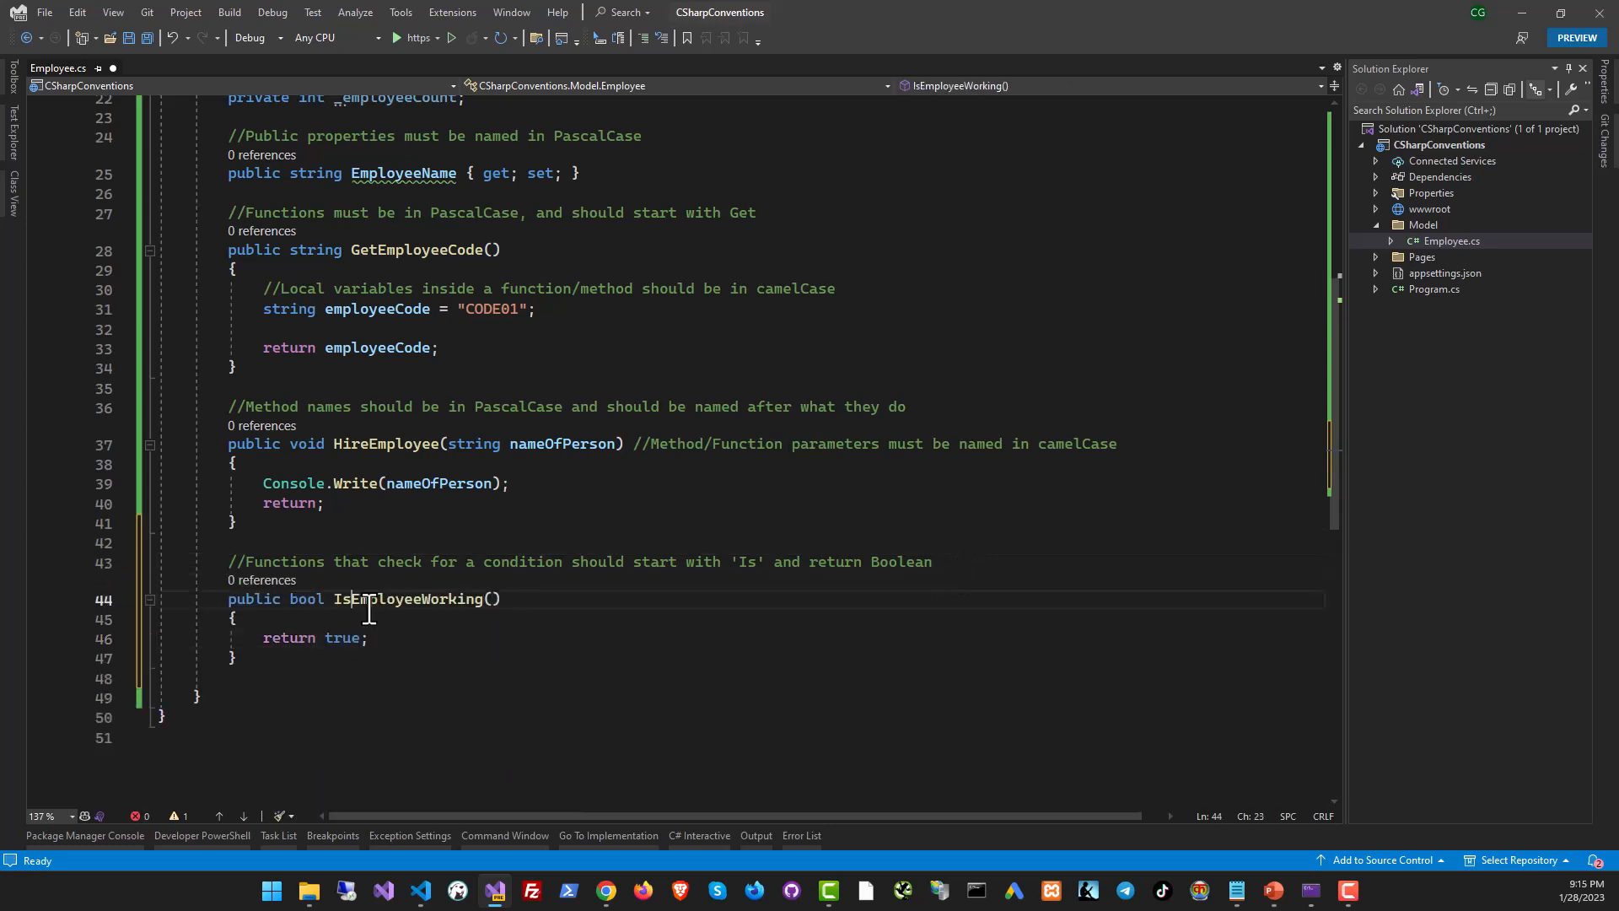
double_click(408, 599)
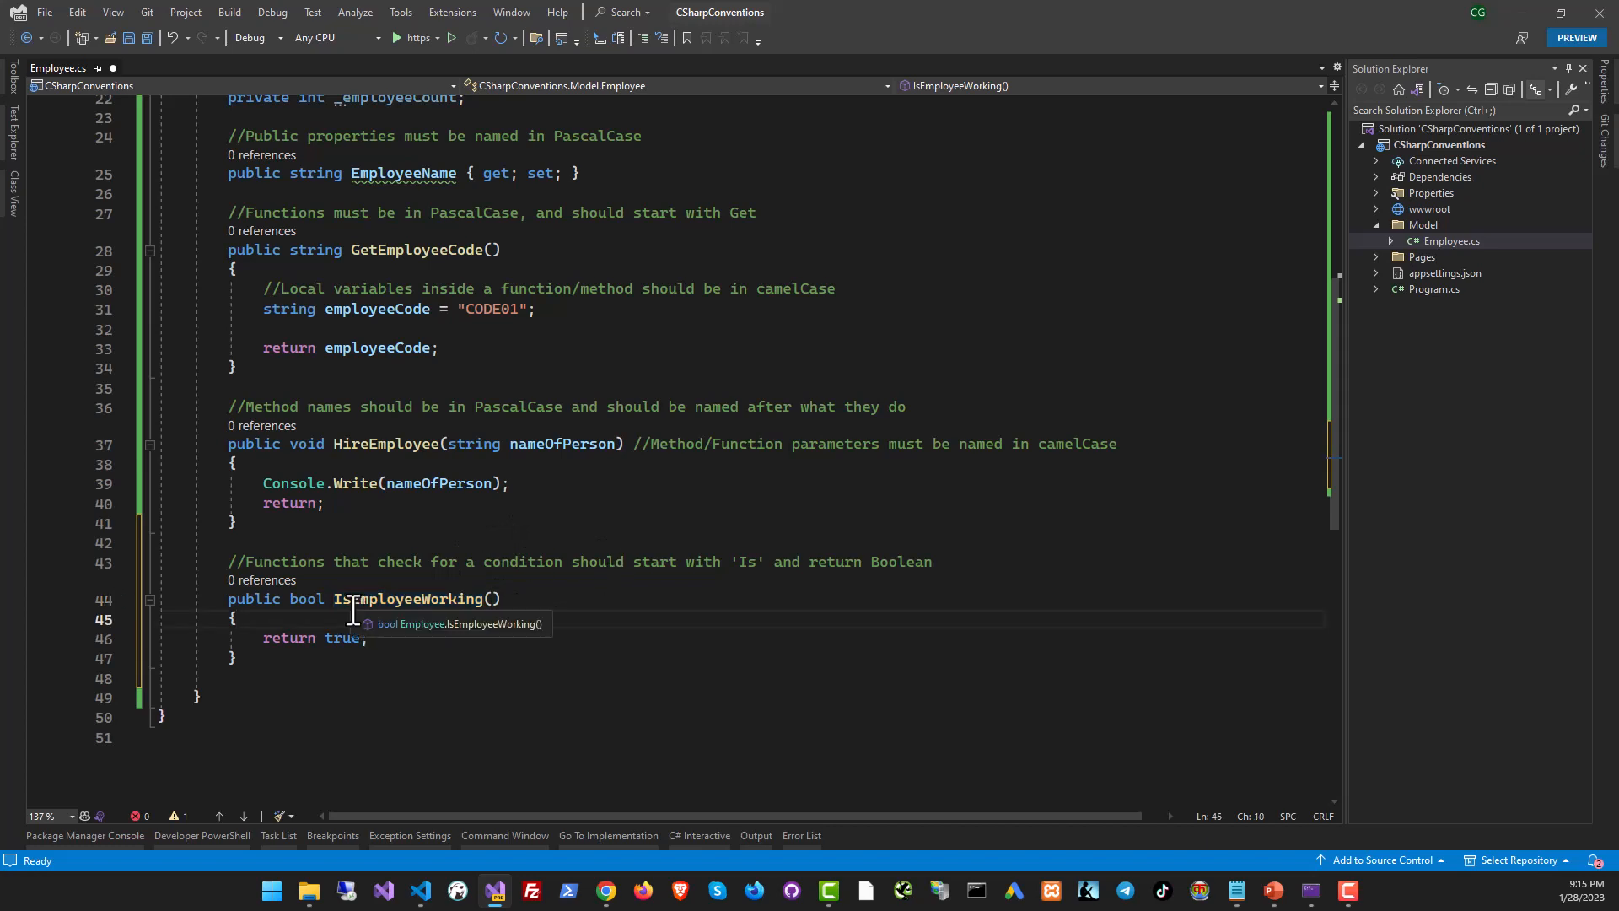
click(398, 599)
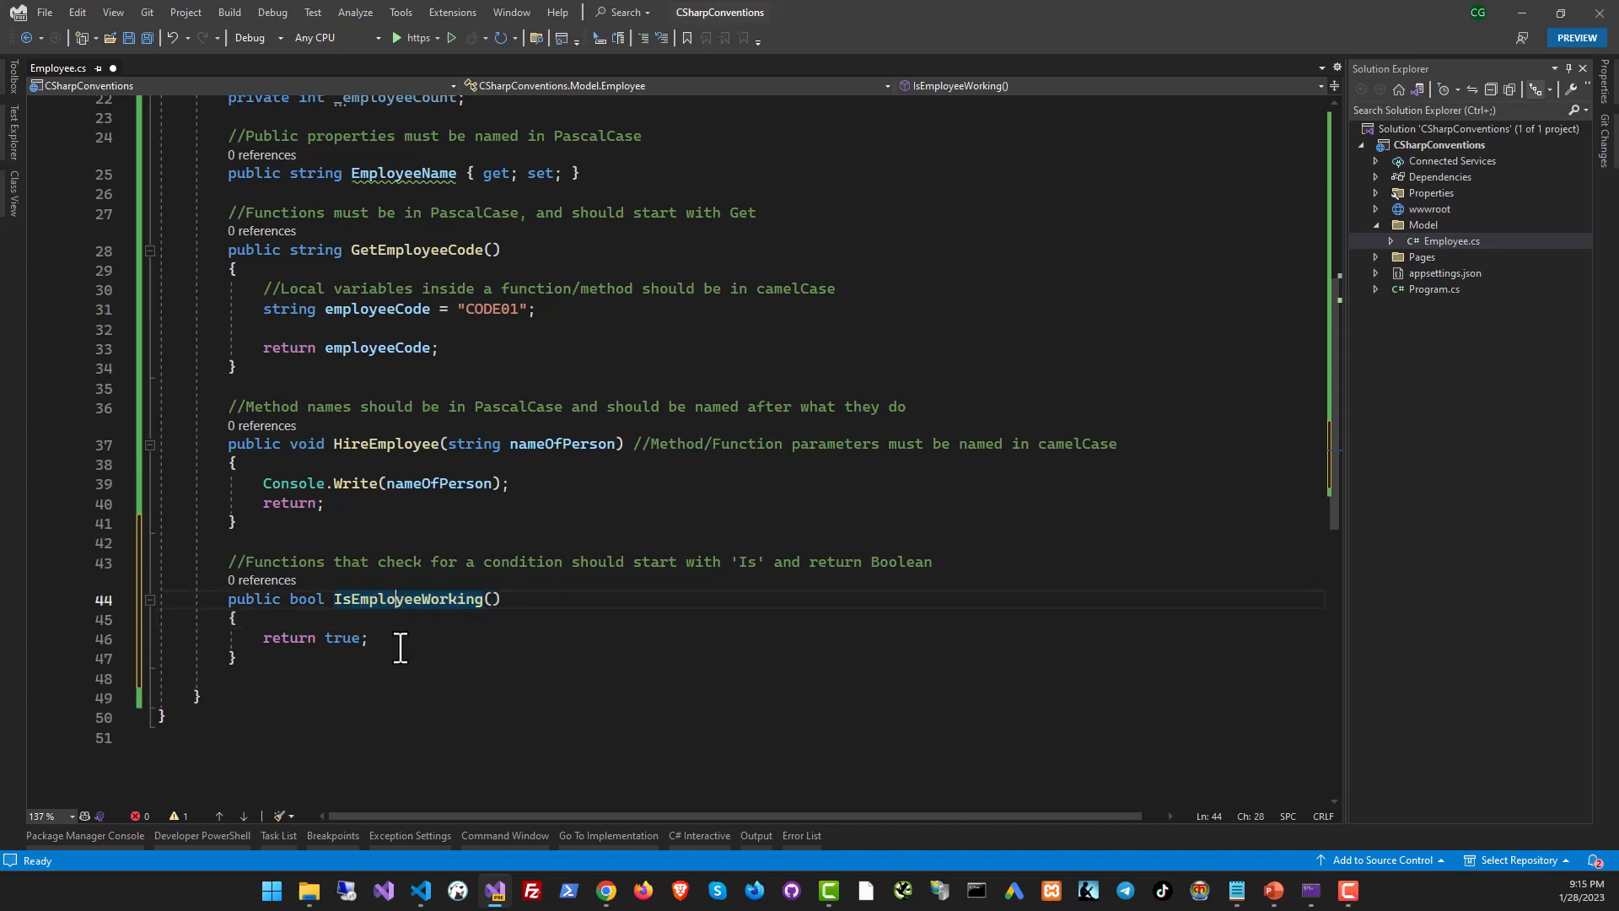
double_click(343, 637)
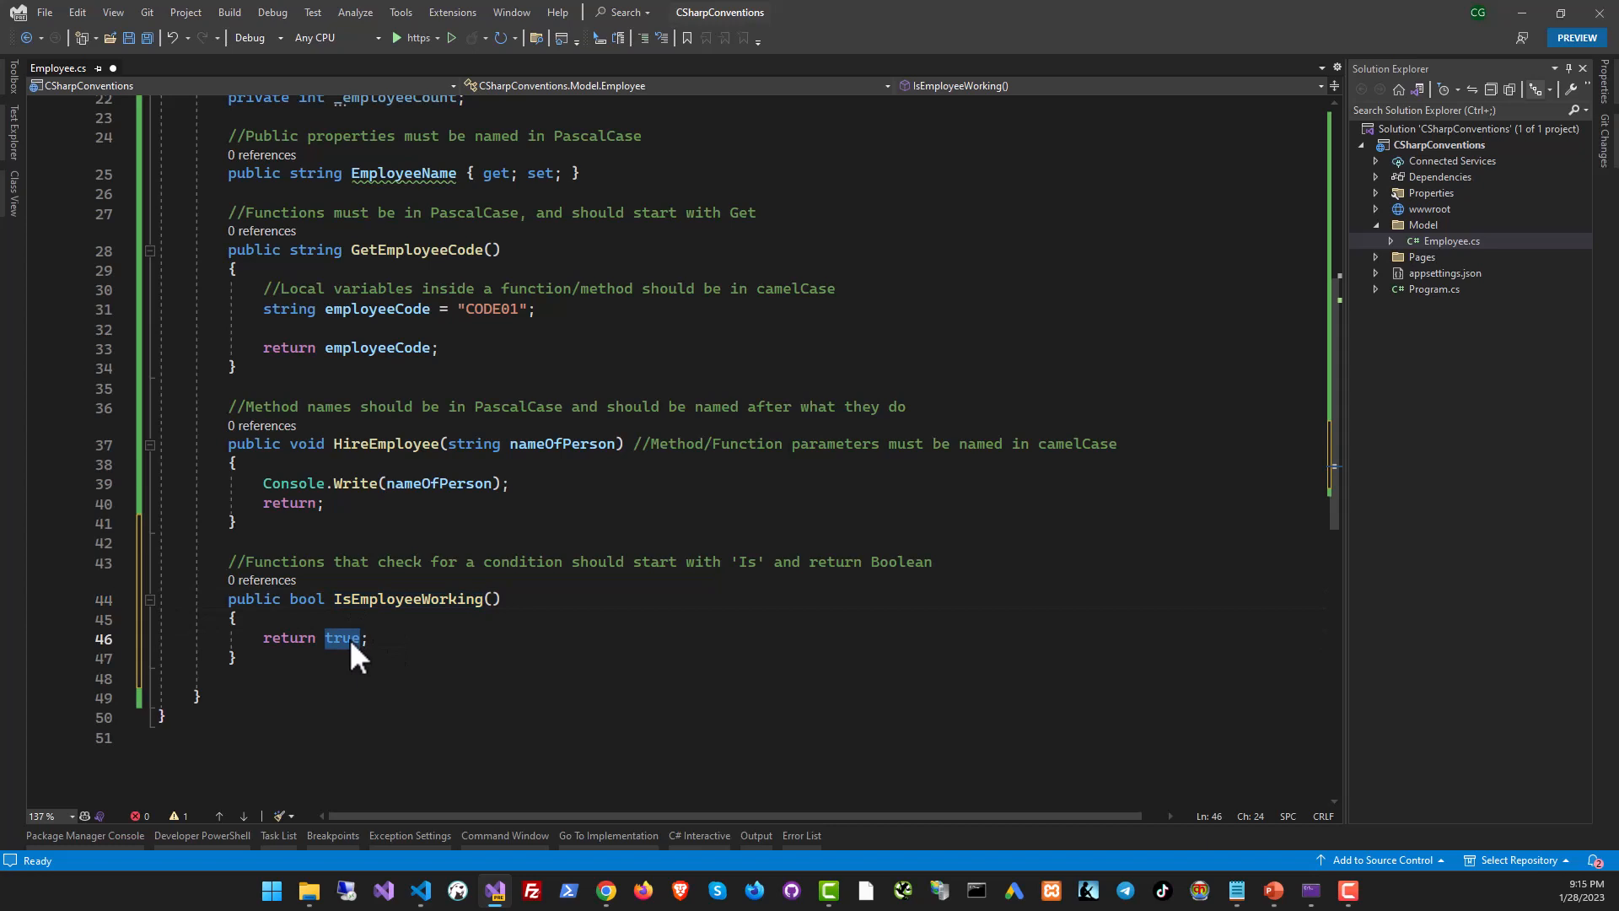
click(343, 598)
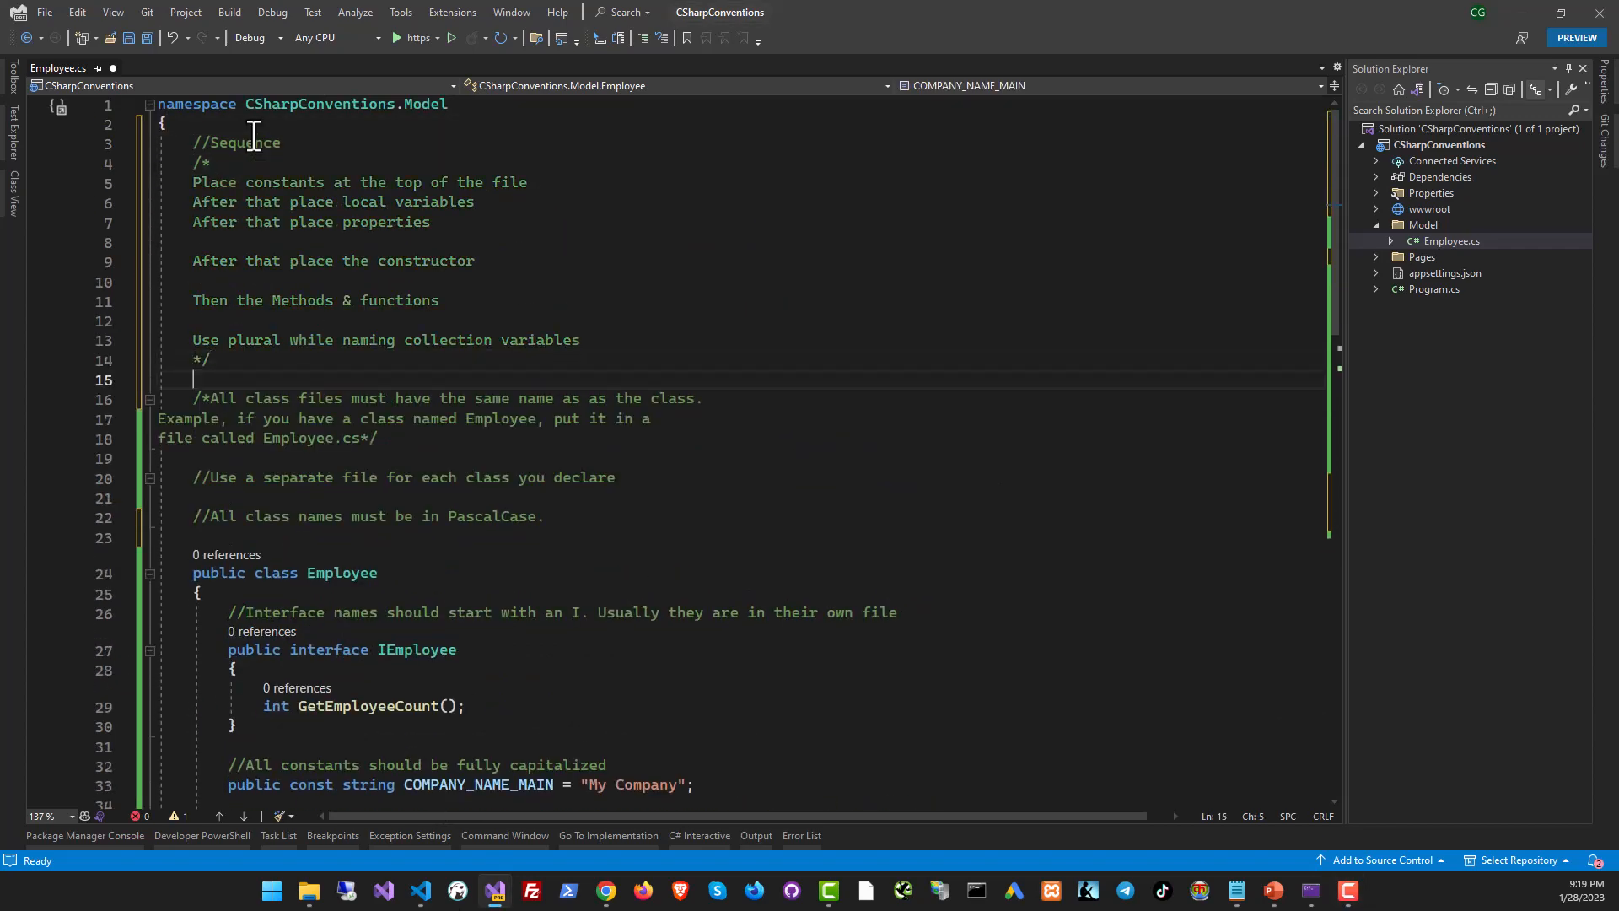
scroll(down, 3)
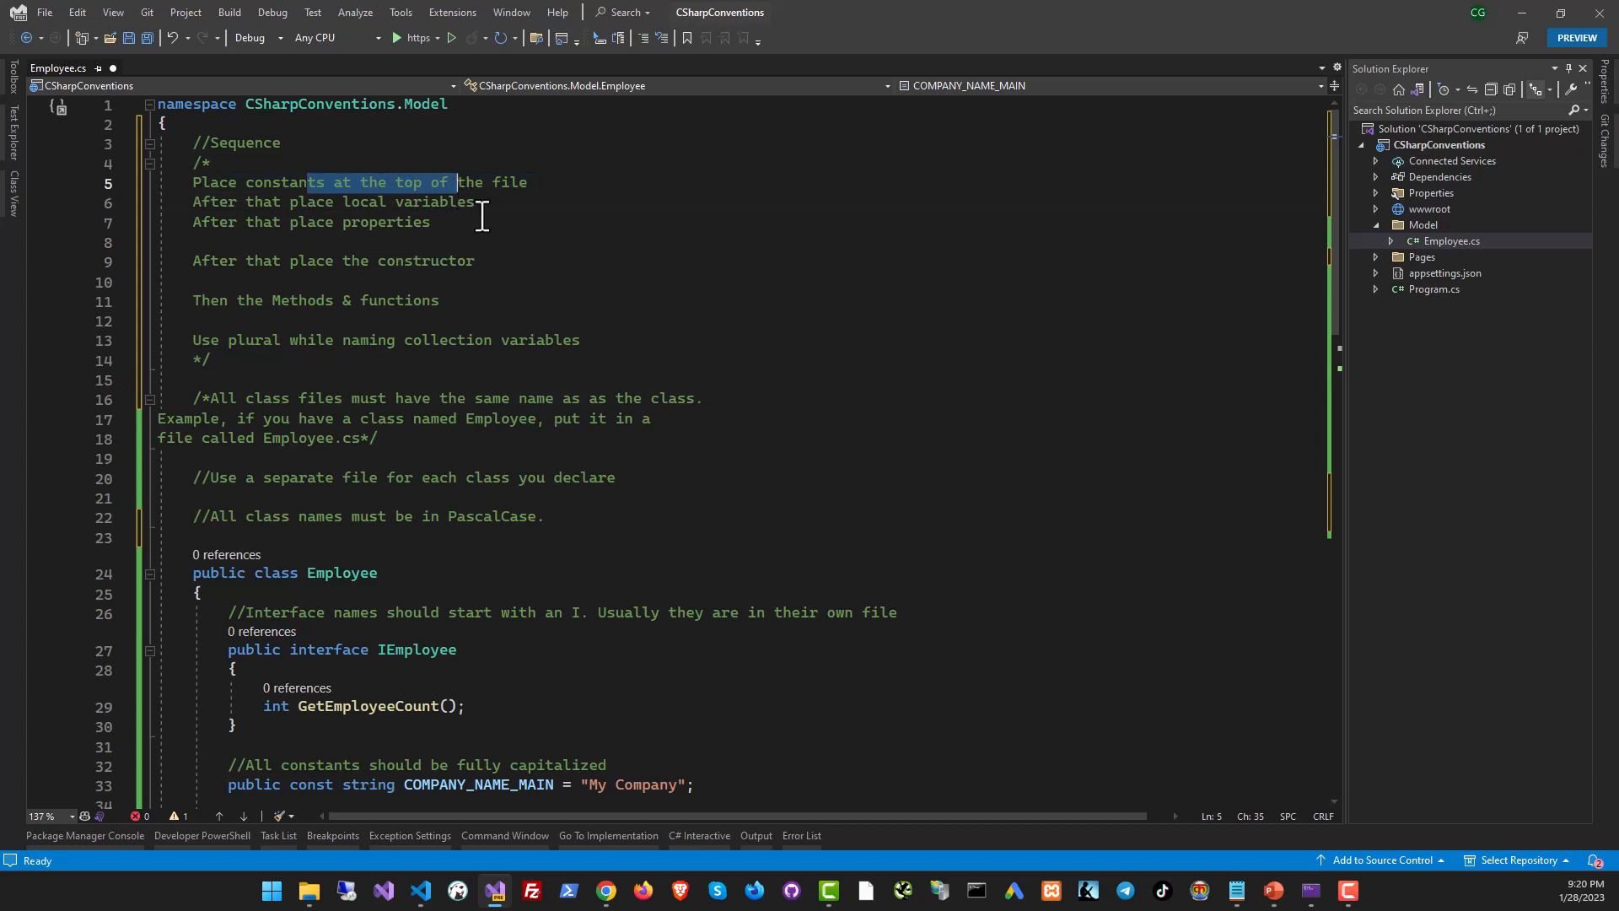
scroll(down, 3)
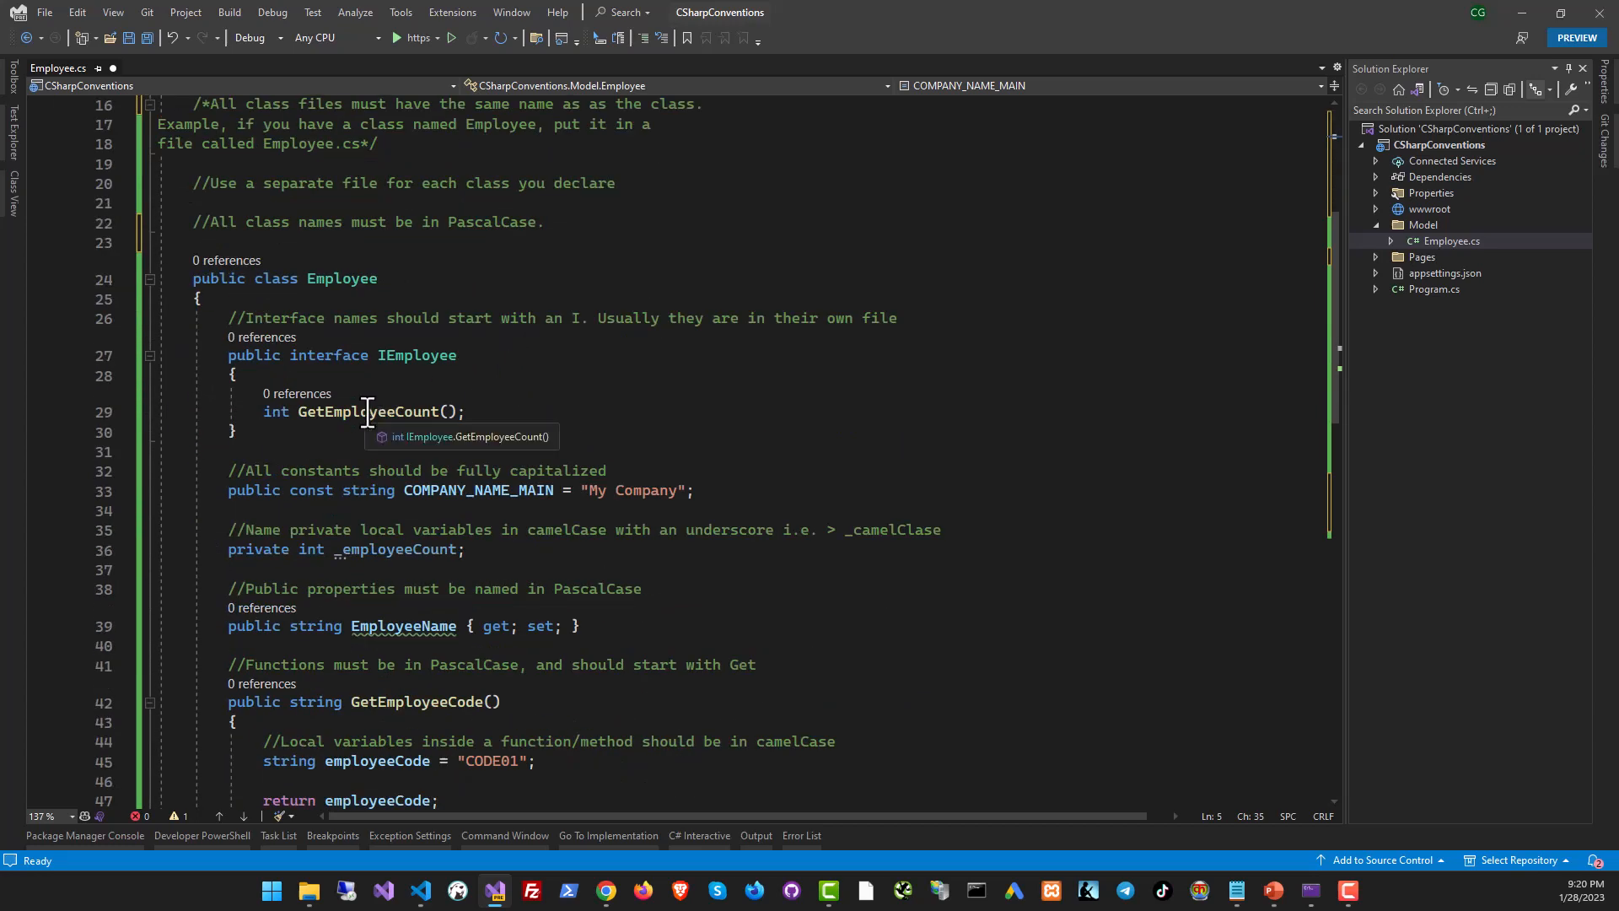
mouse_move(339, 549)
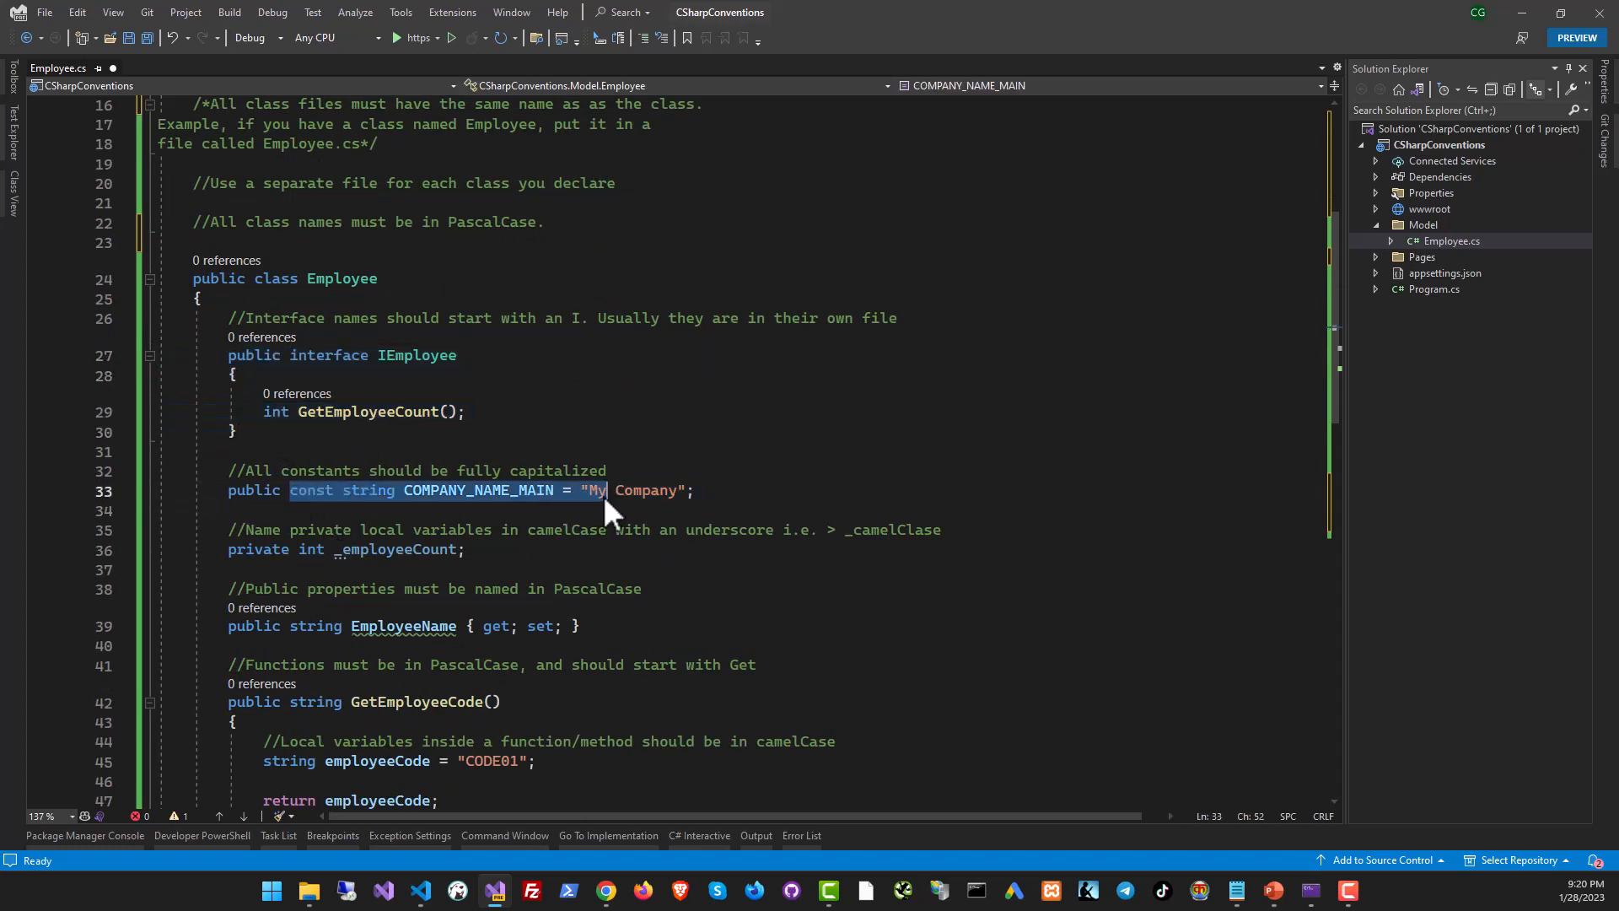
key(Enter)
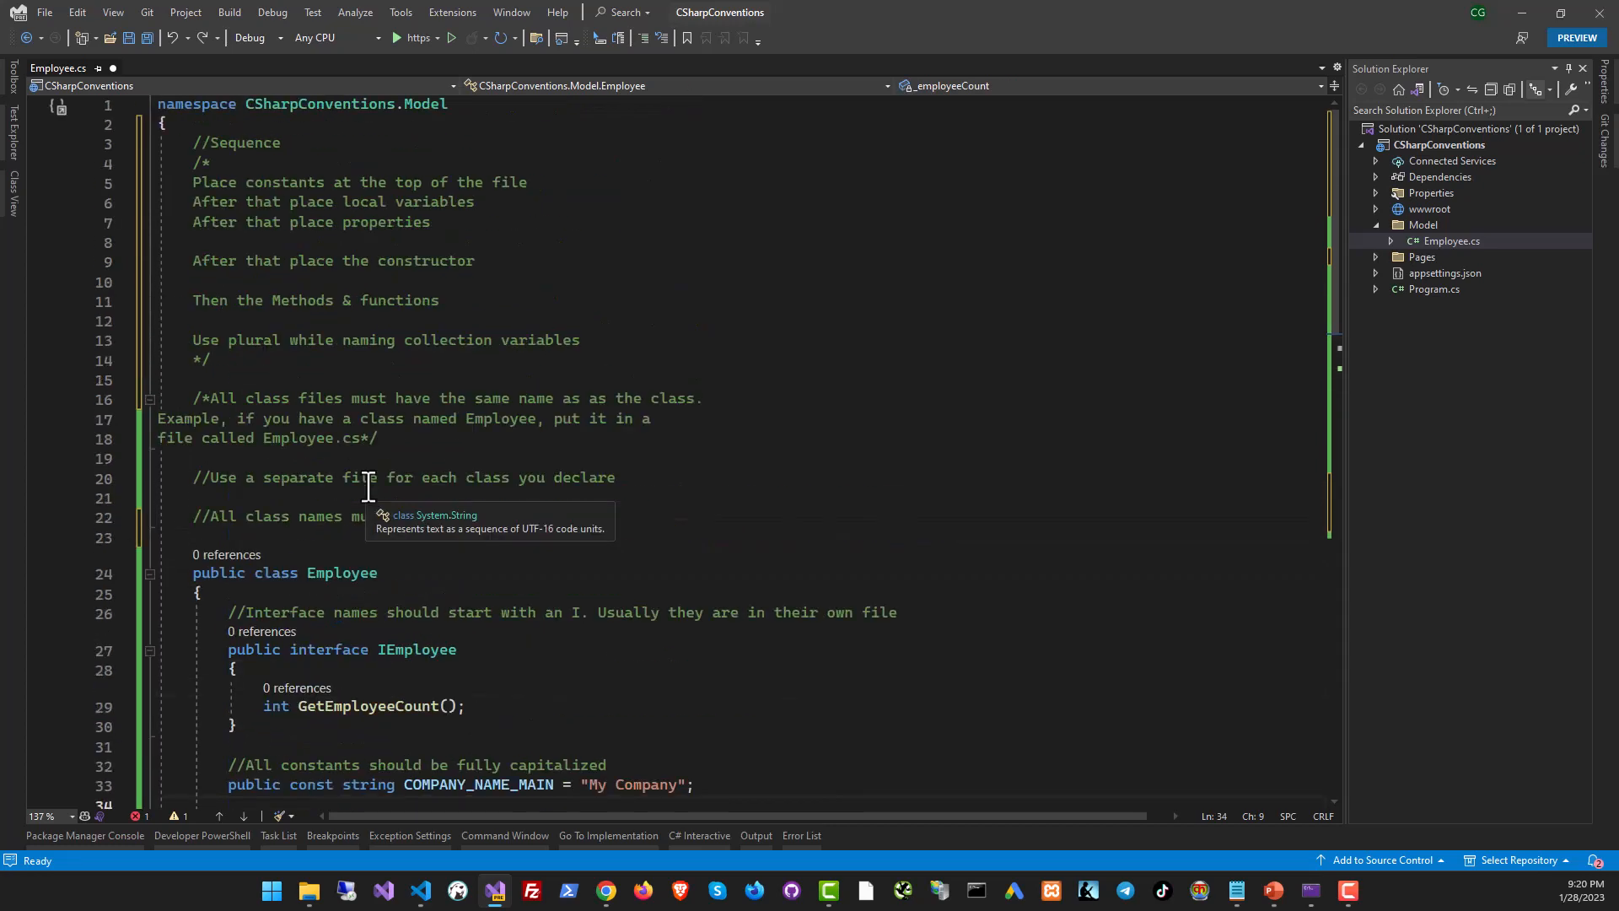
drag(241, 201, 461, 201)
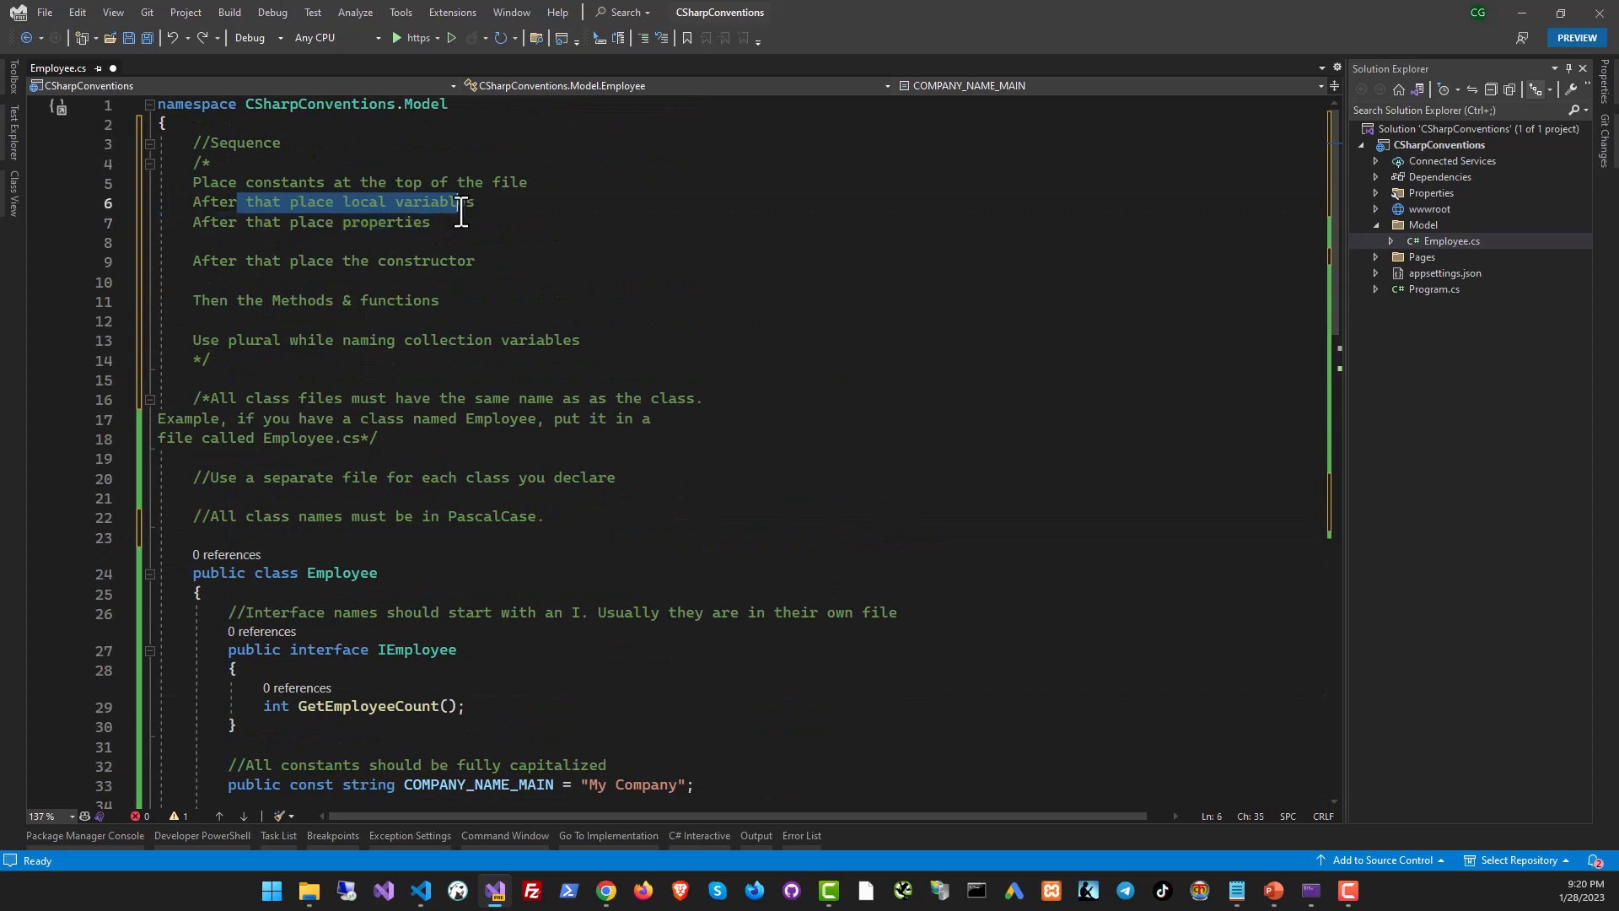
scroll(down, 3)
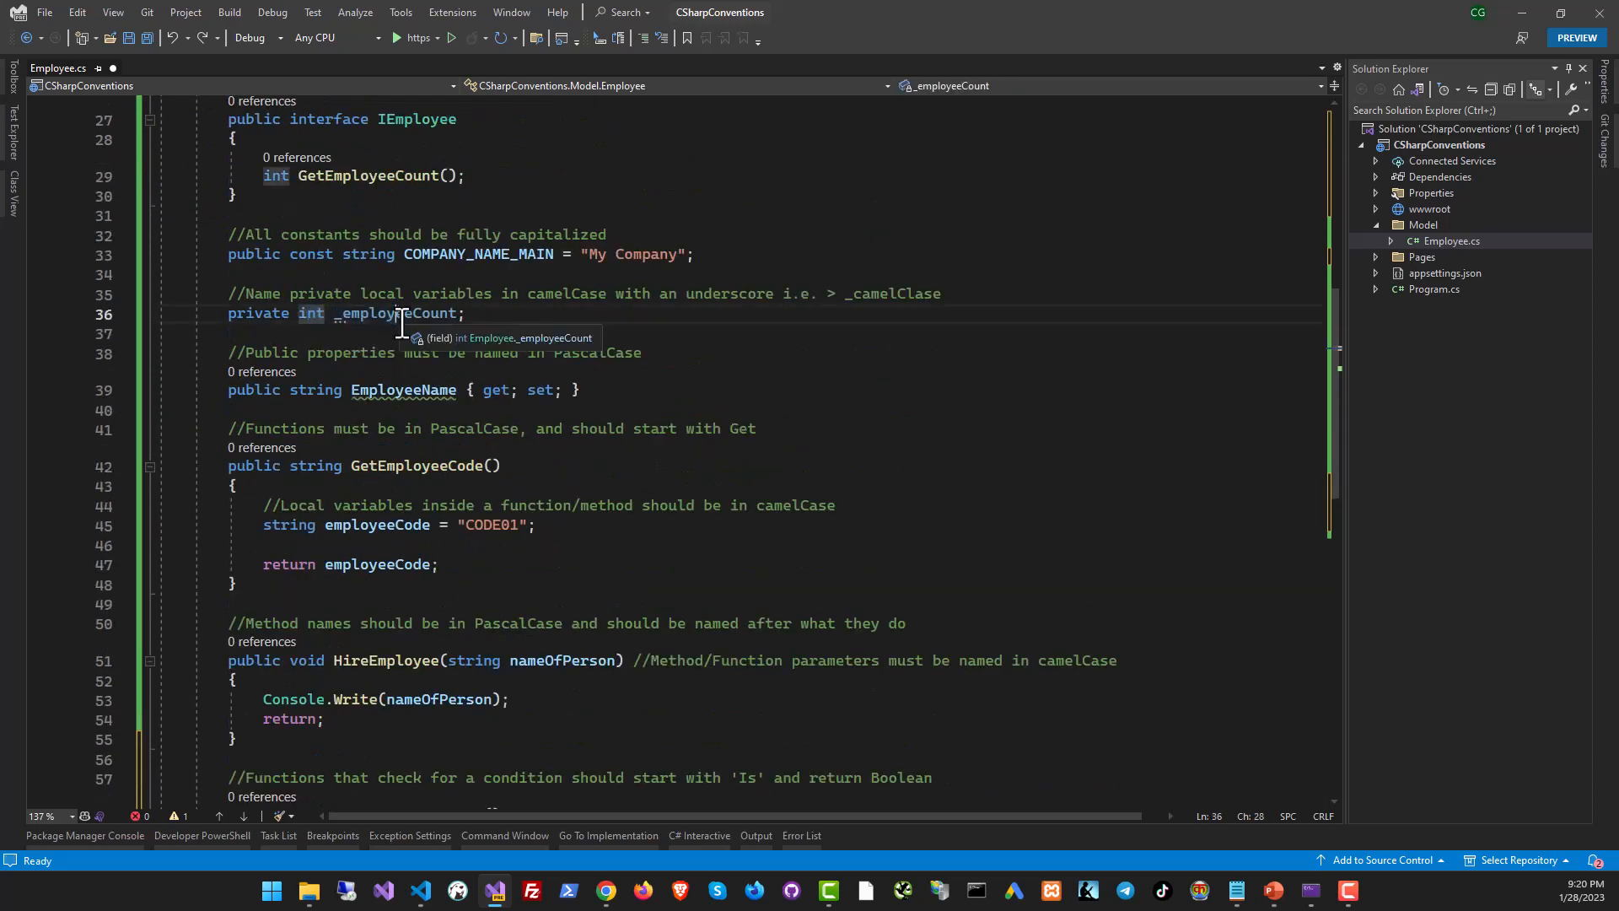
click(341, 314)
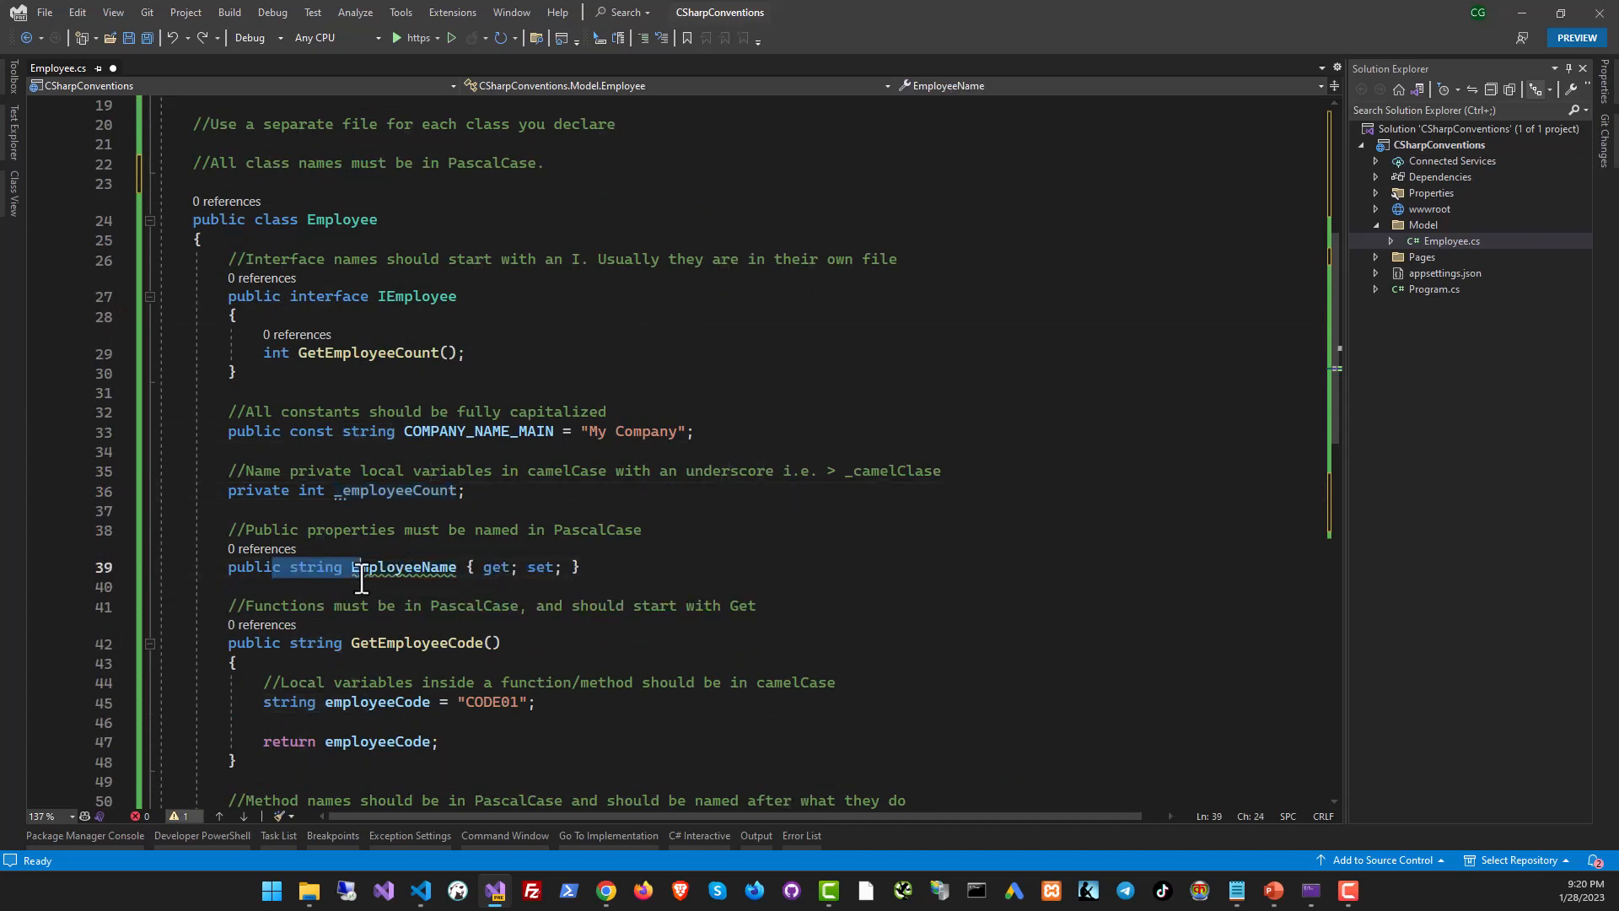
click(380, 490)
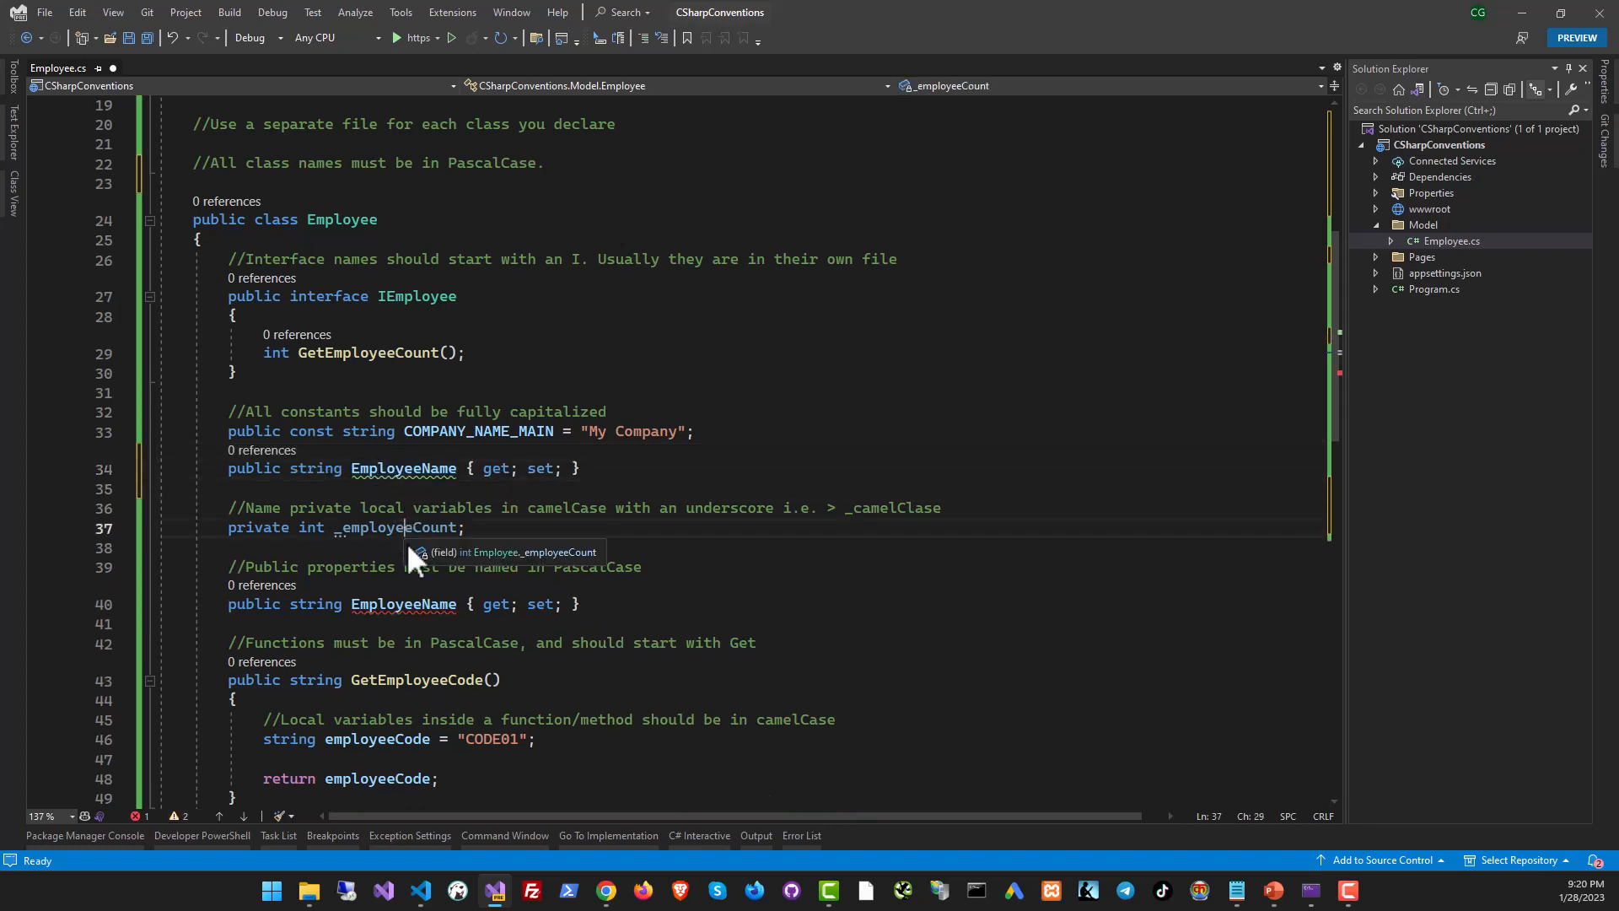
click(477, 431)
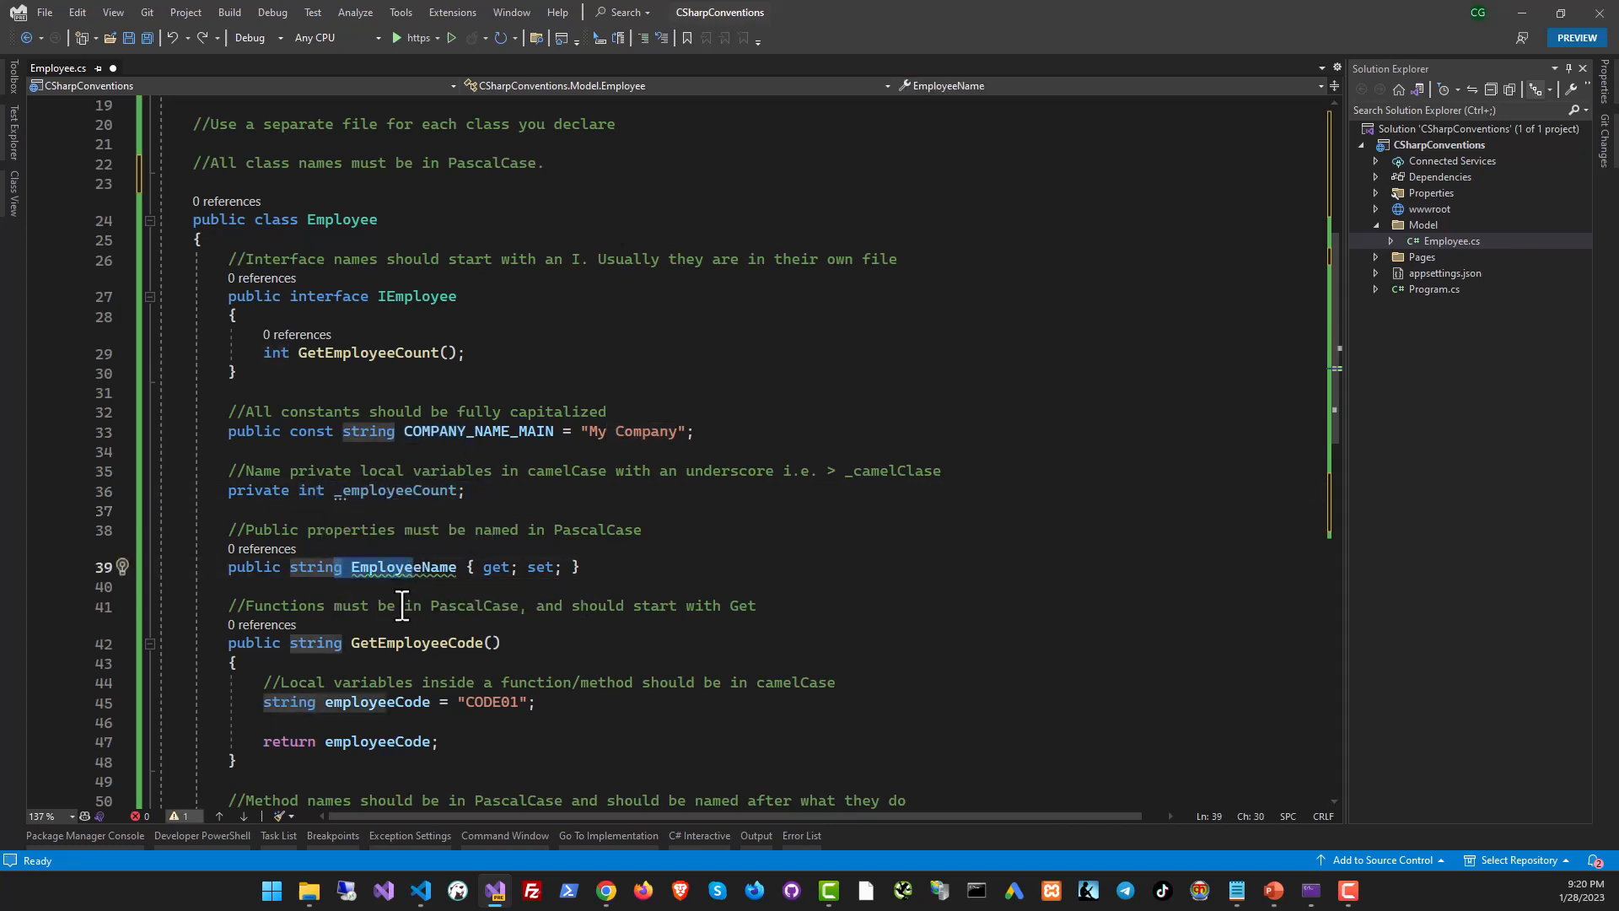
click(589, 567)
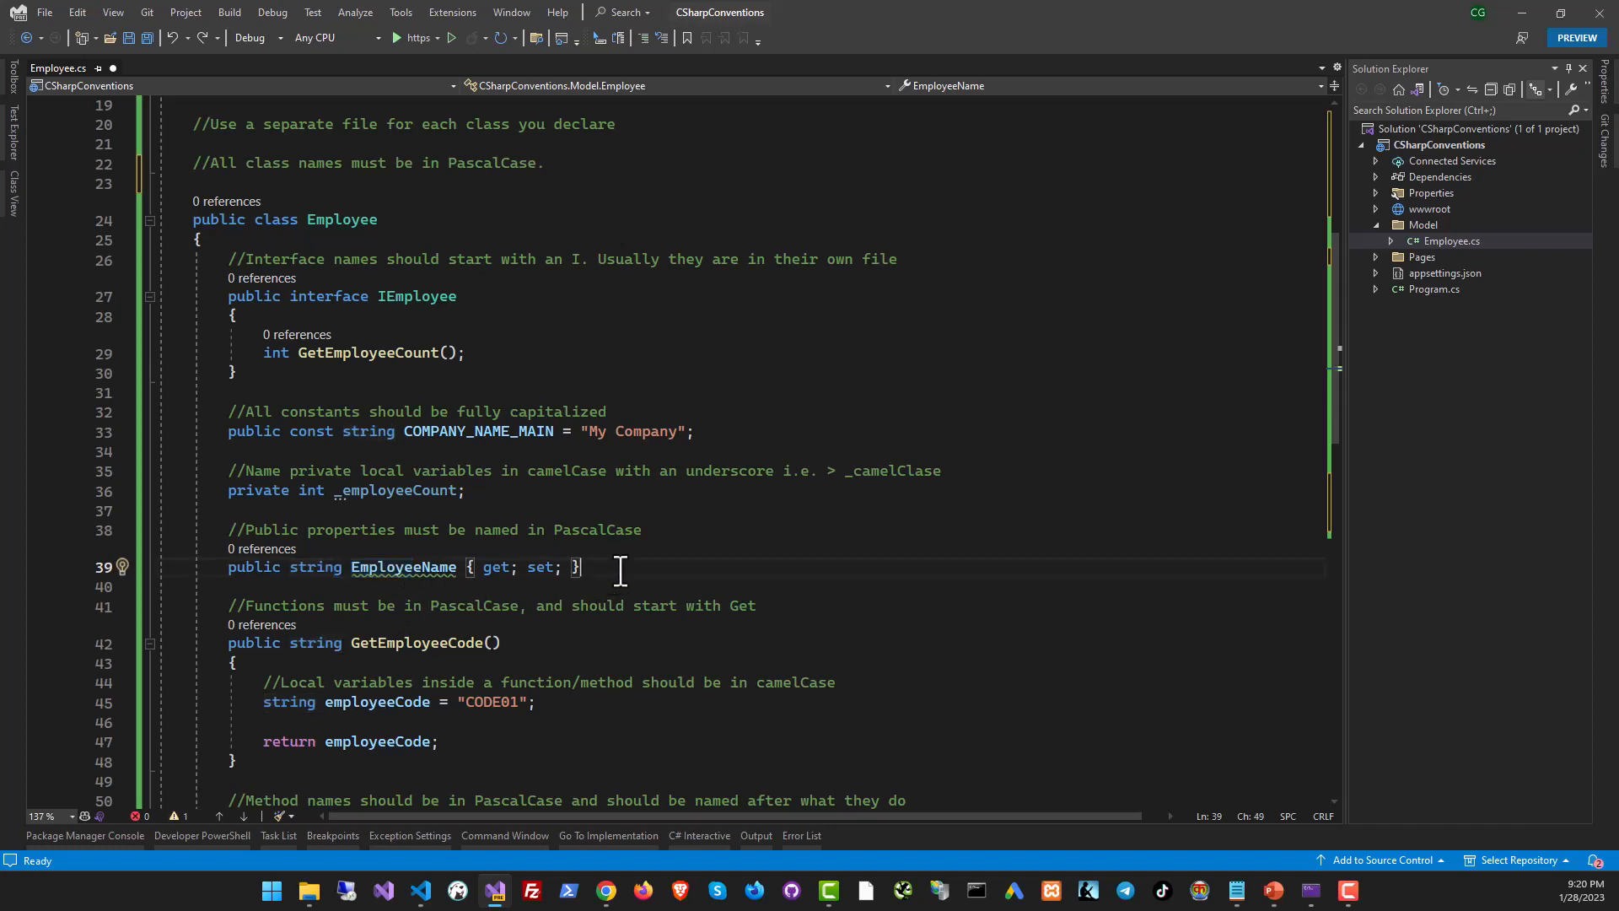
- Add public Employee() with a //Constructor comment inside, after the EmployeeName property
text(public Employee()
text(//Constructor)
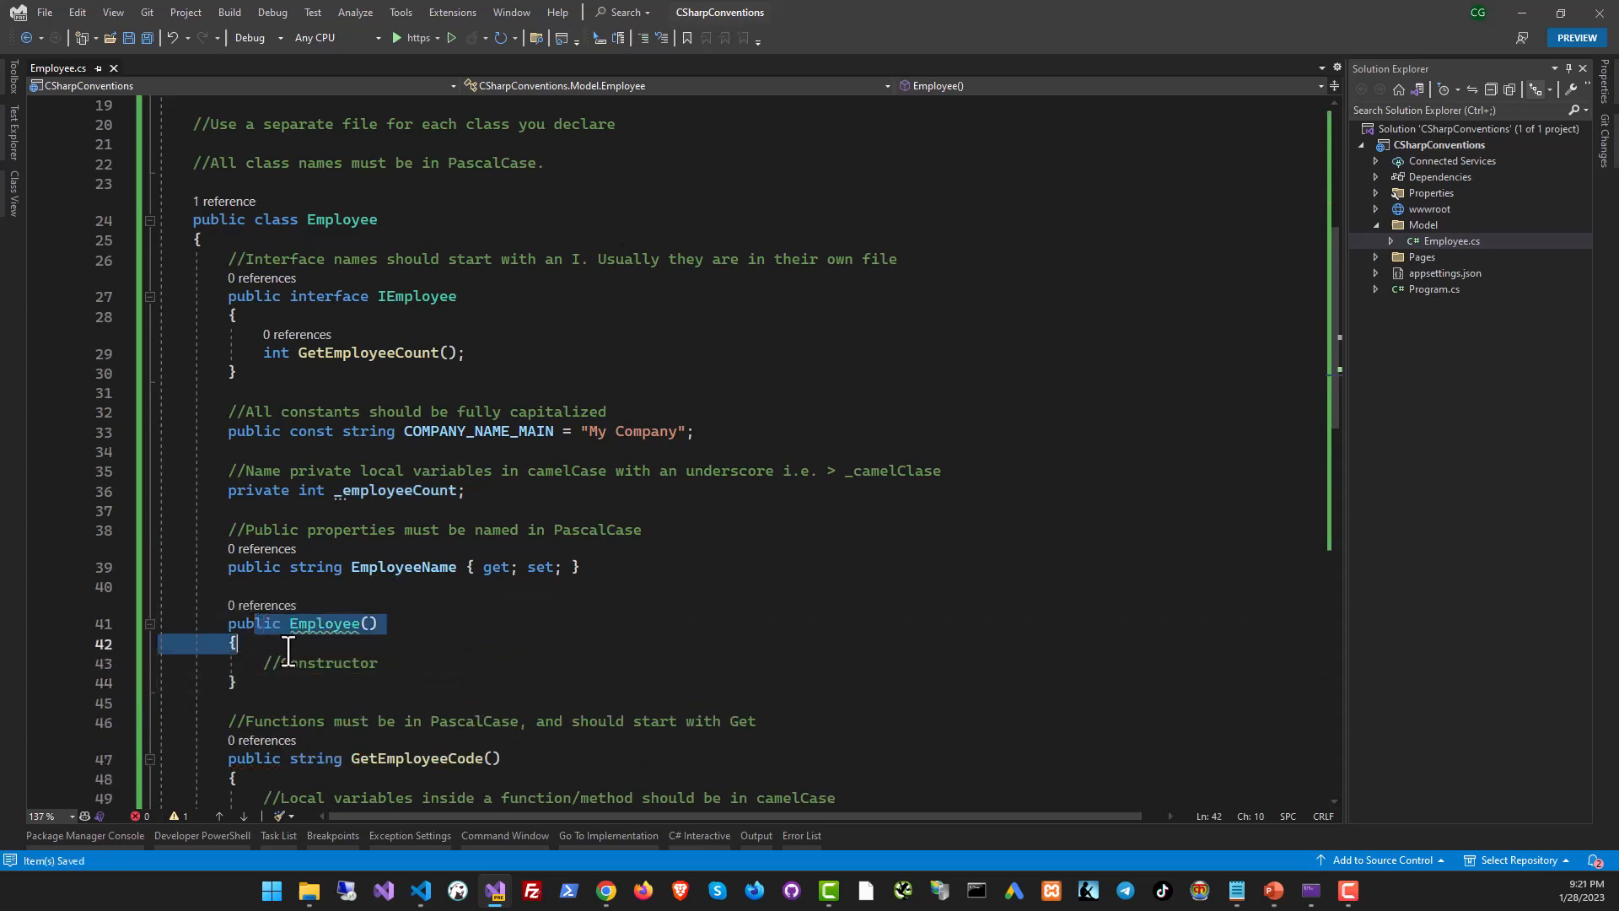
click(237, 644)
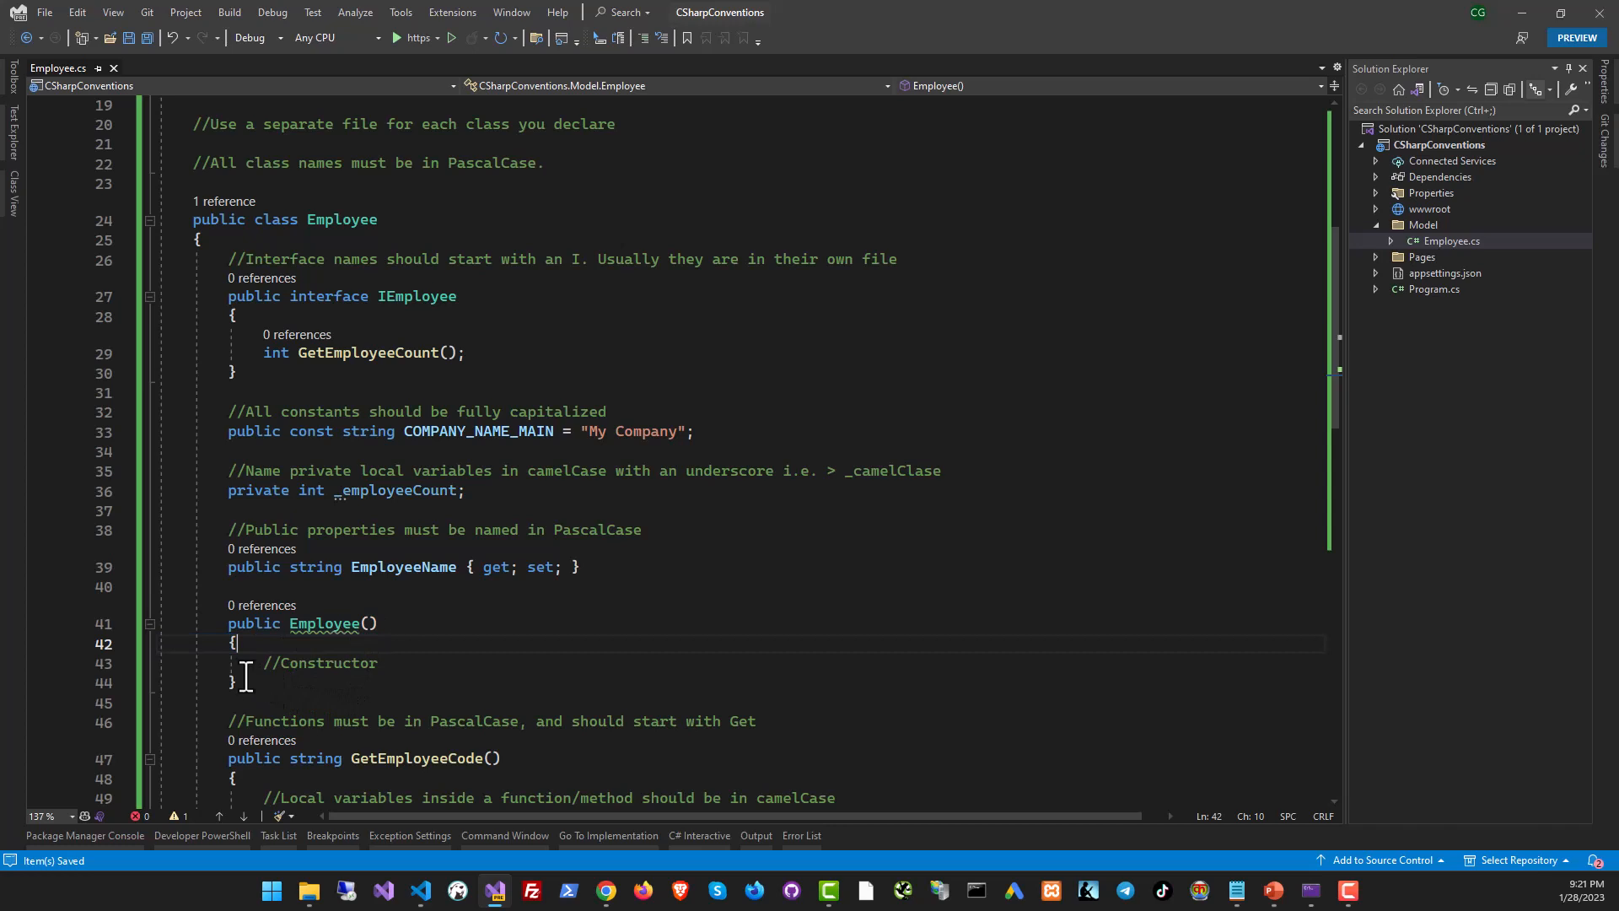
drag(238, 643, 206, 682)
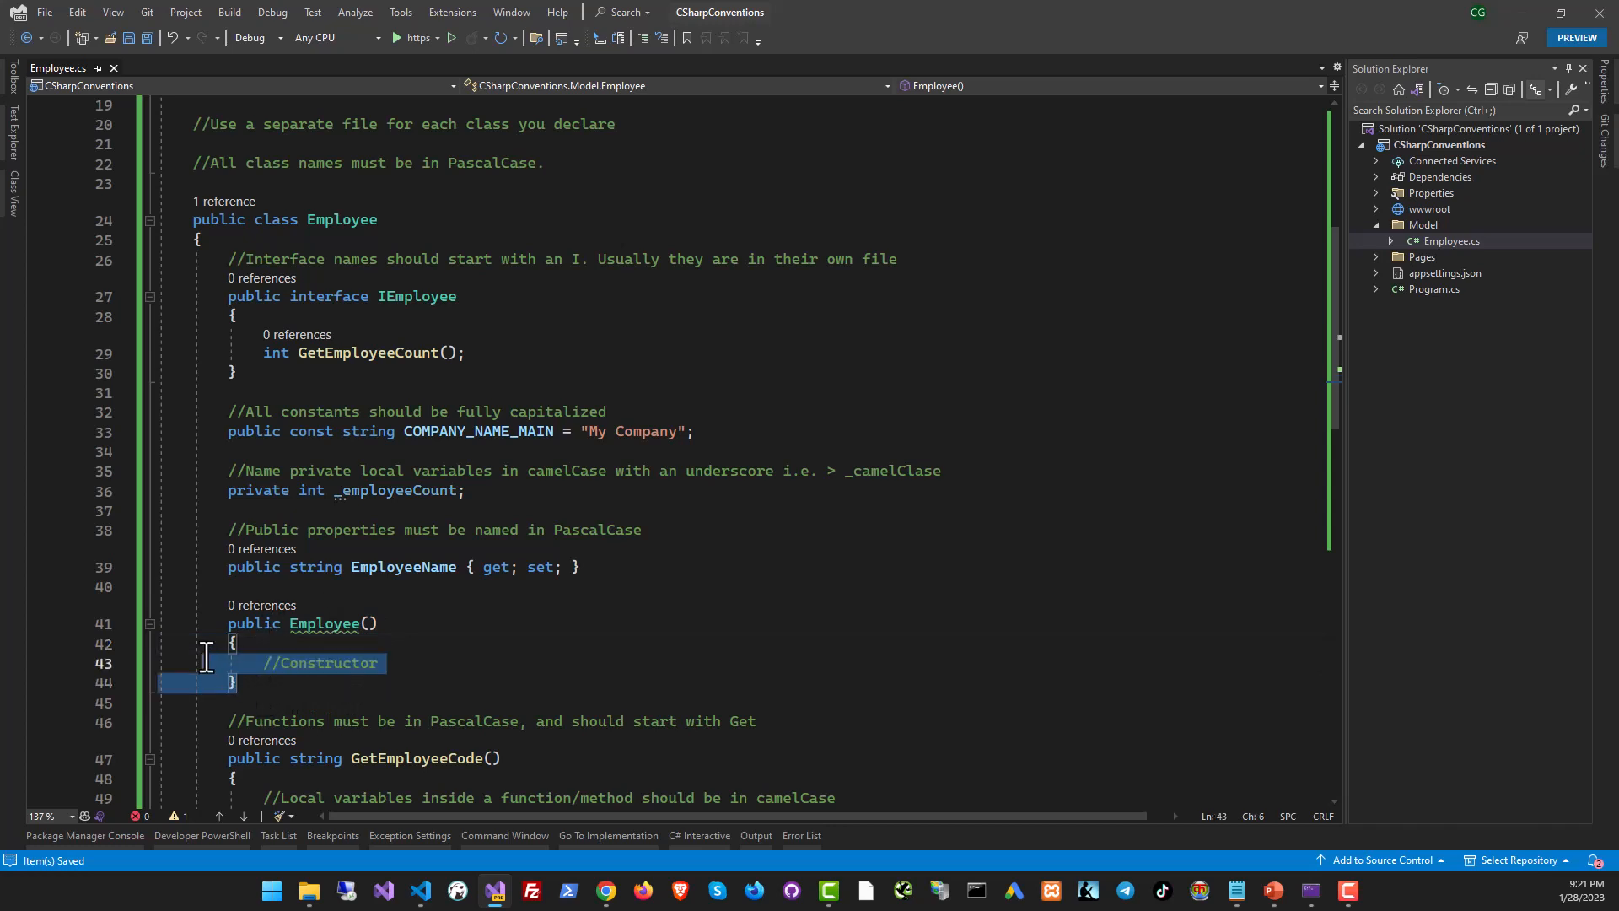
click(311, 624)
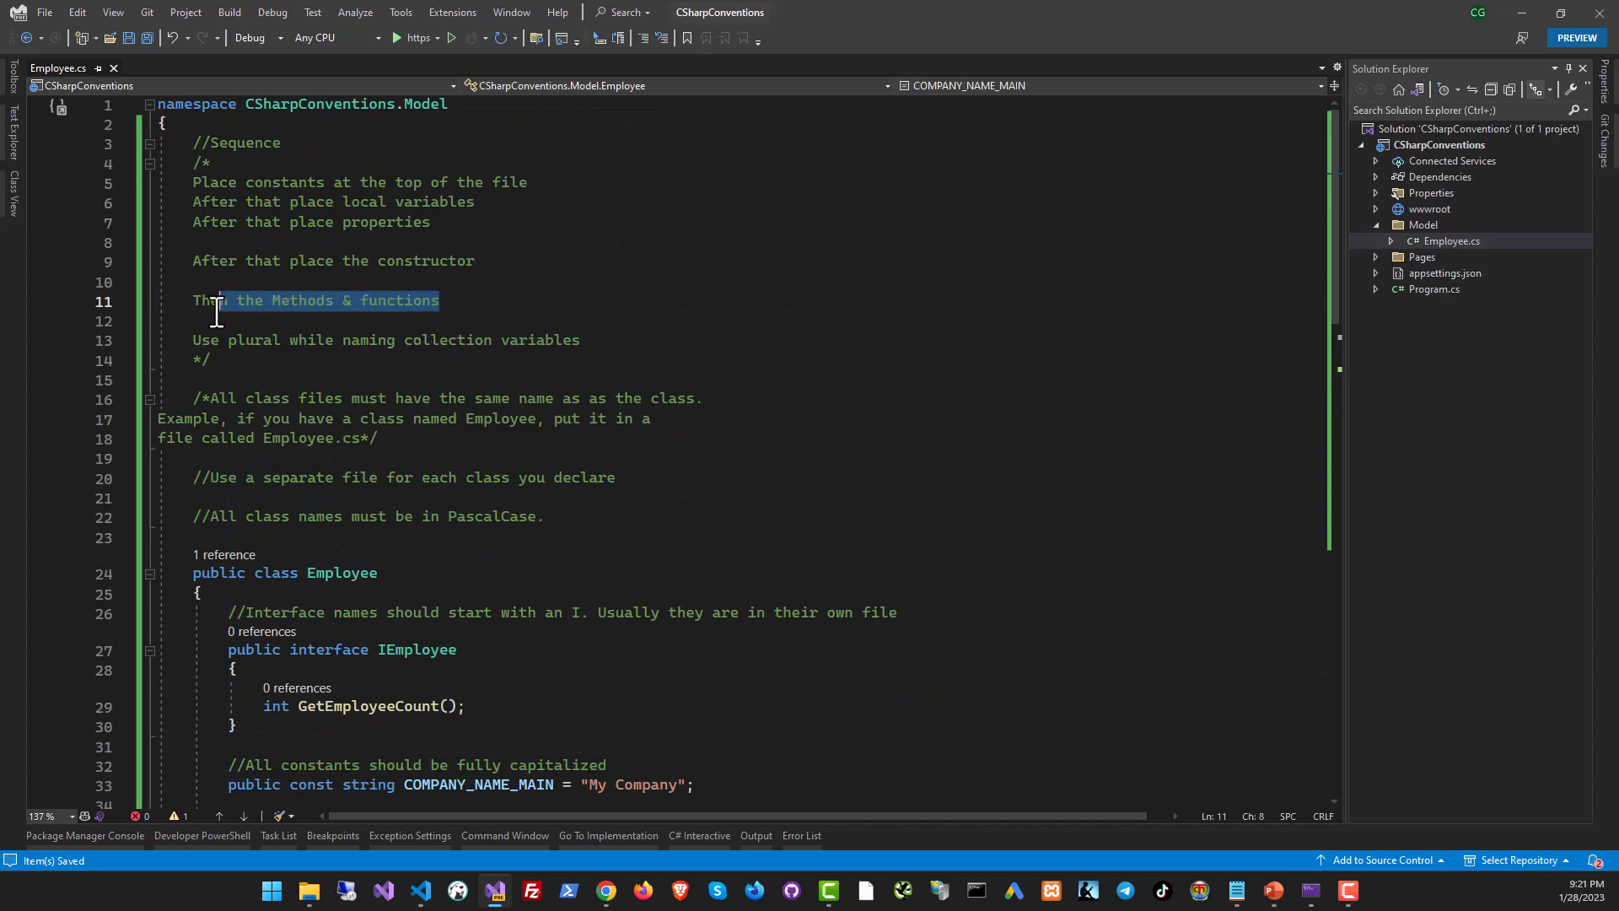
scroll(down, 3)
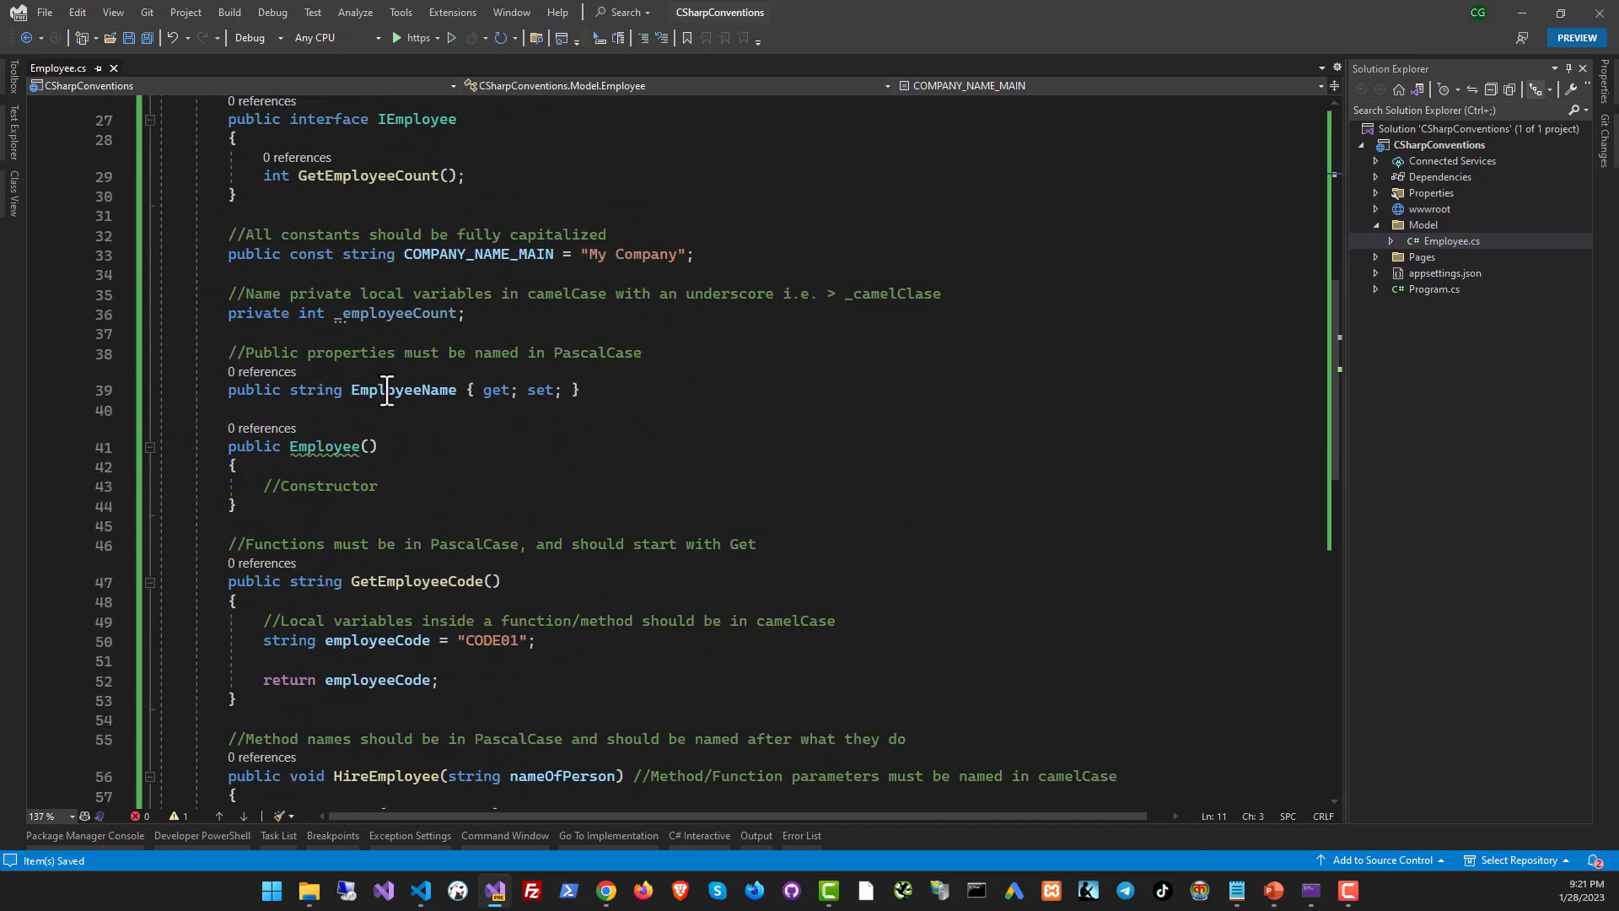
scroll(down, 3)
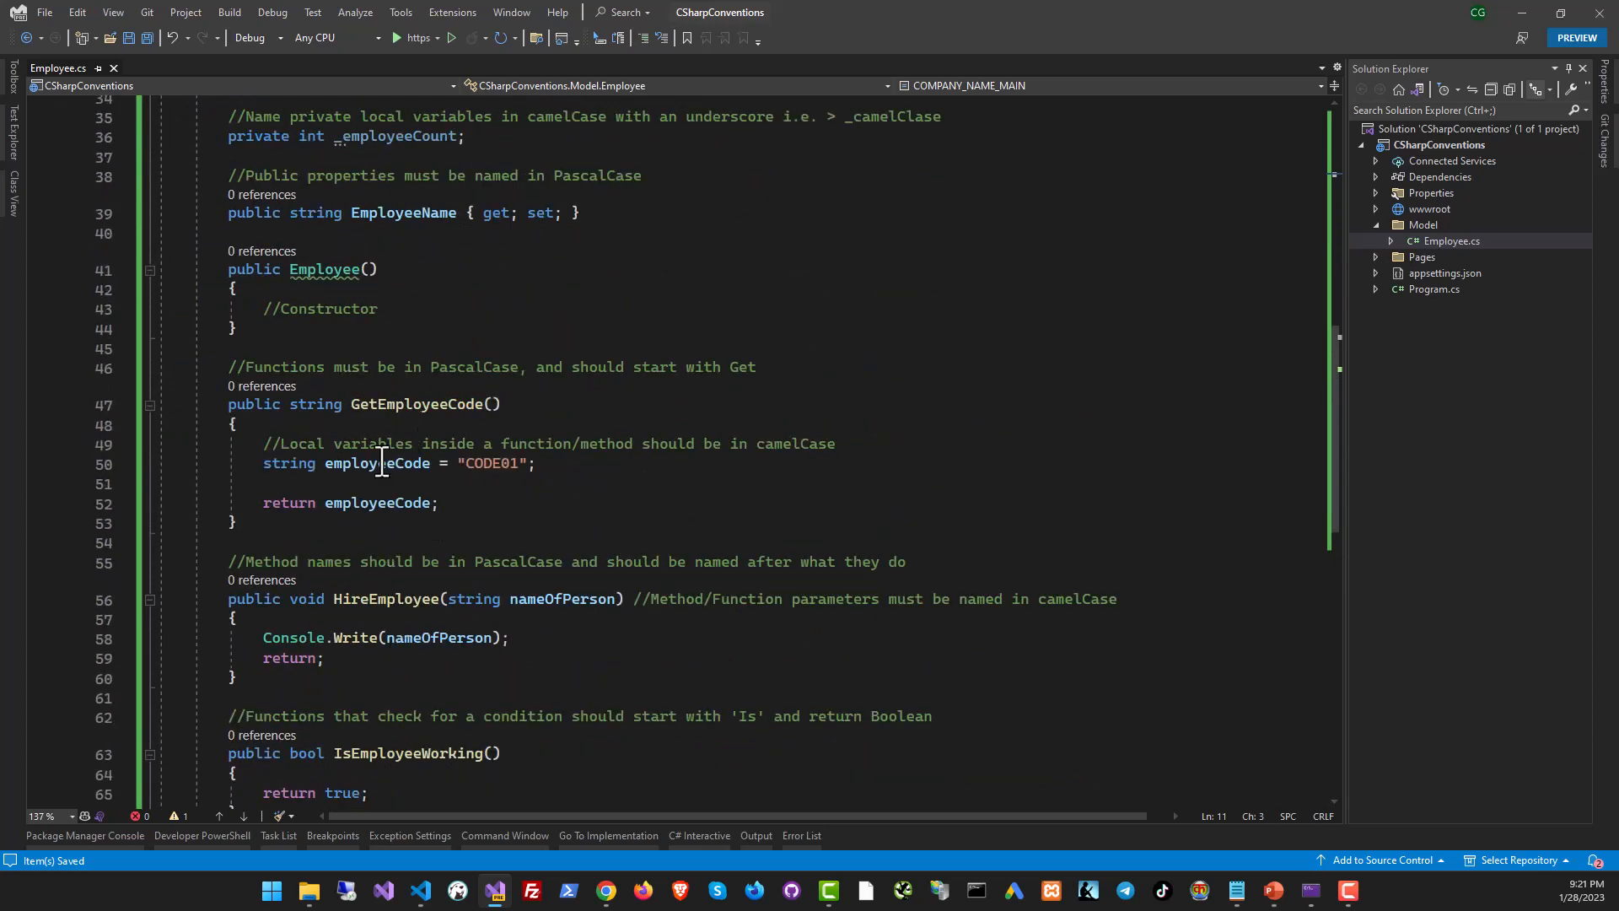
mouse_move(291, 463)
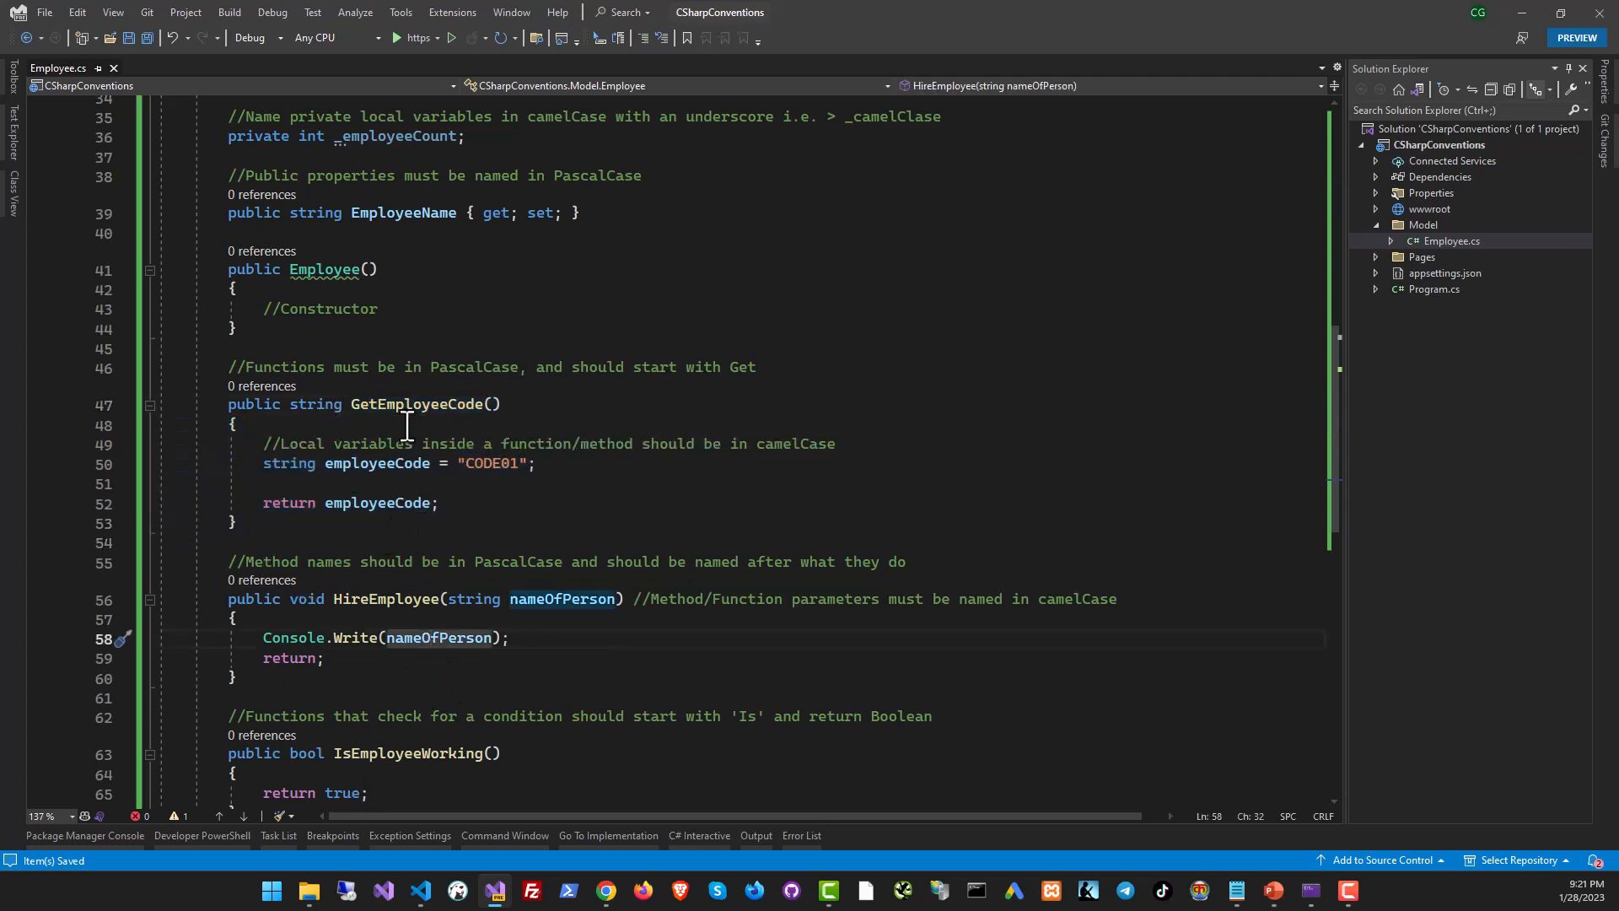
scroll(down, 3)
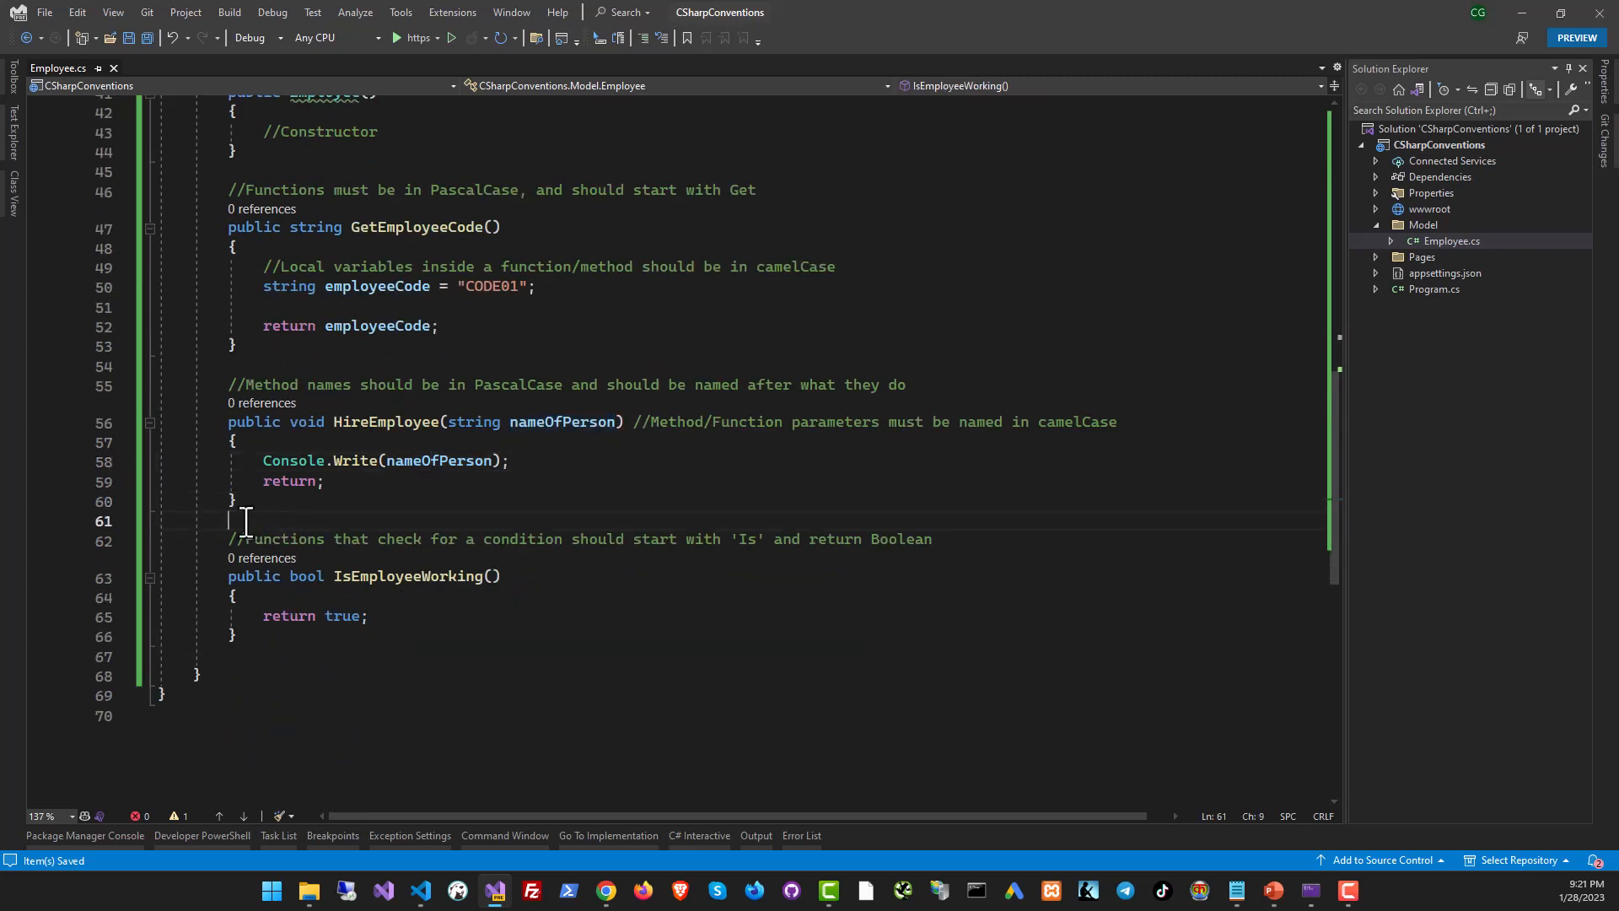
click(276, 286)
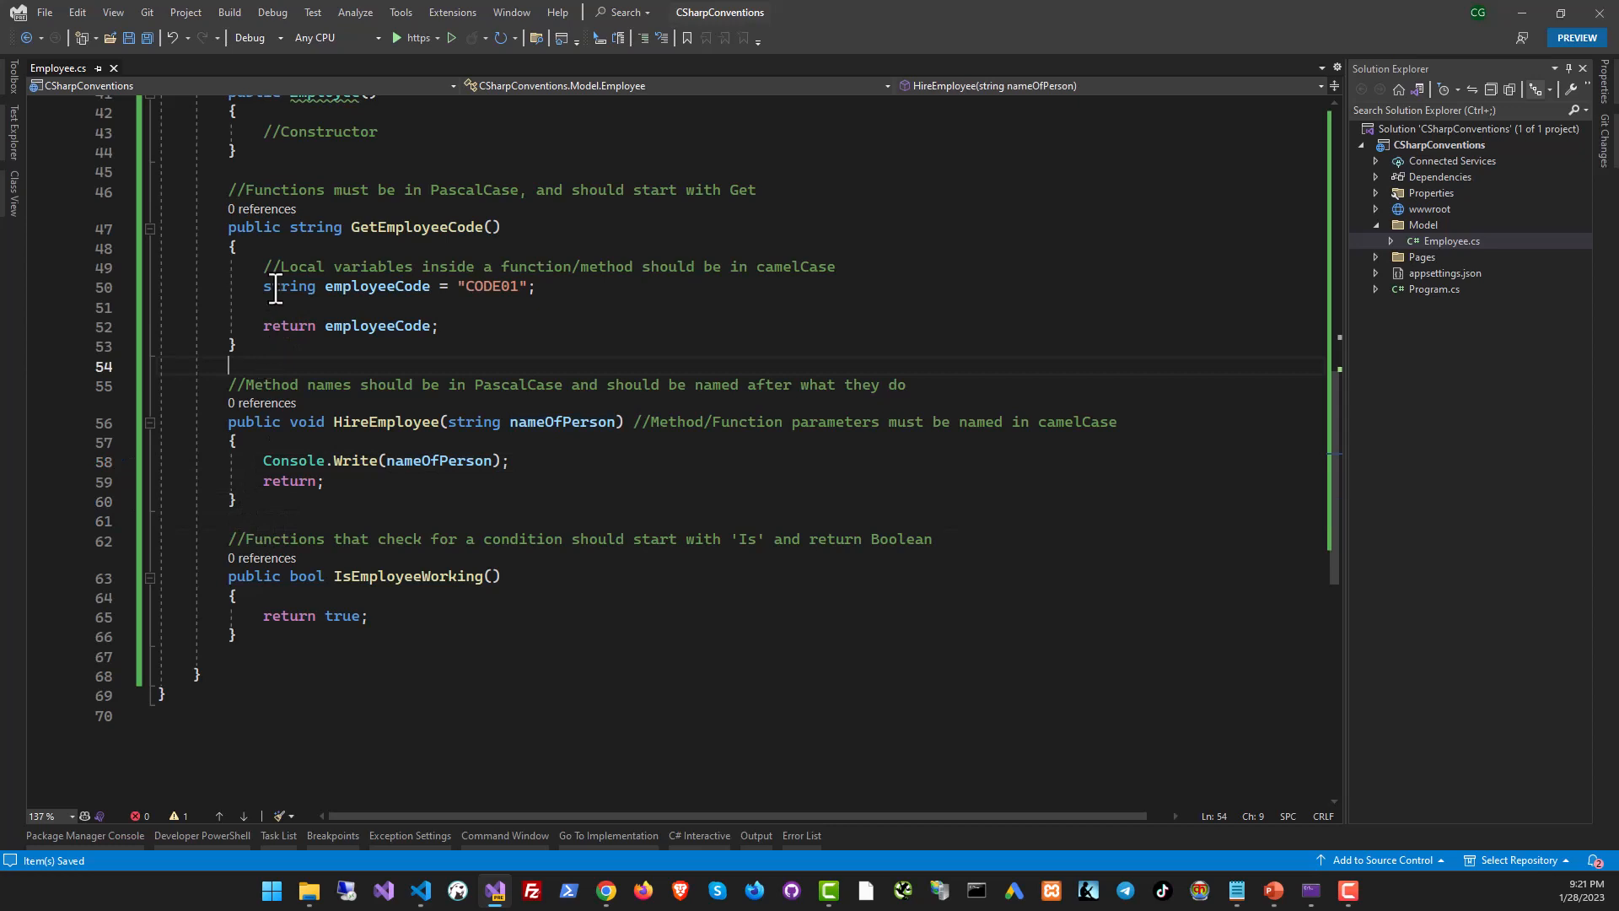
click(270, 384)
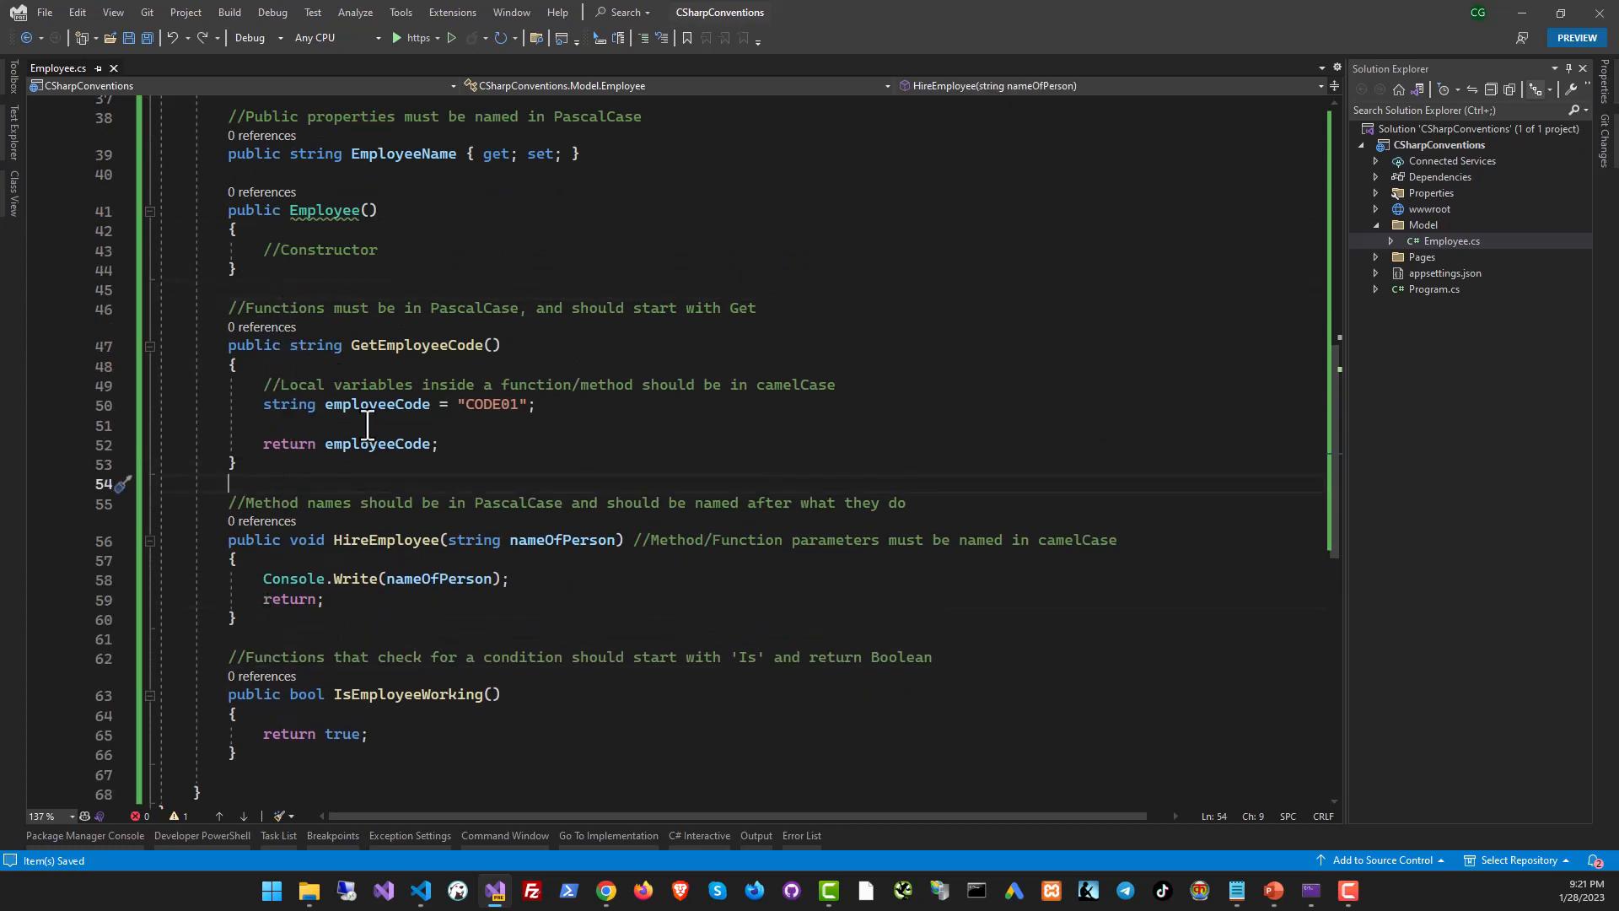
click(419, 694)
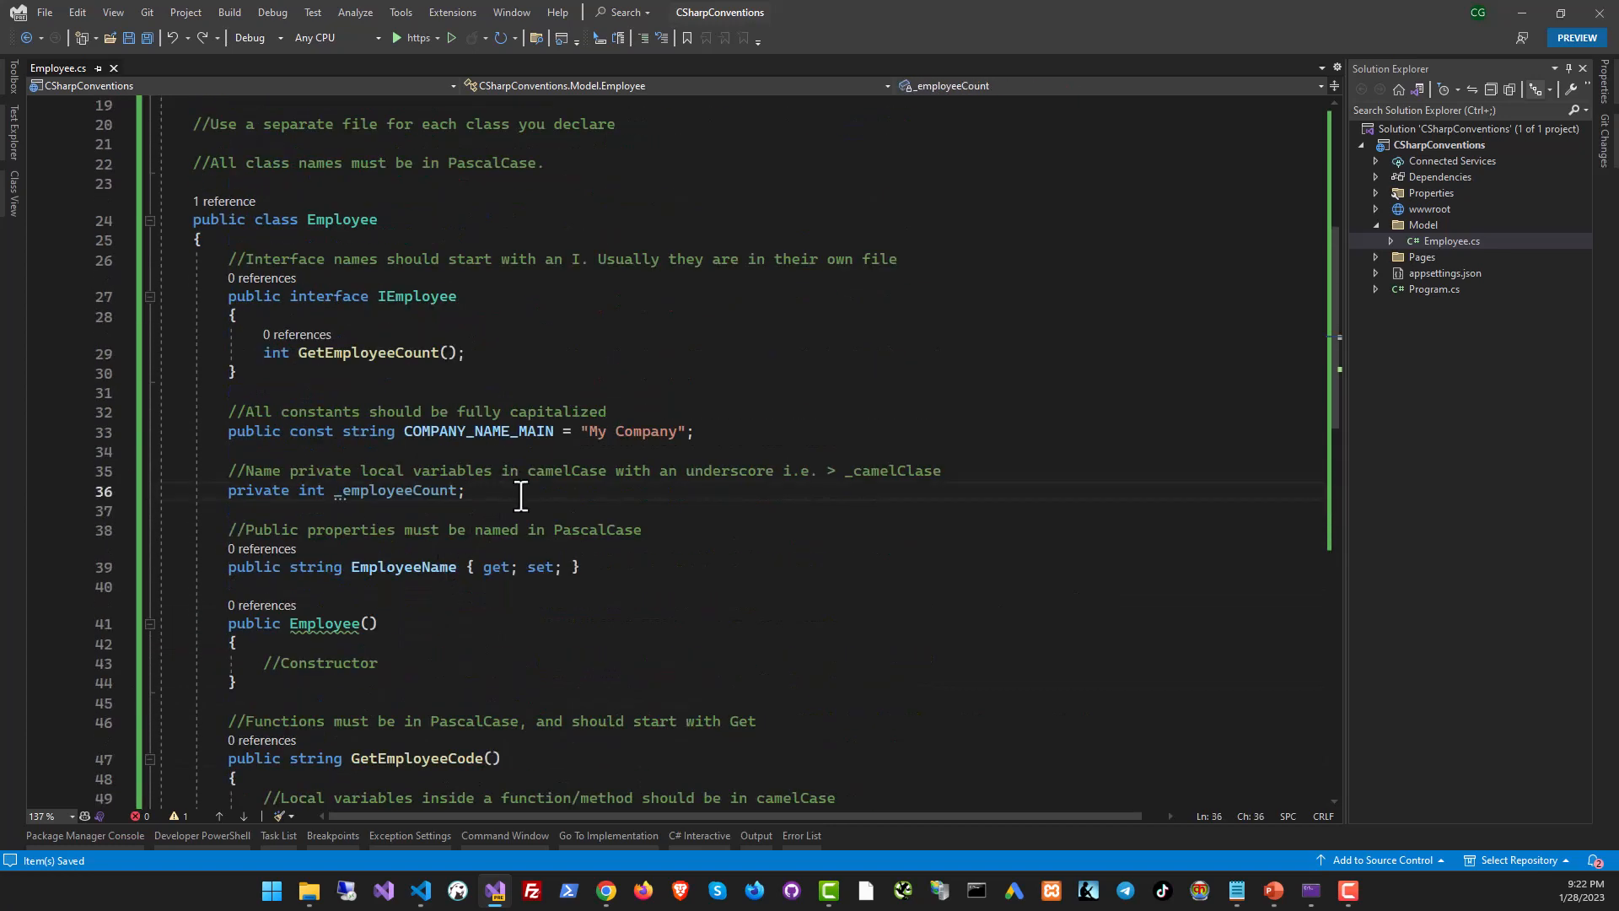
- Declare public List<string> _employees after _employeeCount, commented that collections need plural names
text(pul)
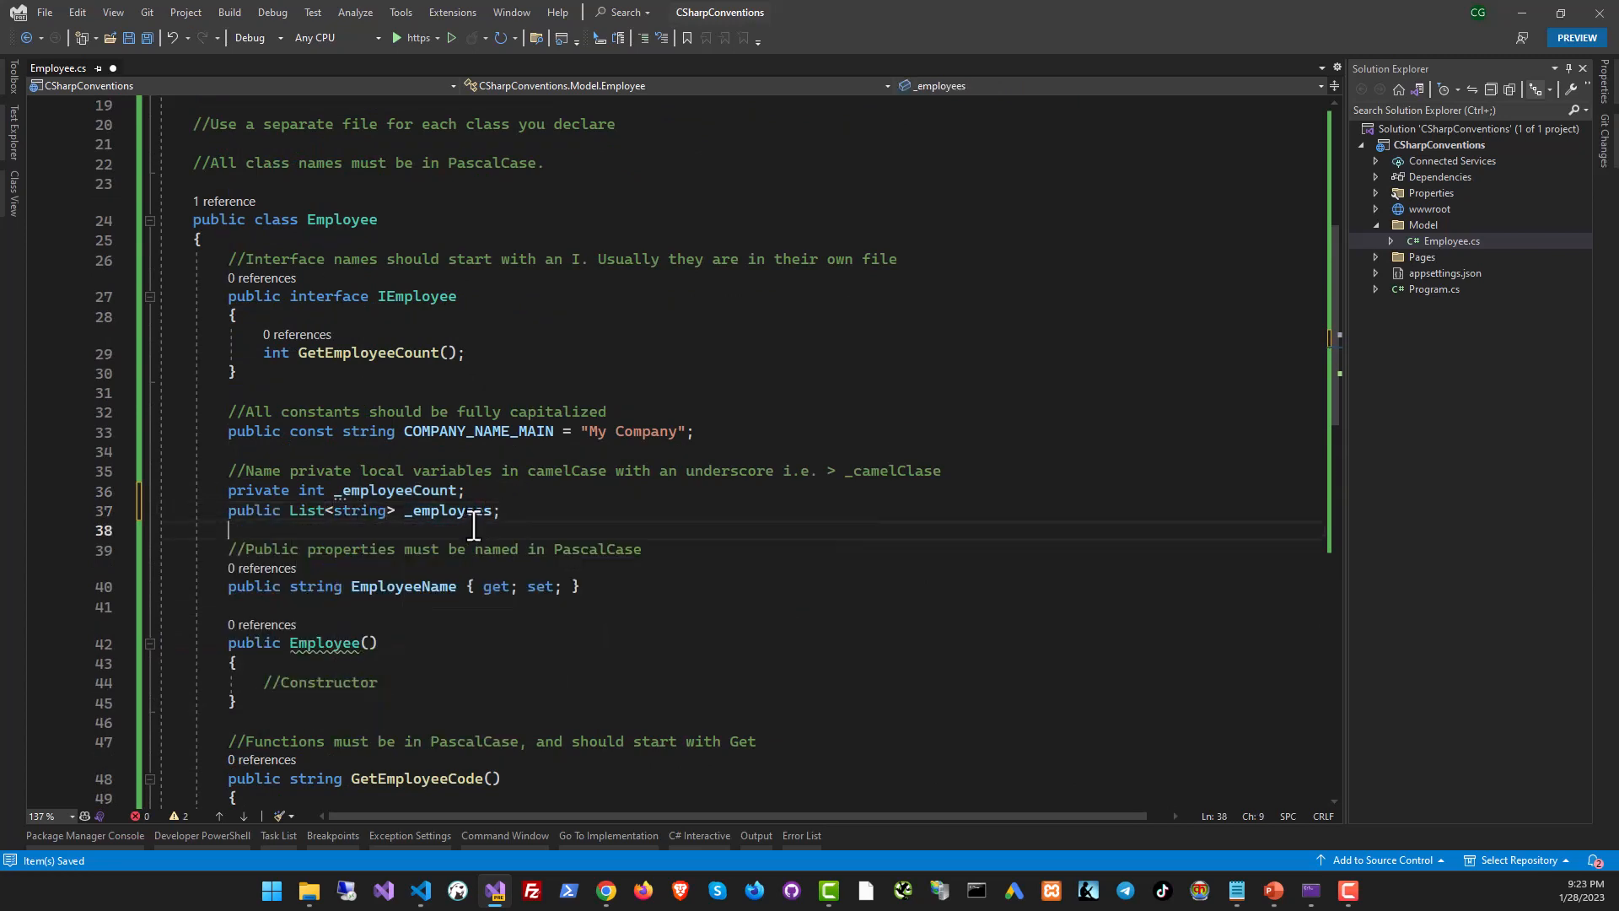
double_click(449, 511)
text( //All collections should have a name in plural)
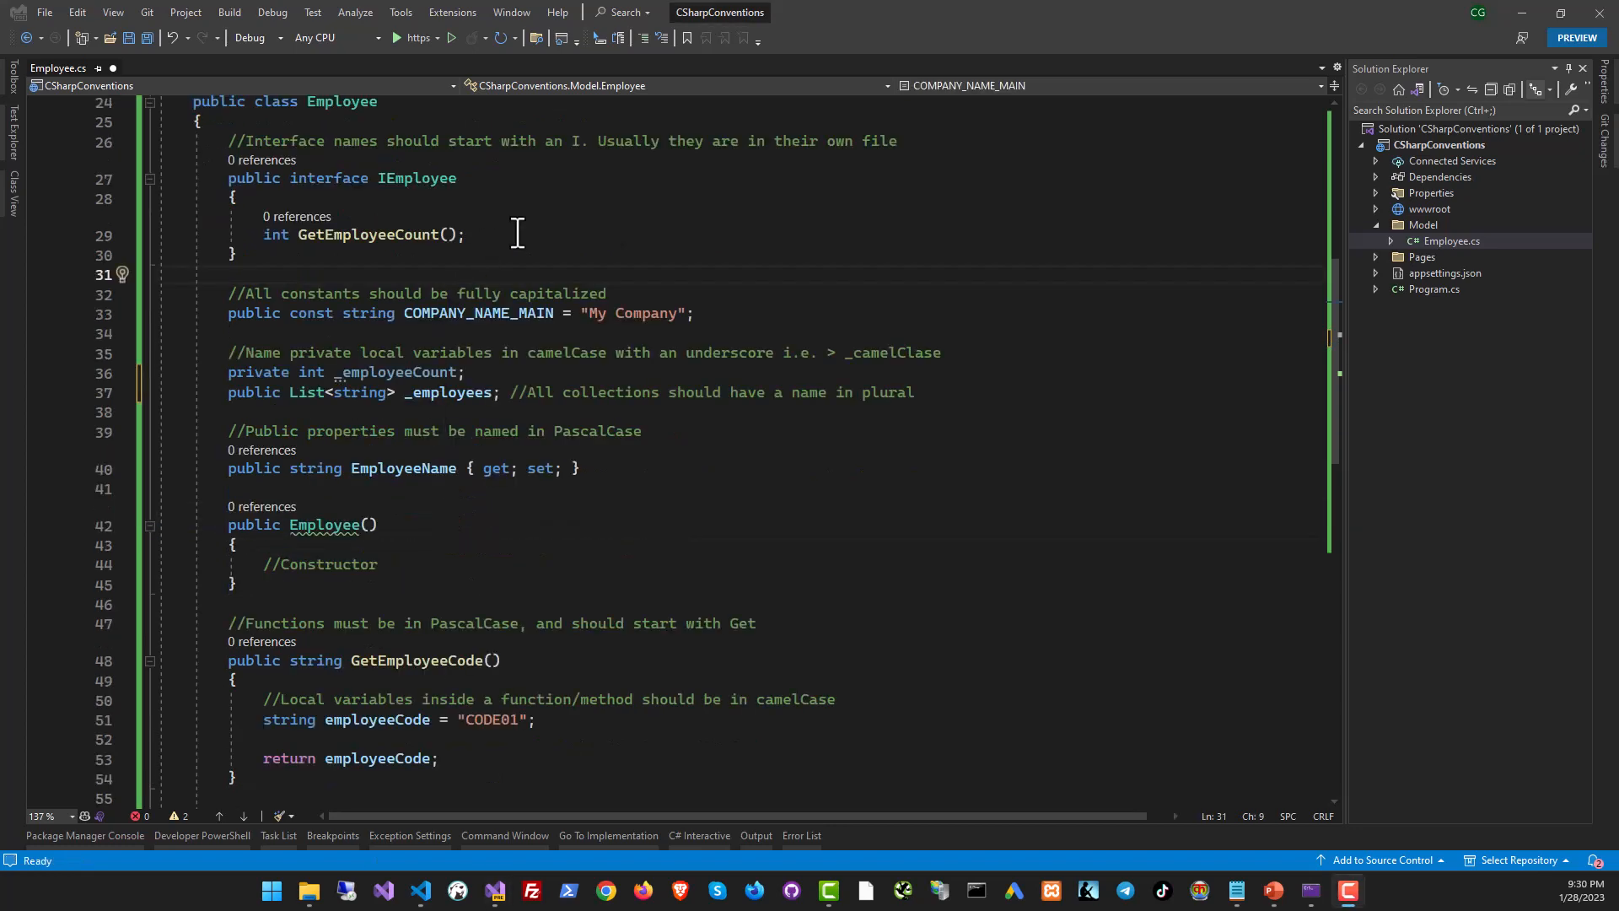
scroll(down, 3)
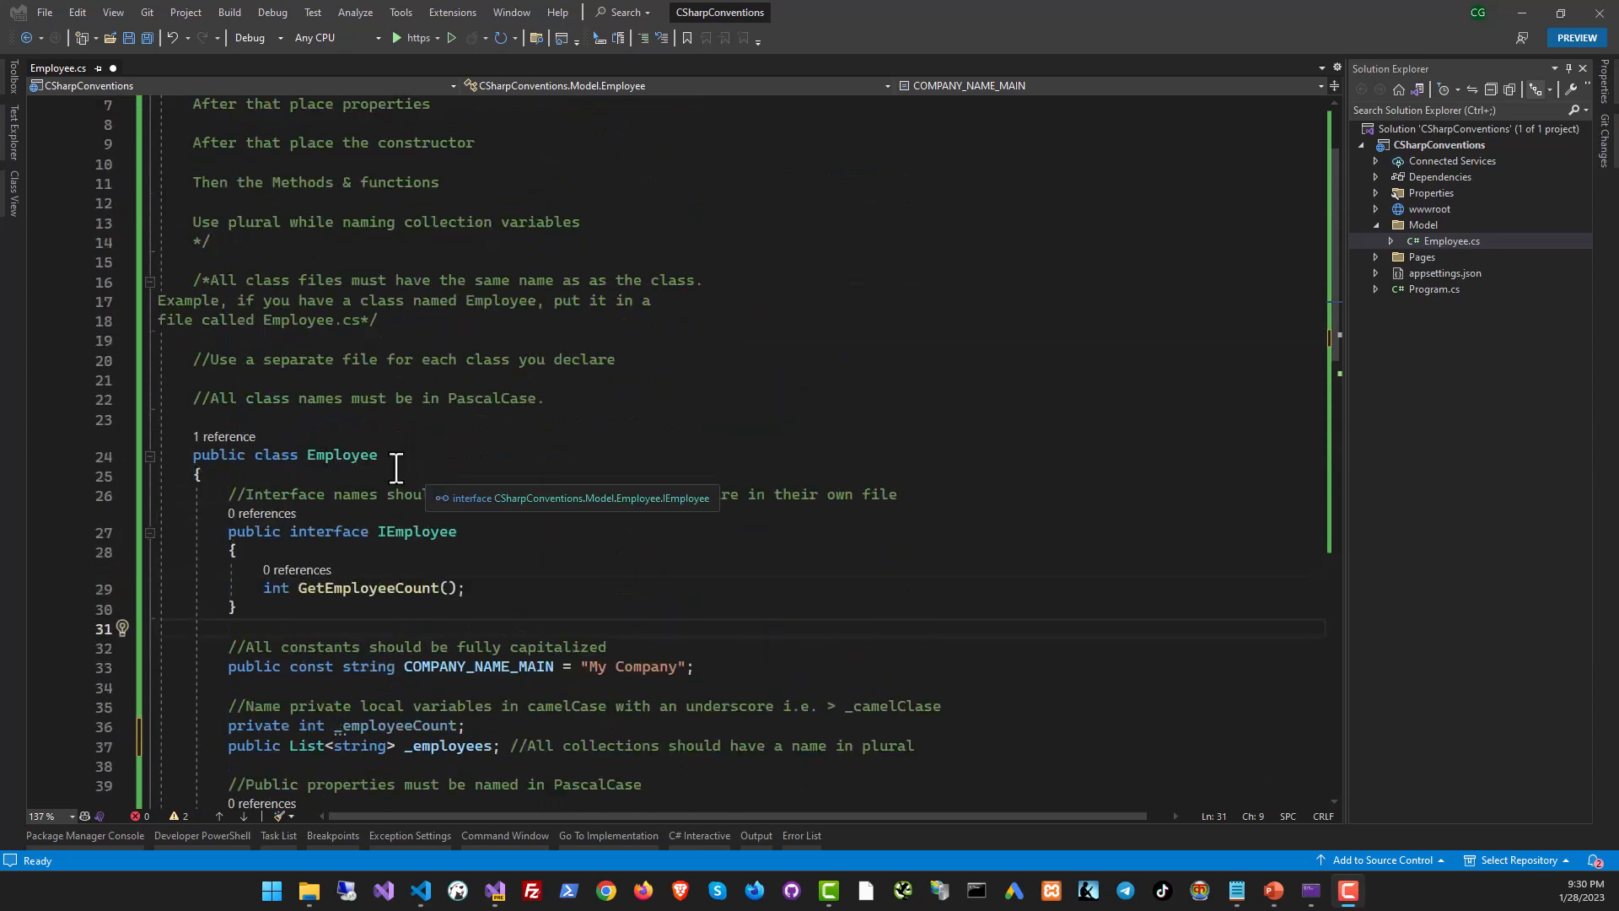
scroll(down, 3)
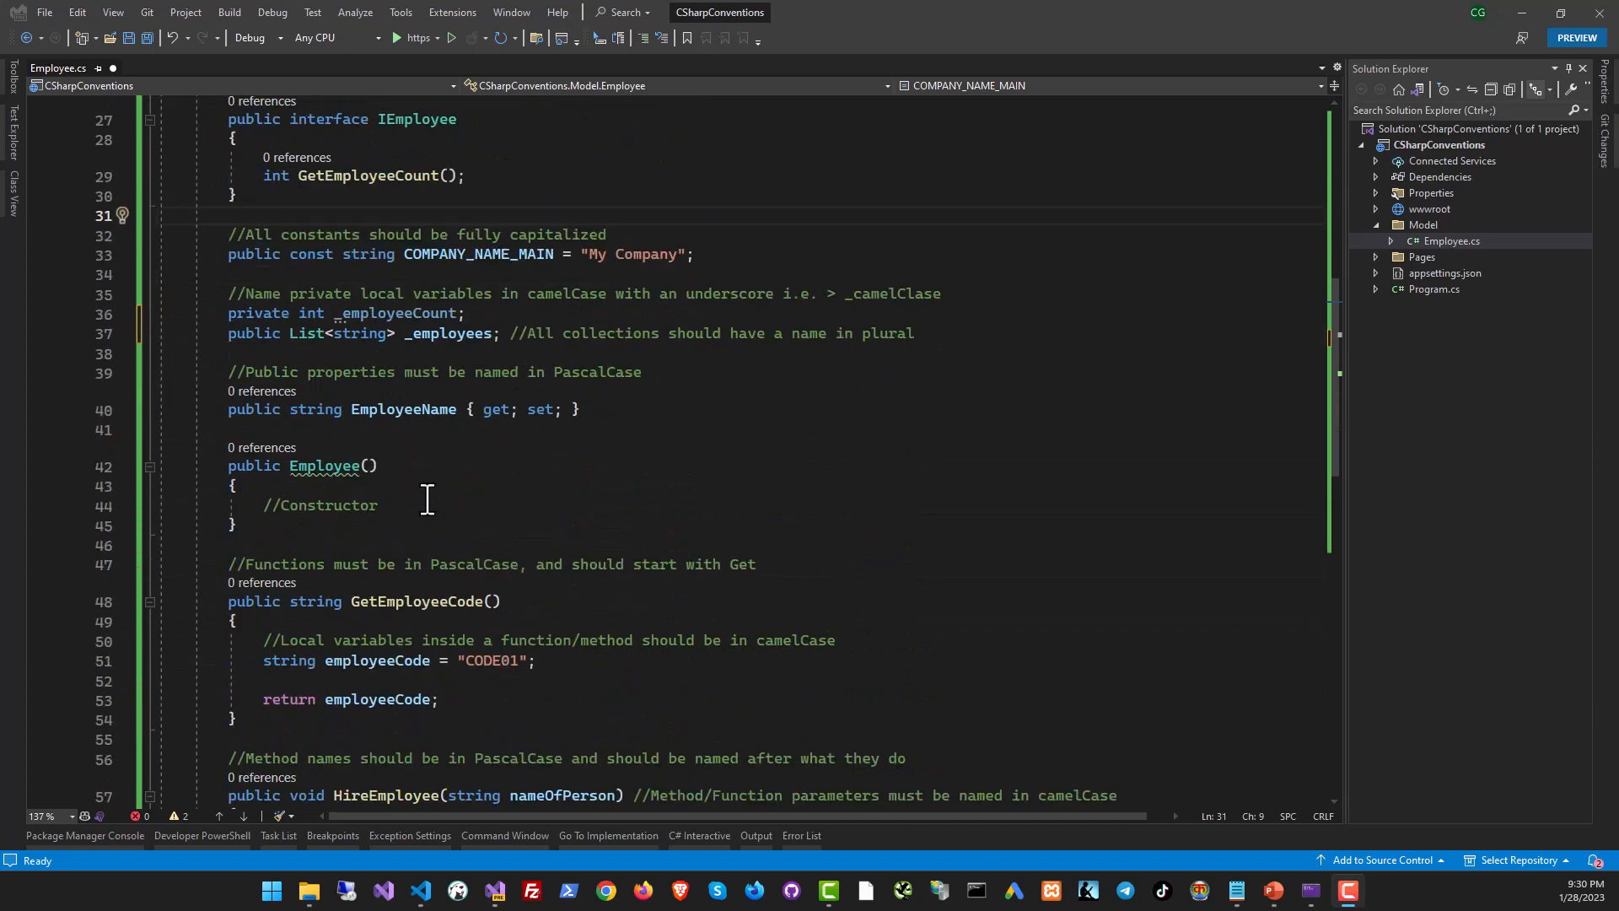
scroll(down, 3)
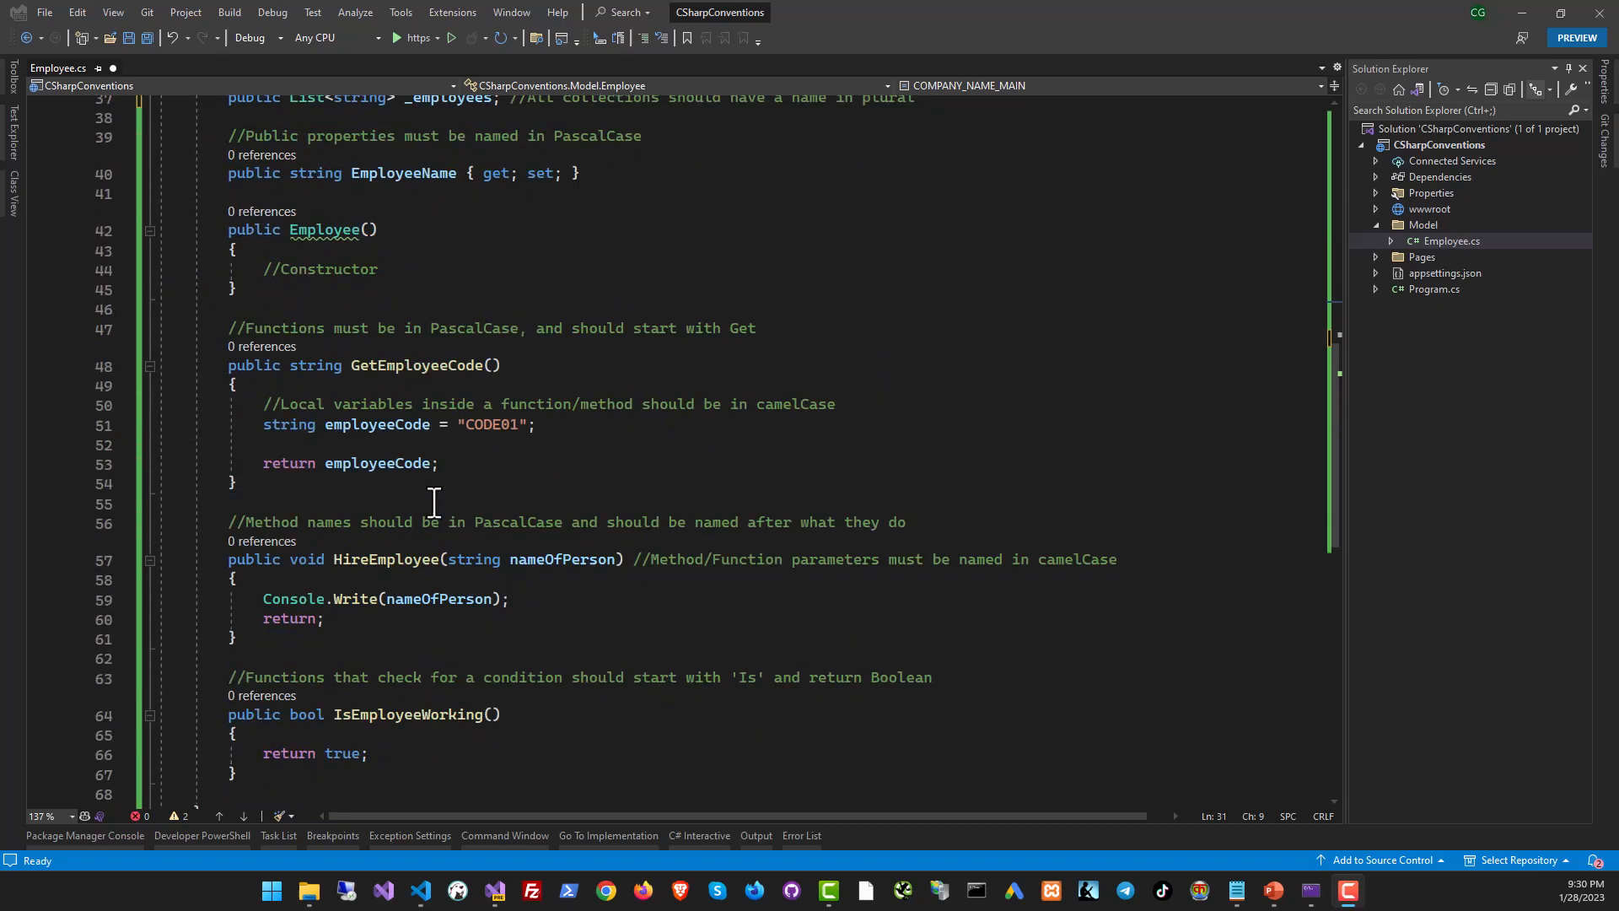
mouse_move(452, 513)
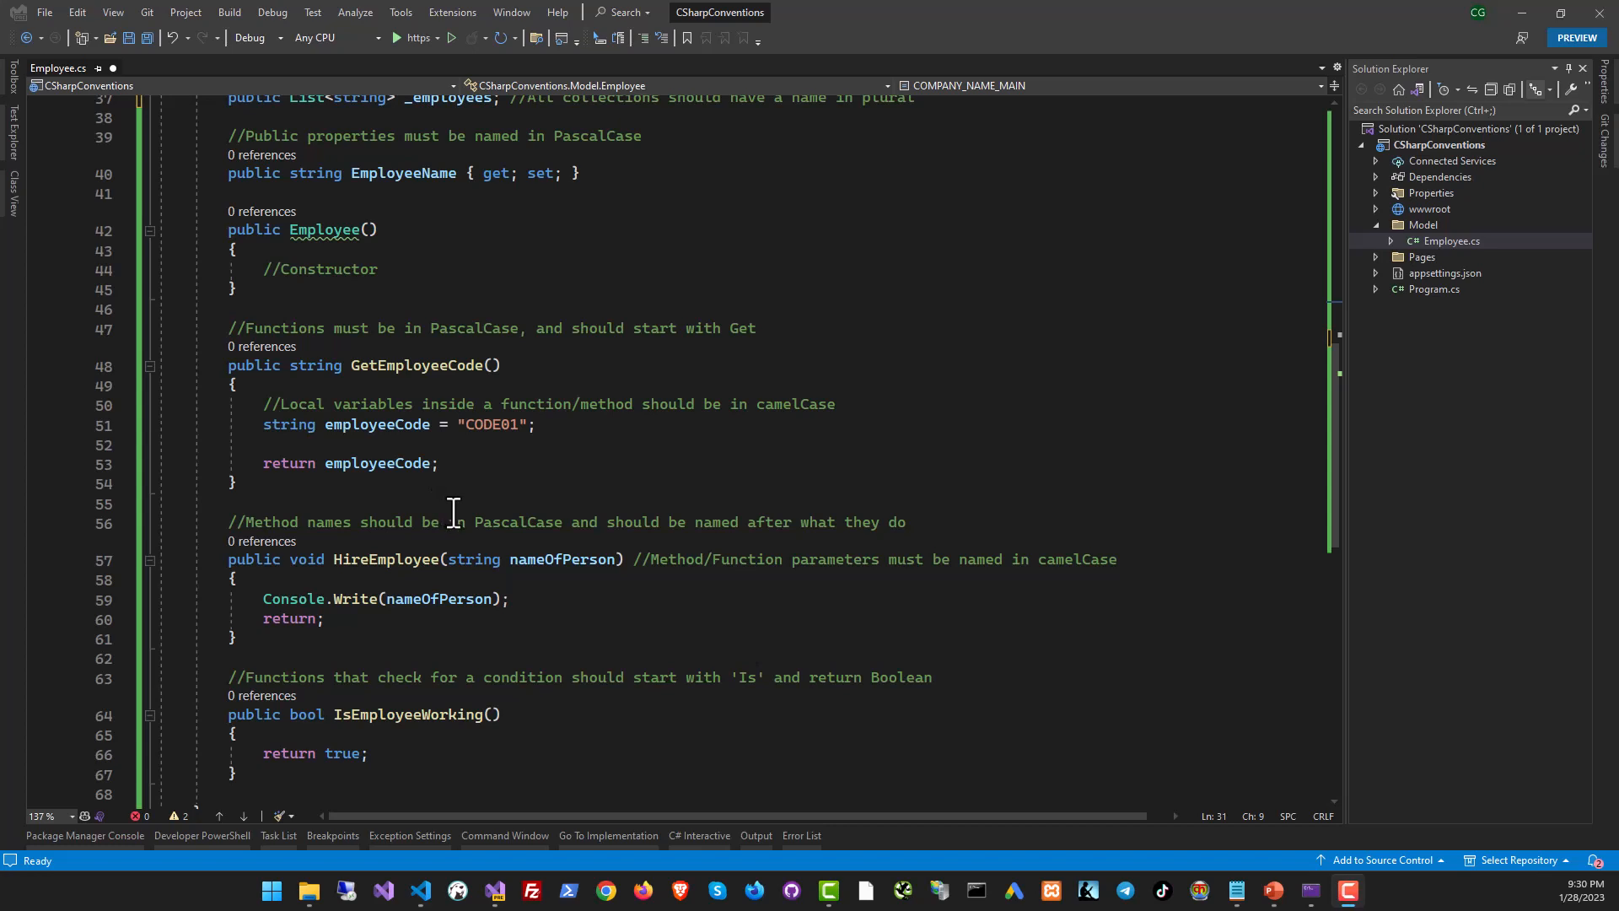
scroll(down, 3)
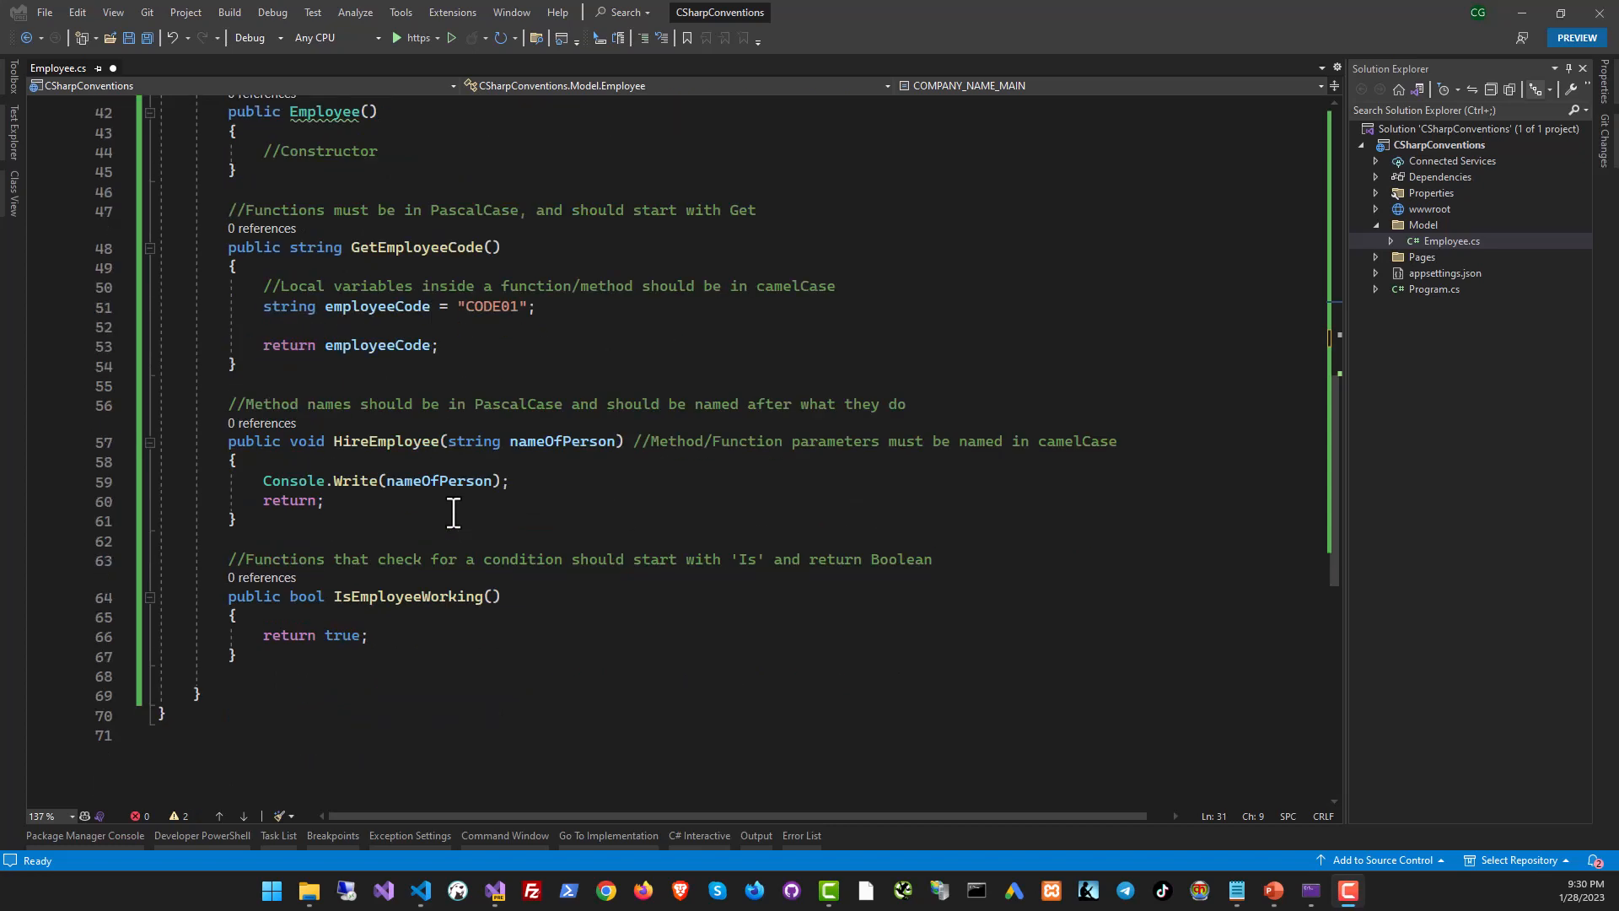
mouse_move(478, 538)
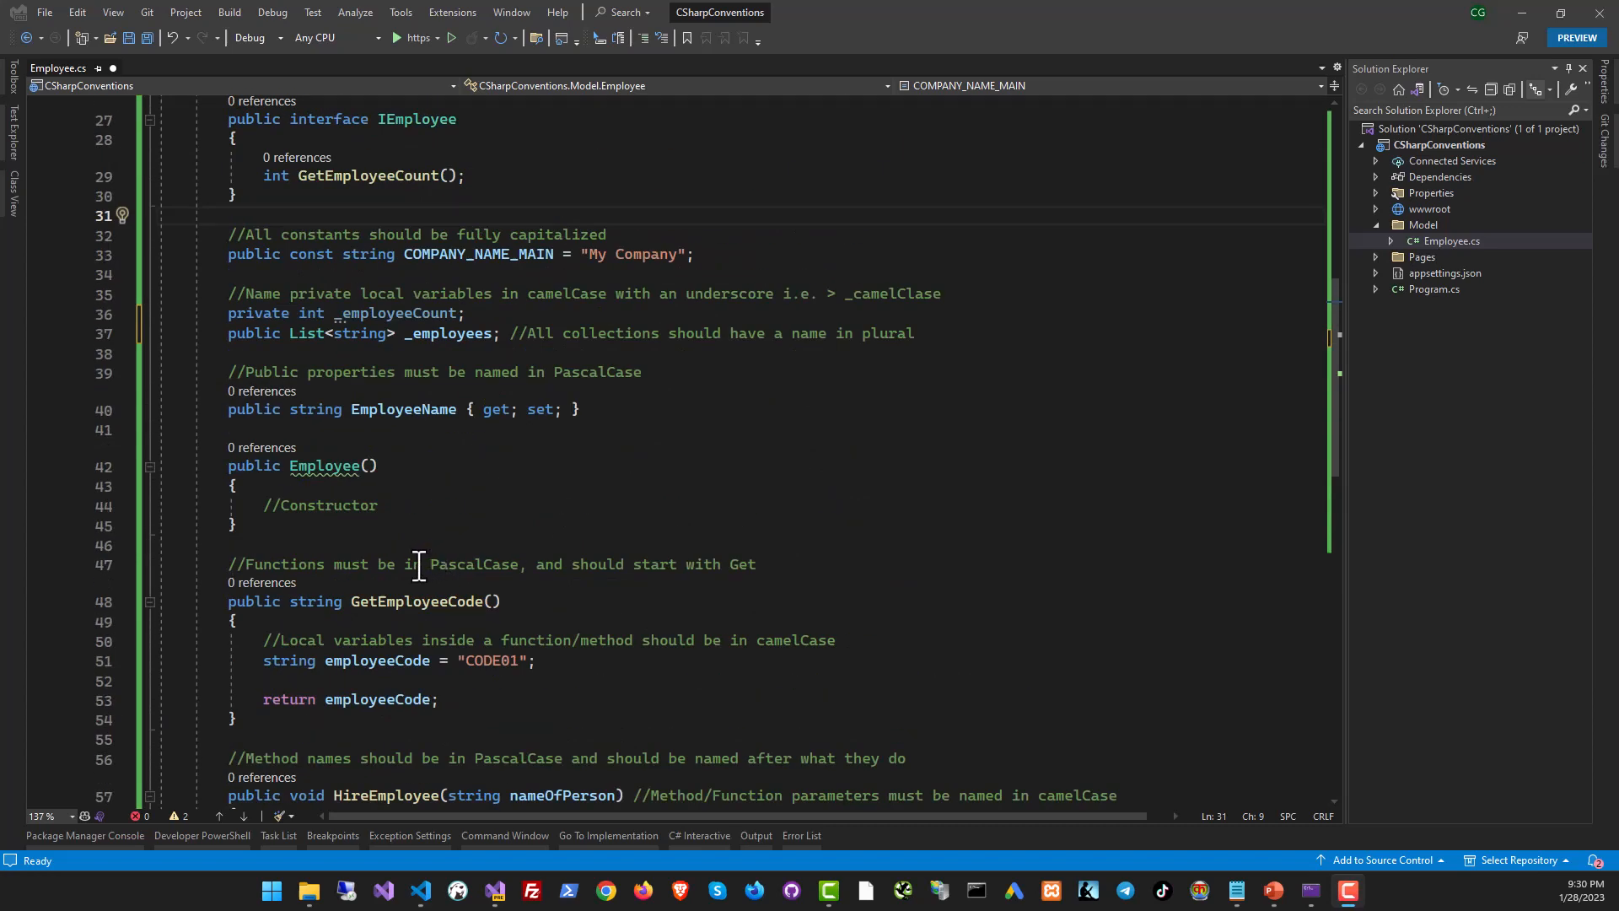
mouse_move(465, 661)
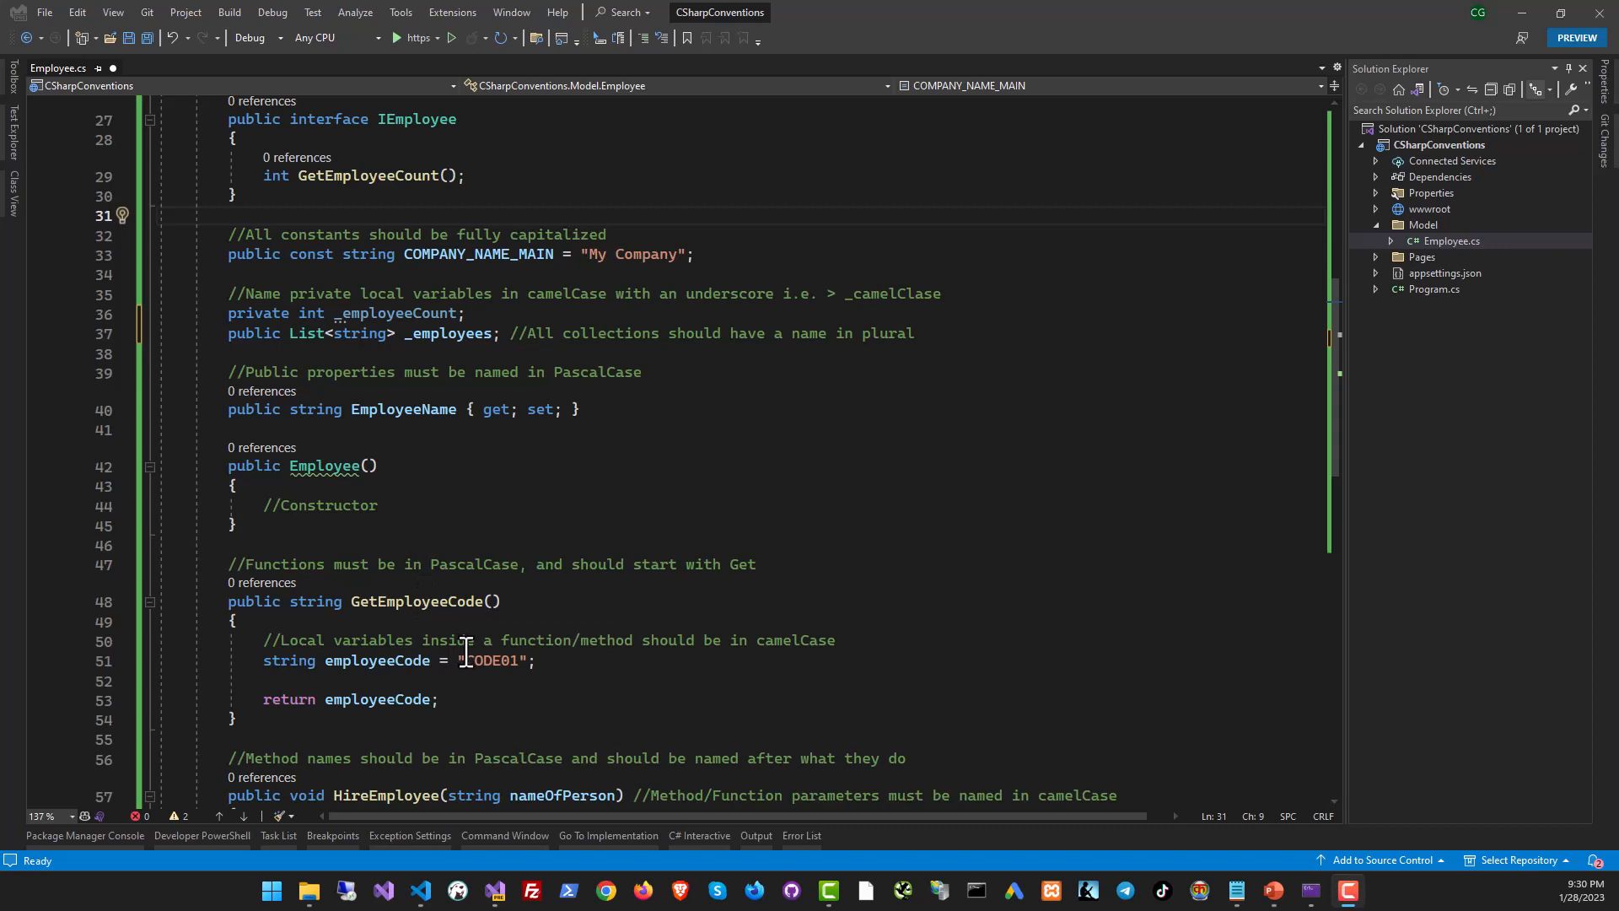
scroll(down, 3)
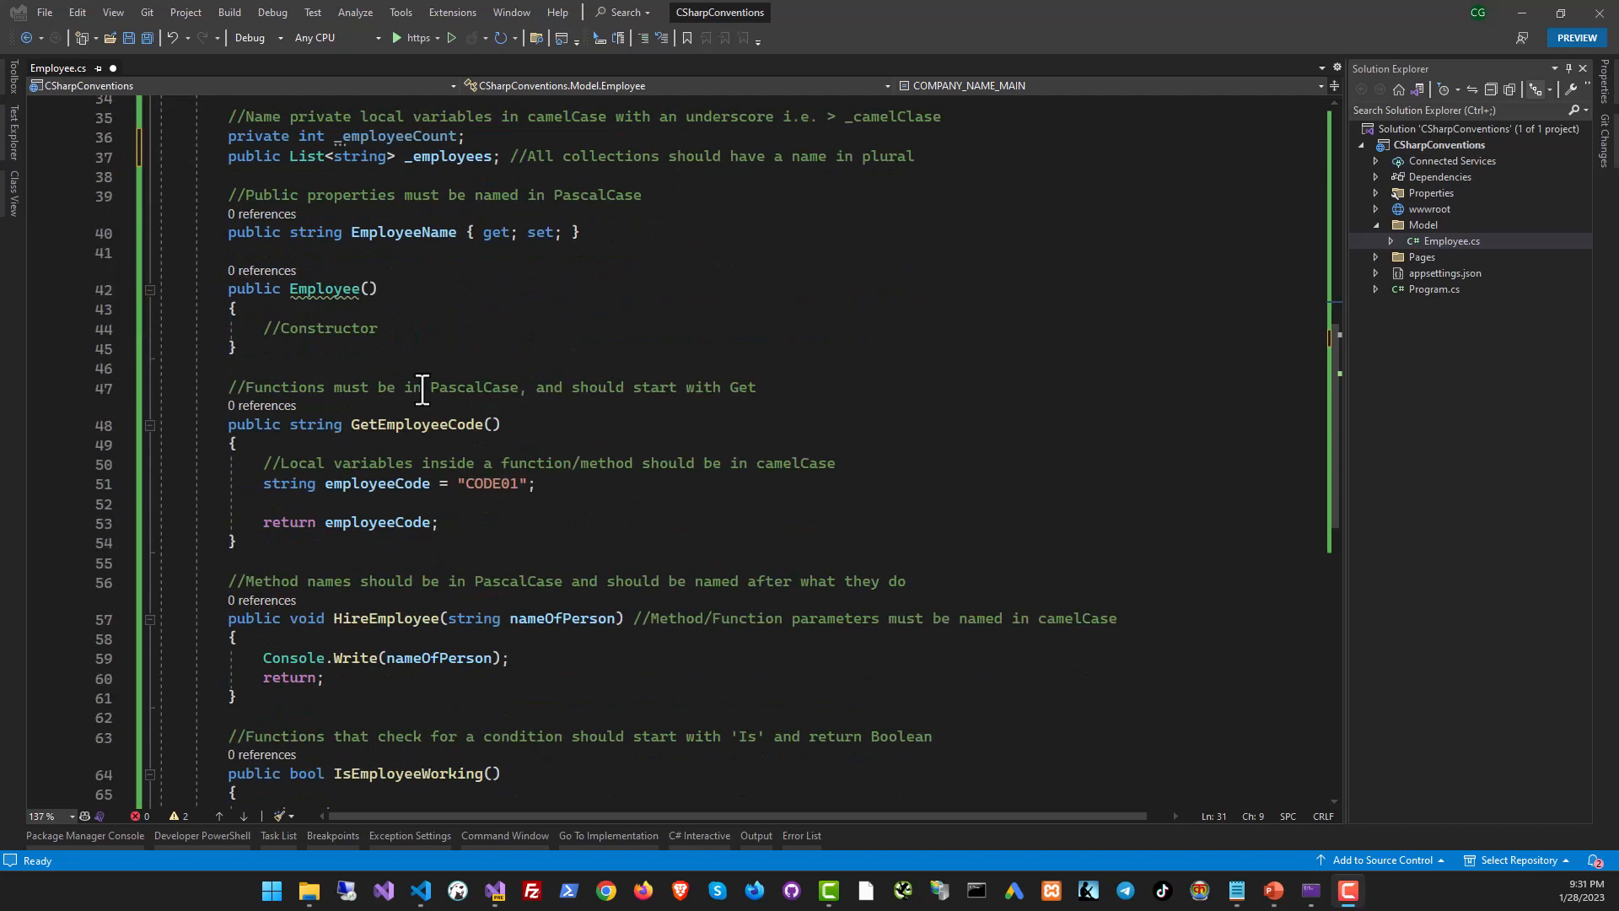